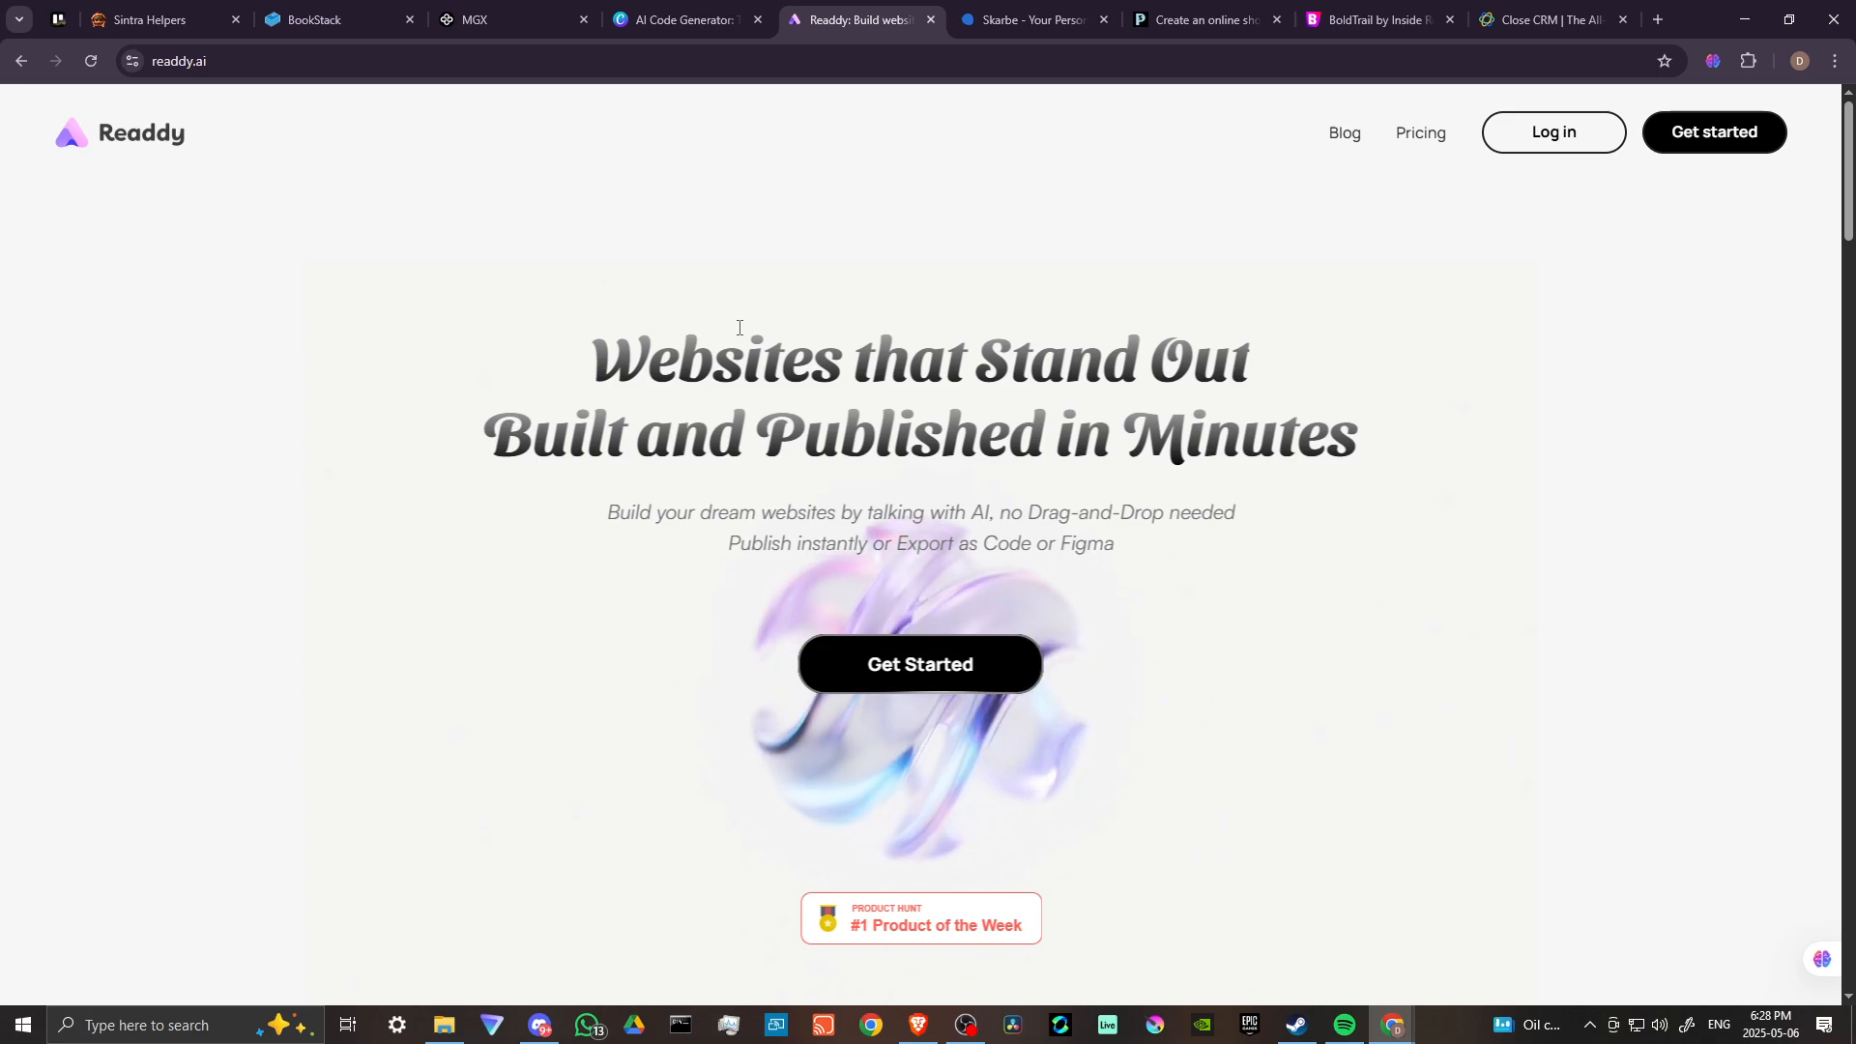
{"action": "mouse_move", "coordinate": [531, 329]}
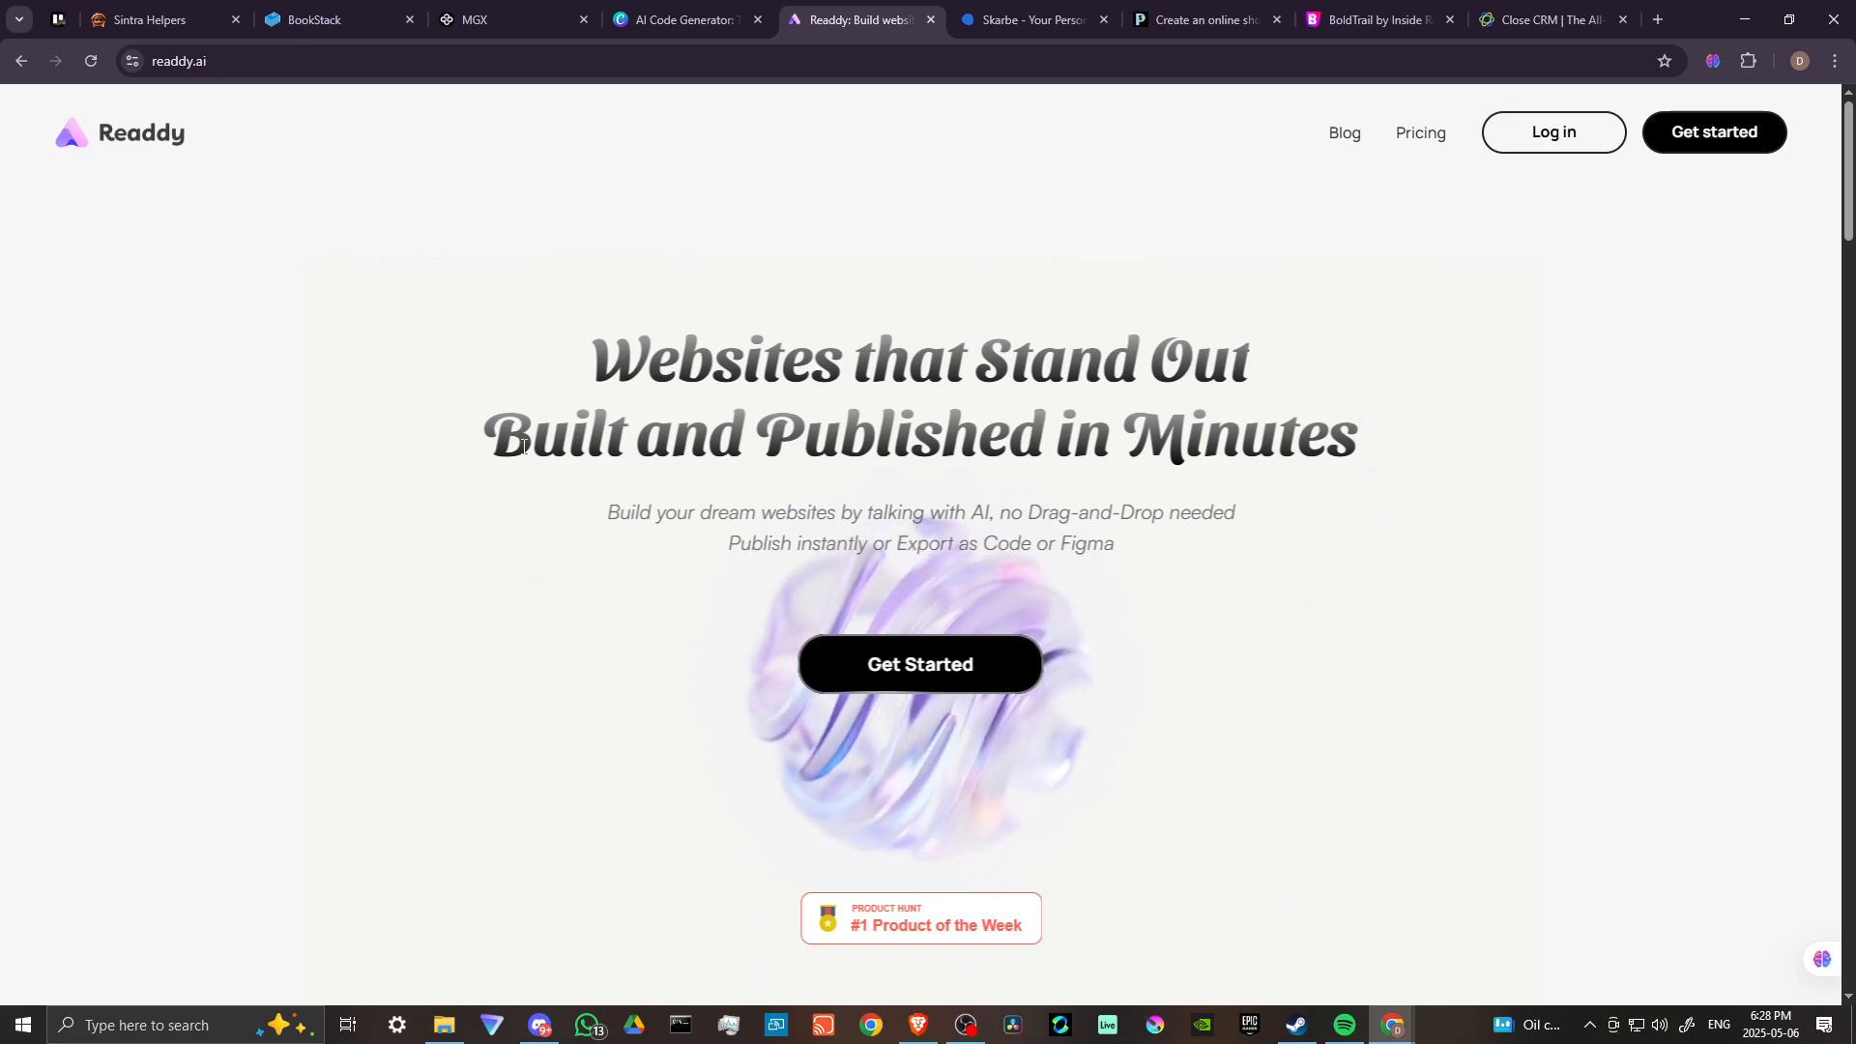
{"action": "mouse_move", "coordinate": [995, 503]}
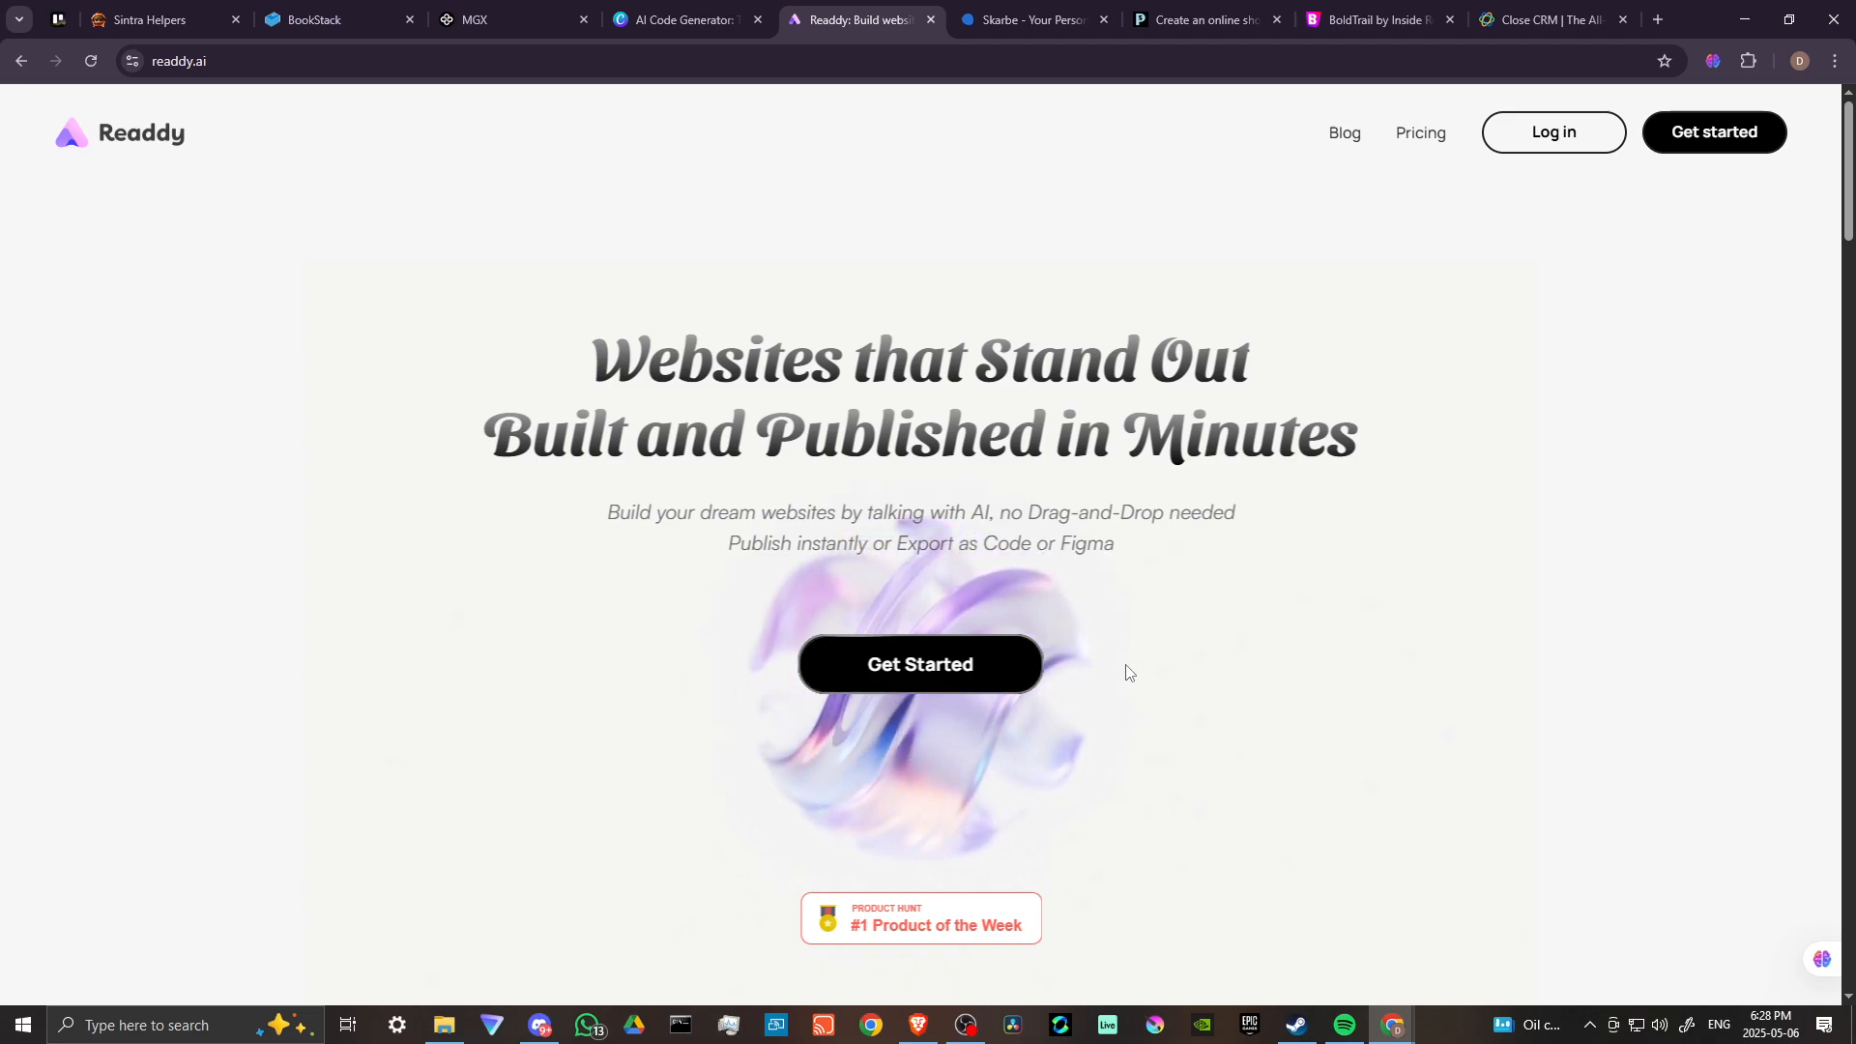
Step: Scroll through the Readdy landing page to review its content
{"action": "scroll", "scroll_direction": "down", "scroll_amount": 3}
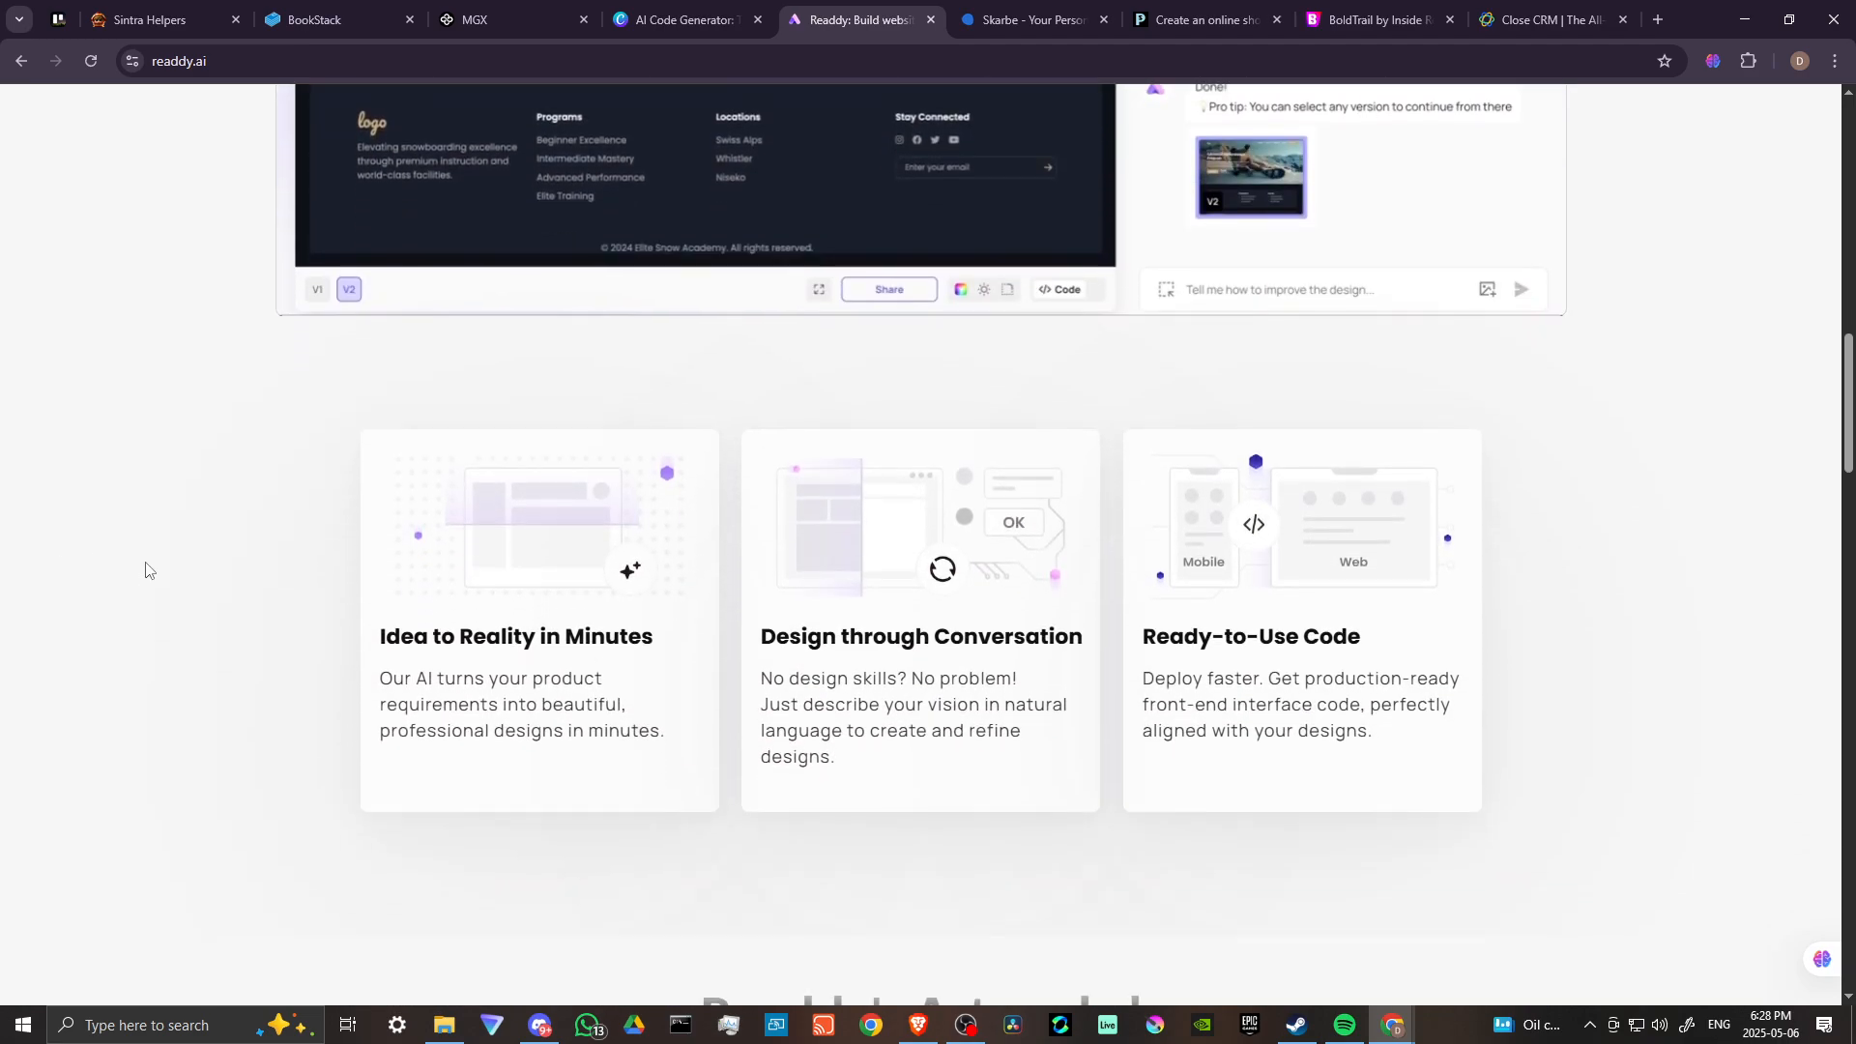
{"action": "scroll", "scroll_direction": "down", "scroll_amount": 3}
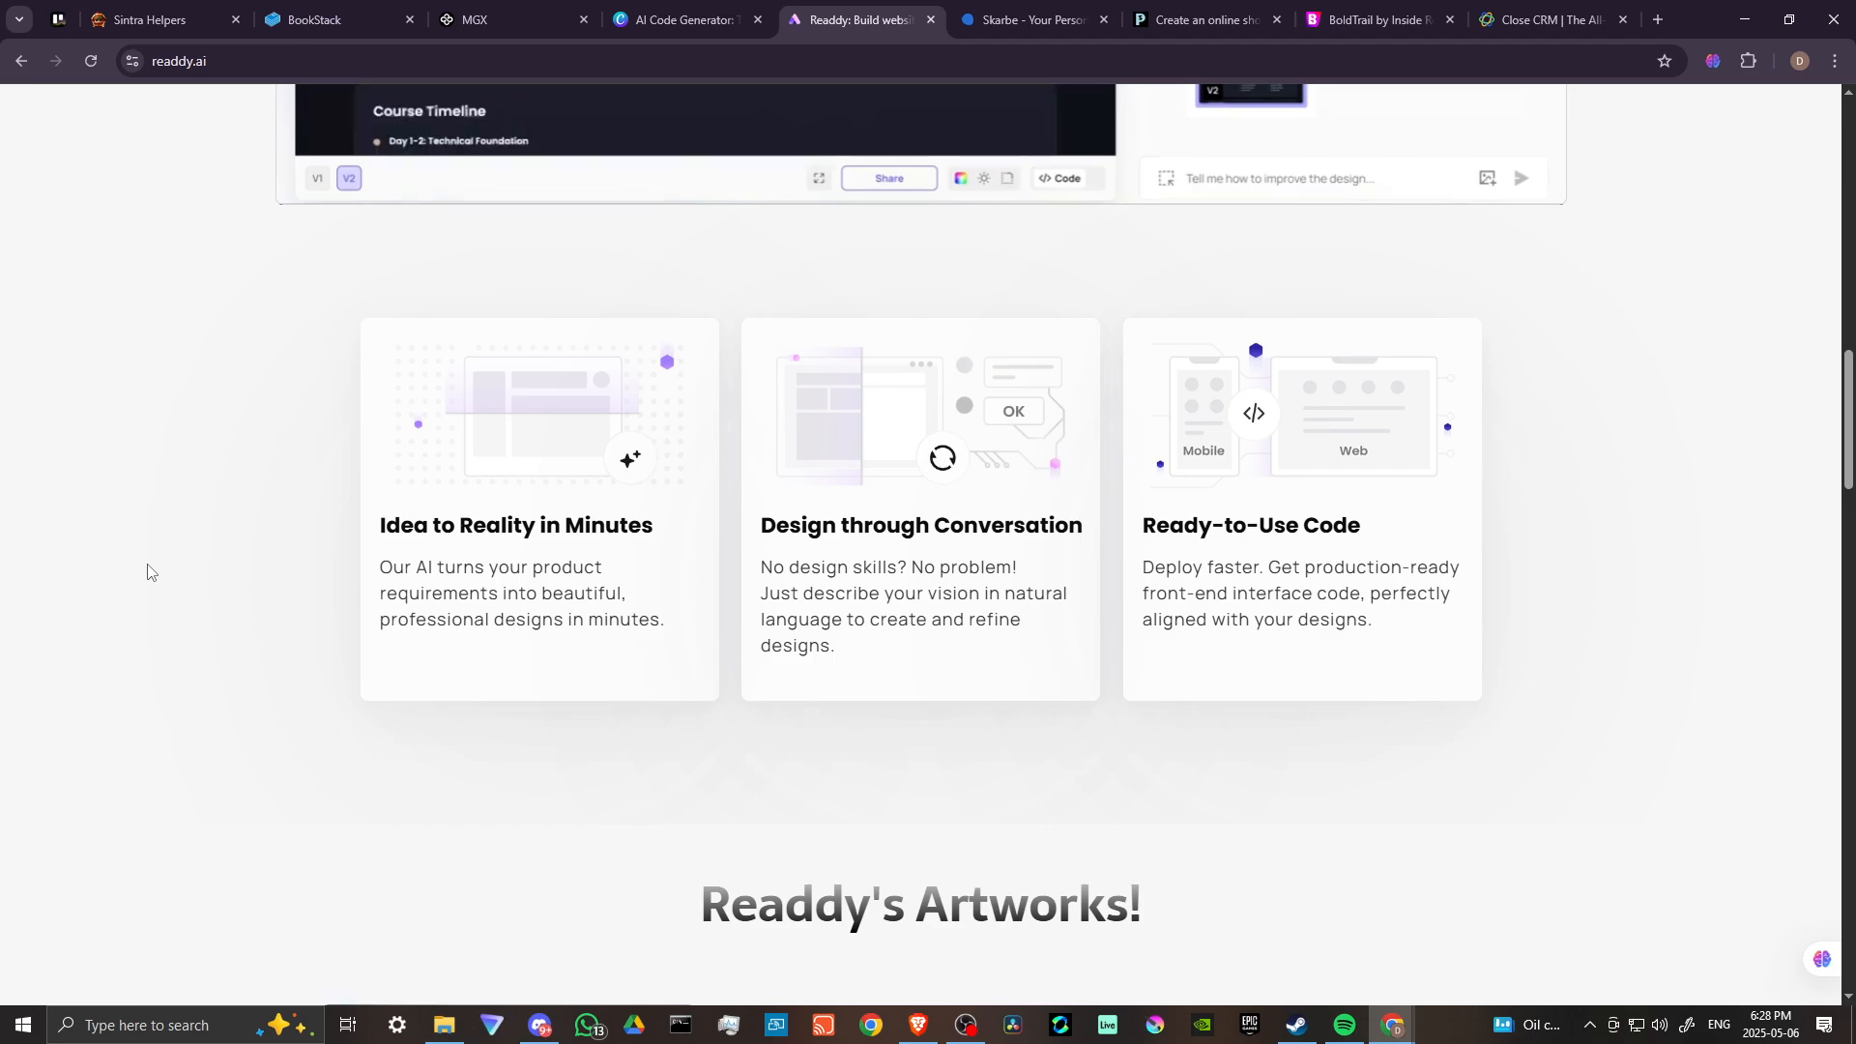
{"action": "mouse_move", "coordinate": [484, 576]}
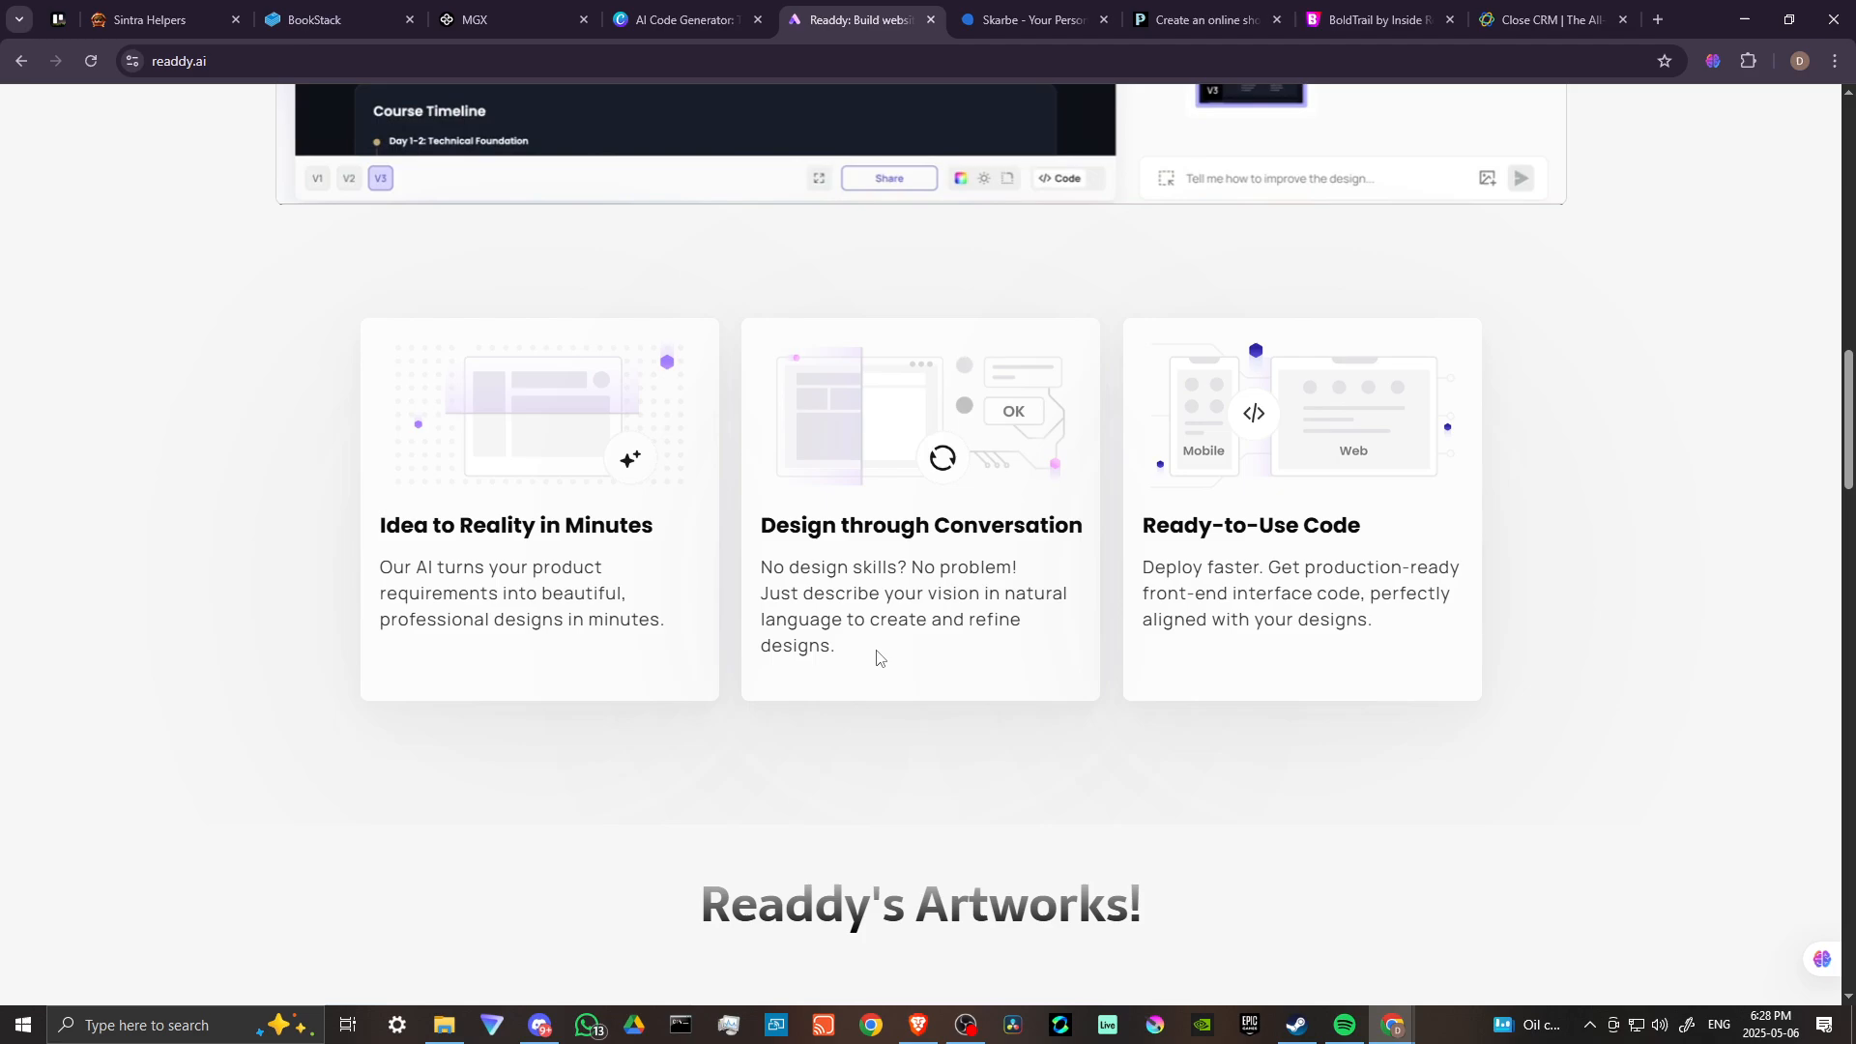
{"action": "left_click", "coordinate": [1061, 178]}
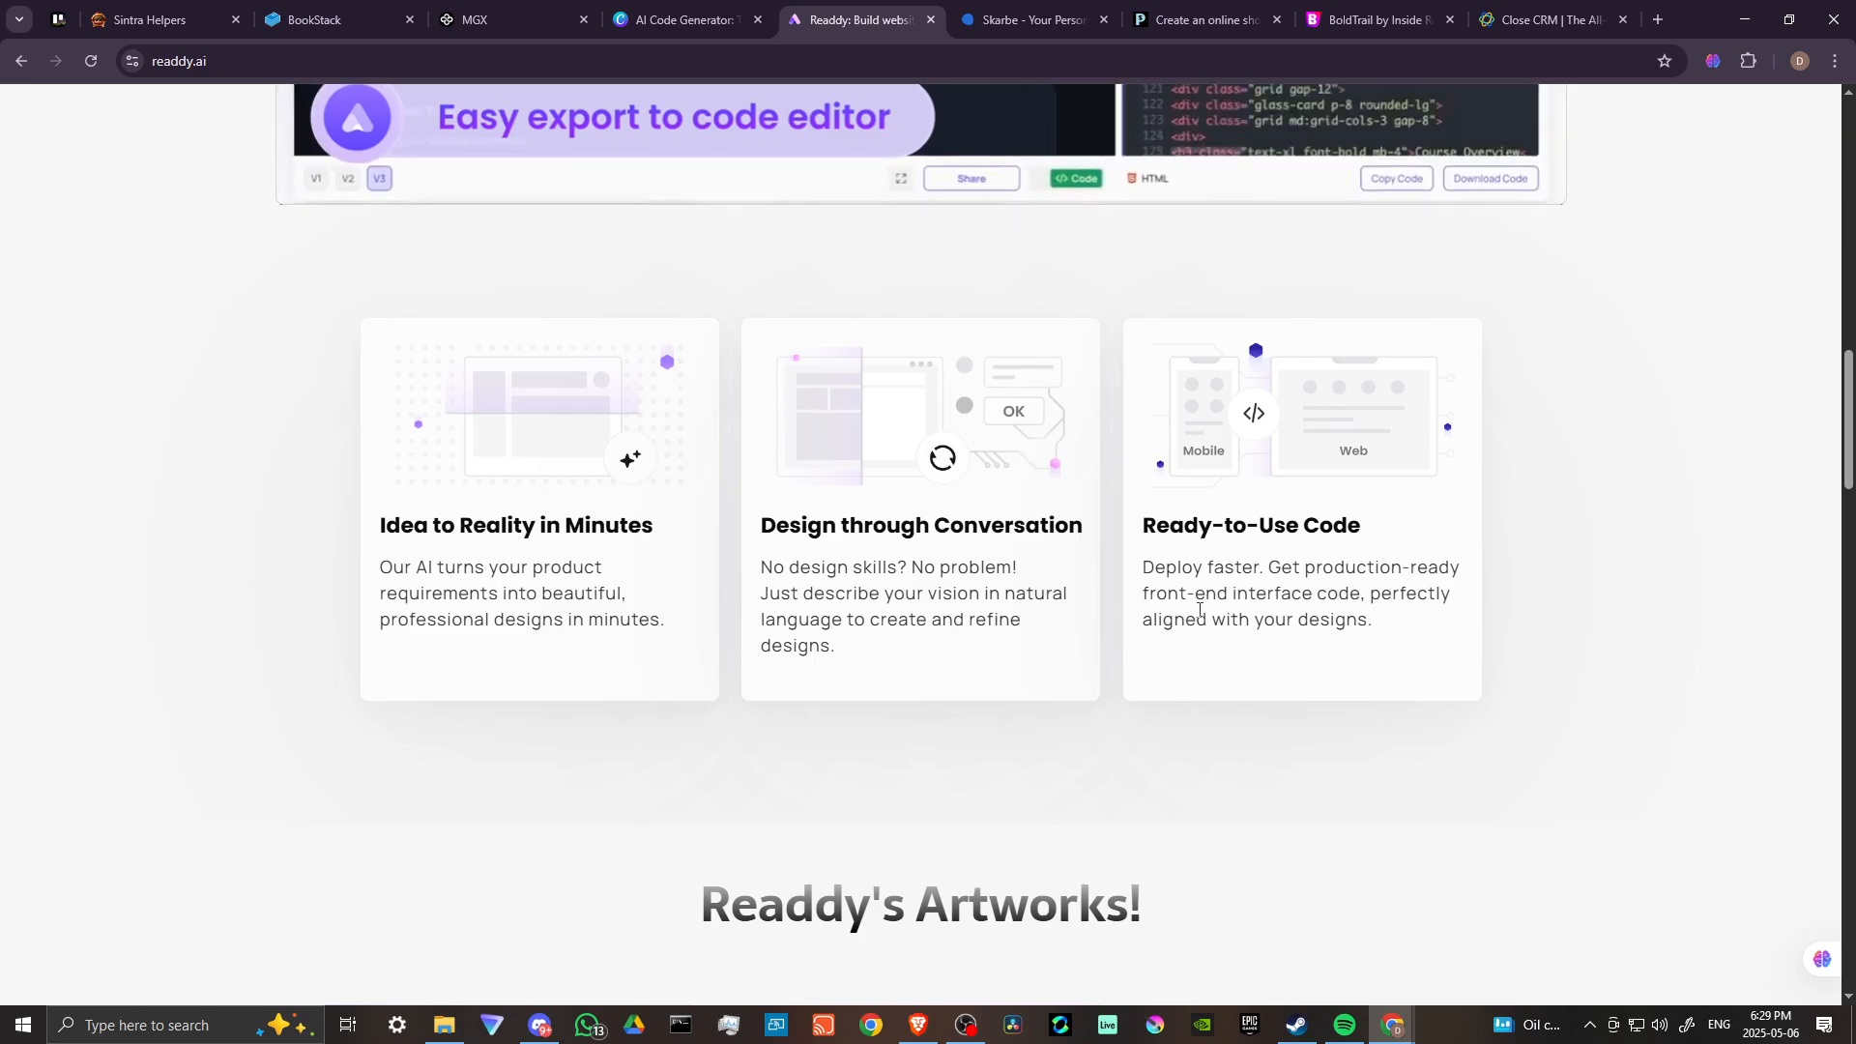
{"action": "scroll", "scroll_direction": "down", "scroll_amount": 3}
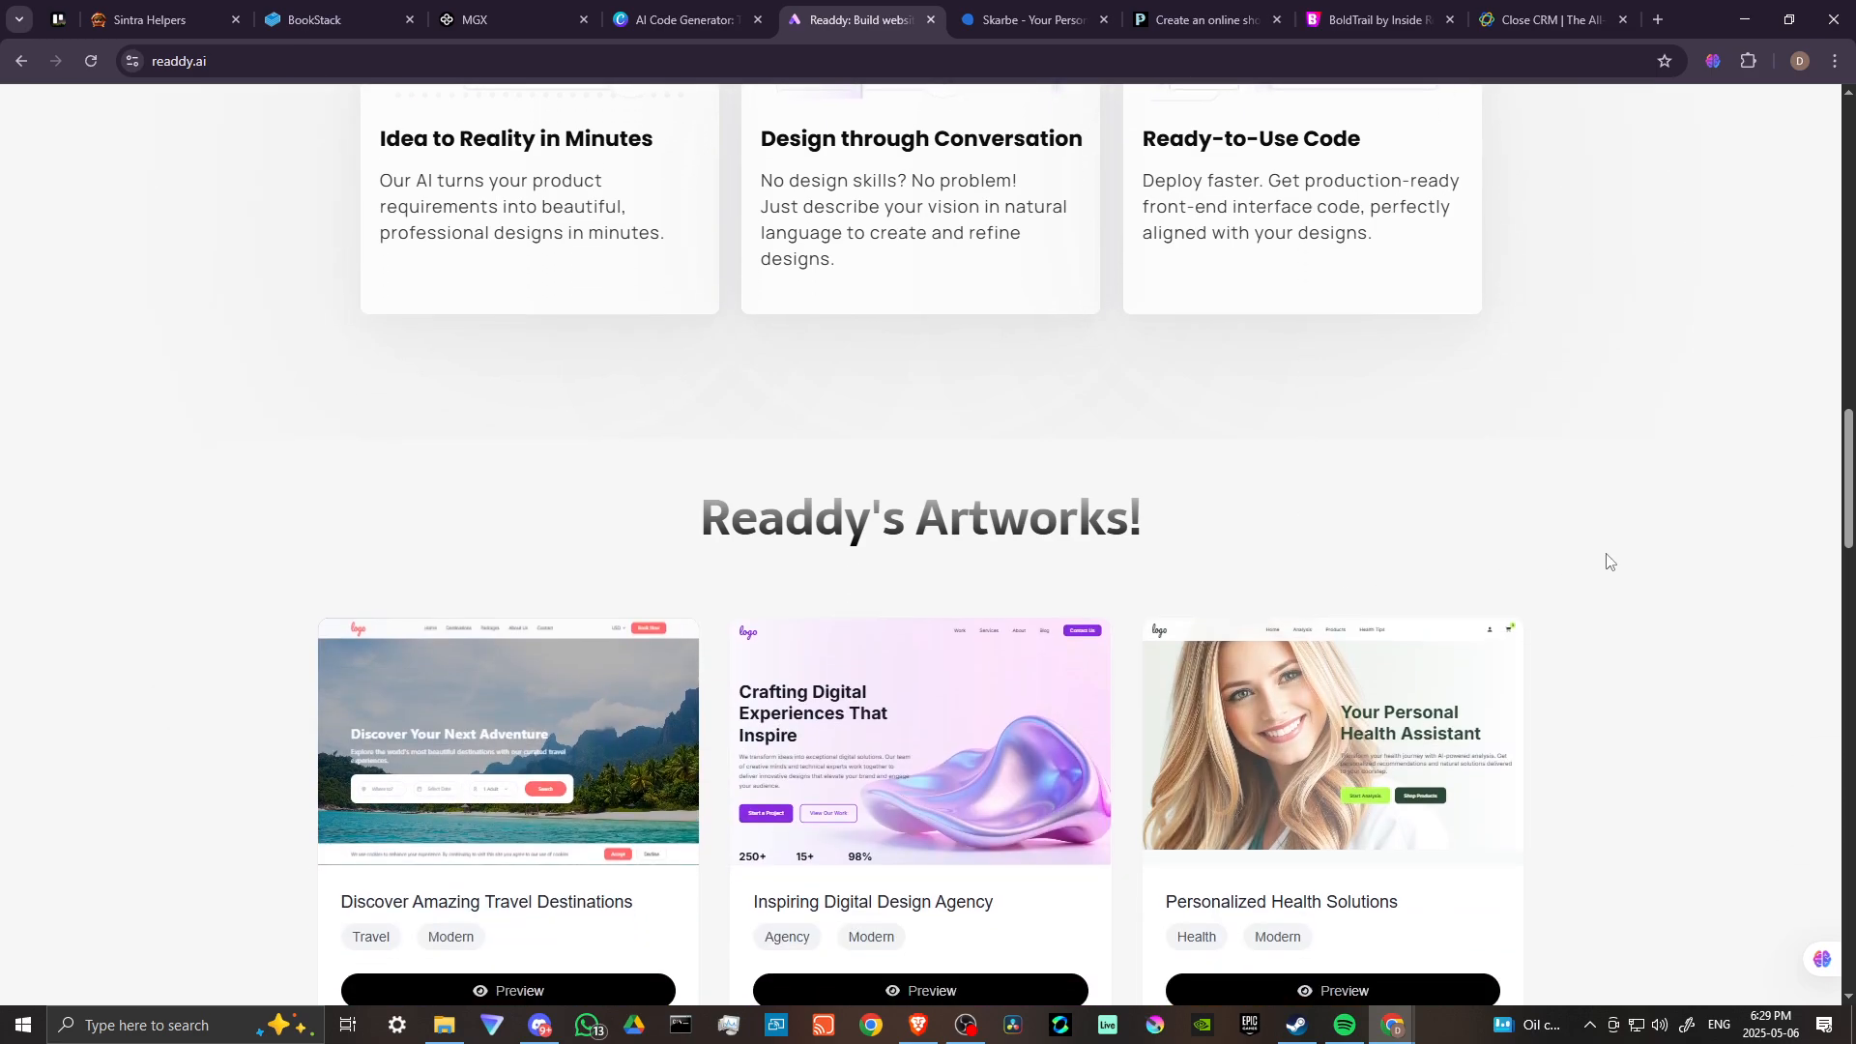
{"action": "scroll", "scroll_direction": "down", "scroll_amount": 3}
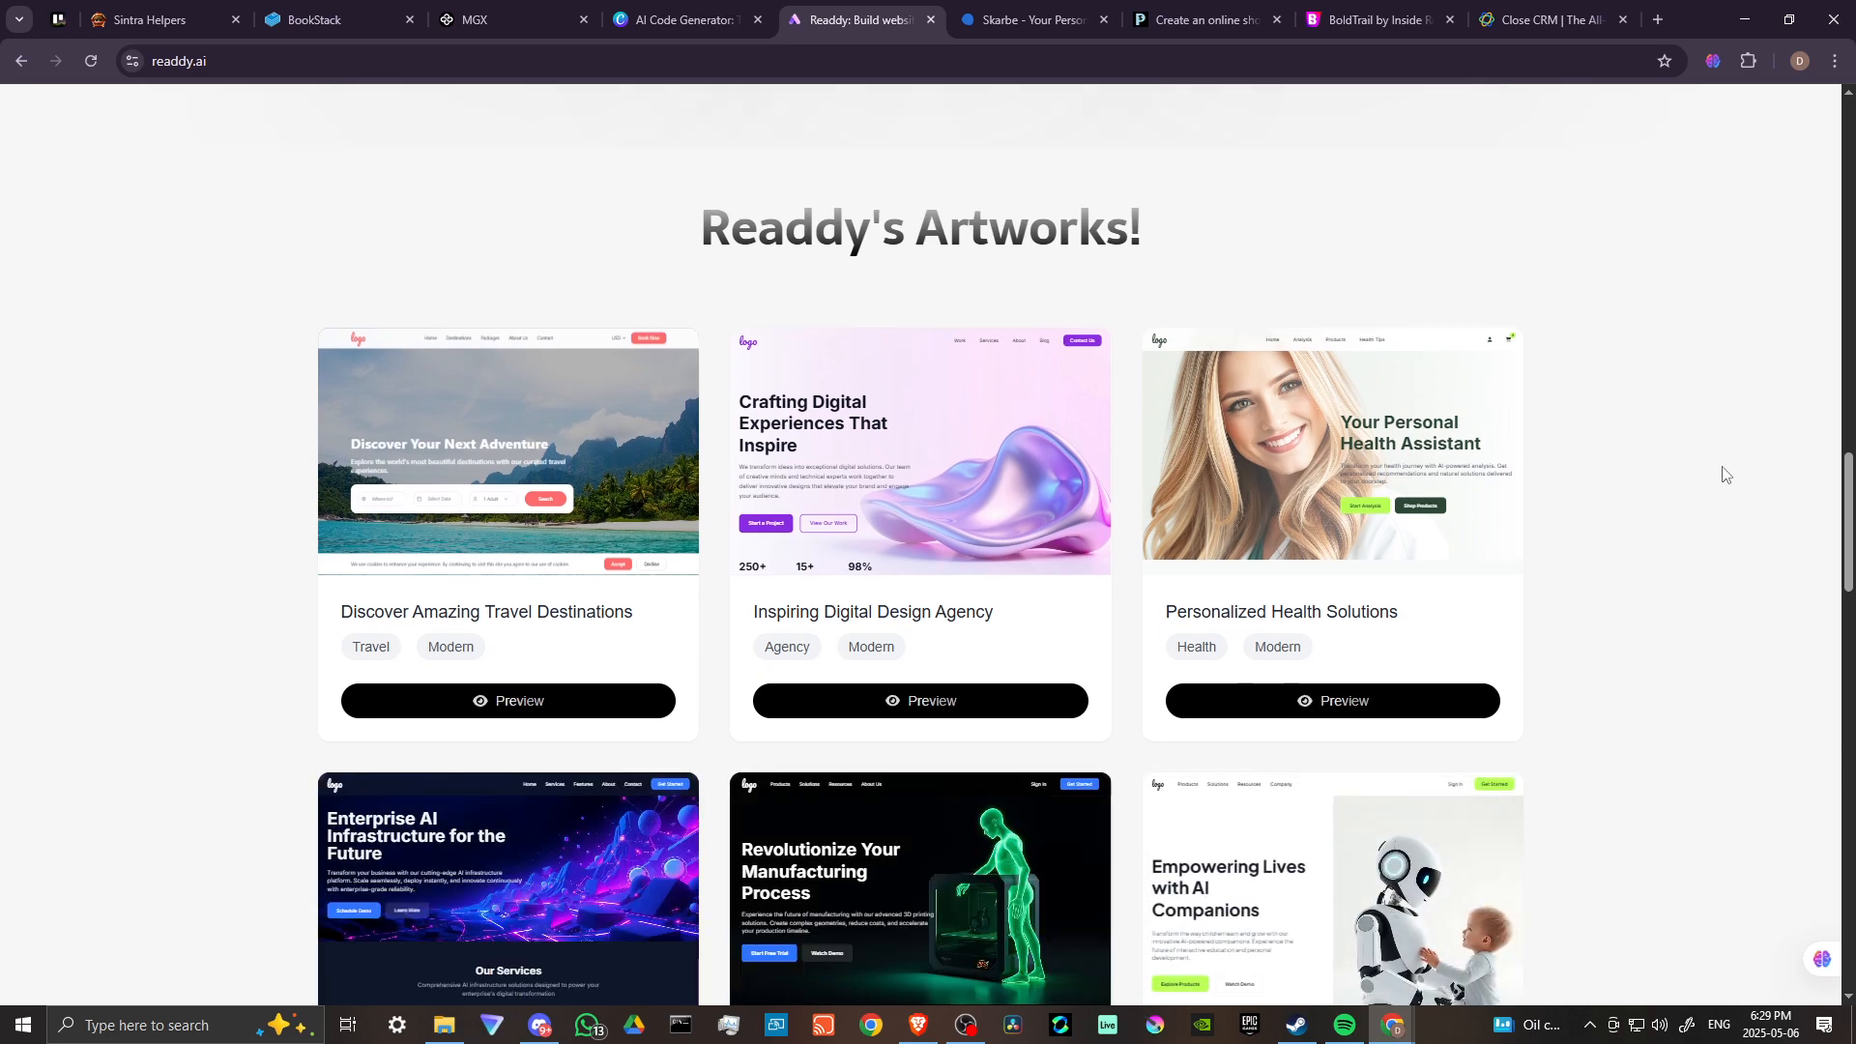
{"action": "scroll", "scroll_direction": "down", "scroll_amount": 3}
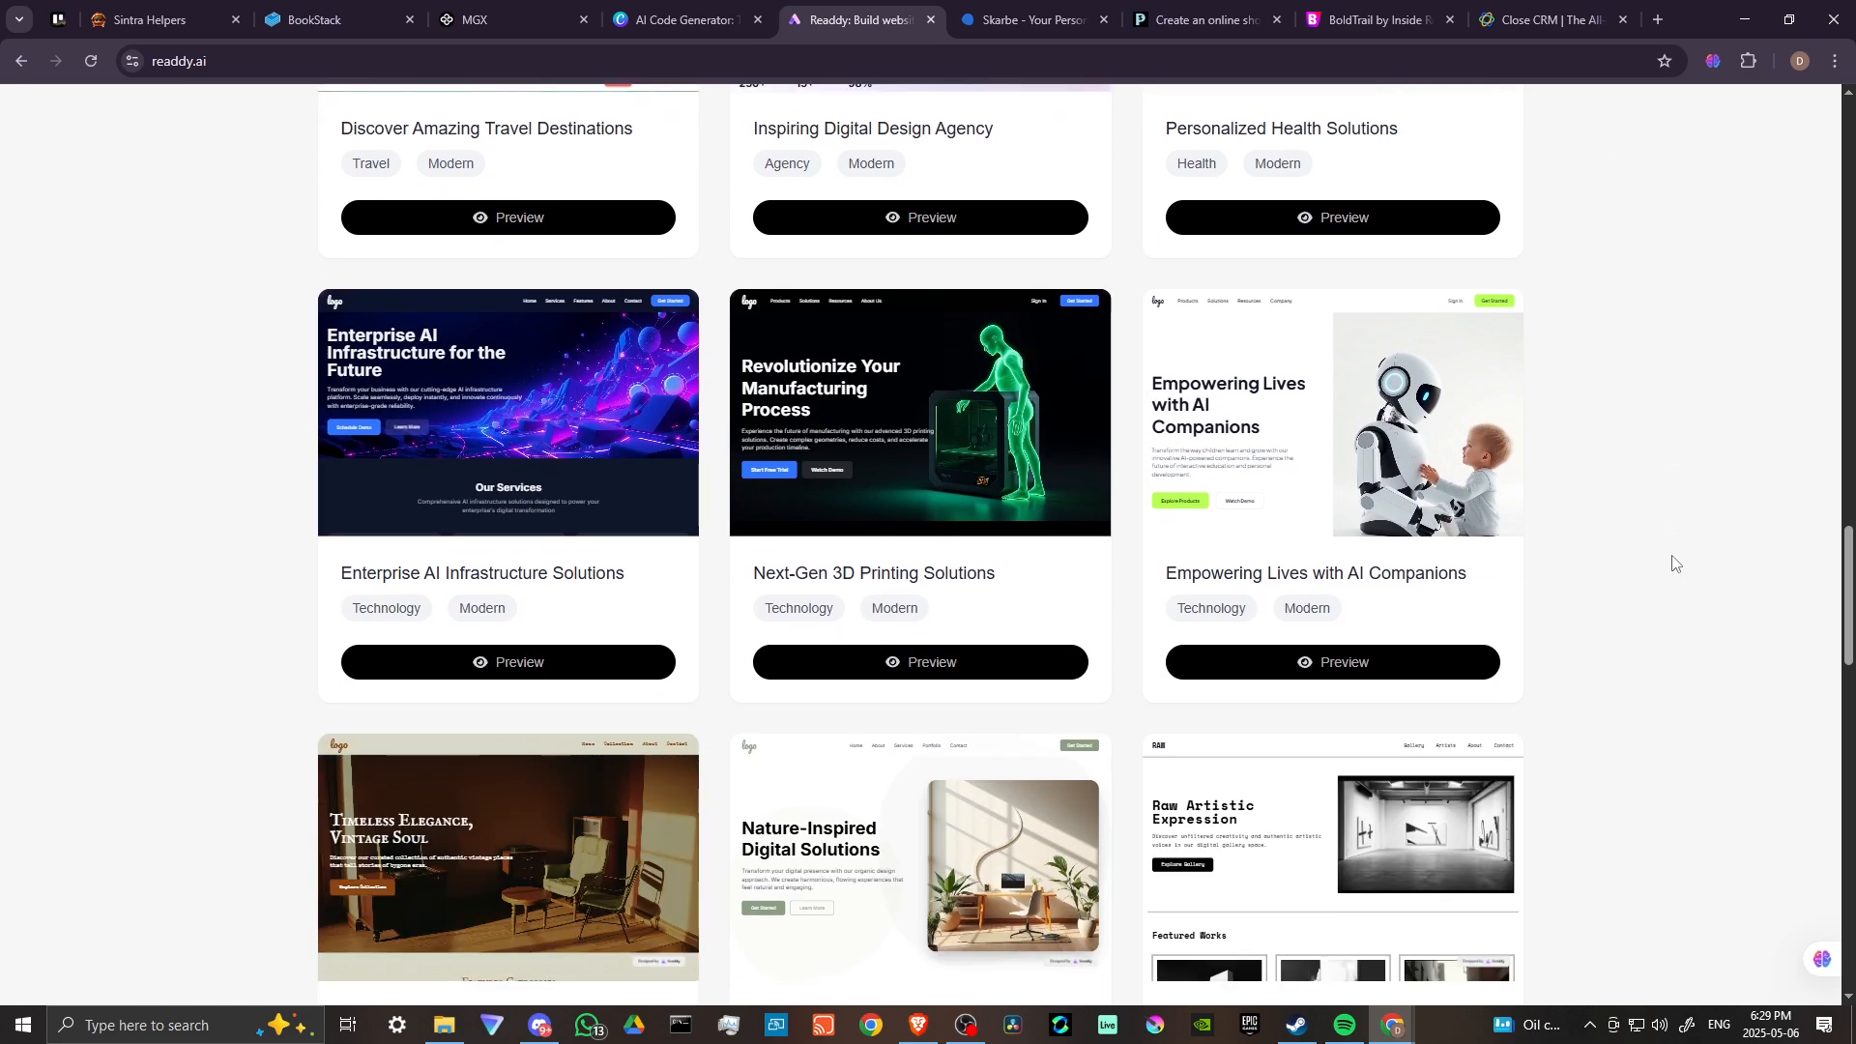
{"action": "scroll", "scroll_direction": "down", "scroll_amount": 3}
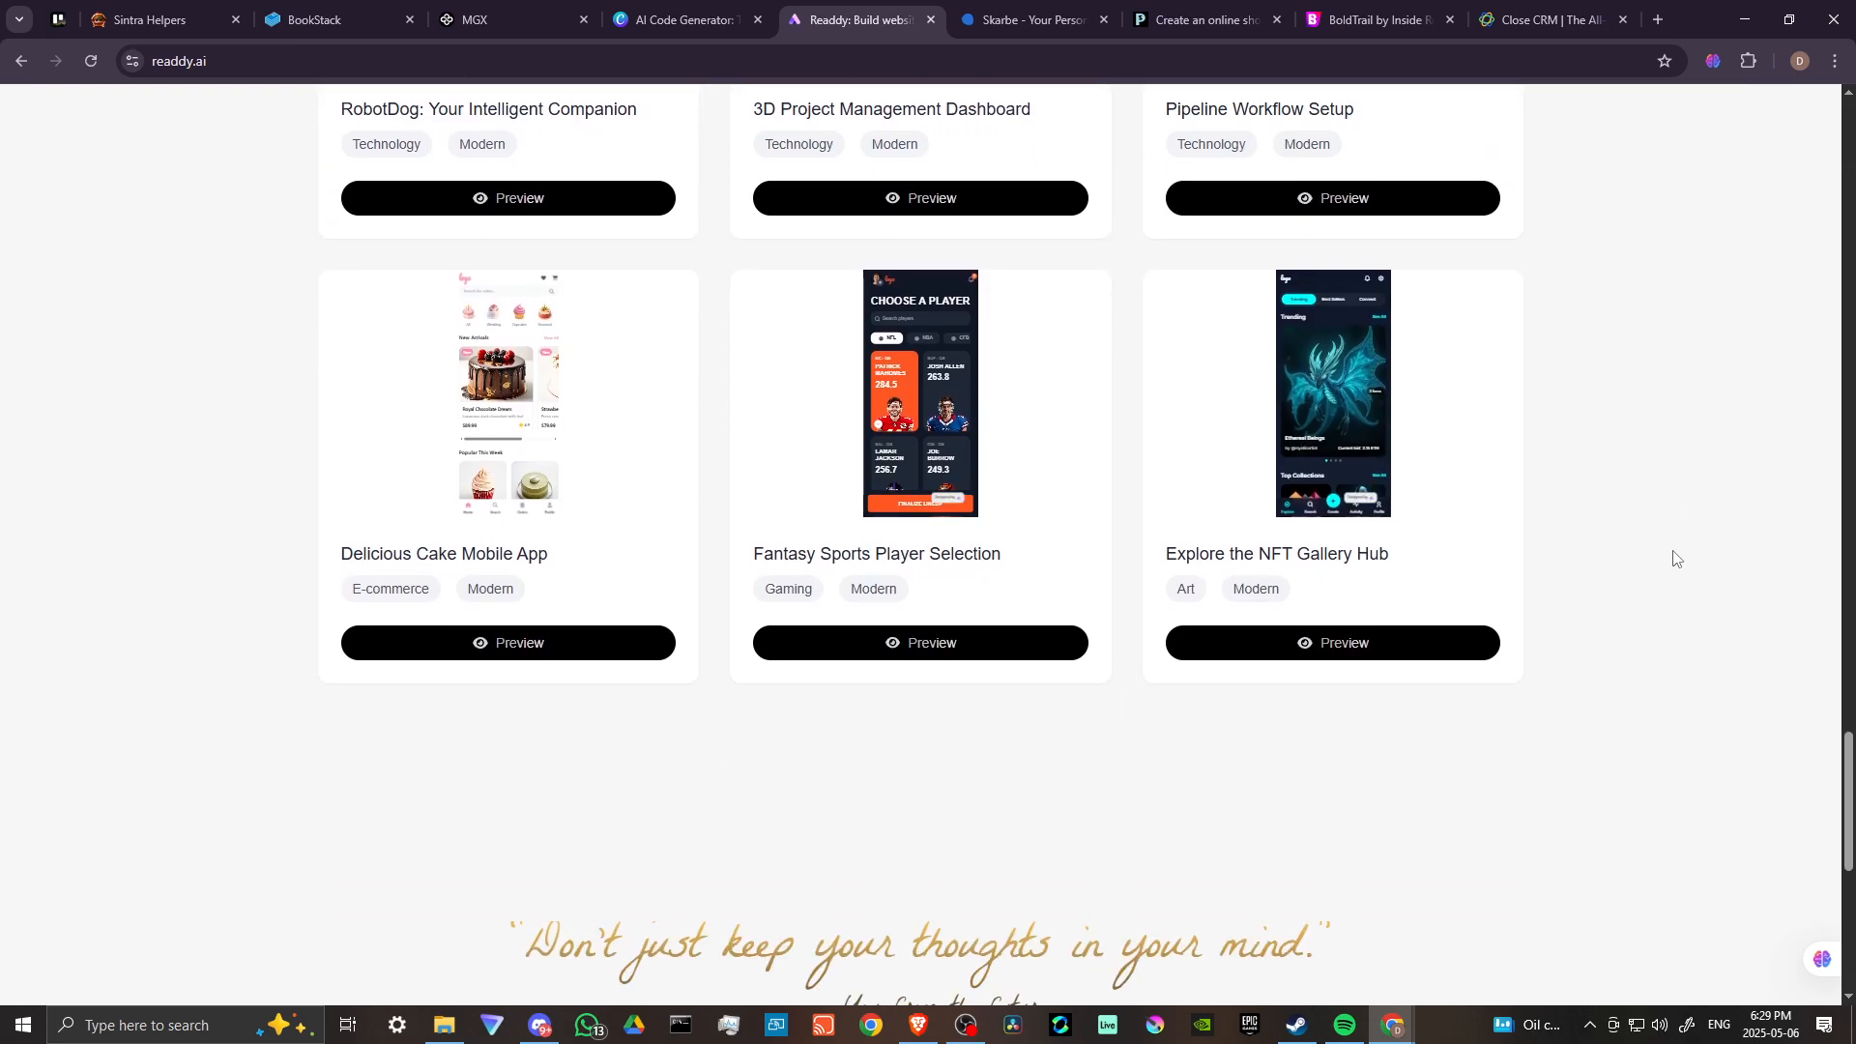
{"action": "scroll", "scroll_direction": "down", "scroll_amount": 3}
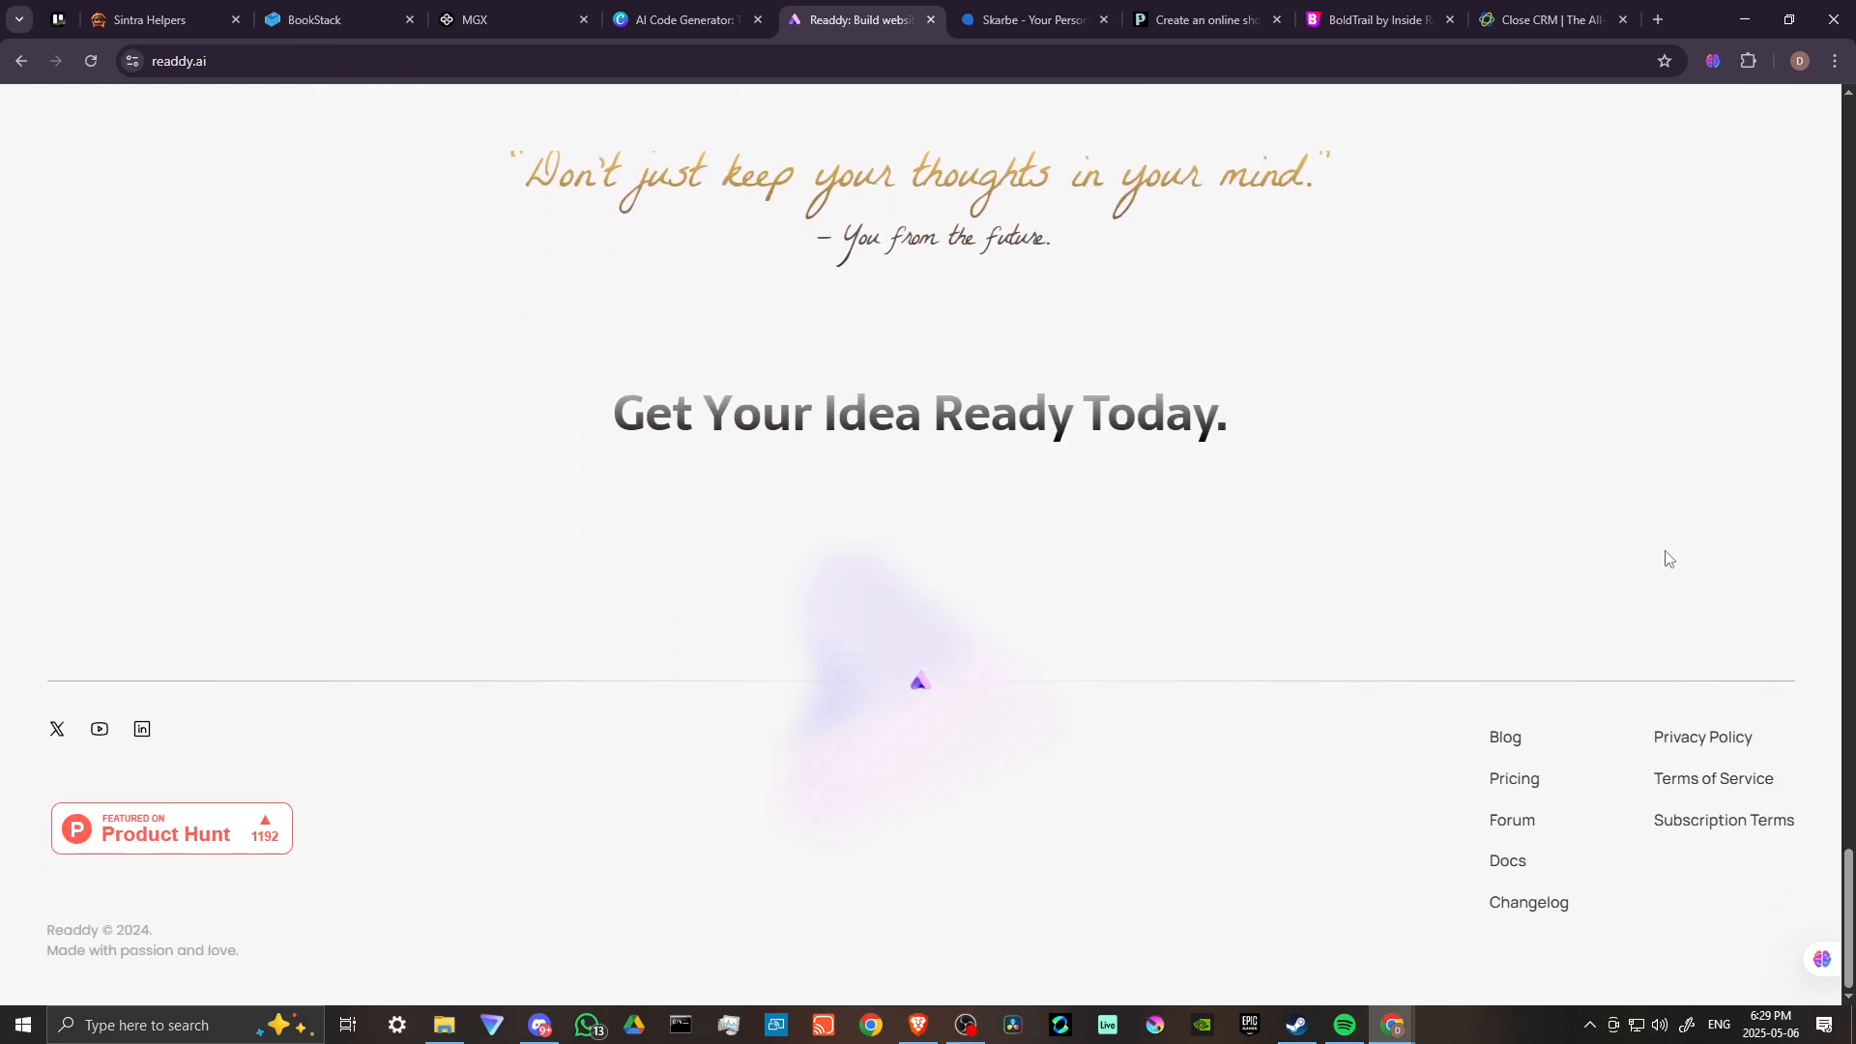
{"action": "scroll", "scroll_direction": "up", "scroll_amount": 3}
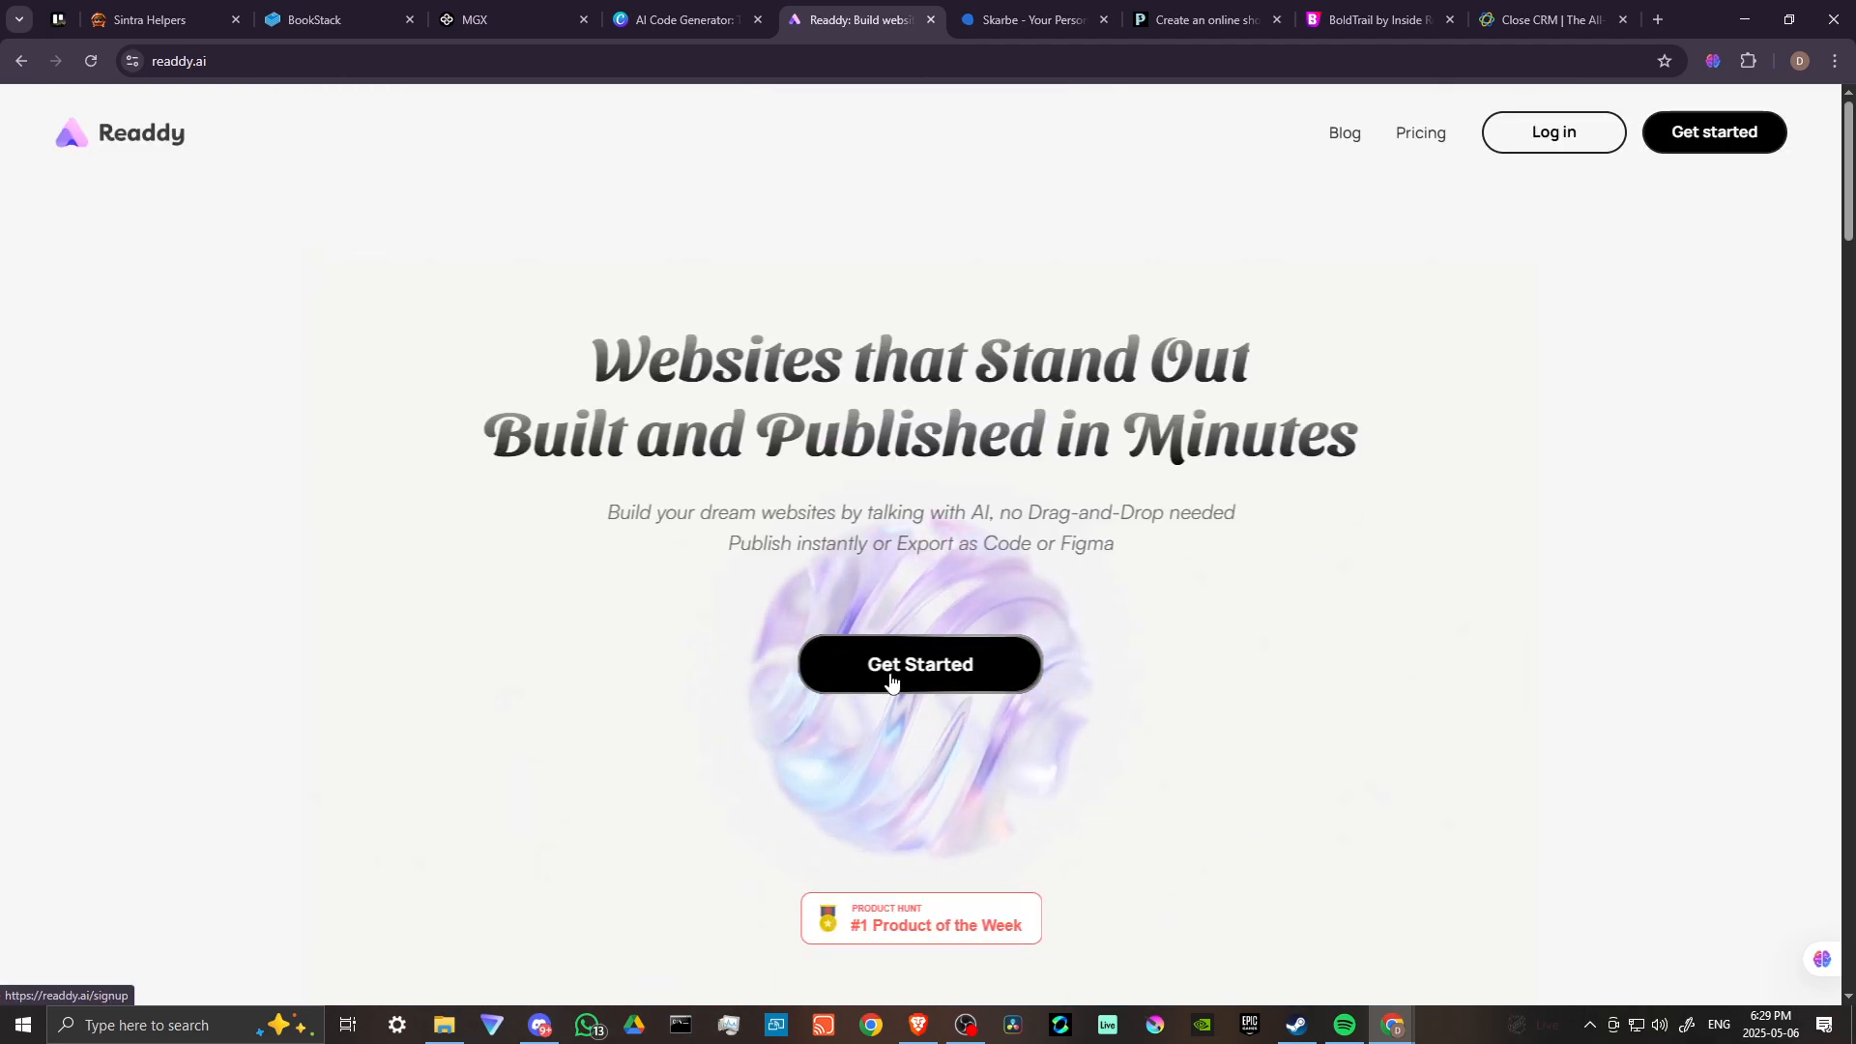
Step: Sign up via Get Started using Continue with Google and confirm the chosen account
{"action": "left_click", "coordinate": [919, 664]}
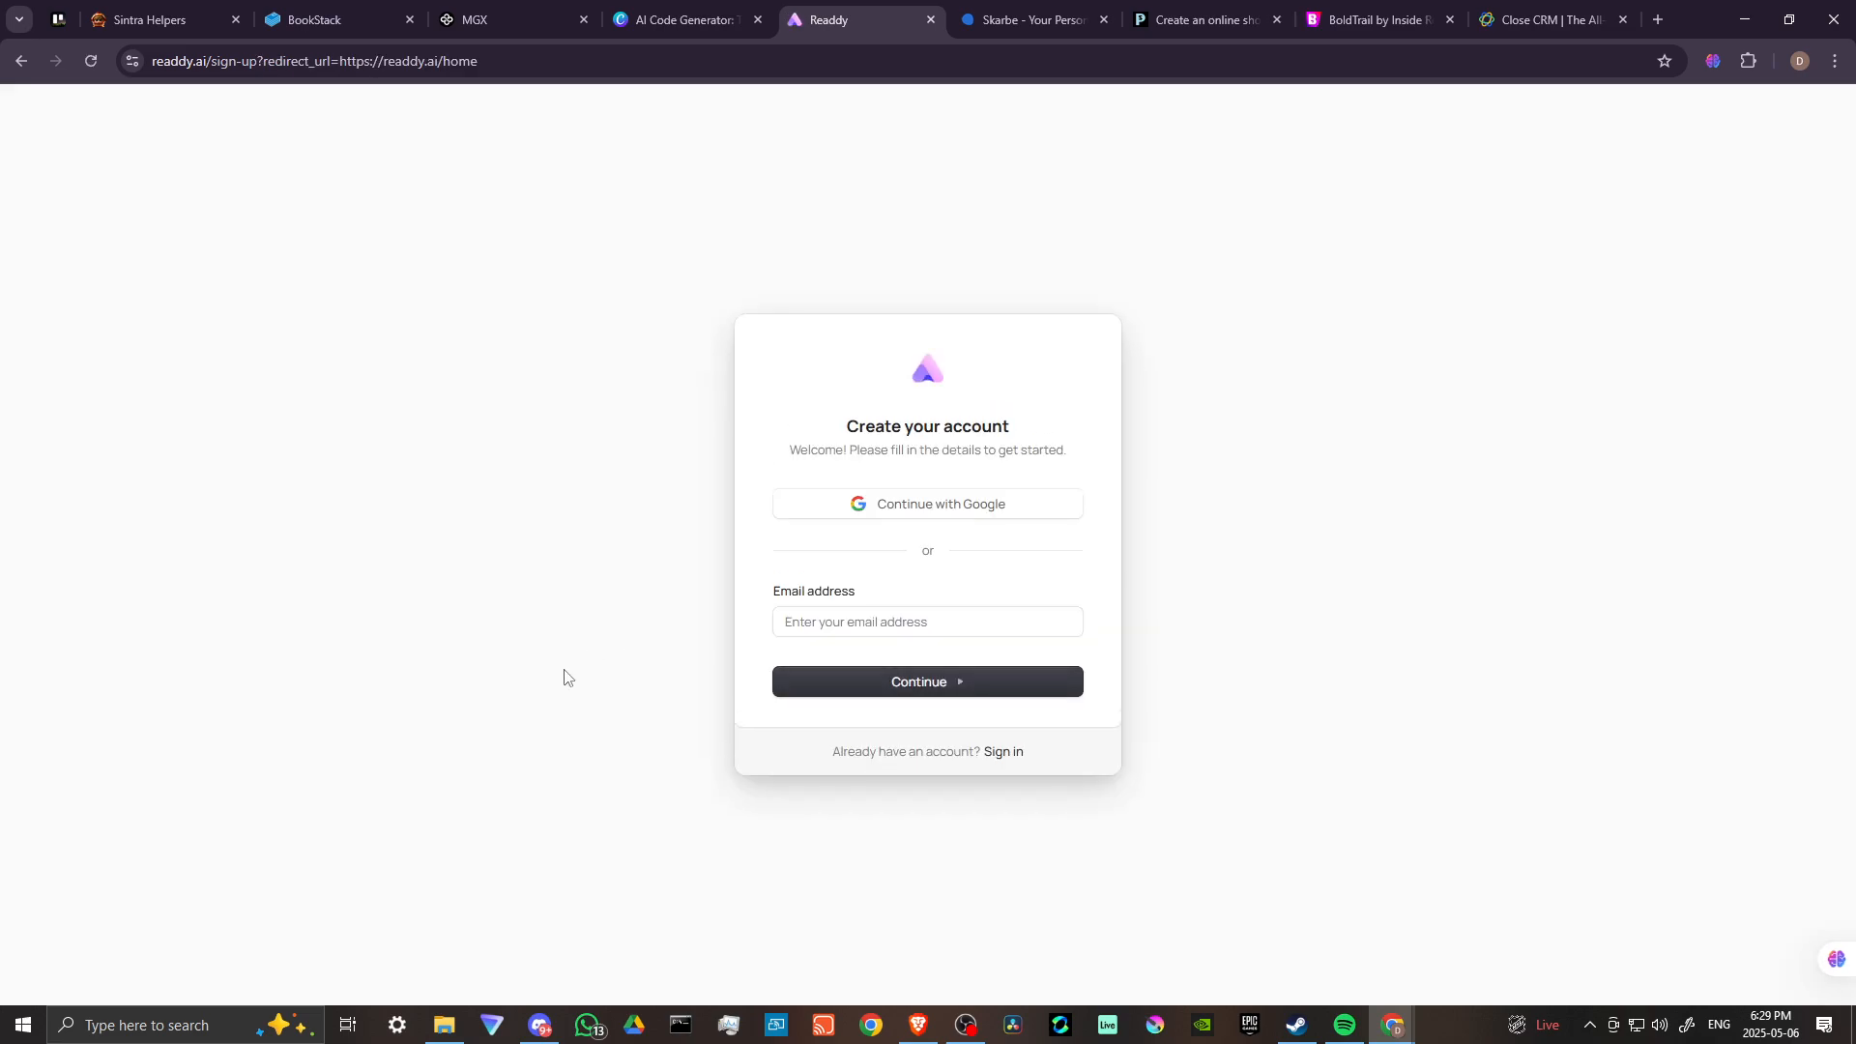
{"action": "mouse_move", "coordinate": [996, 318]}
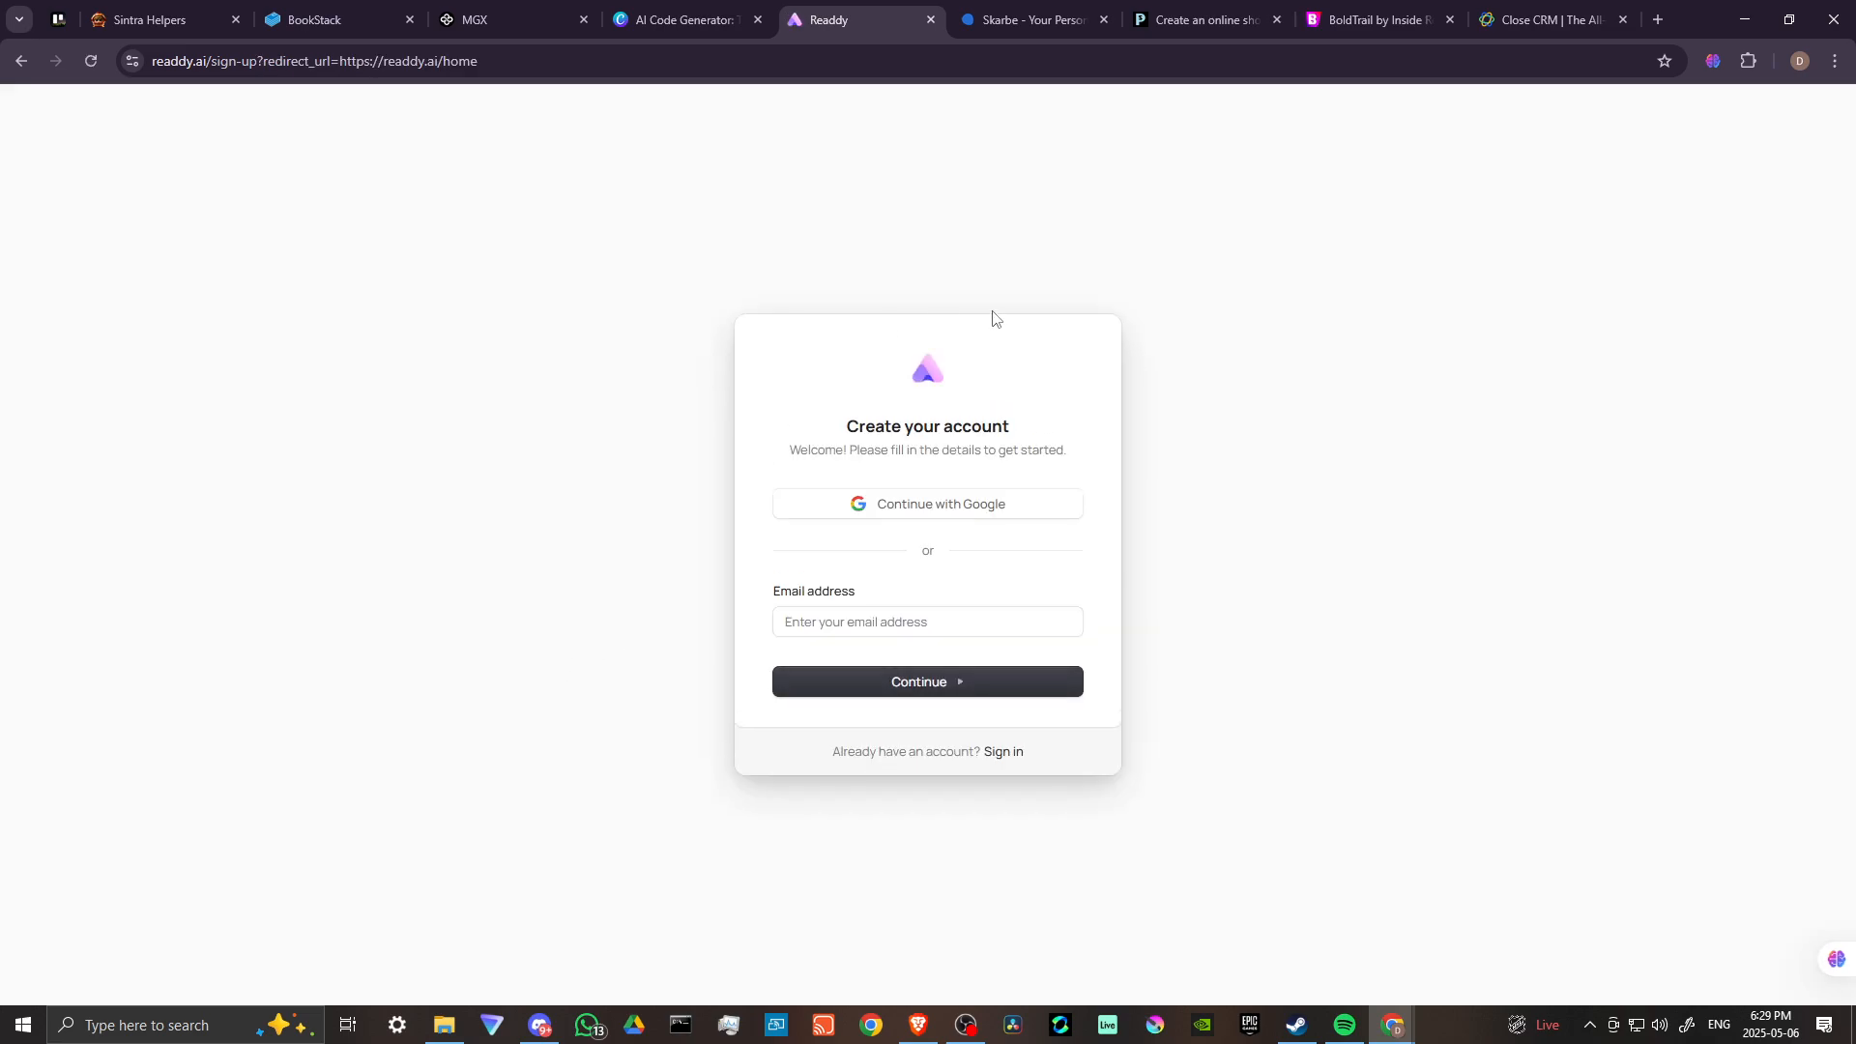
{"action": "left_click", "coordinate": [927, 503]}
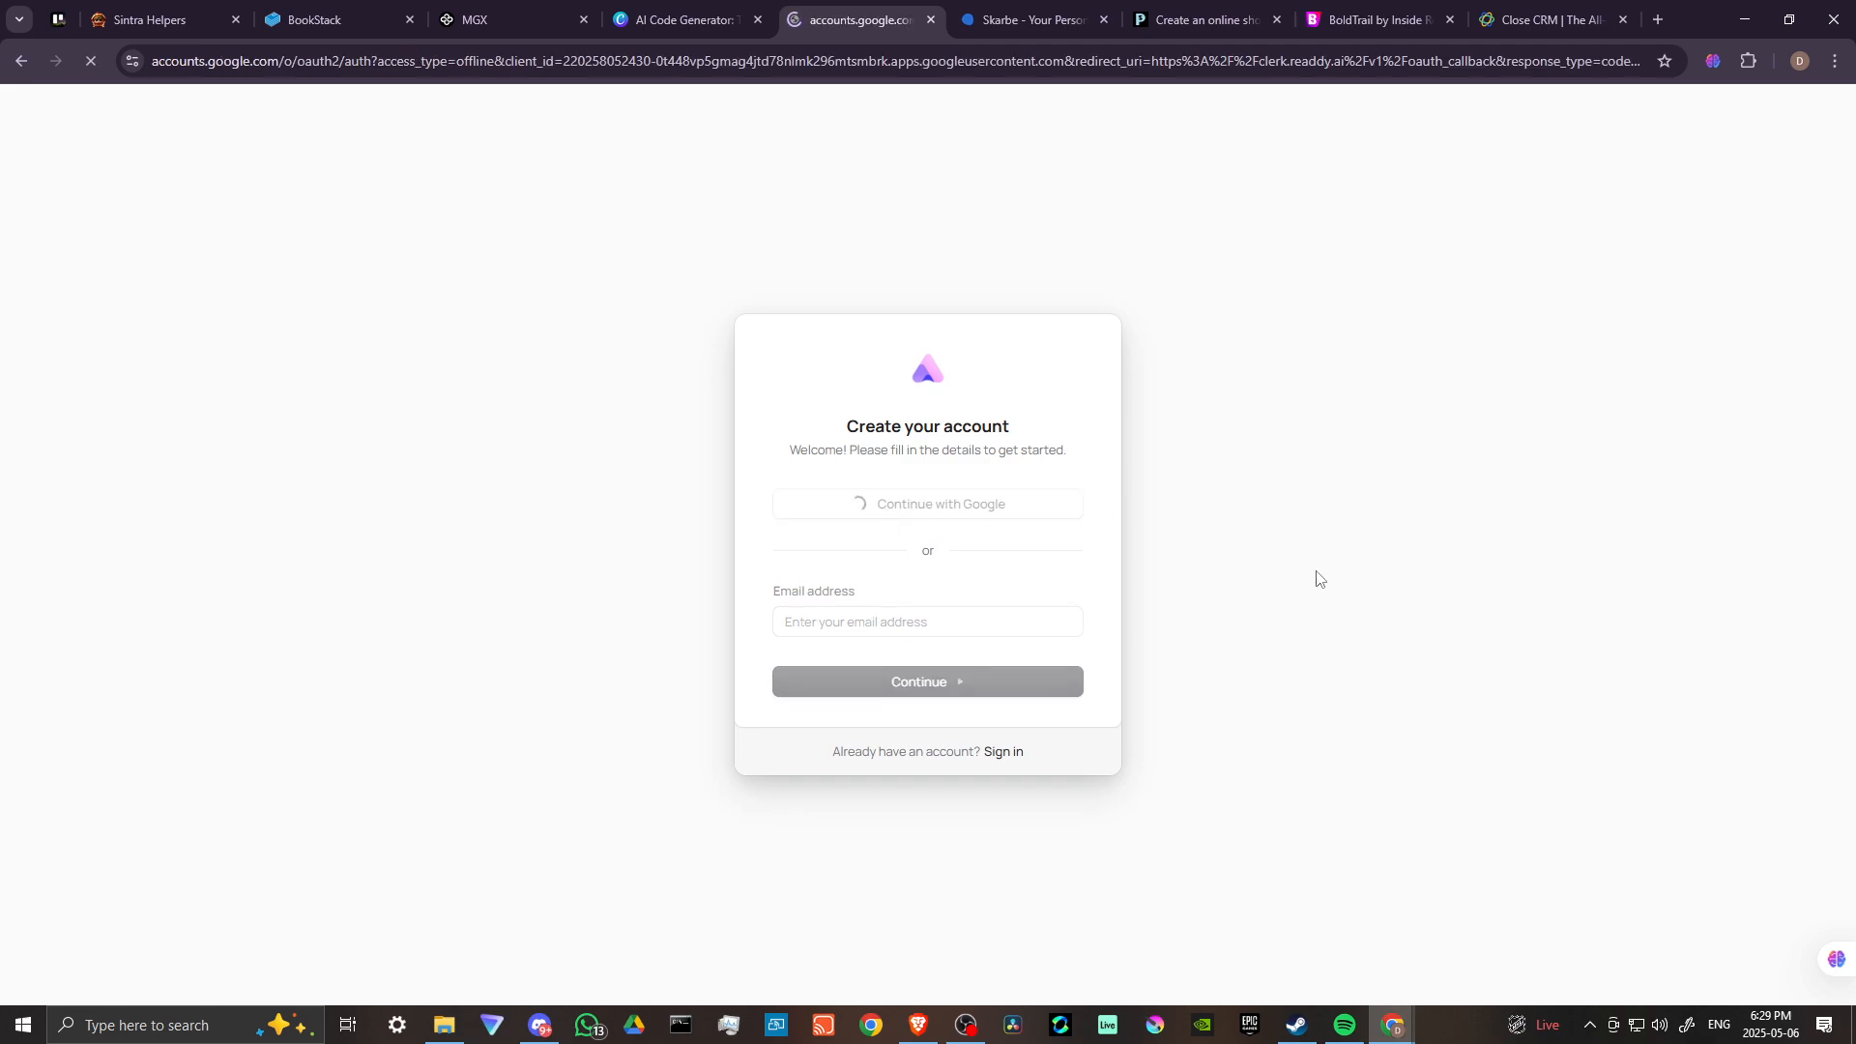
{"action": "left_click", "coordinate": [927, 503]}
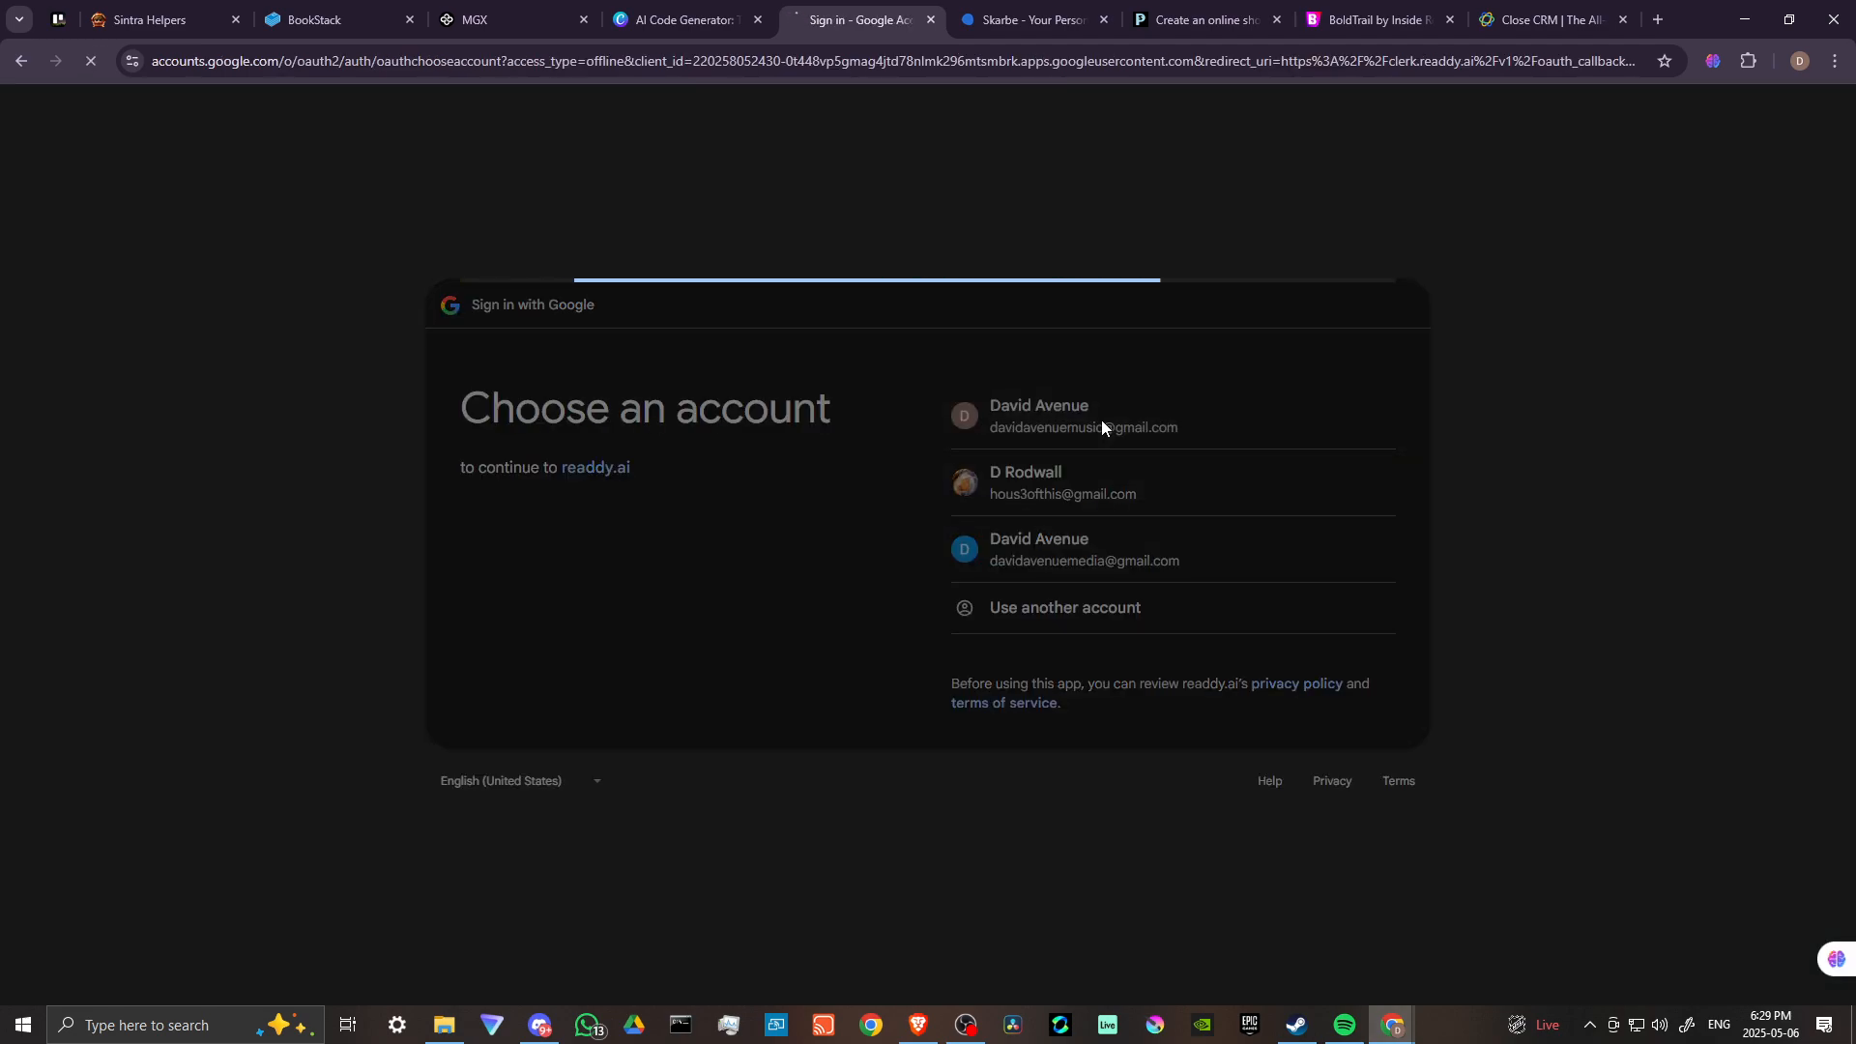
{"action": "left_click", "coordinate": [1082, 416]}
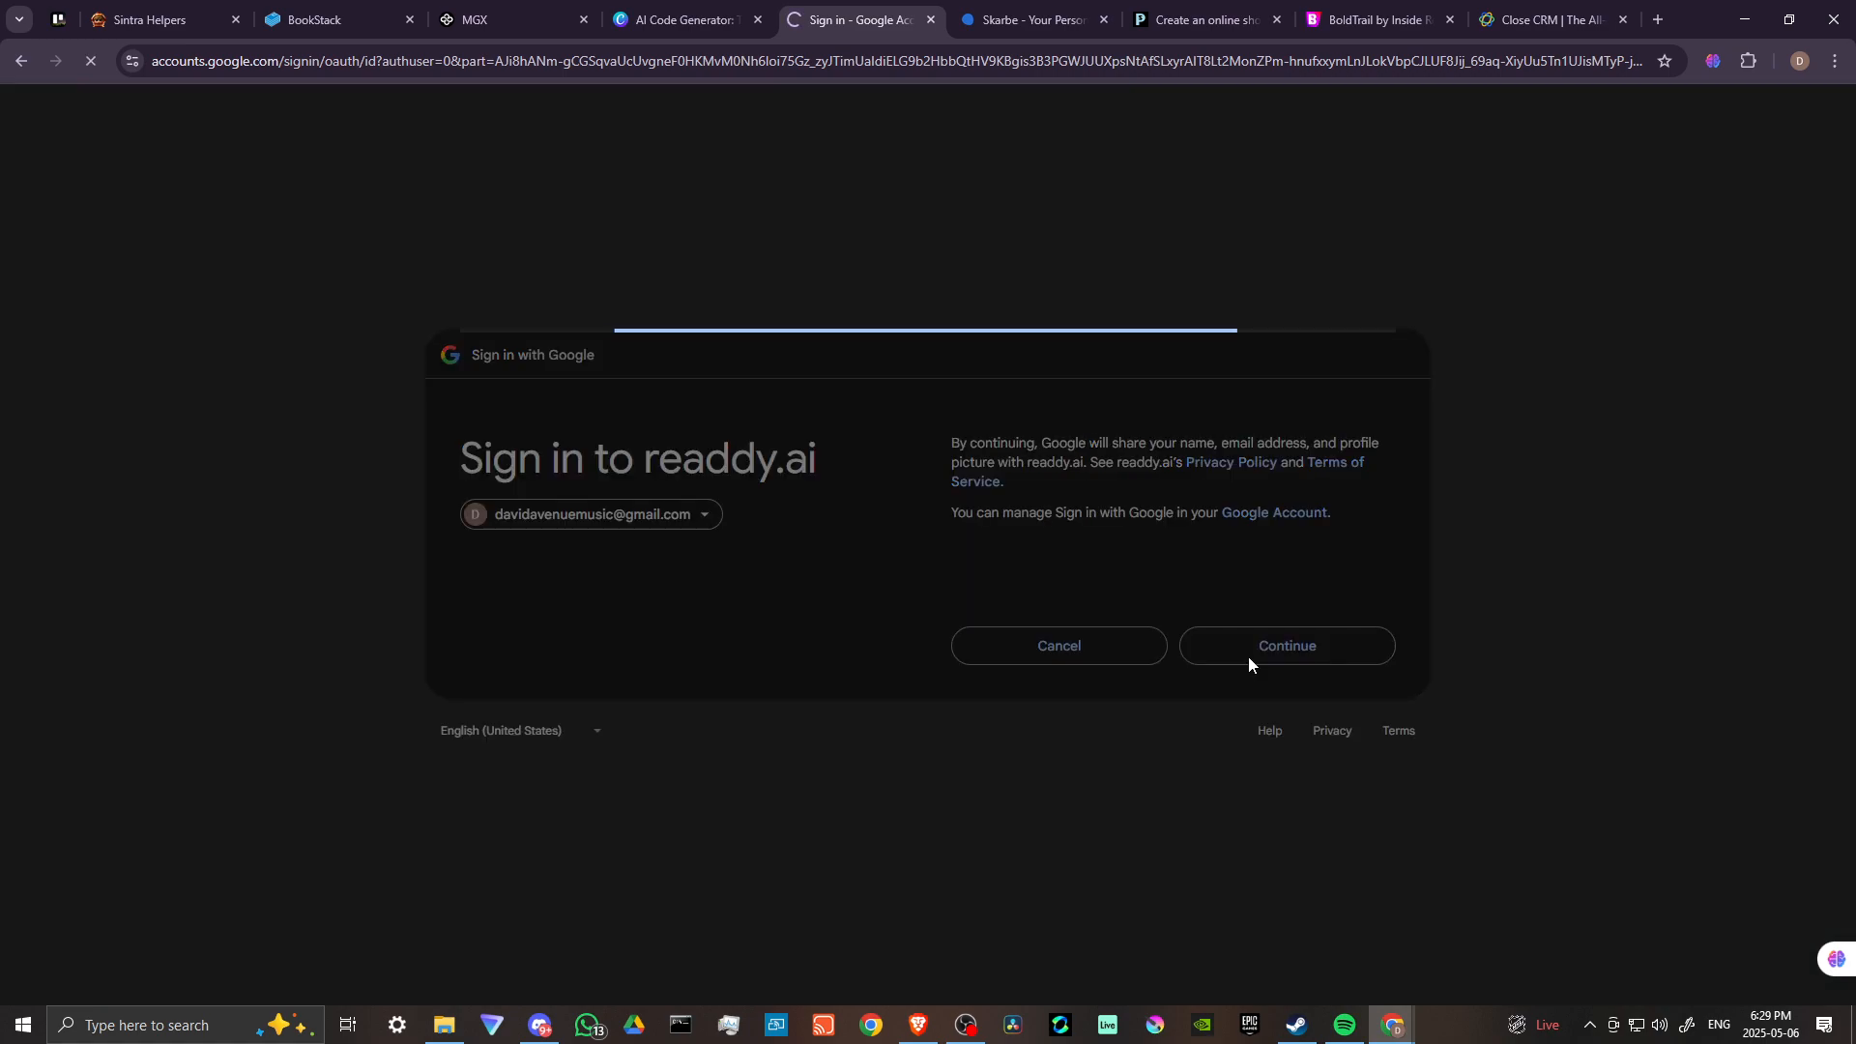
{"action": "left_click", "coordinate": [1285, 645]}
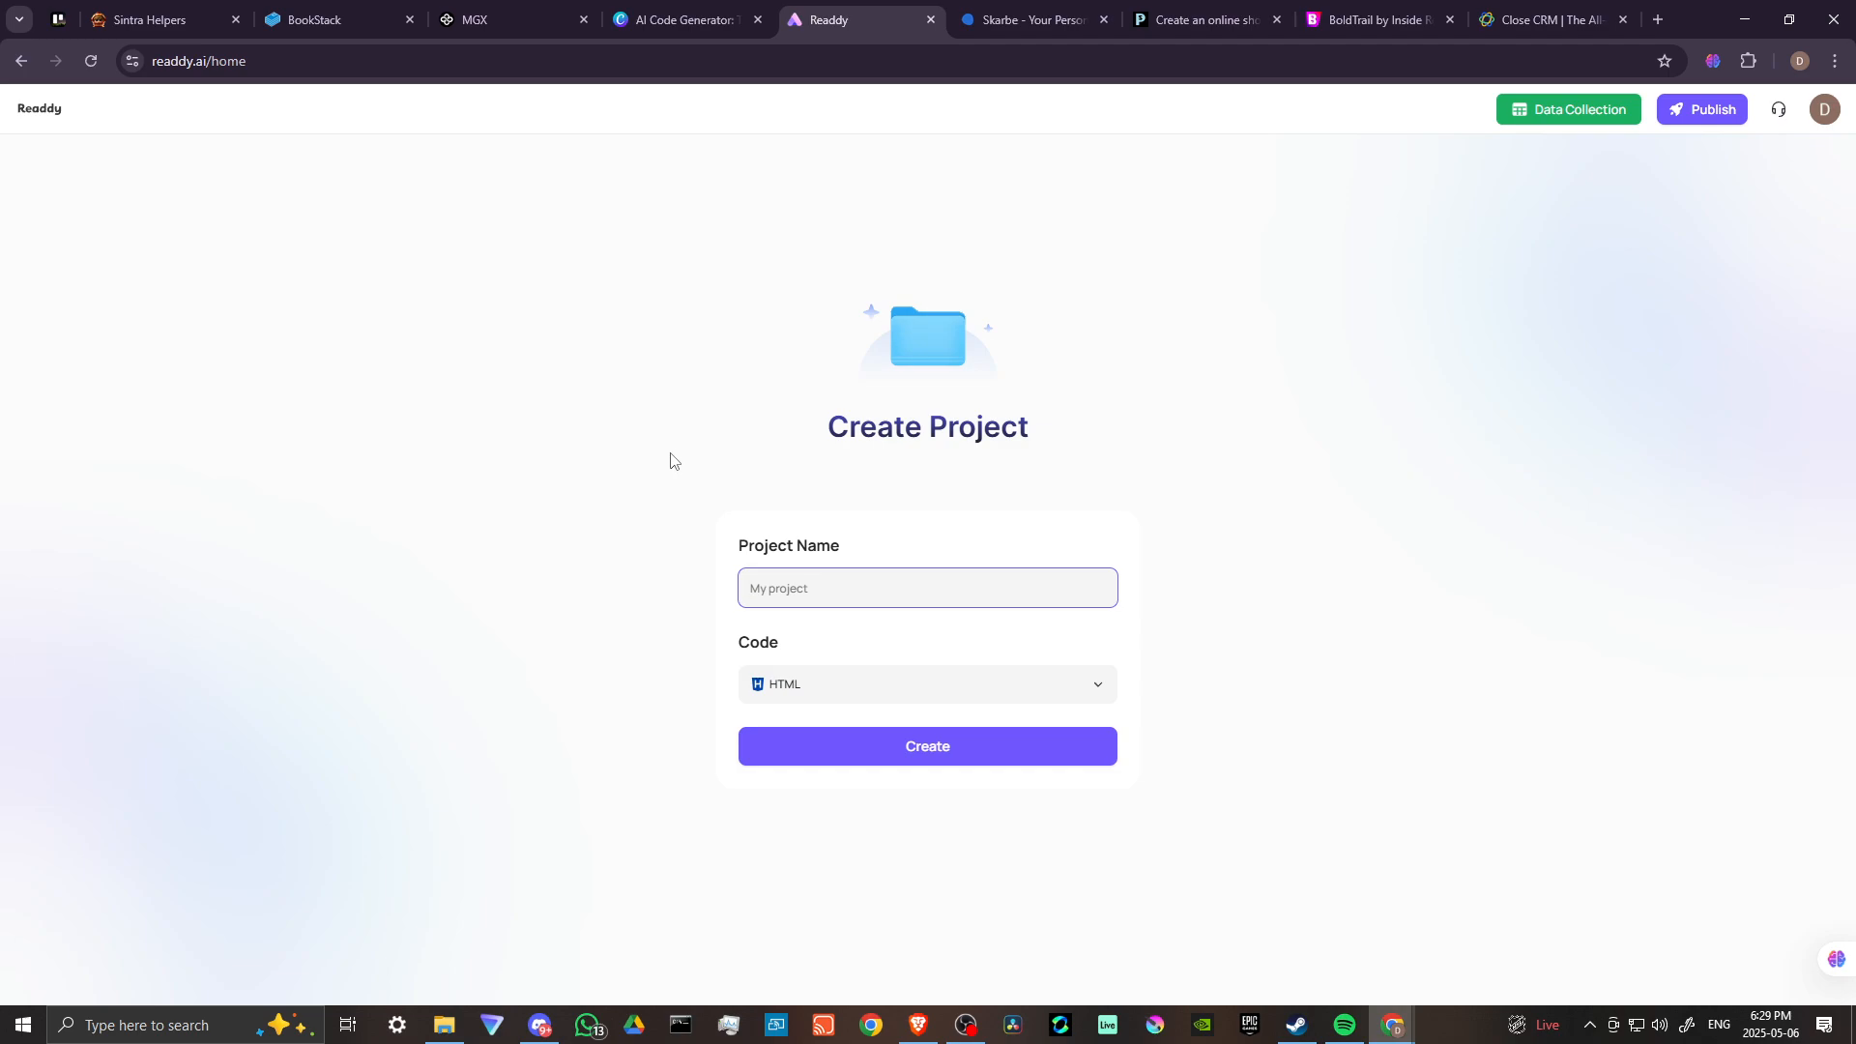
Step: Enter SKILLCRAFT as the project name and check the Code frameworks, leaving HTML
{"action": "type", "text": "SKILL"}
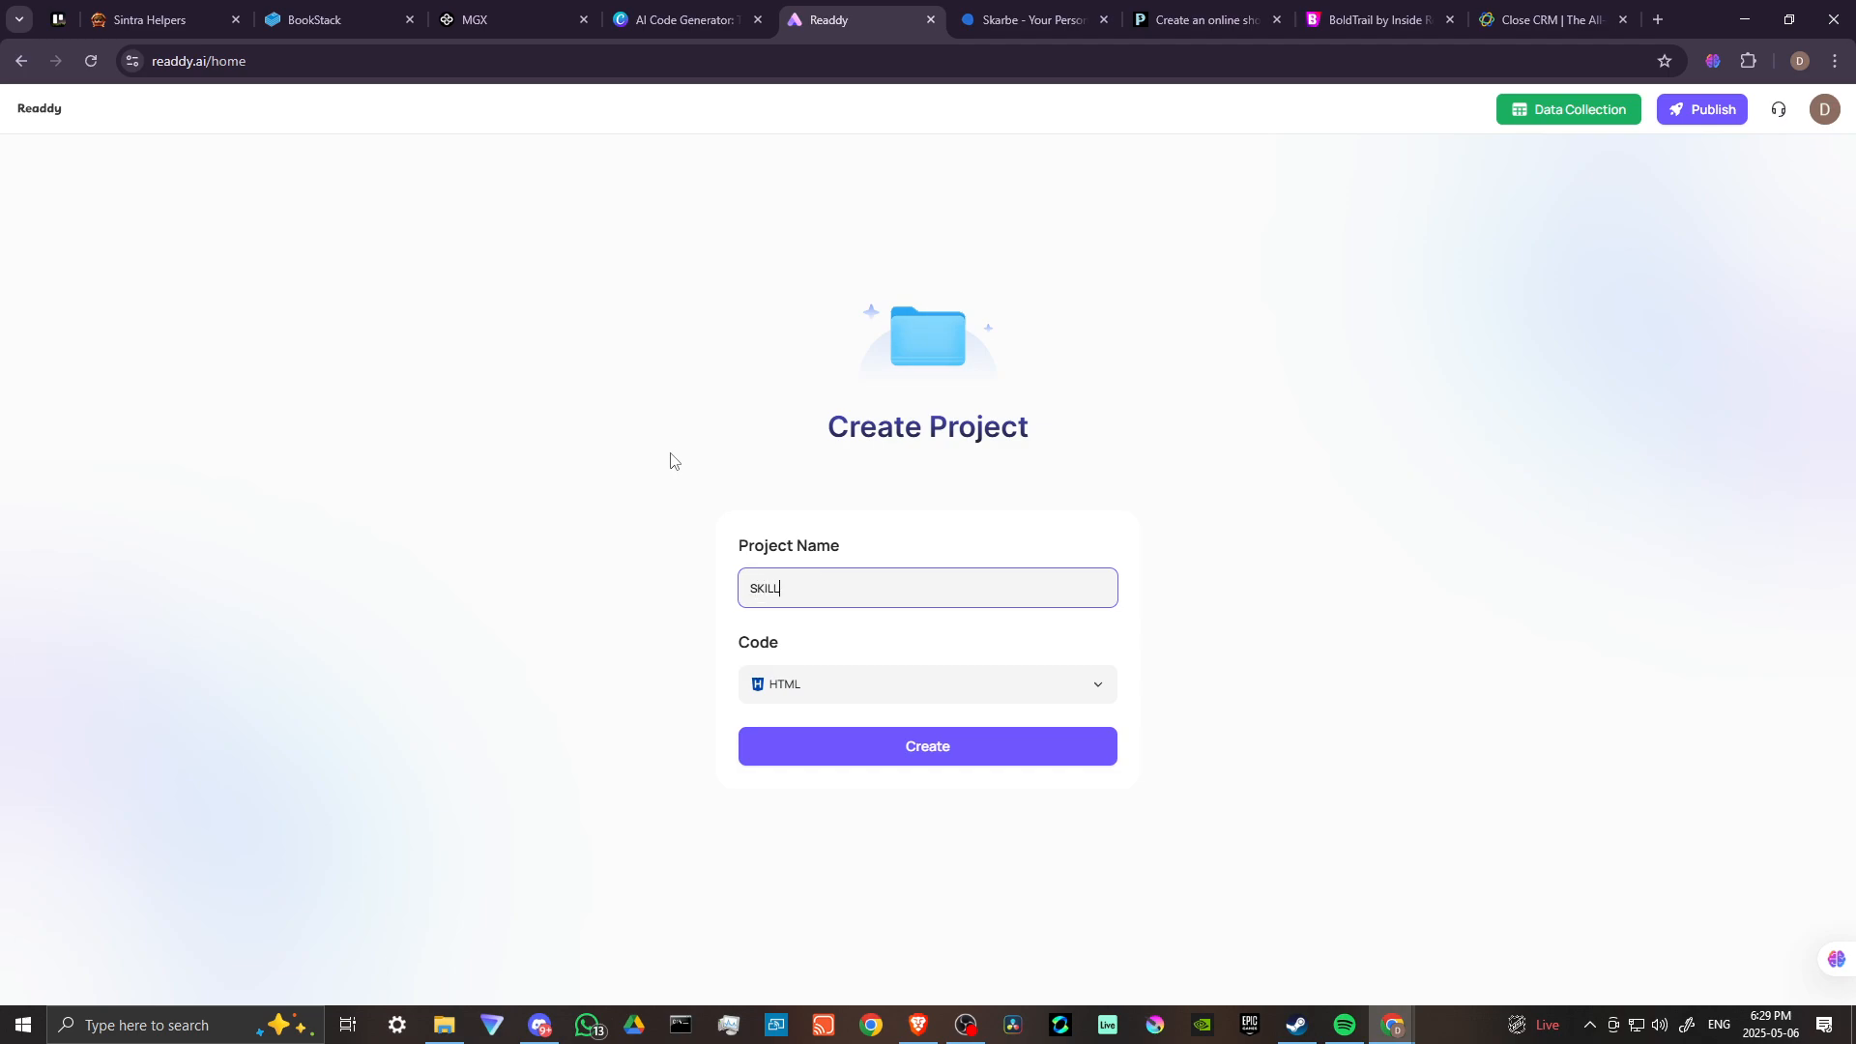
{"action": "type", "text": "CRAFT"}
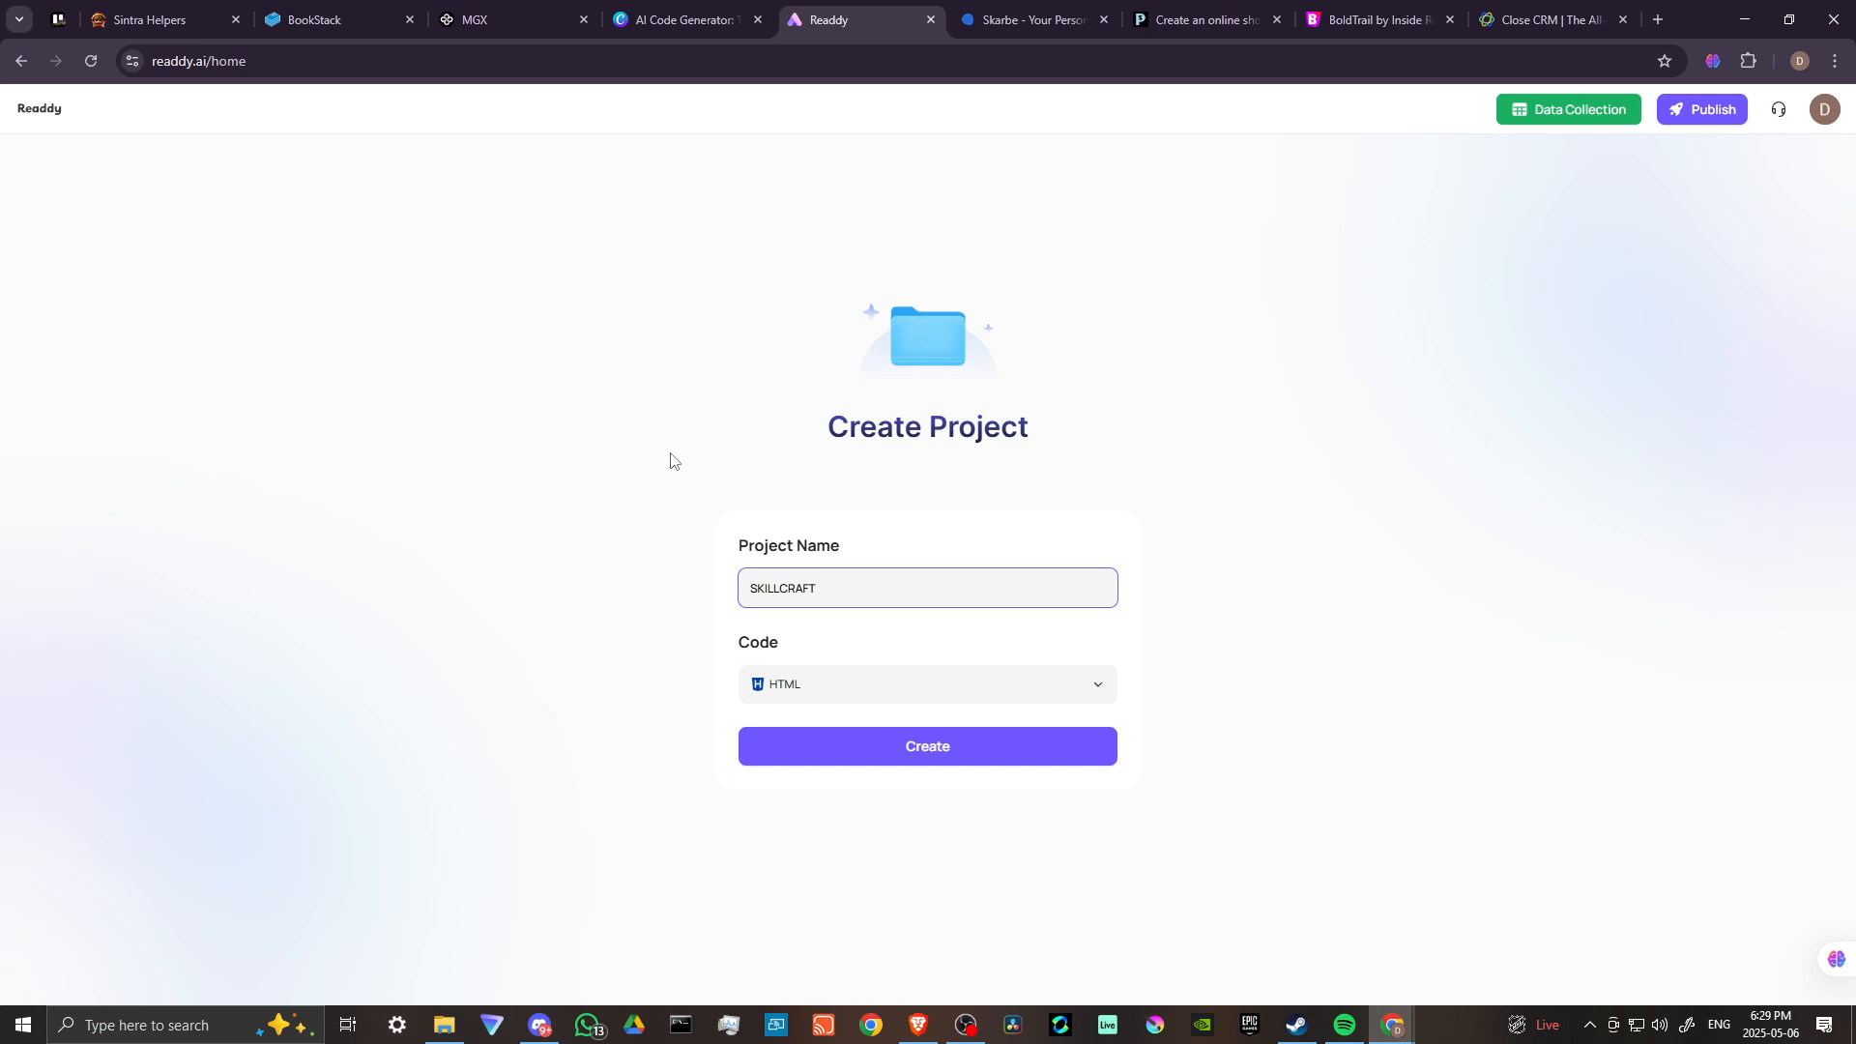
{"action": "left_click", "coordinate": [927, 684]}
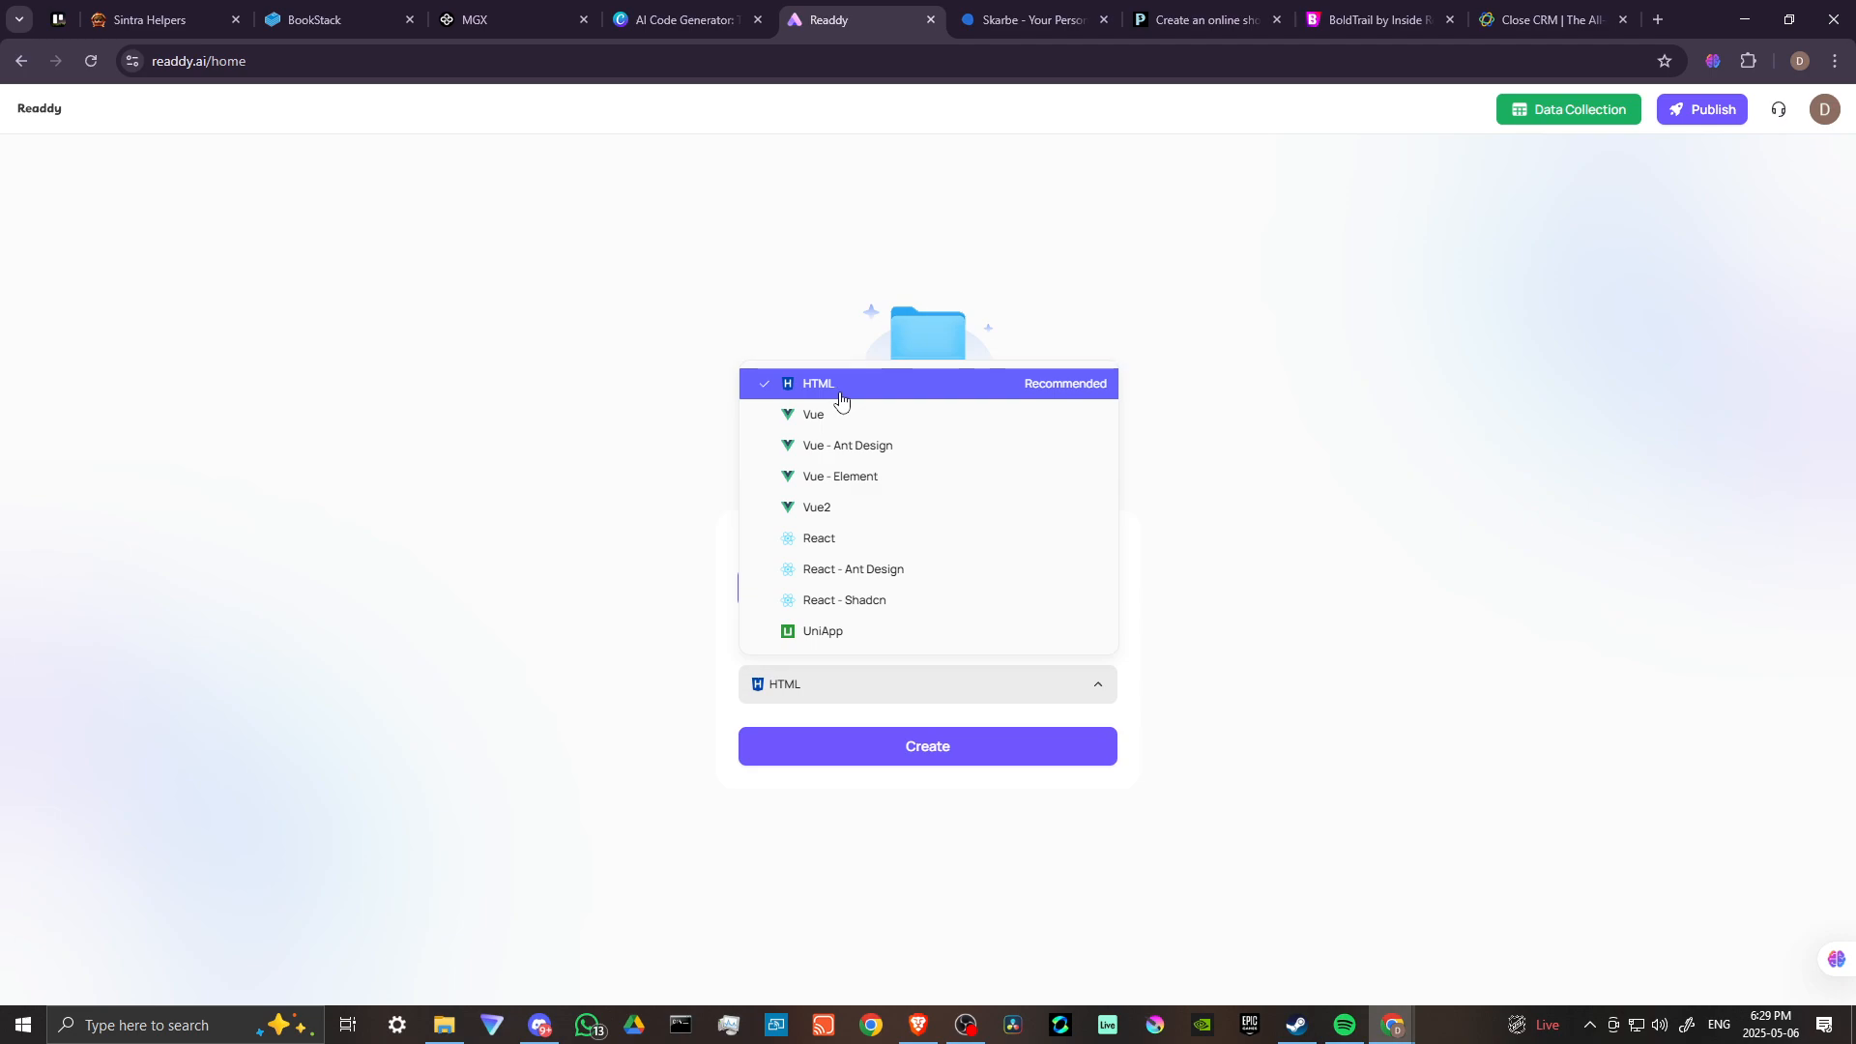
{"action": "mouse_move", "coordinate": [817, 415]}
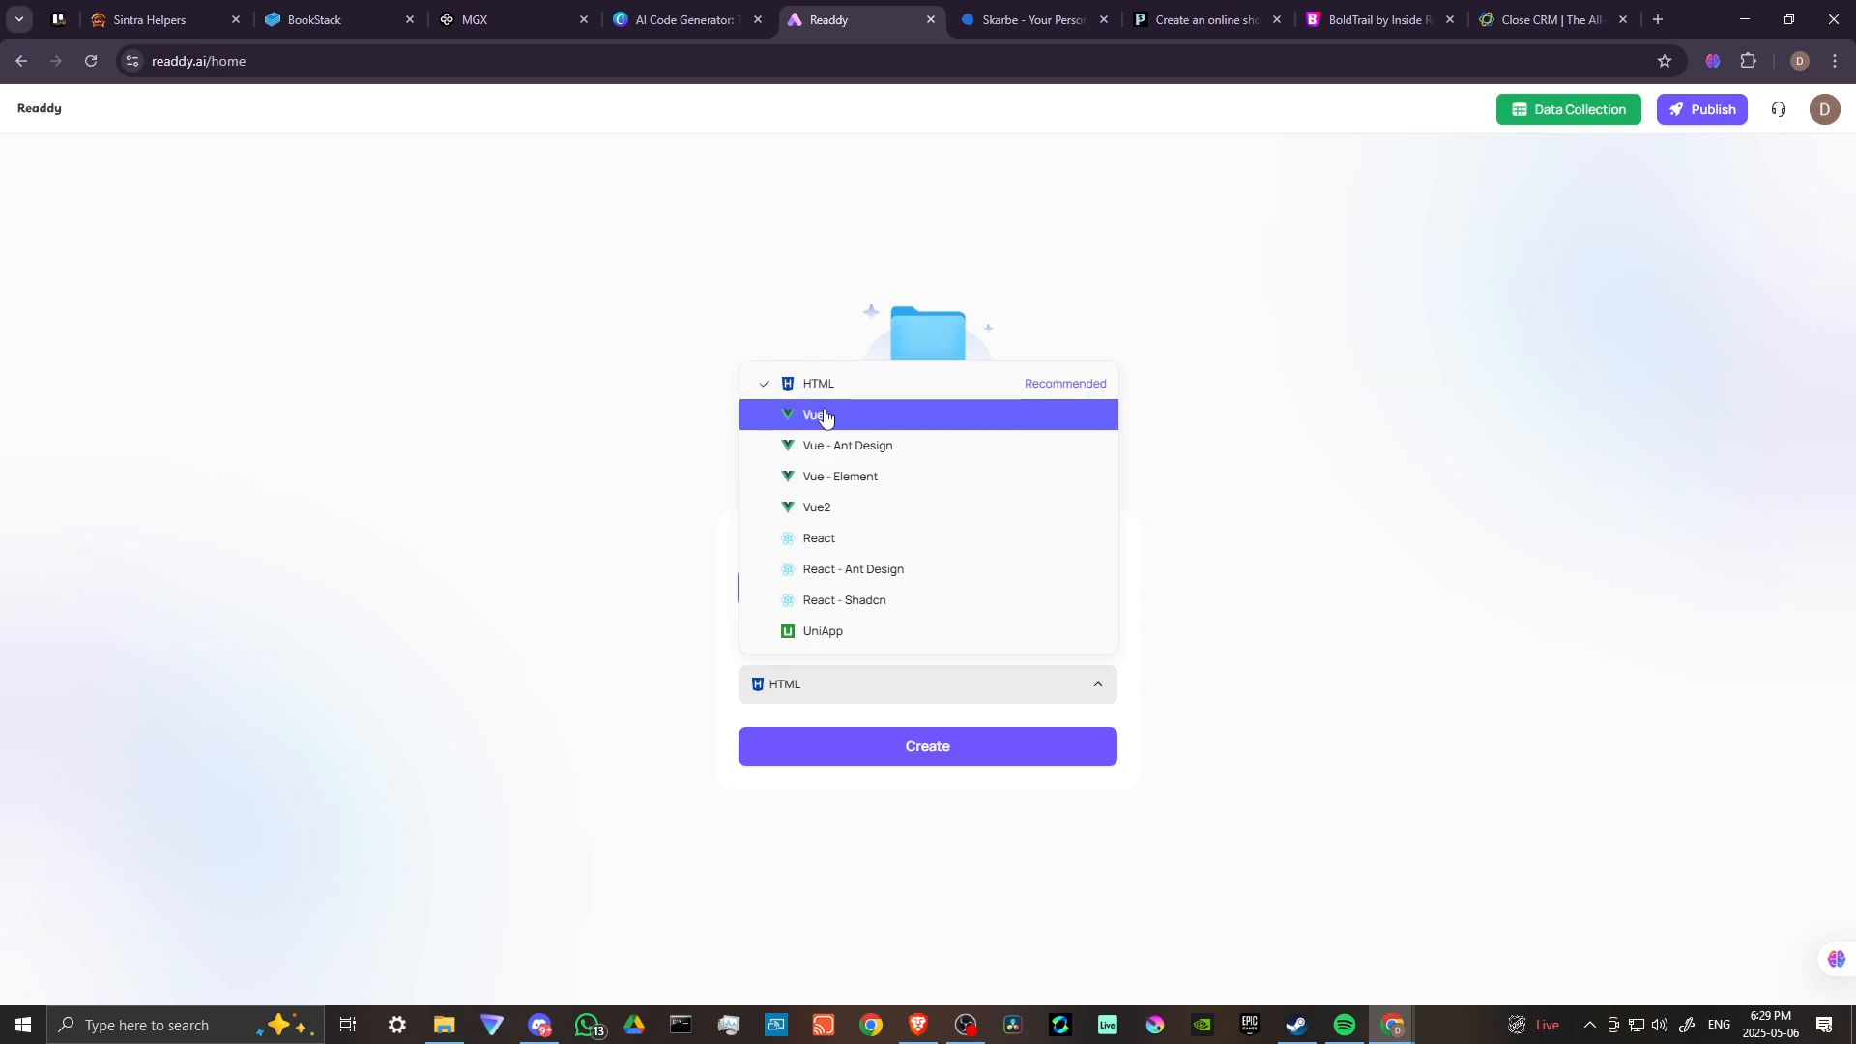
{"action": "mouse_move", "coordinate": [863, 483]}
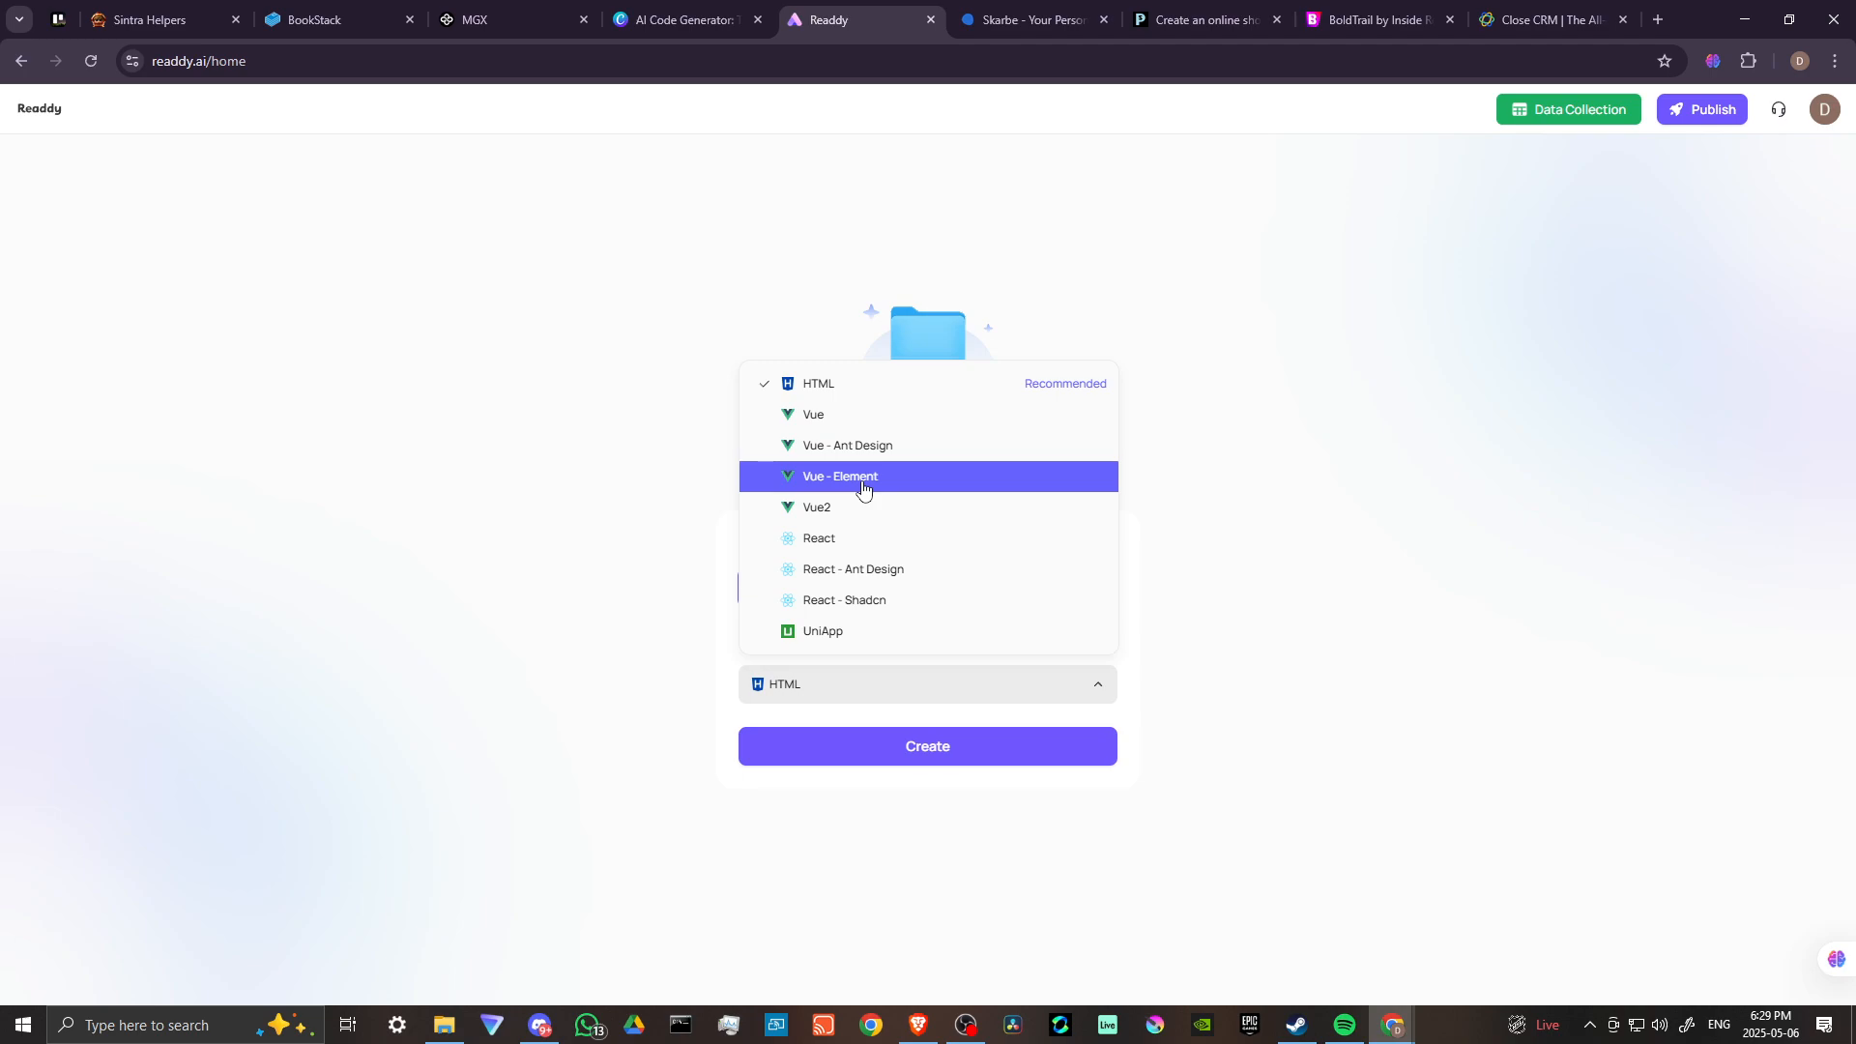
{"action": "mouse_move", "coordinate": [821, 576]}
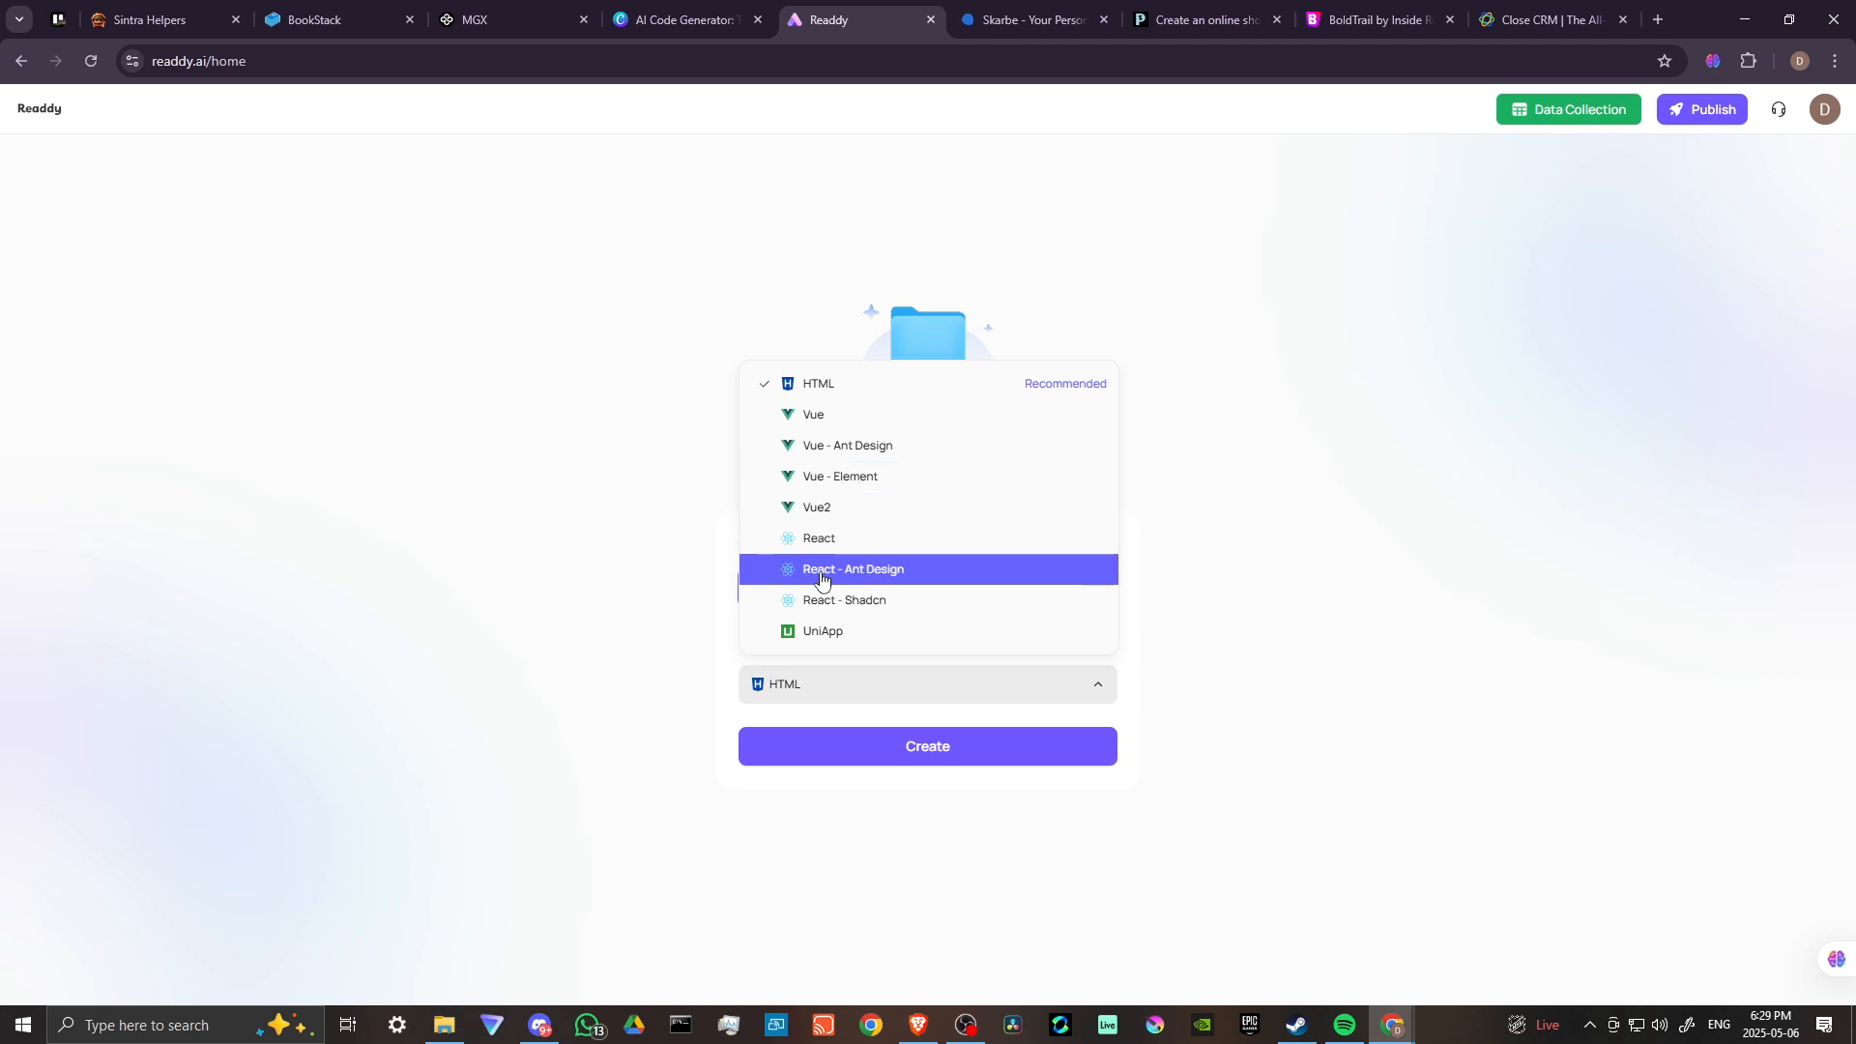
{"action": "mouse_move", "coordinate": [953, 602]}
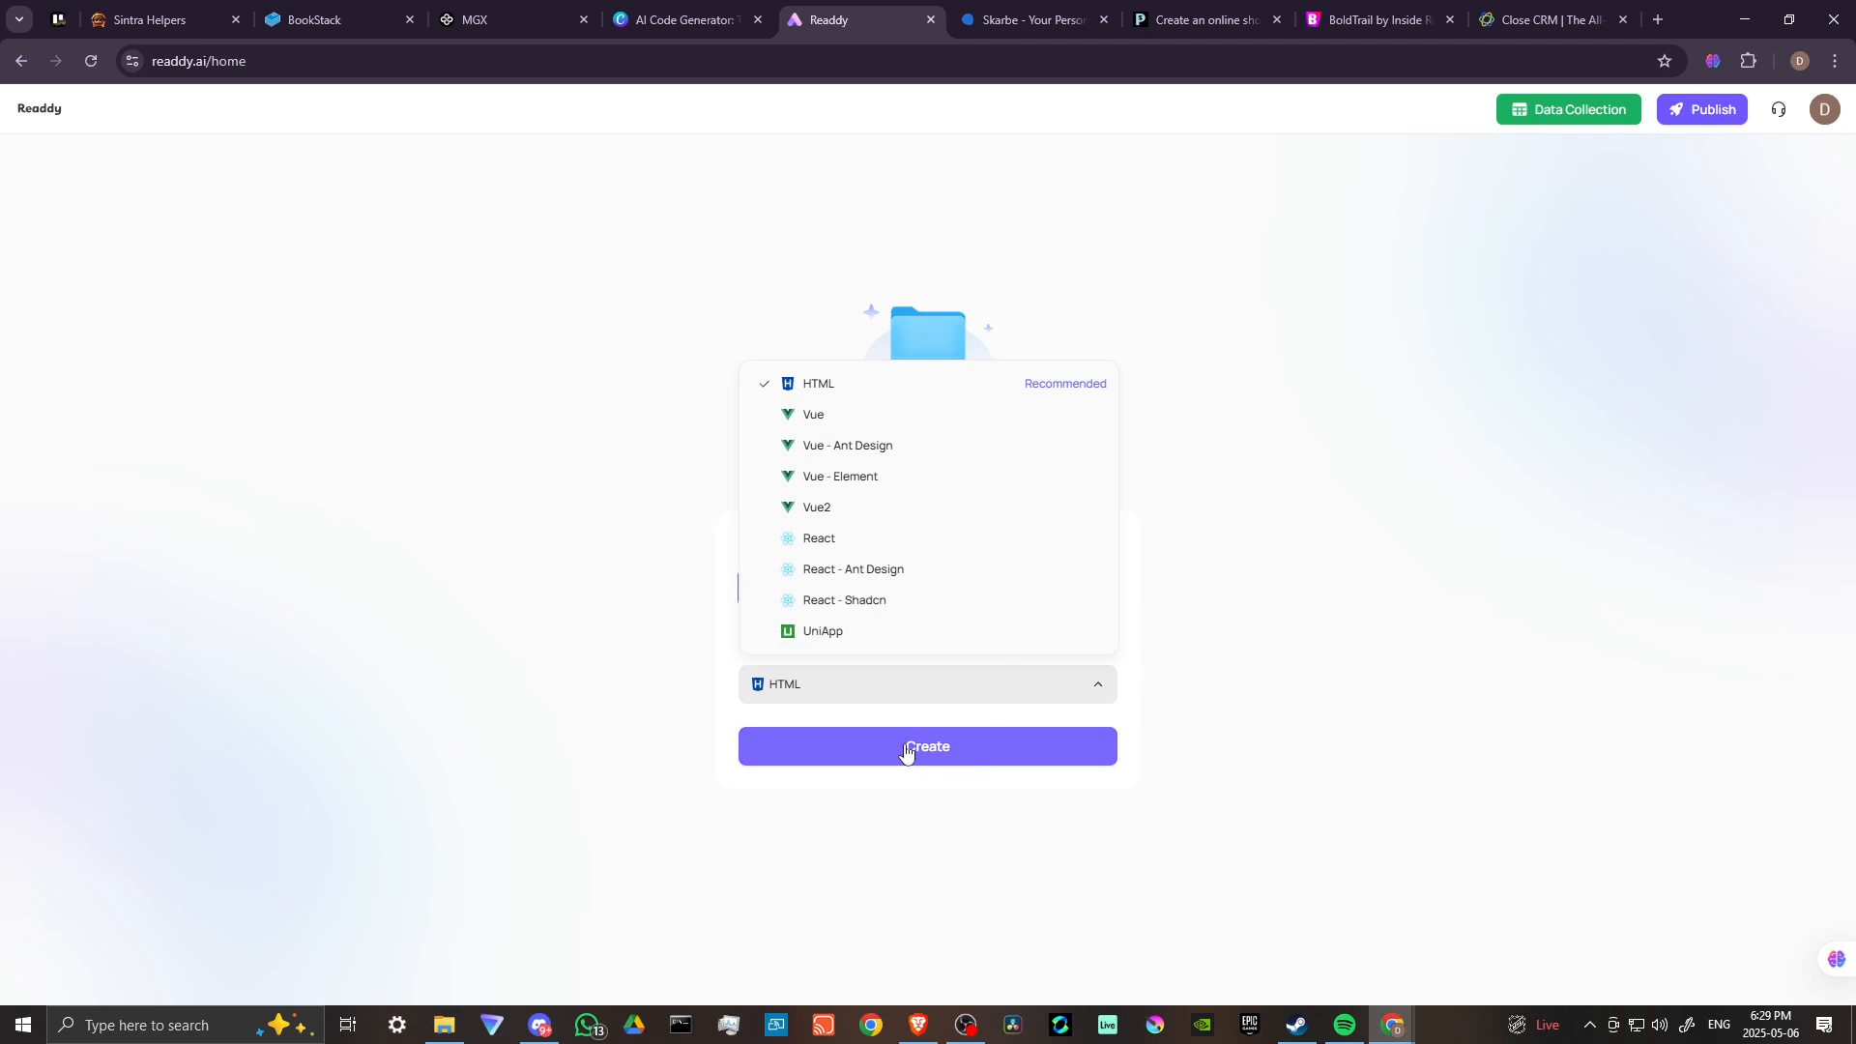
Step: Create the SKILLCRAFT project with the Create button
{"action": "left_click", "coordinate": [927, 746]}
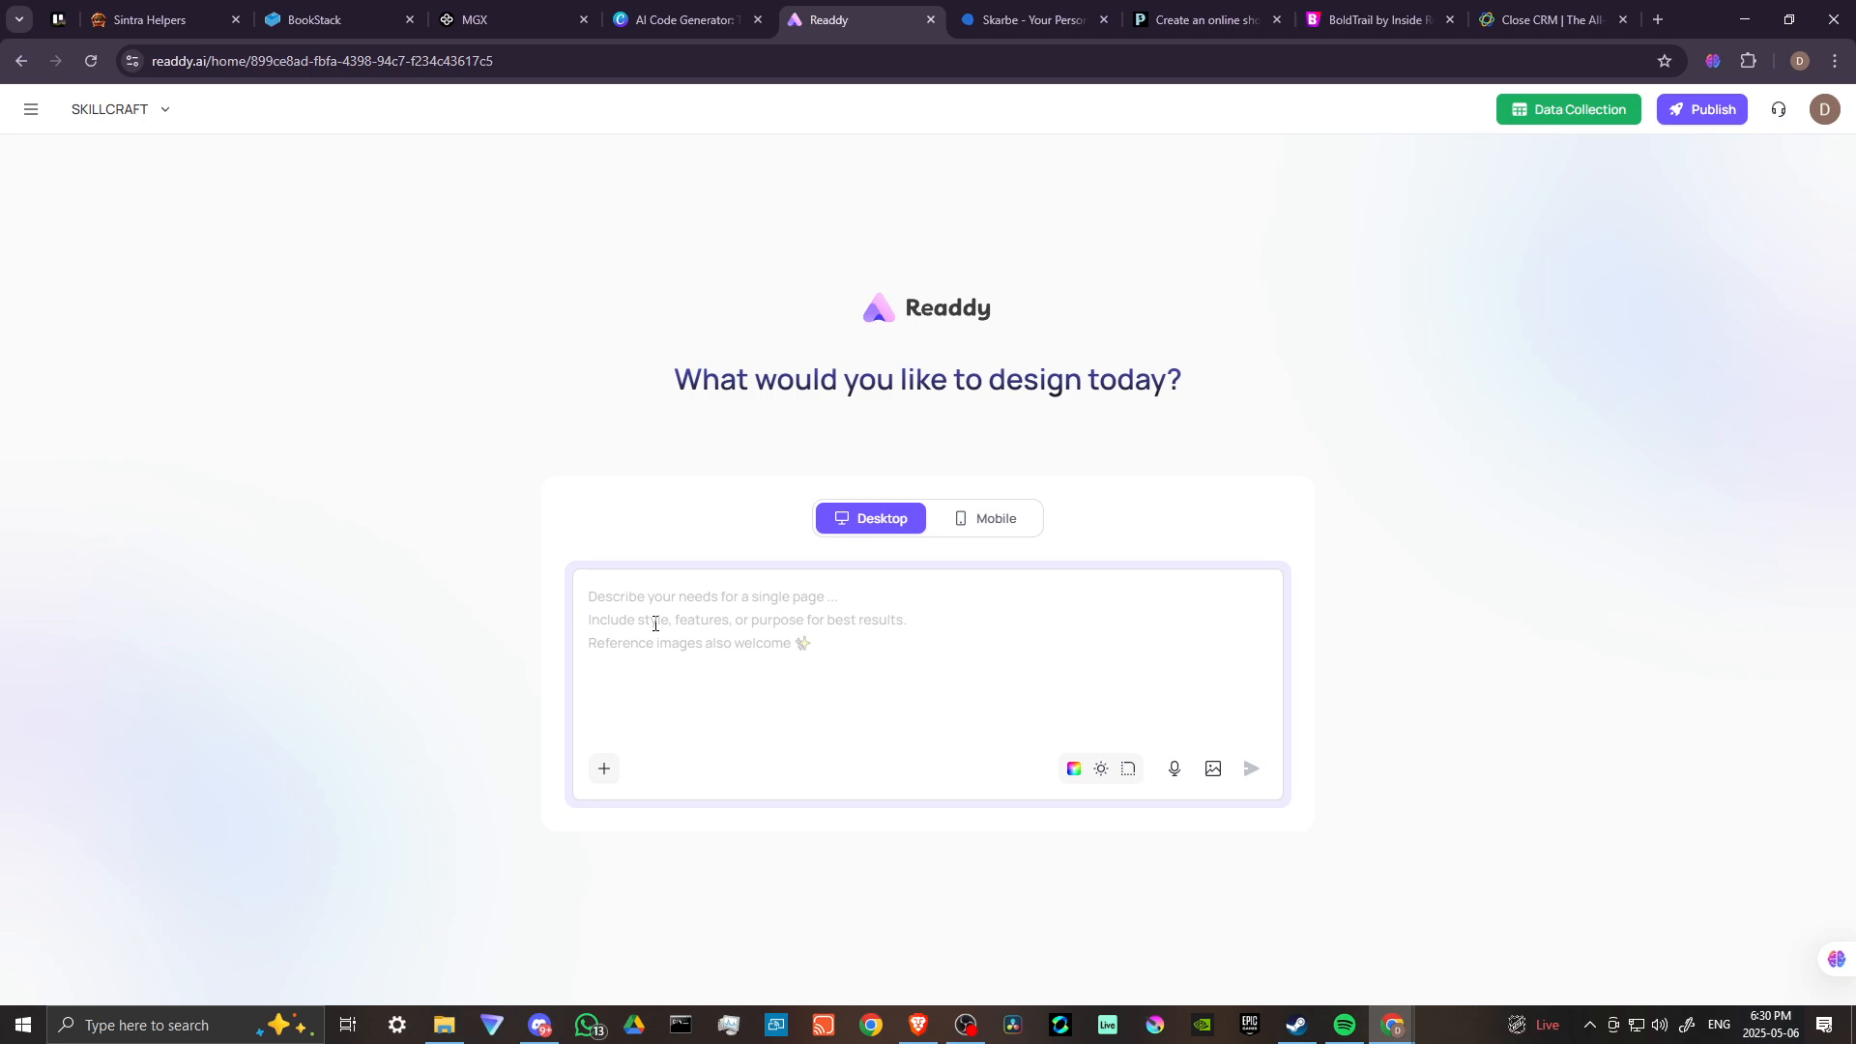
Step: Type the SKILLCRAFT AI consultation, training and education prompt and accept the autocompletion
{"action": "type", "text": "SKILLCRAFT AI CONSULTATION AND CONTENT PRODUCTION. TRAINING AND IMPLEMENTATION, EDUCATION RESOURCES"}
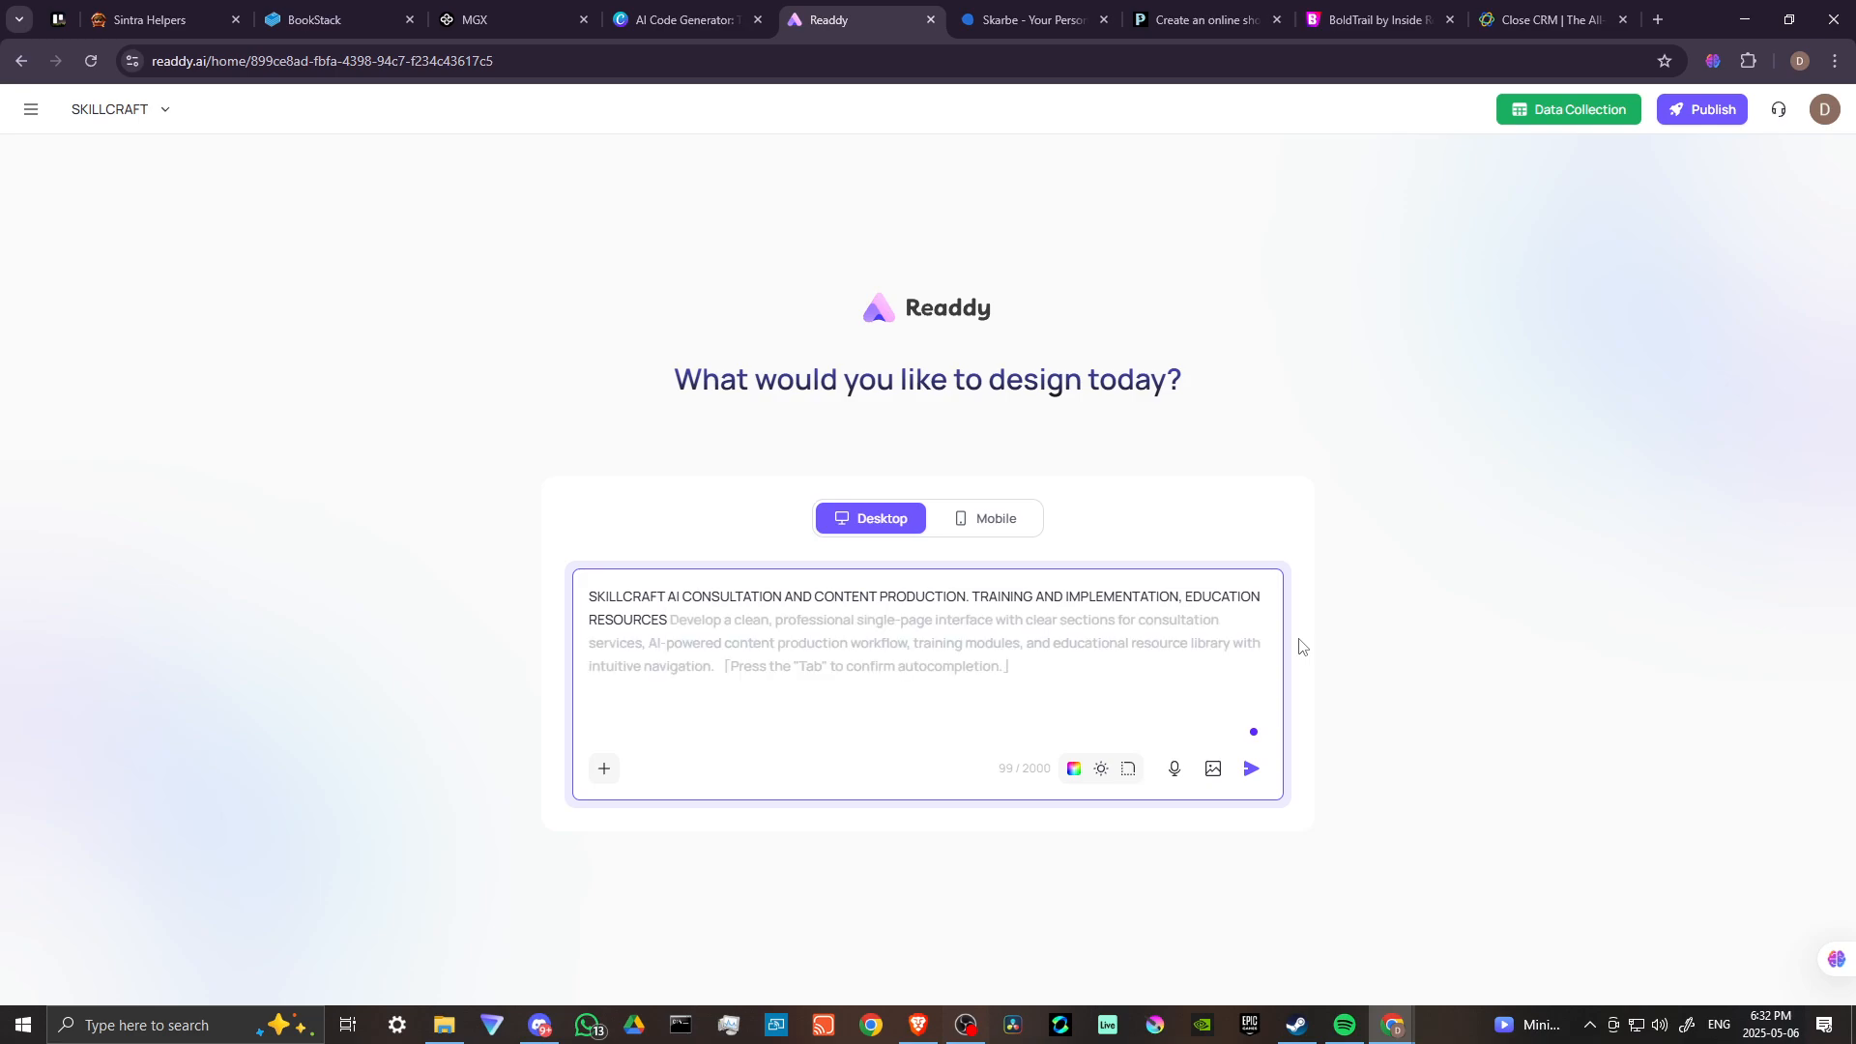
{"action": "mouse_move", "coordinate": [789, 647]}
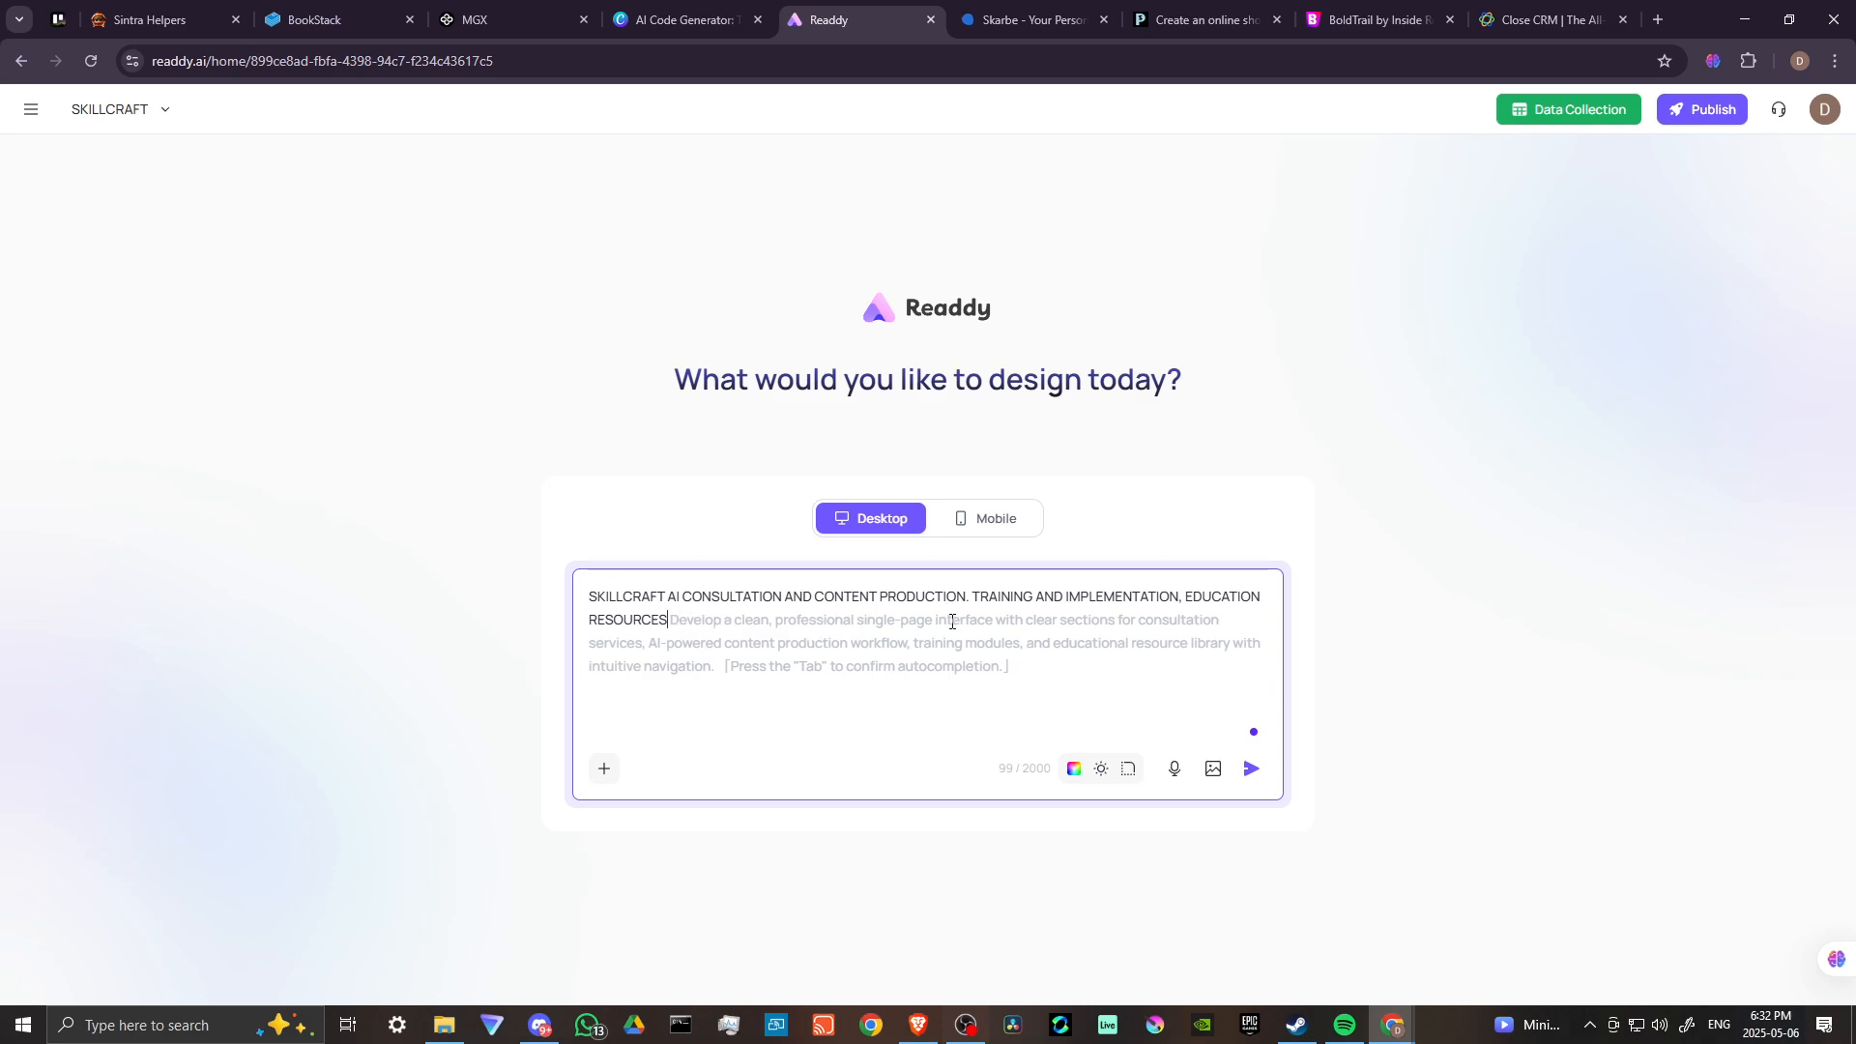
{"action": "mouse_move", "coordinate": [1153, 621]}
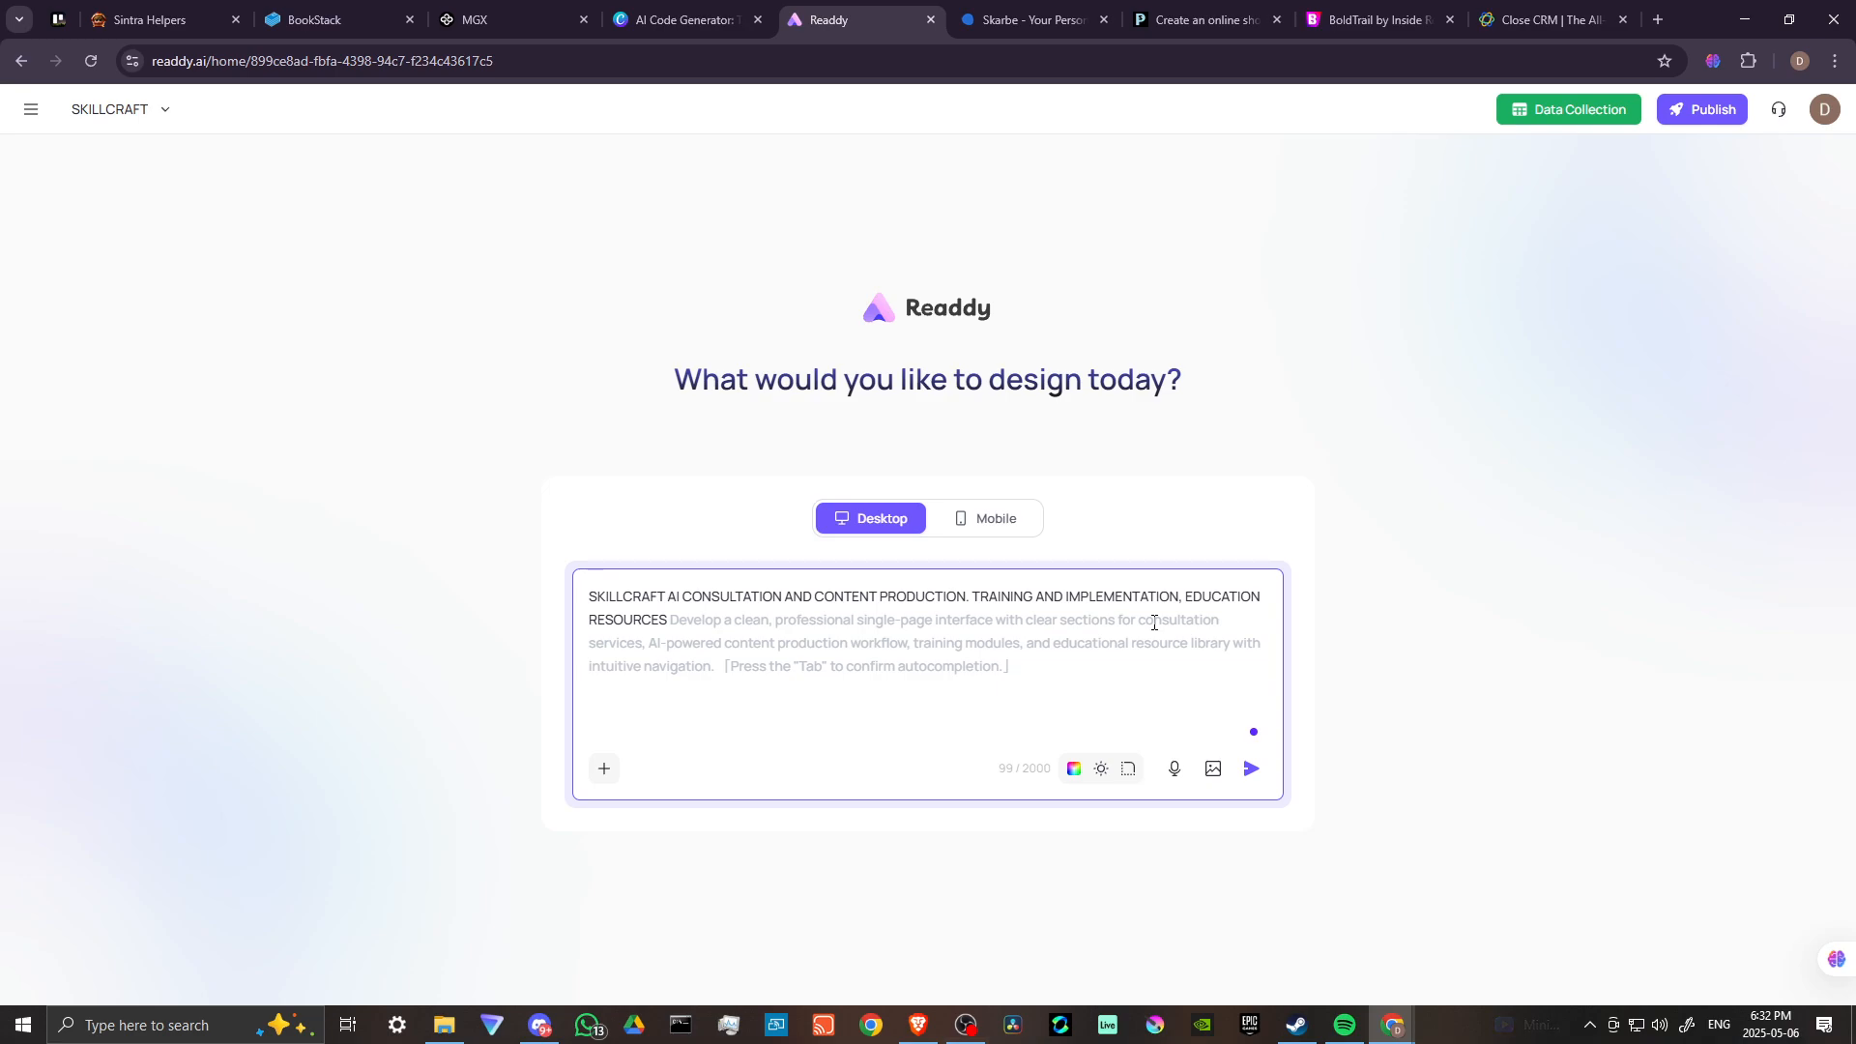
{"action": "mouse_move", "coordinate": [686, 648]}
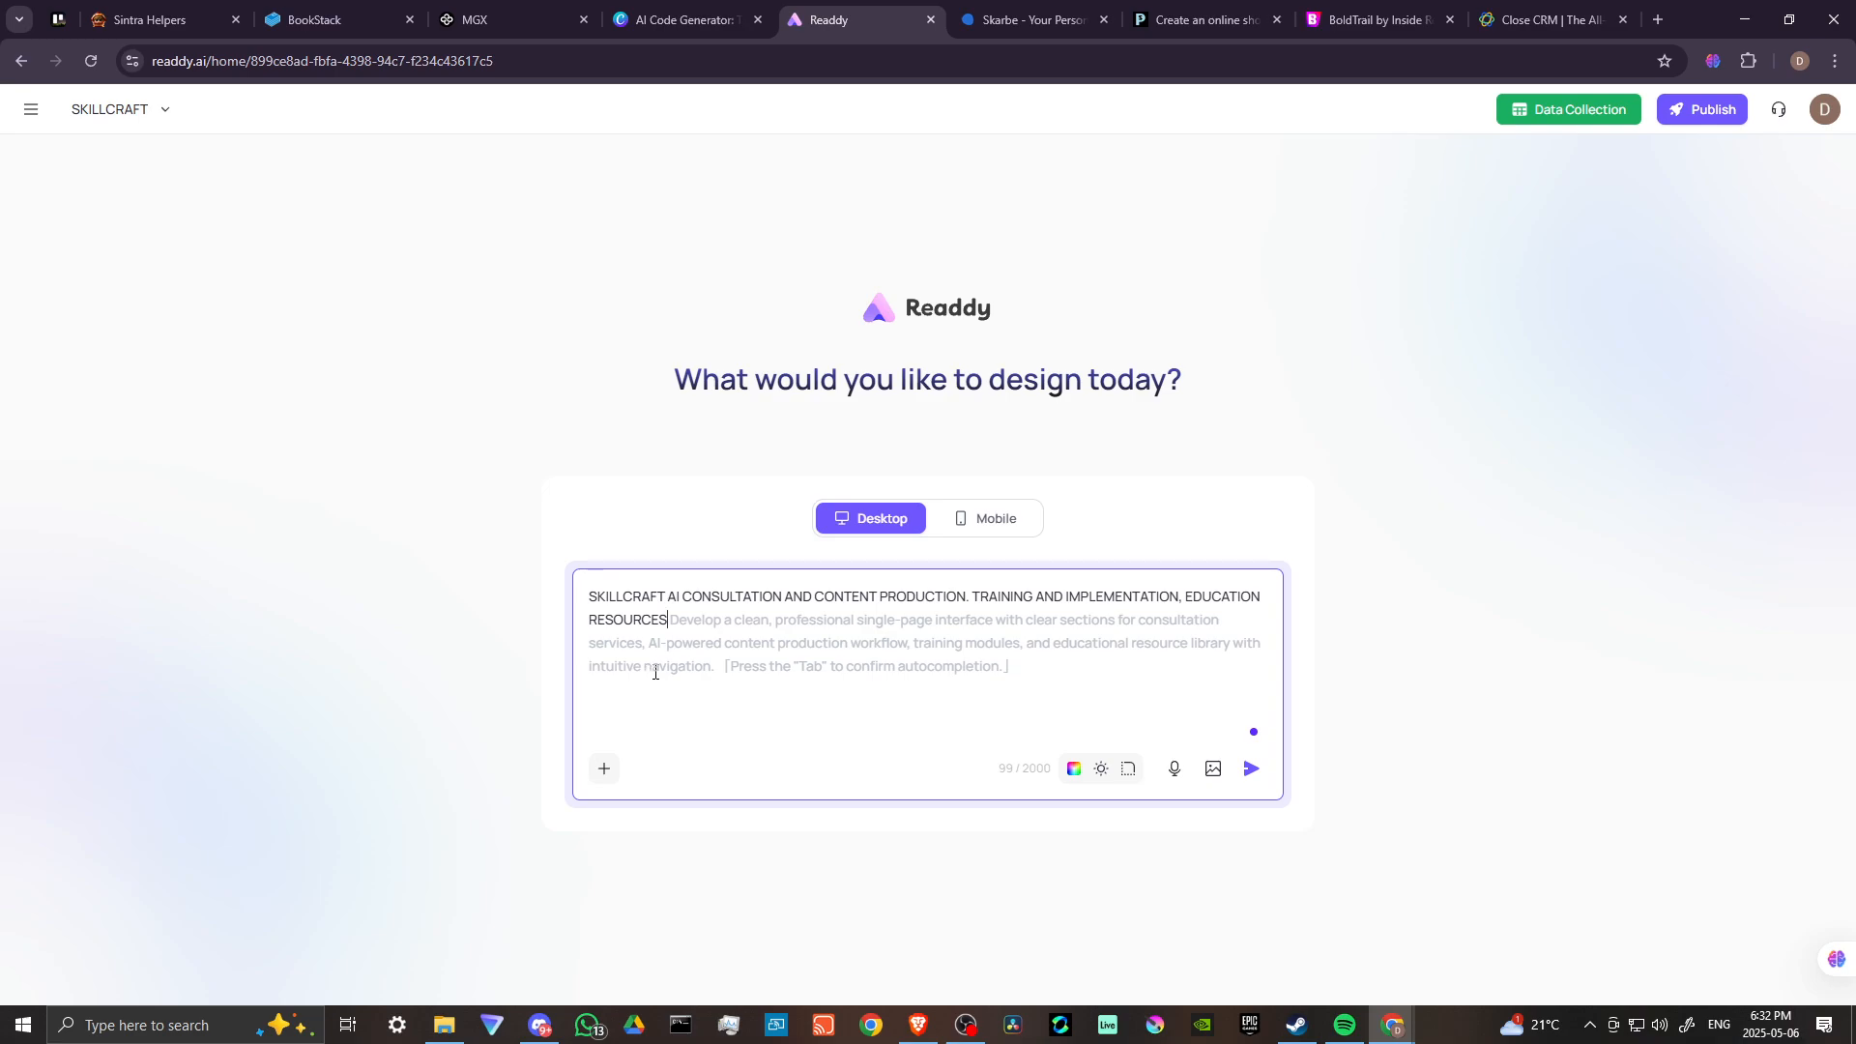
{"action": "key", "text": "Tab"}
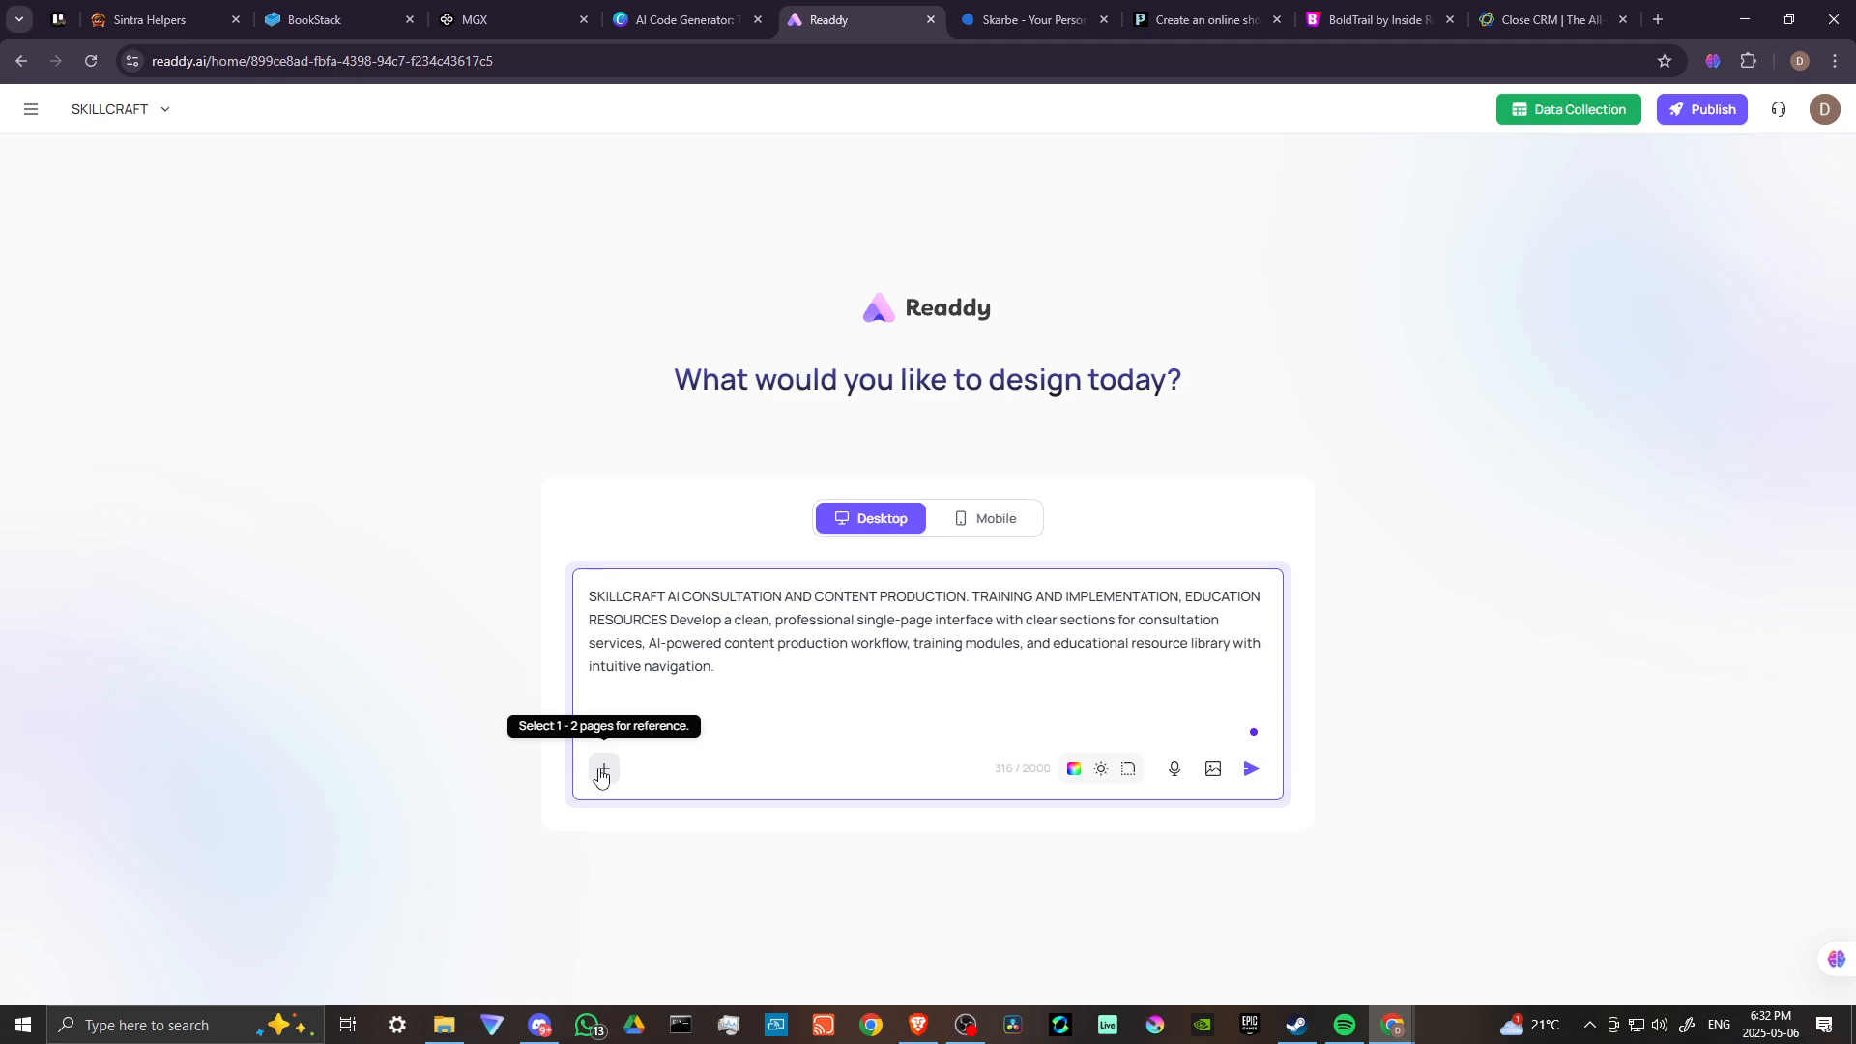
{"action": "mouse_move", "coordinate": [602, 777]}
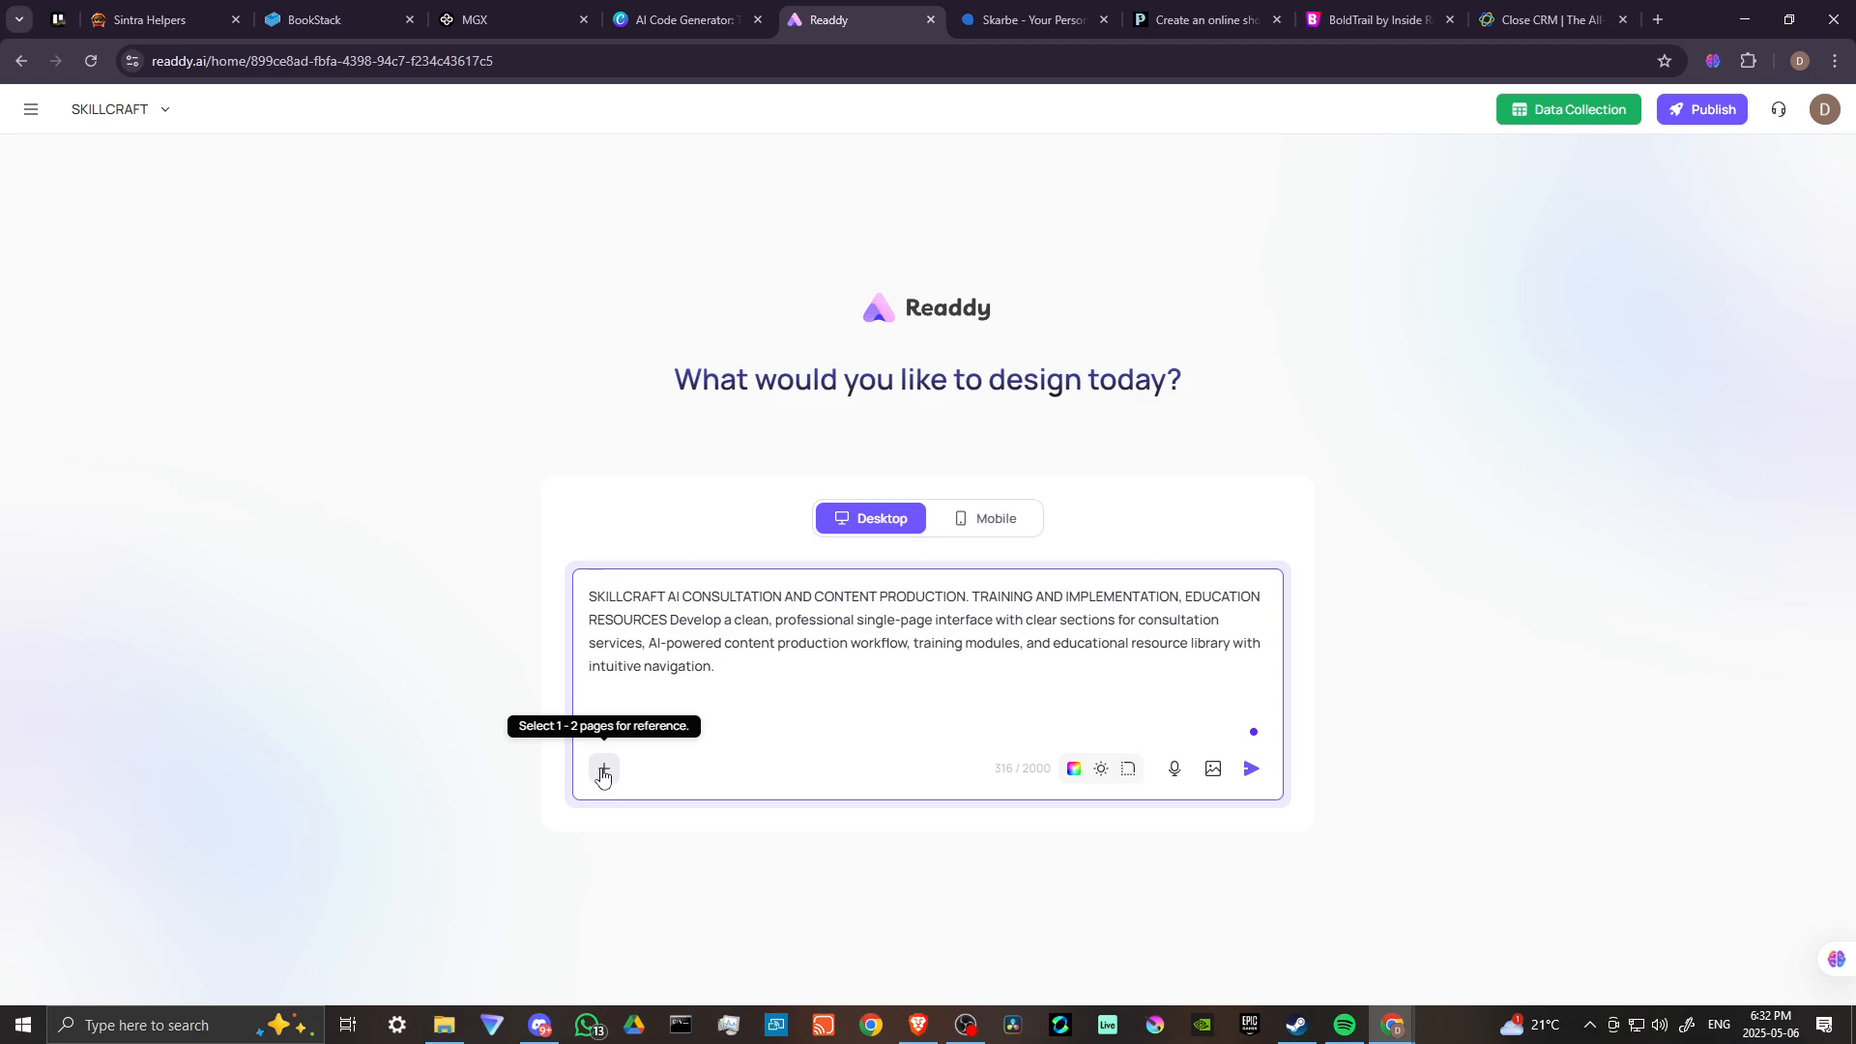
{"action": "mouse_move", "coordinate": [1072, 768]}
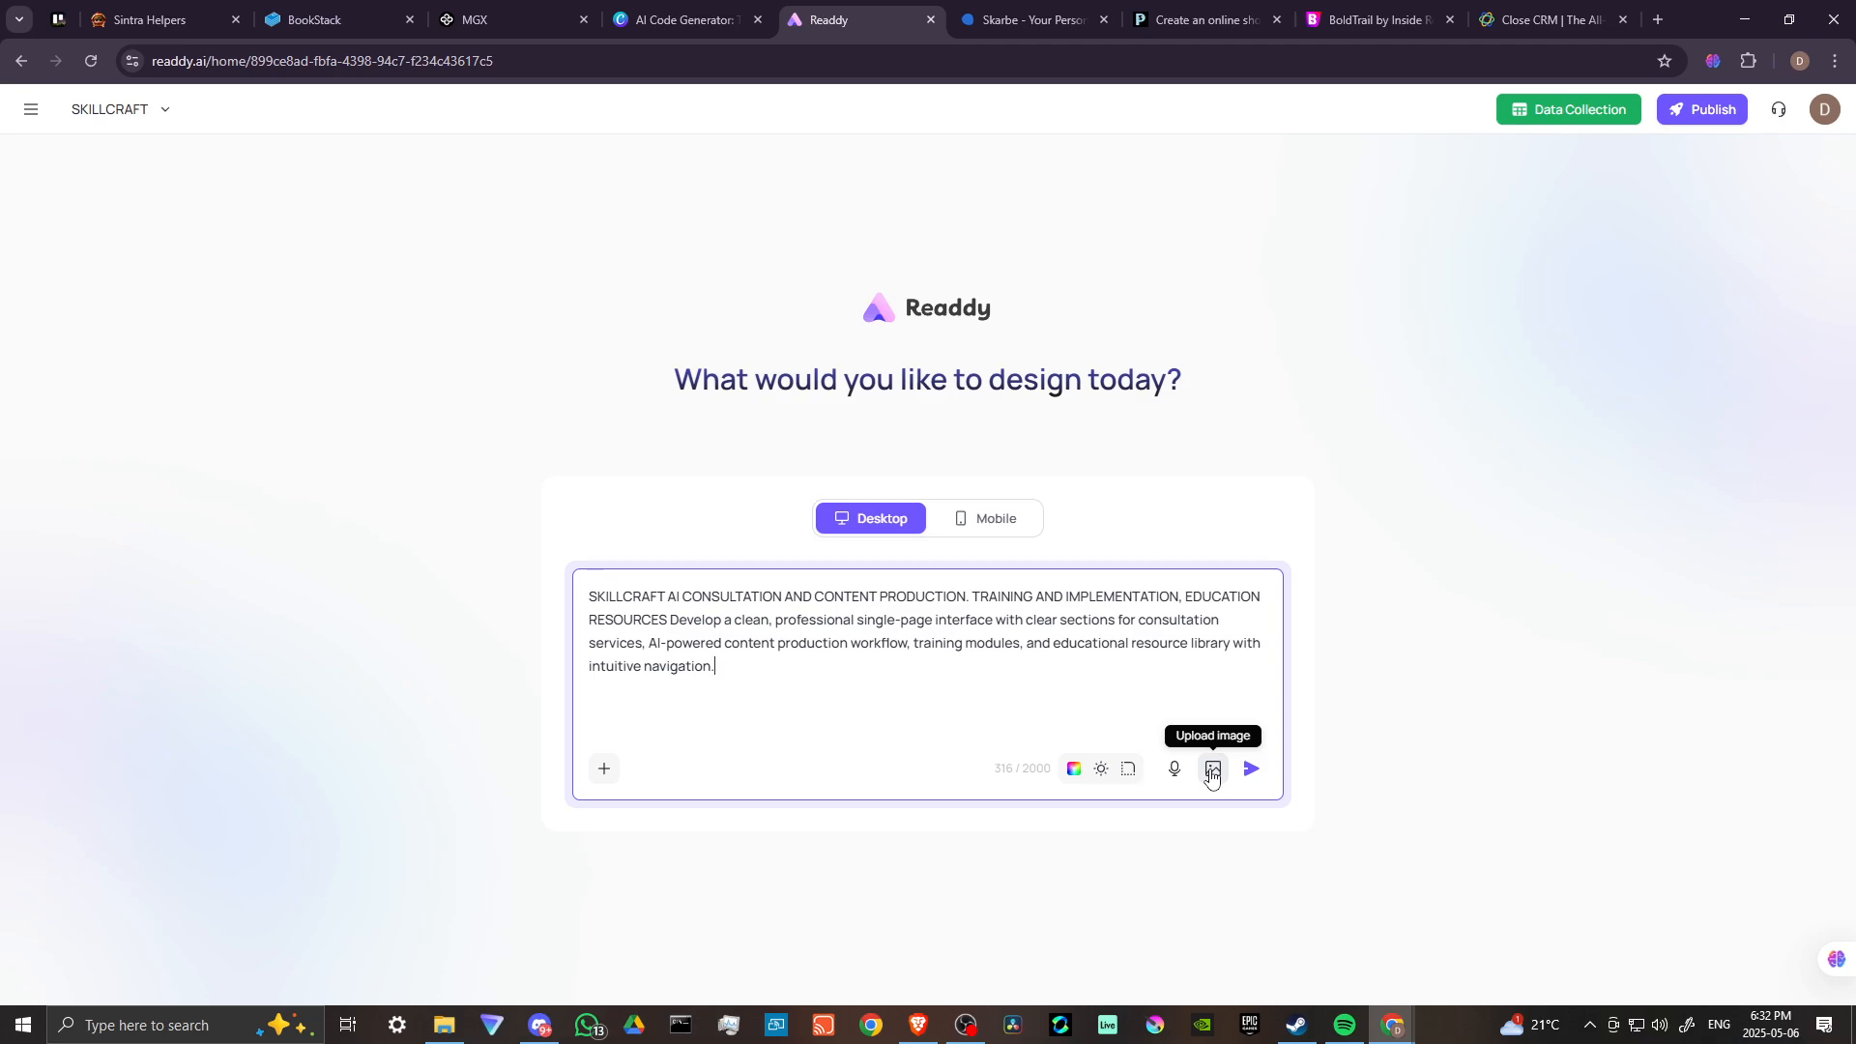
Step: Send the SkillCraft prompt, read through the eight-section outline, and click Generate
{"action": "left_click", "coordinate": [1249, 769]}
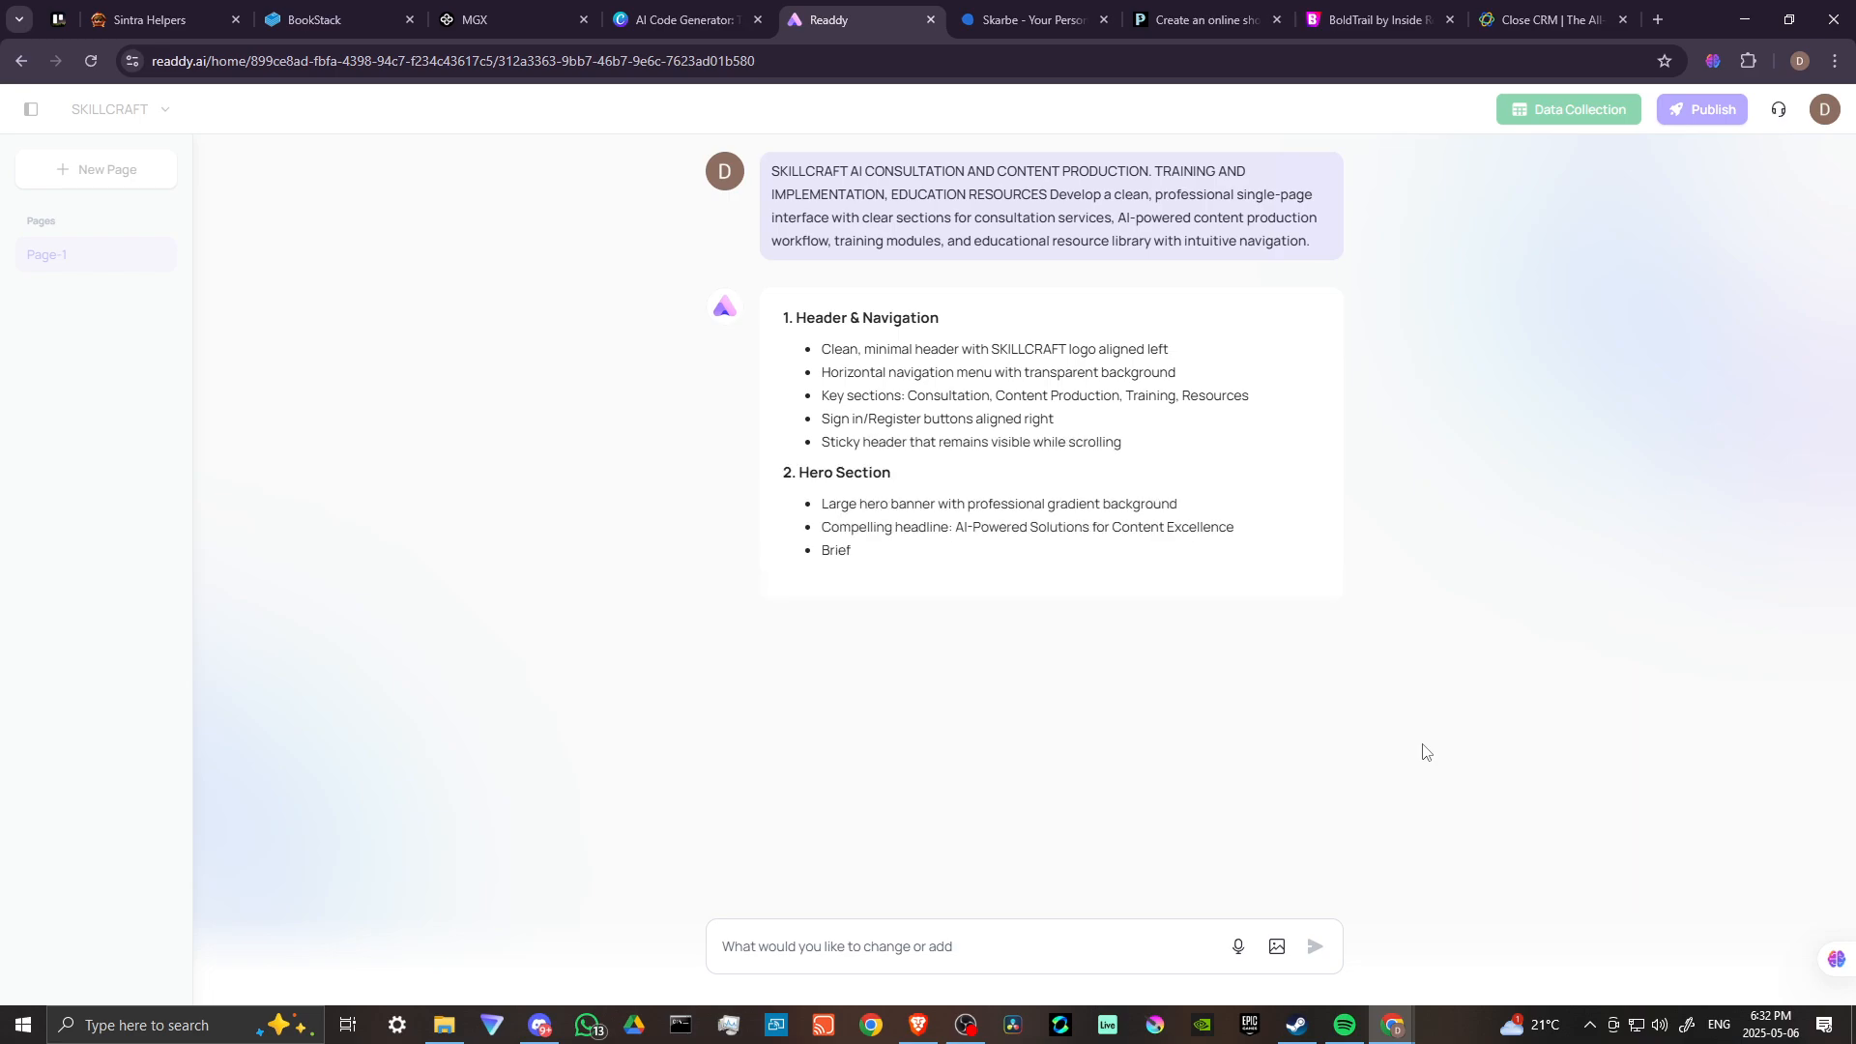
{"action": "scroll", "scroll_direction": "down", "scroll_amount": 3}
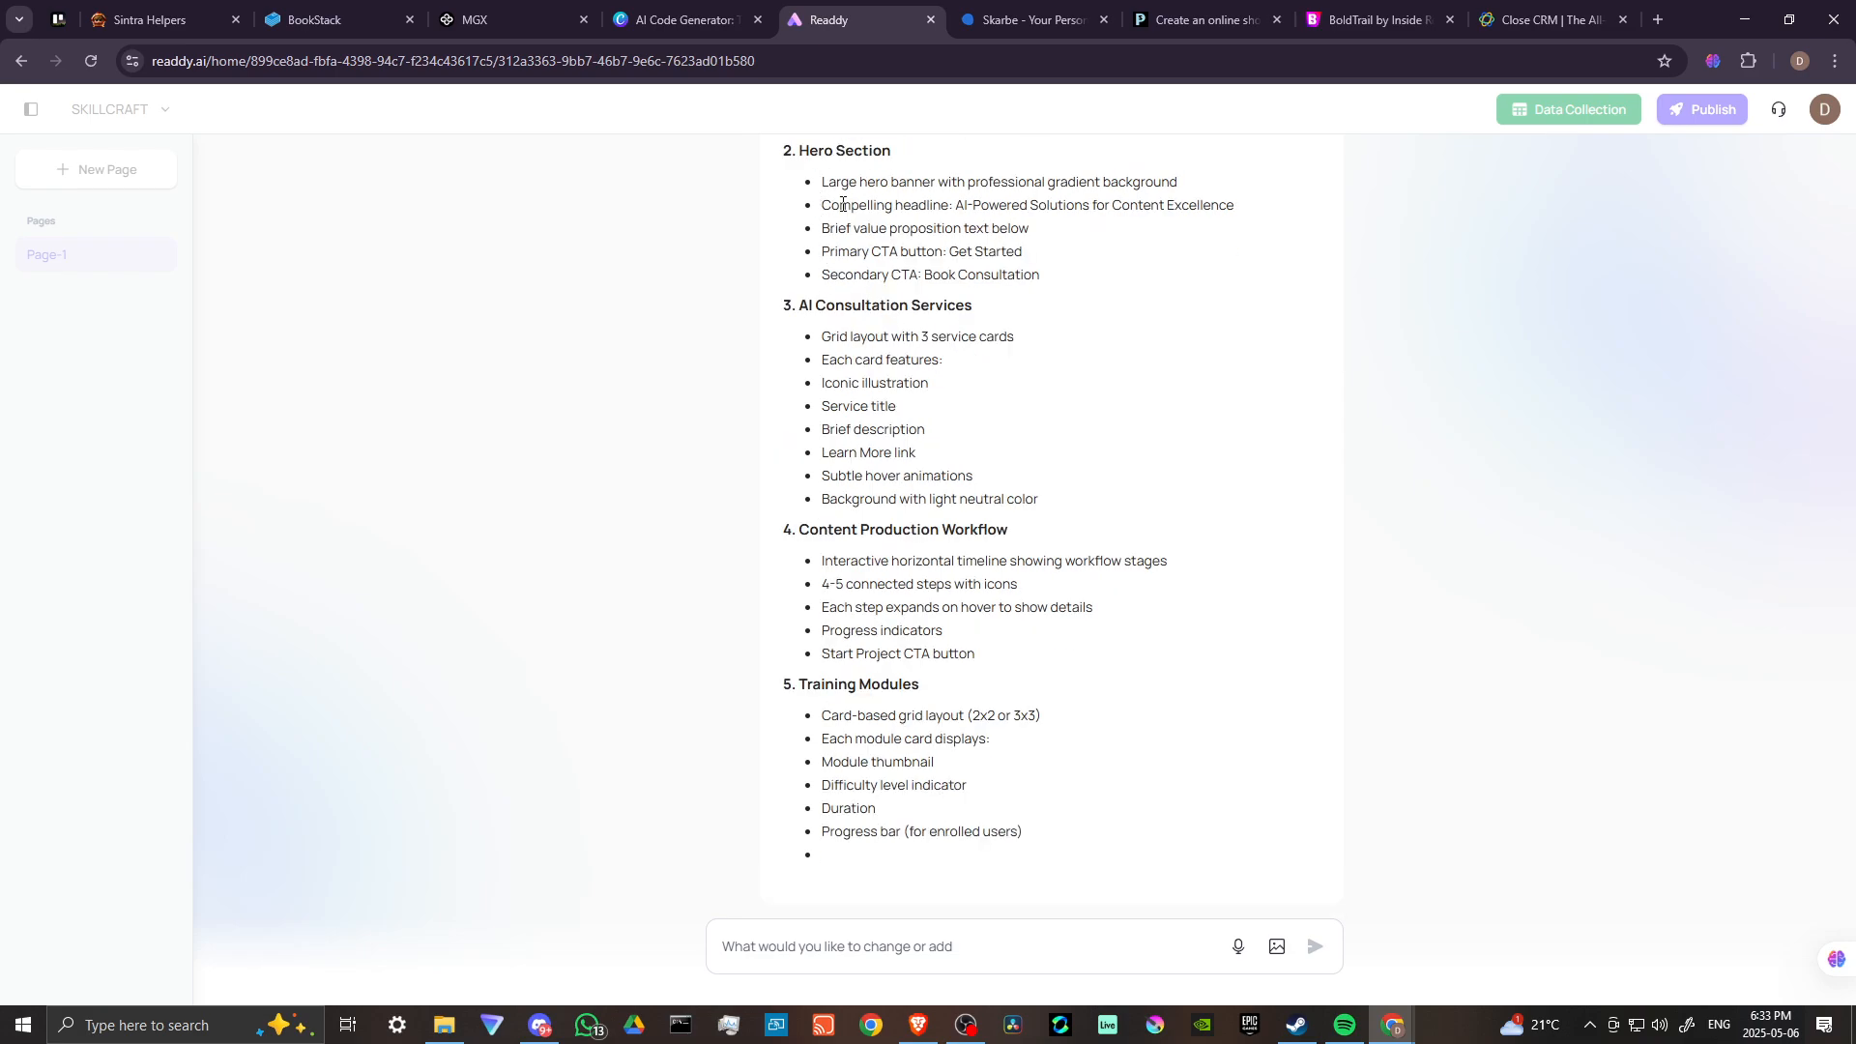
{"action": "scroll", "scroll_direction": "down", "scroll_amount": 3}
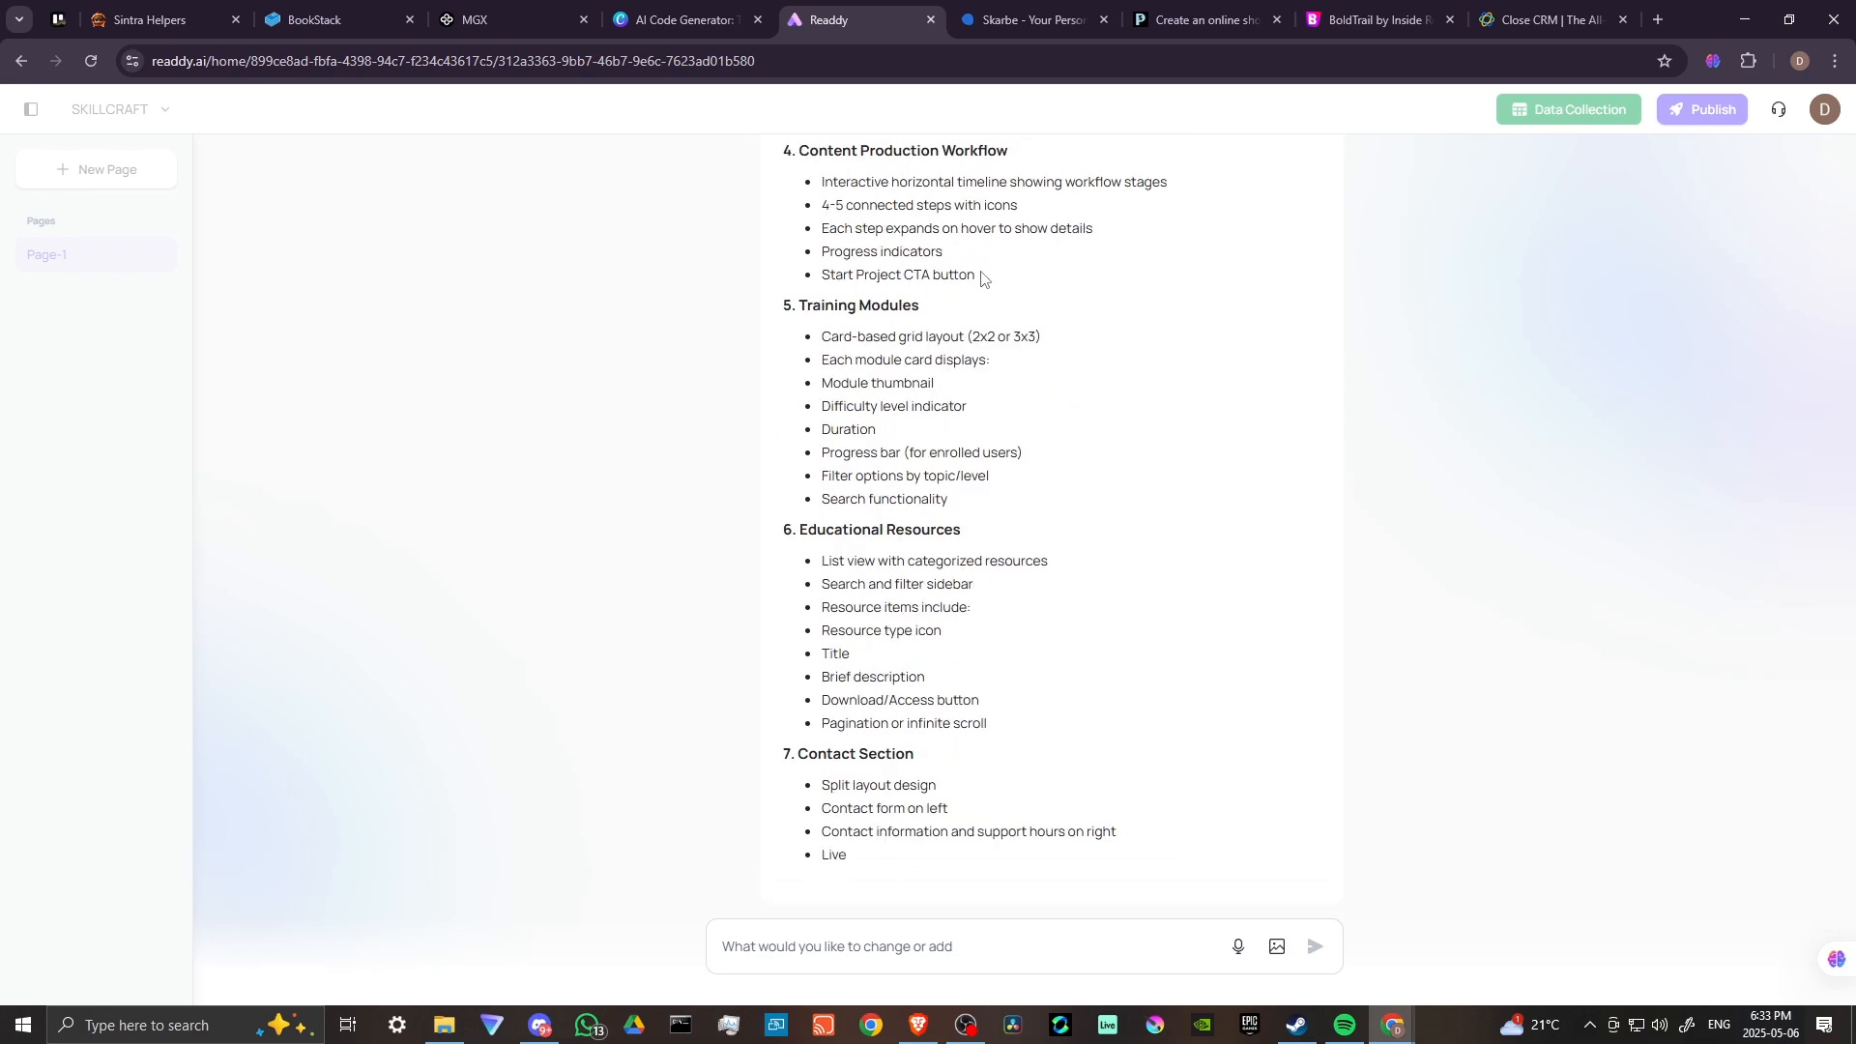
{"action": "scroll", "scroll_direction": "down", "scroll_amount": 3}
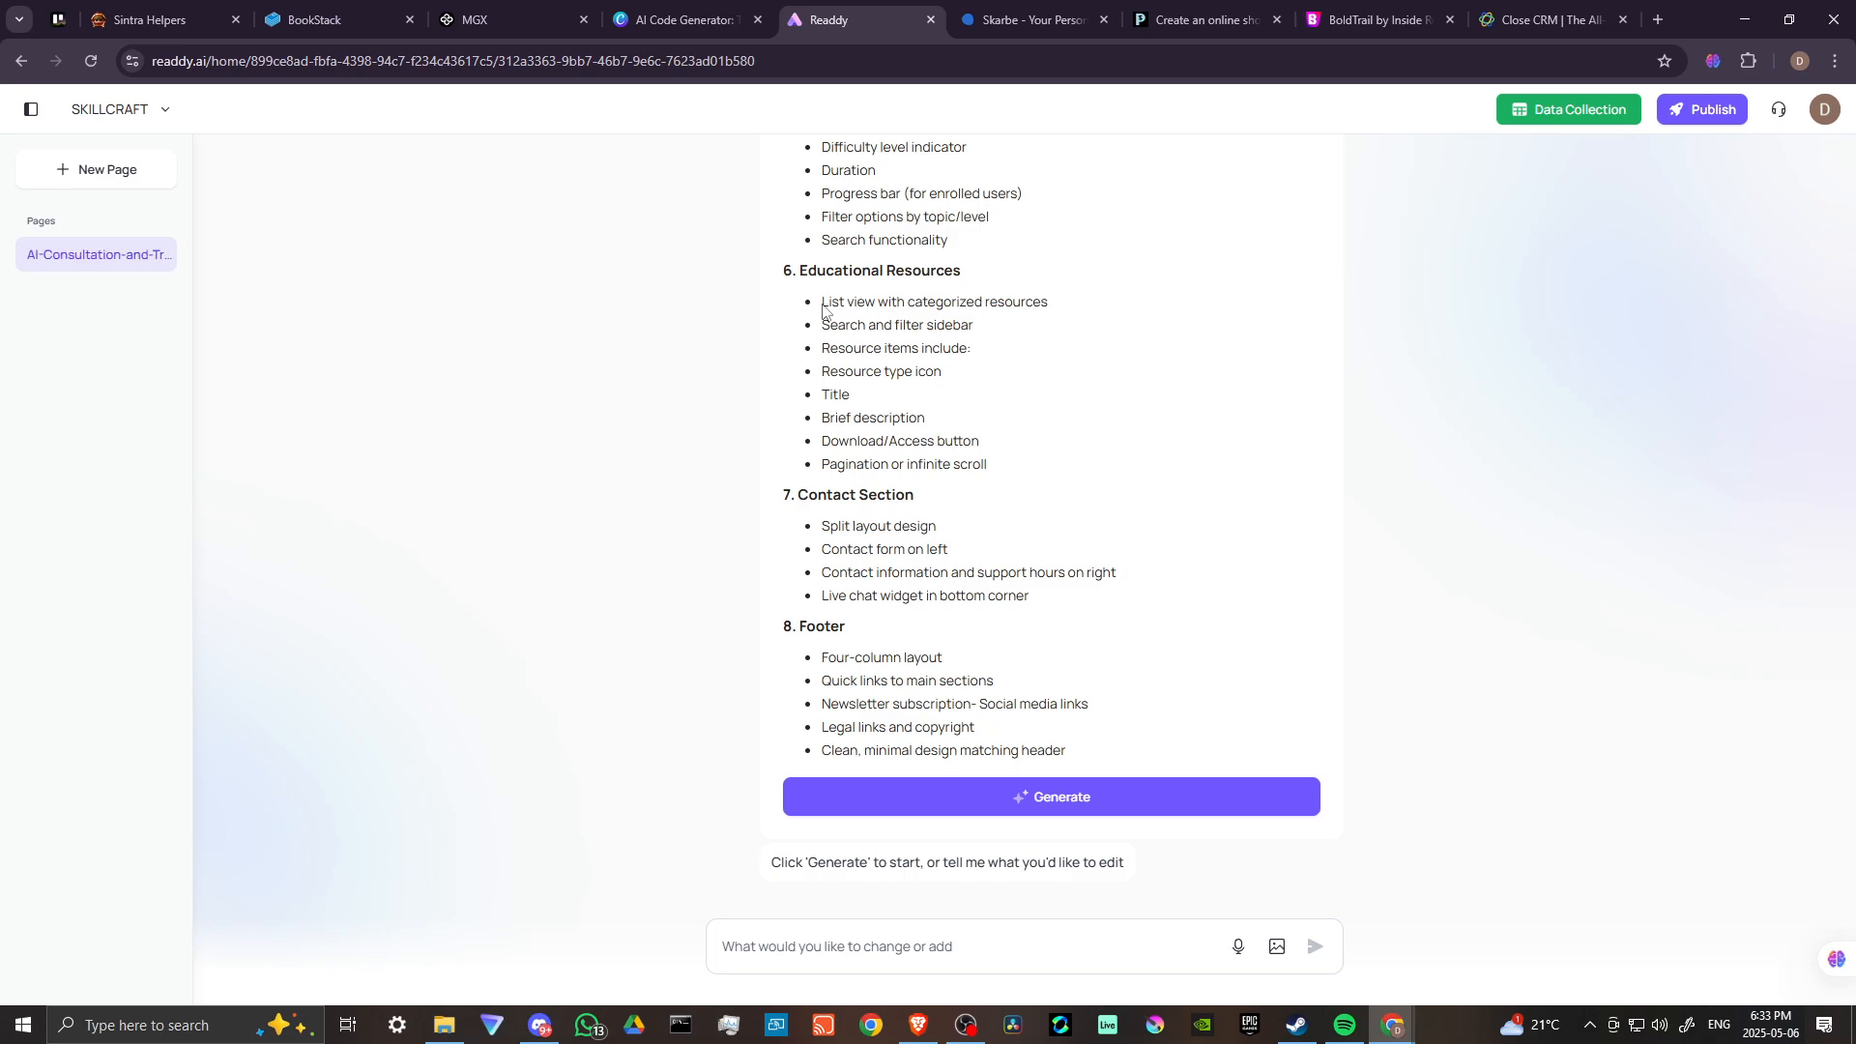
{"action": "mouse_move", "coordinate": [912, 502]}
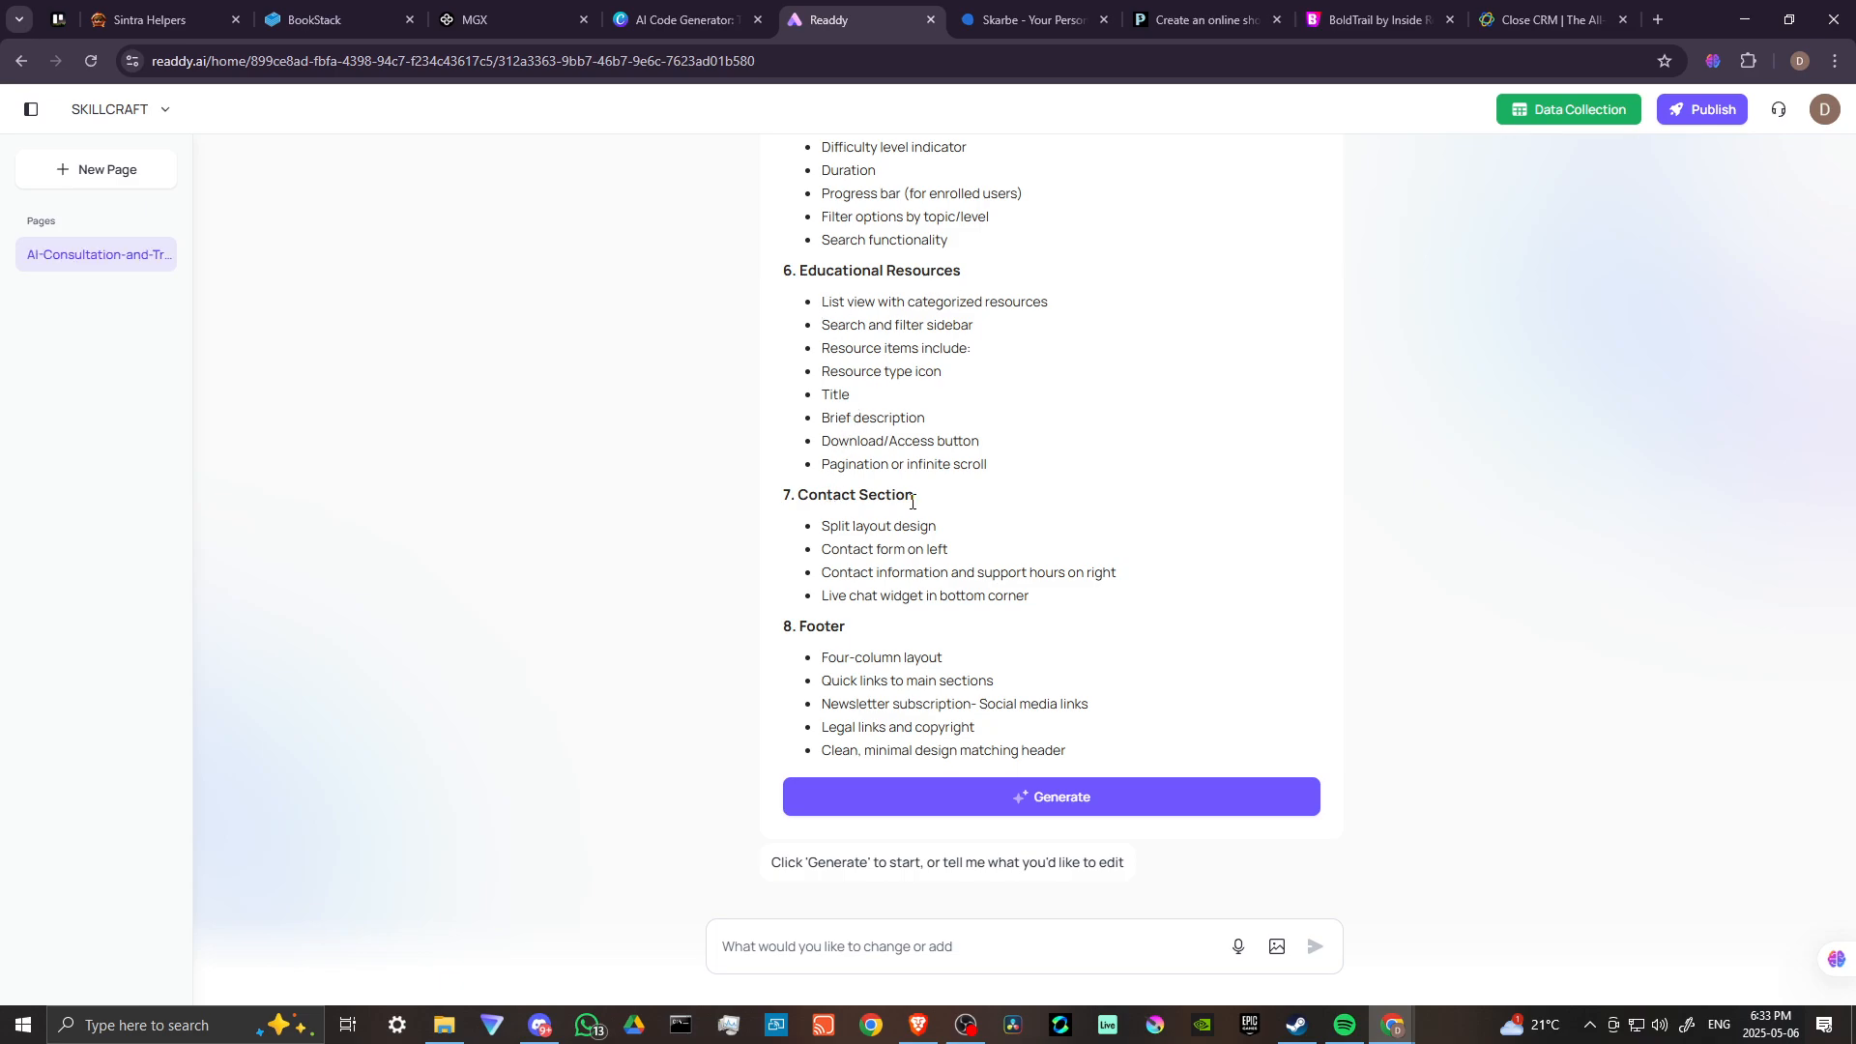
{"action": "mouse_move", "coordinate": [833, 615]}
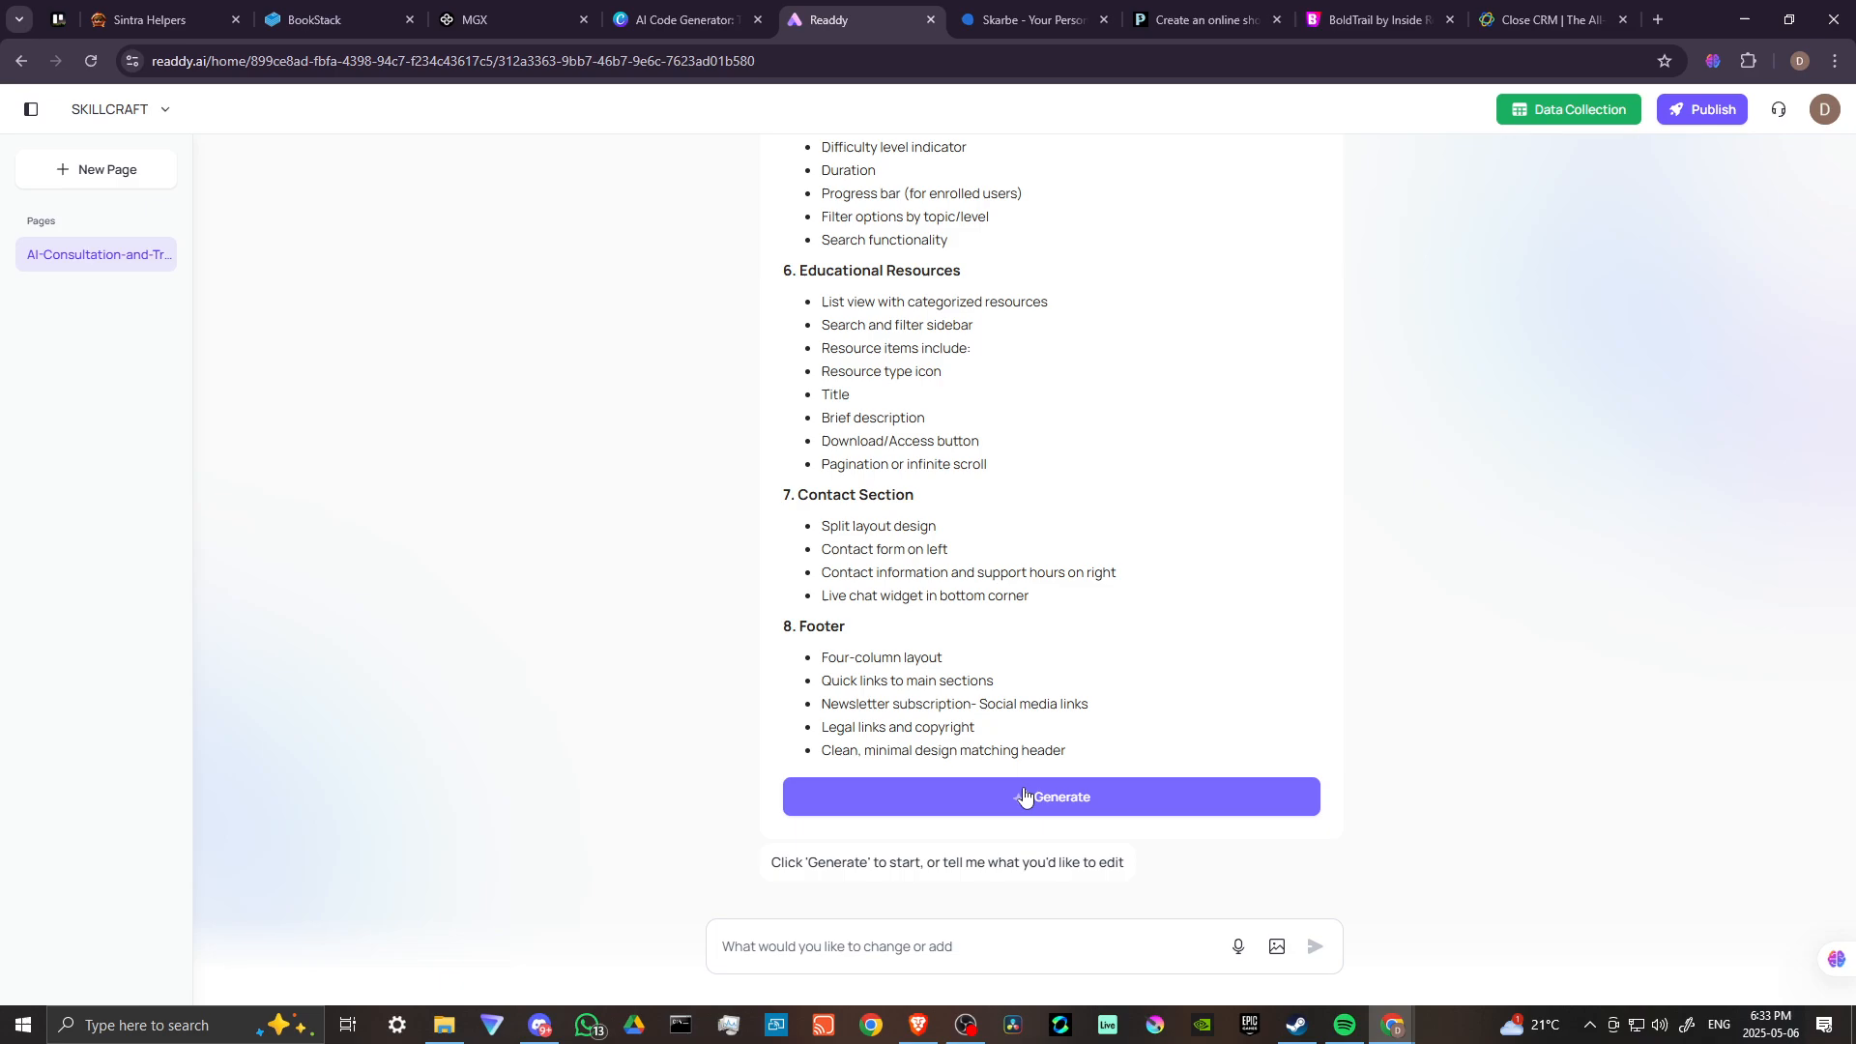
{"action": "left_click", "coordinate": [1049, 796]}
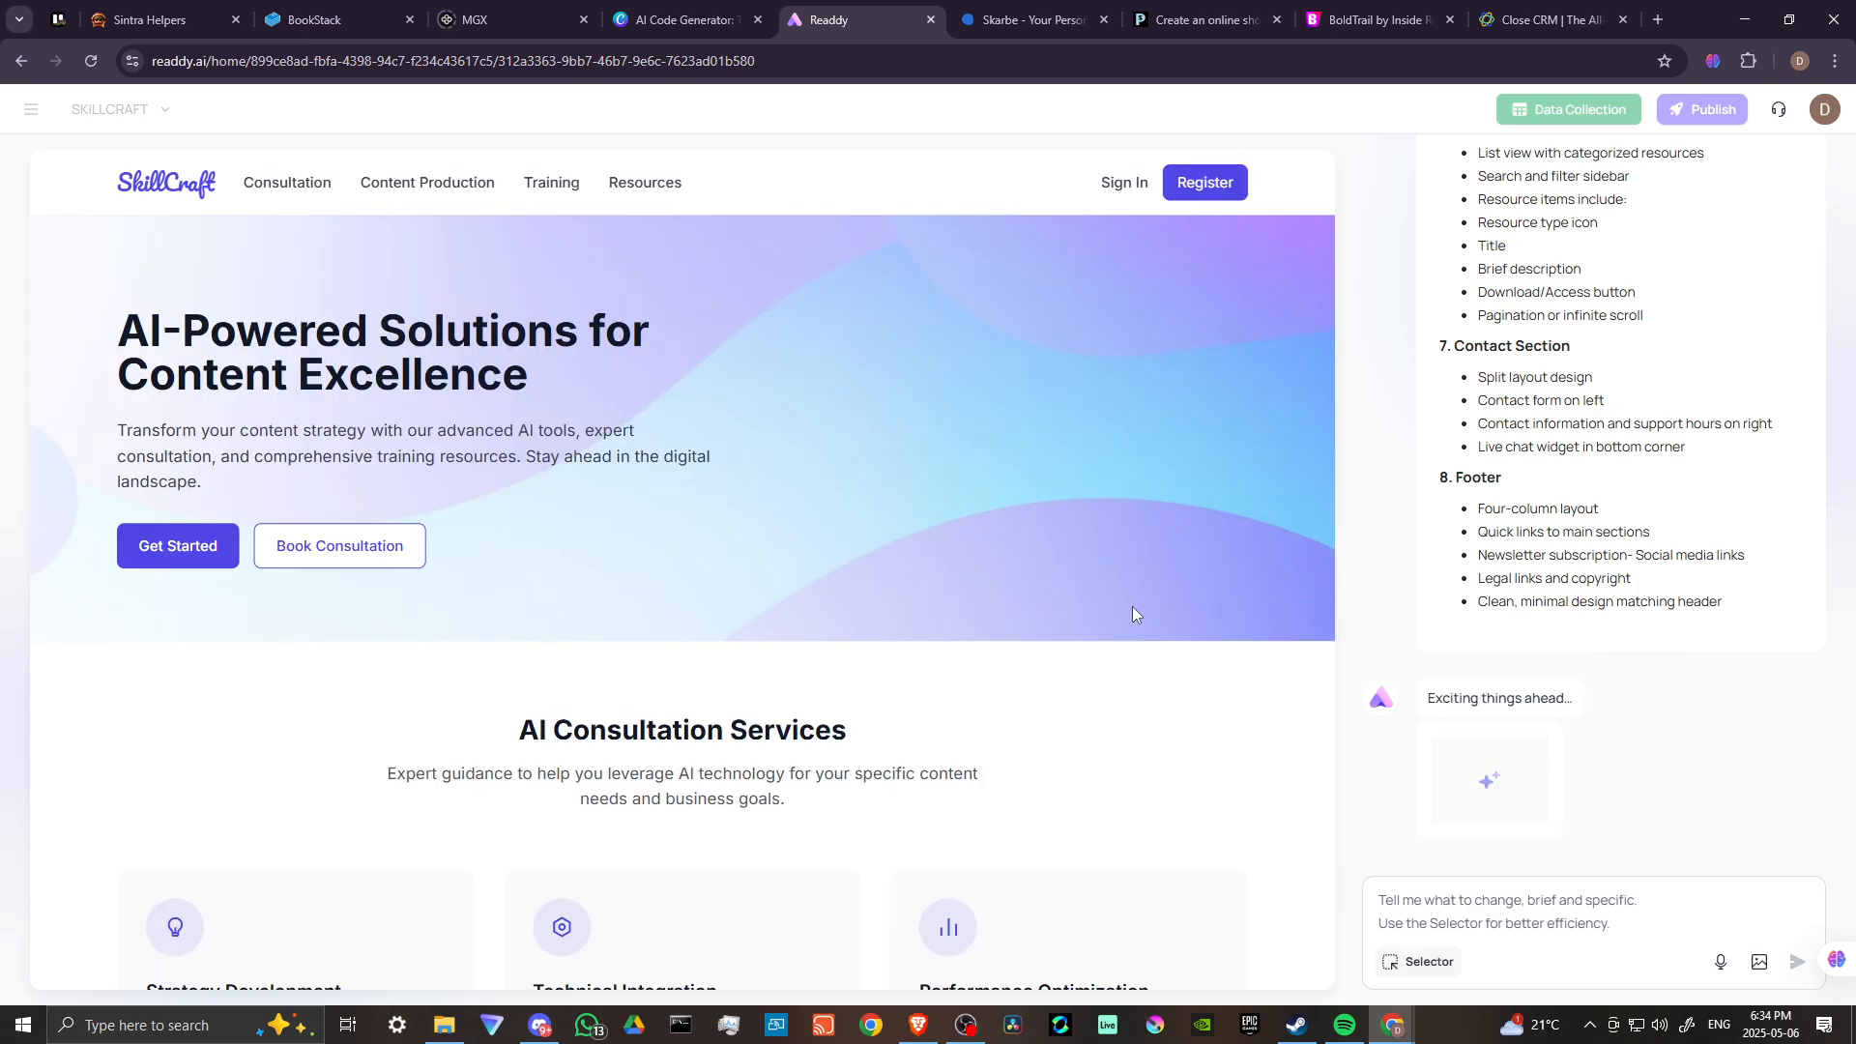
{"action": "mouse_move", "coordinate": [975, 385]}
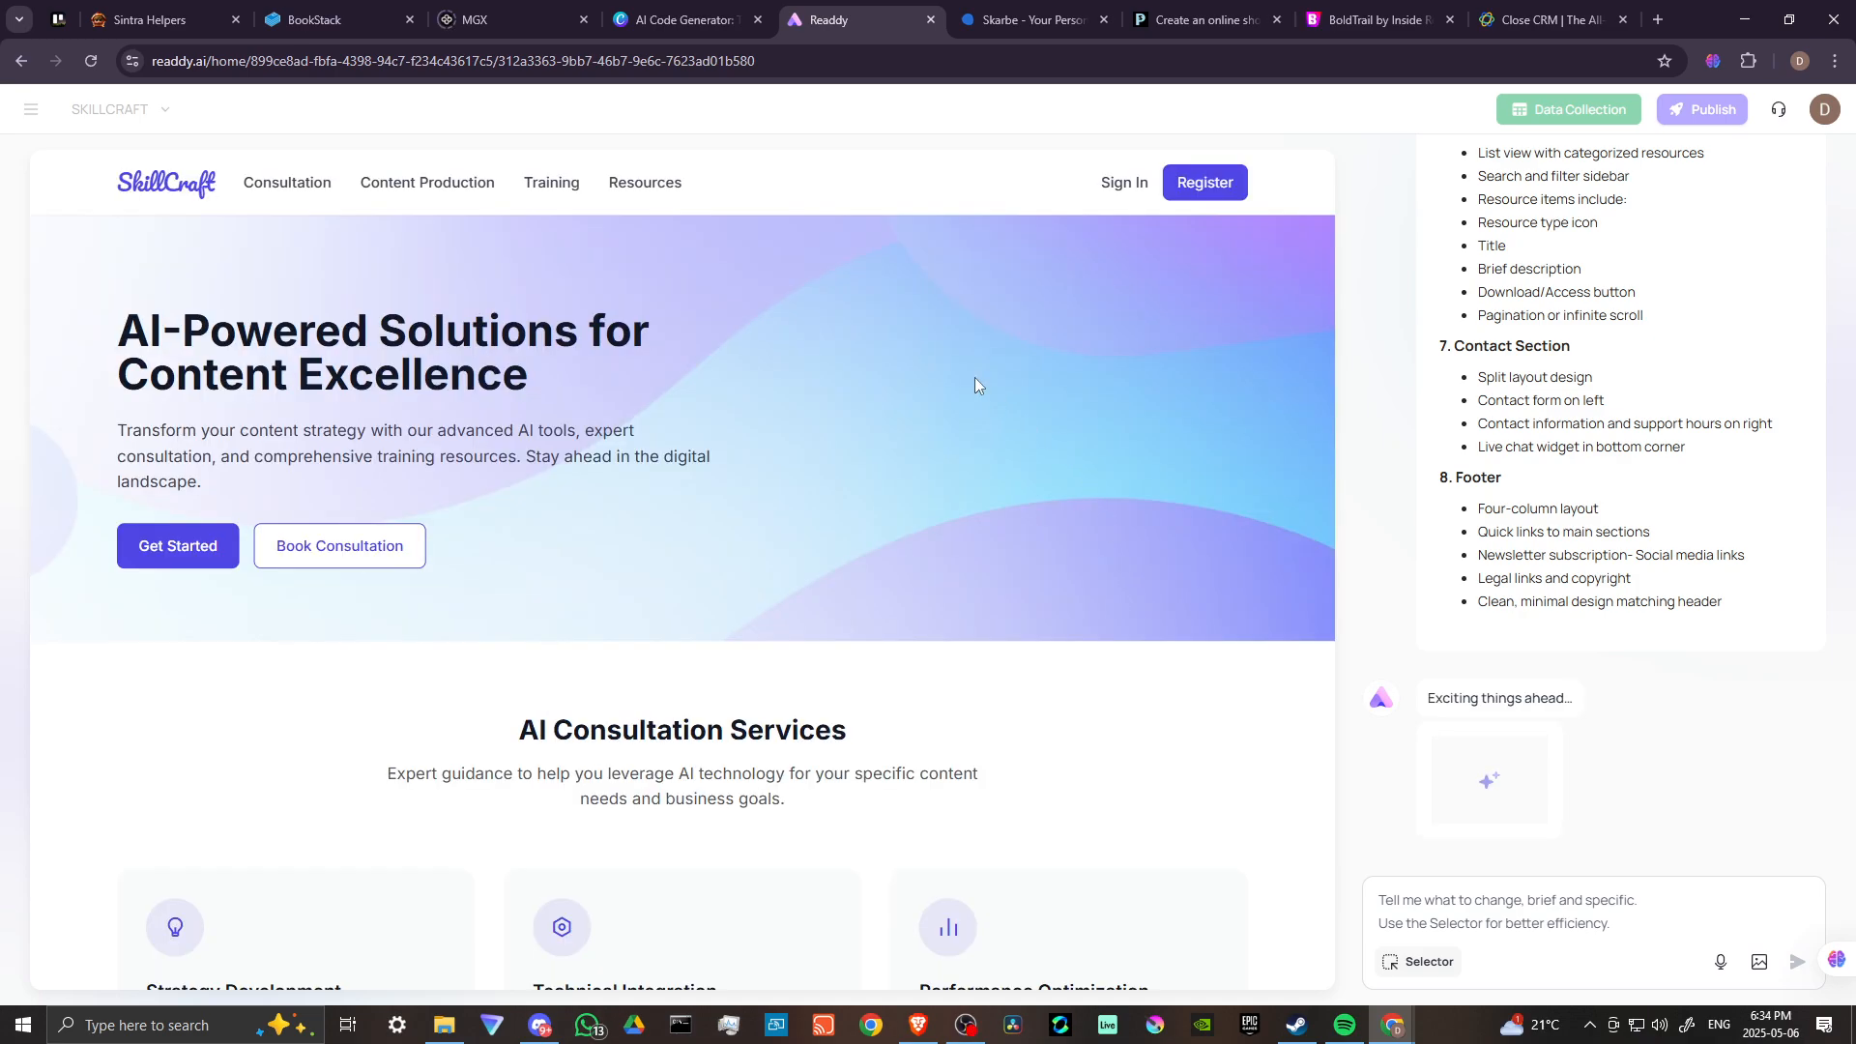
{"action": "mouse_move", "coordinate": [915, 394]}
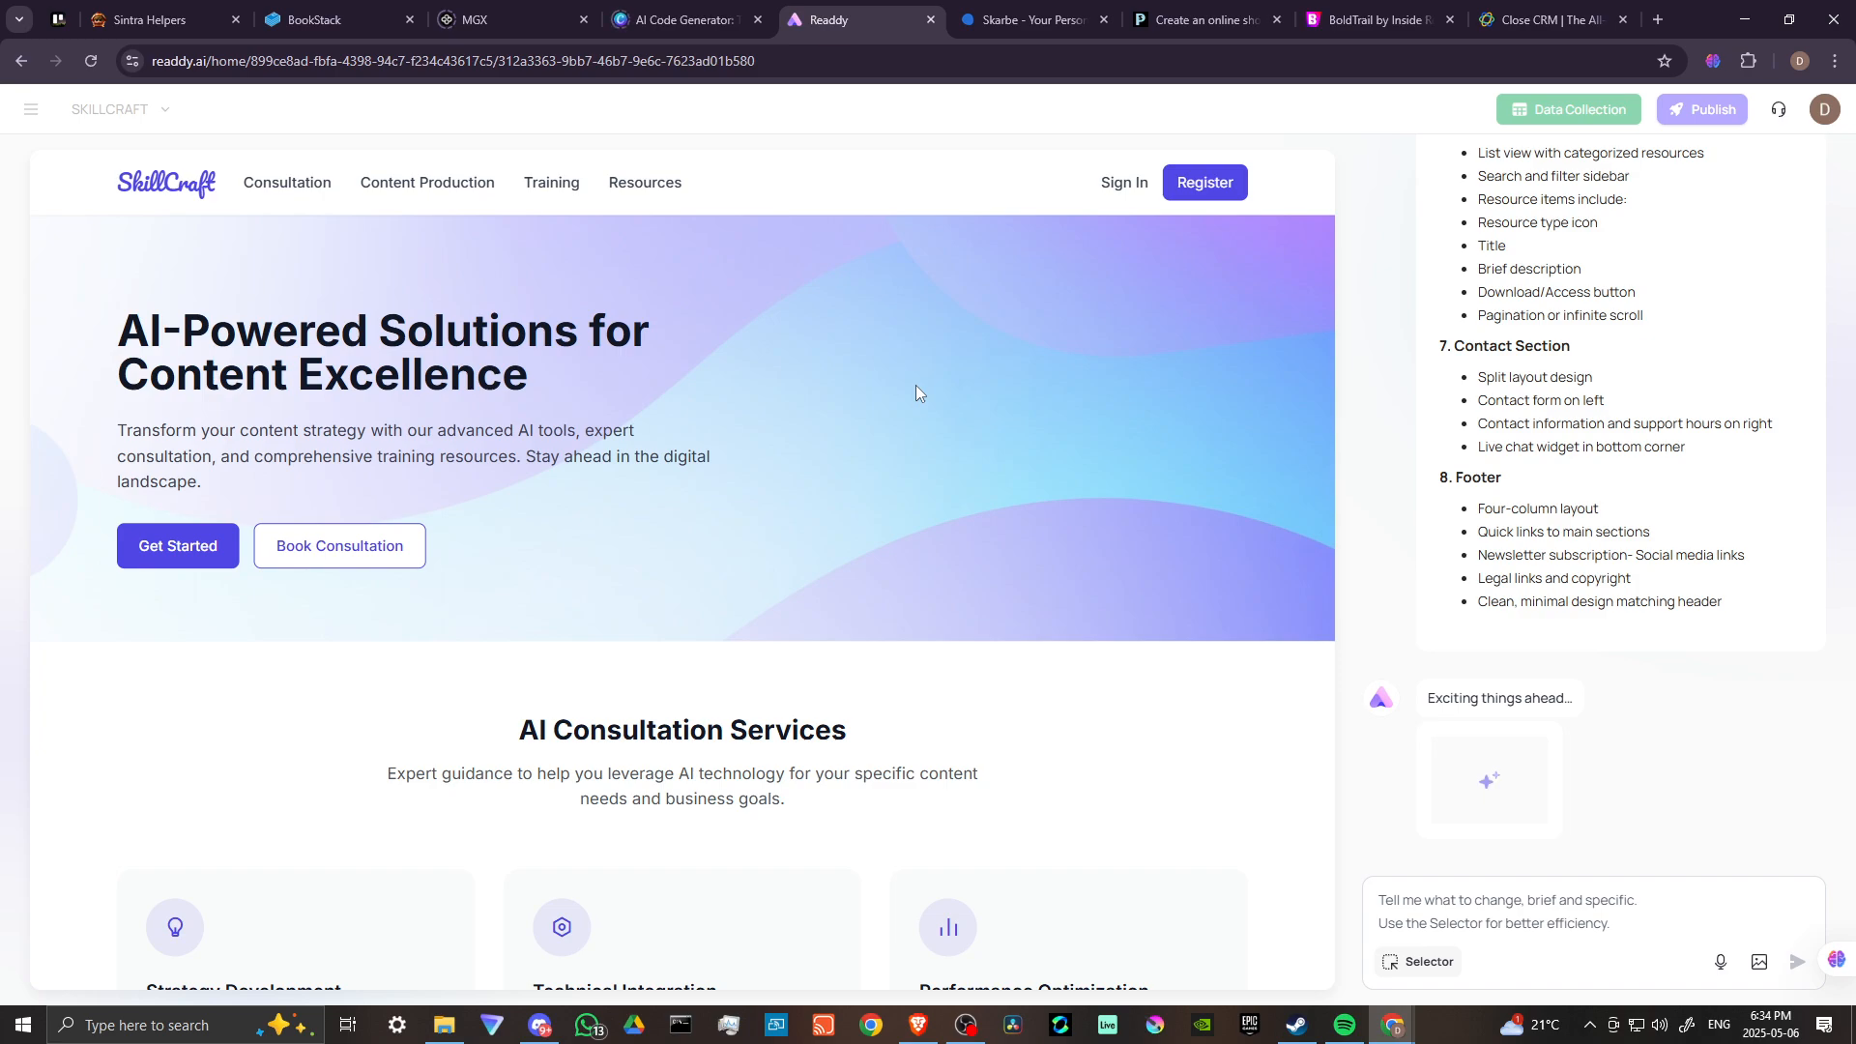
{"action": "mouse_move", "coordinate": [855, 351]}
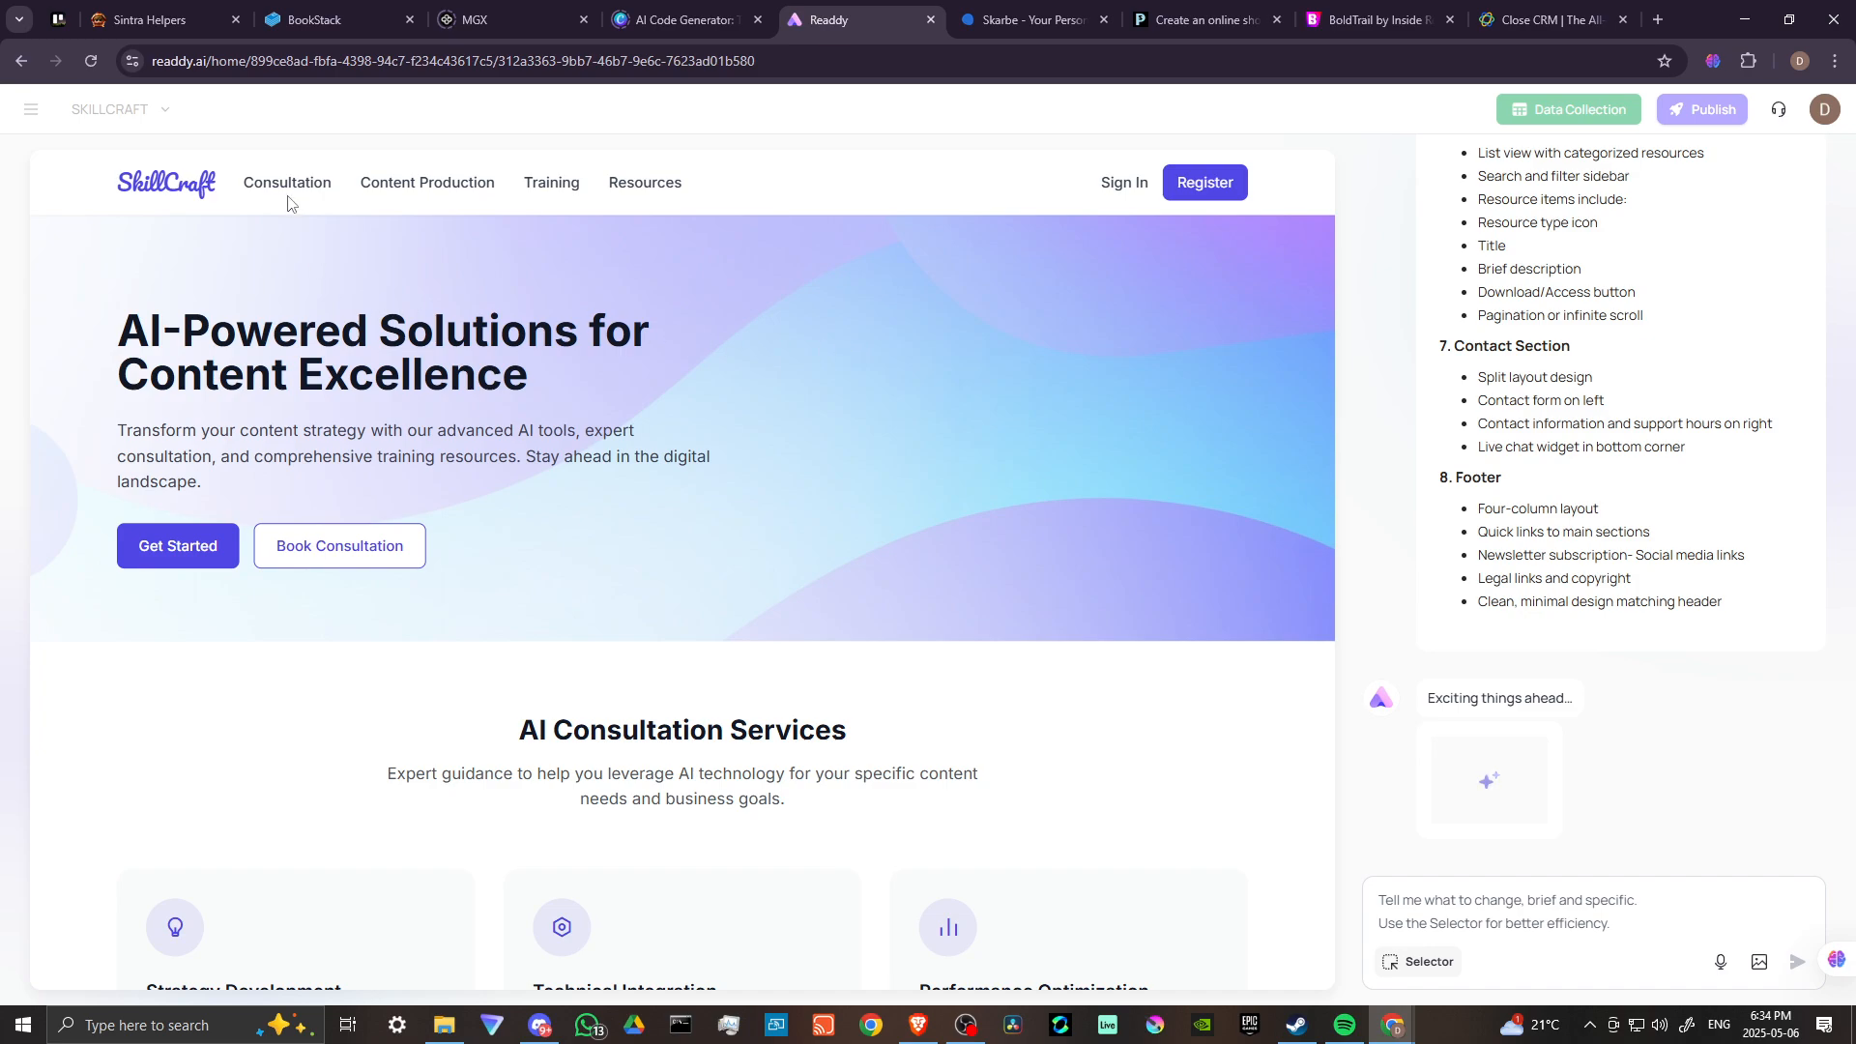
{"action": "mouse_move", "coordinate": [426, 184]}
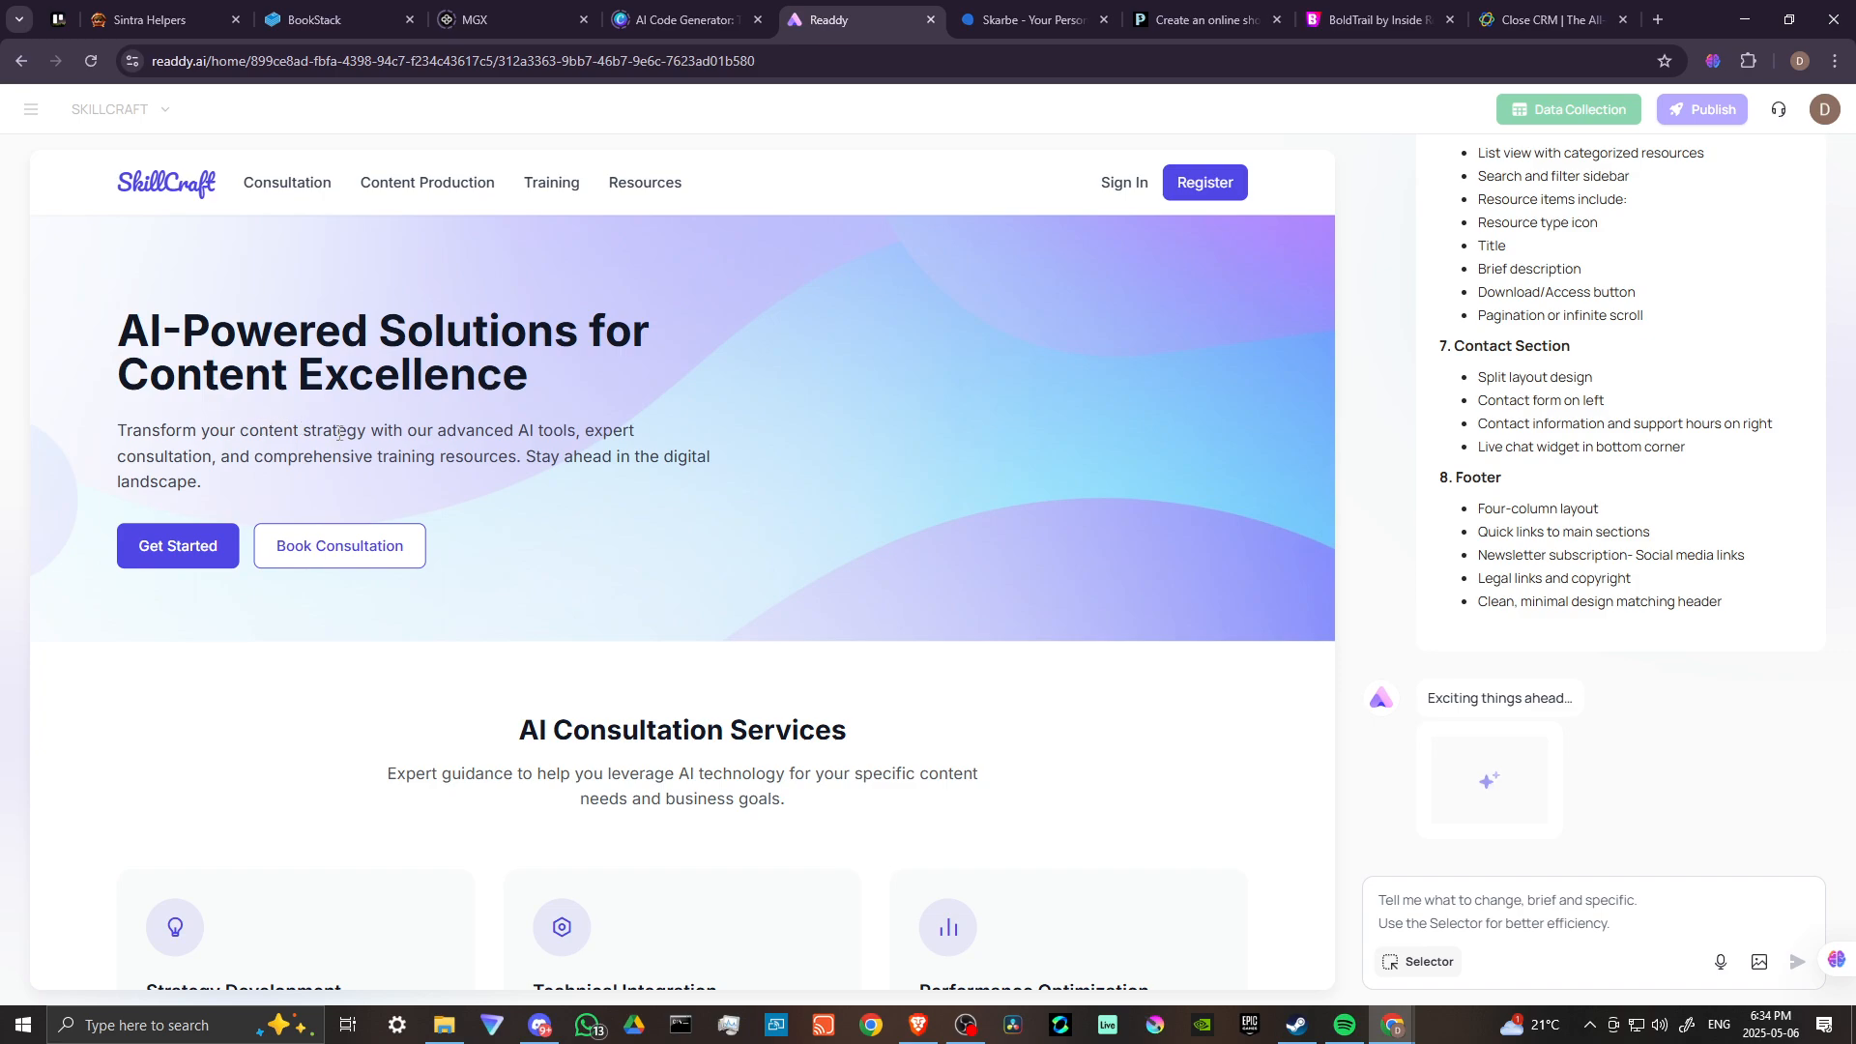
{"action": "mouse_move", "coordinate": [620, 436]}
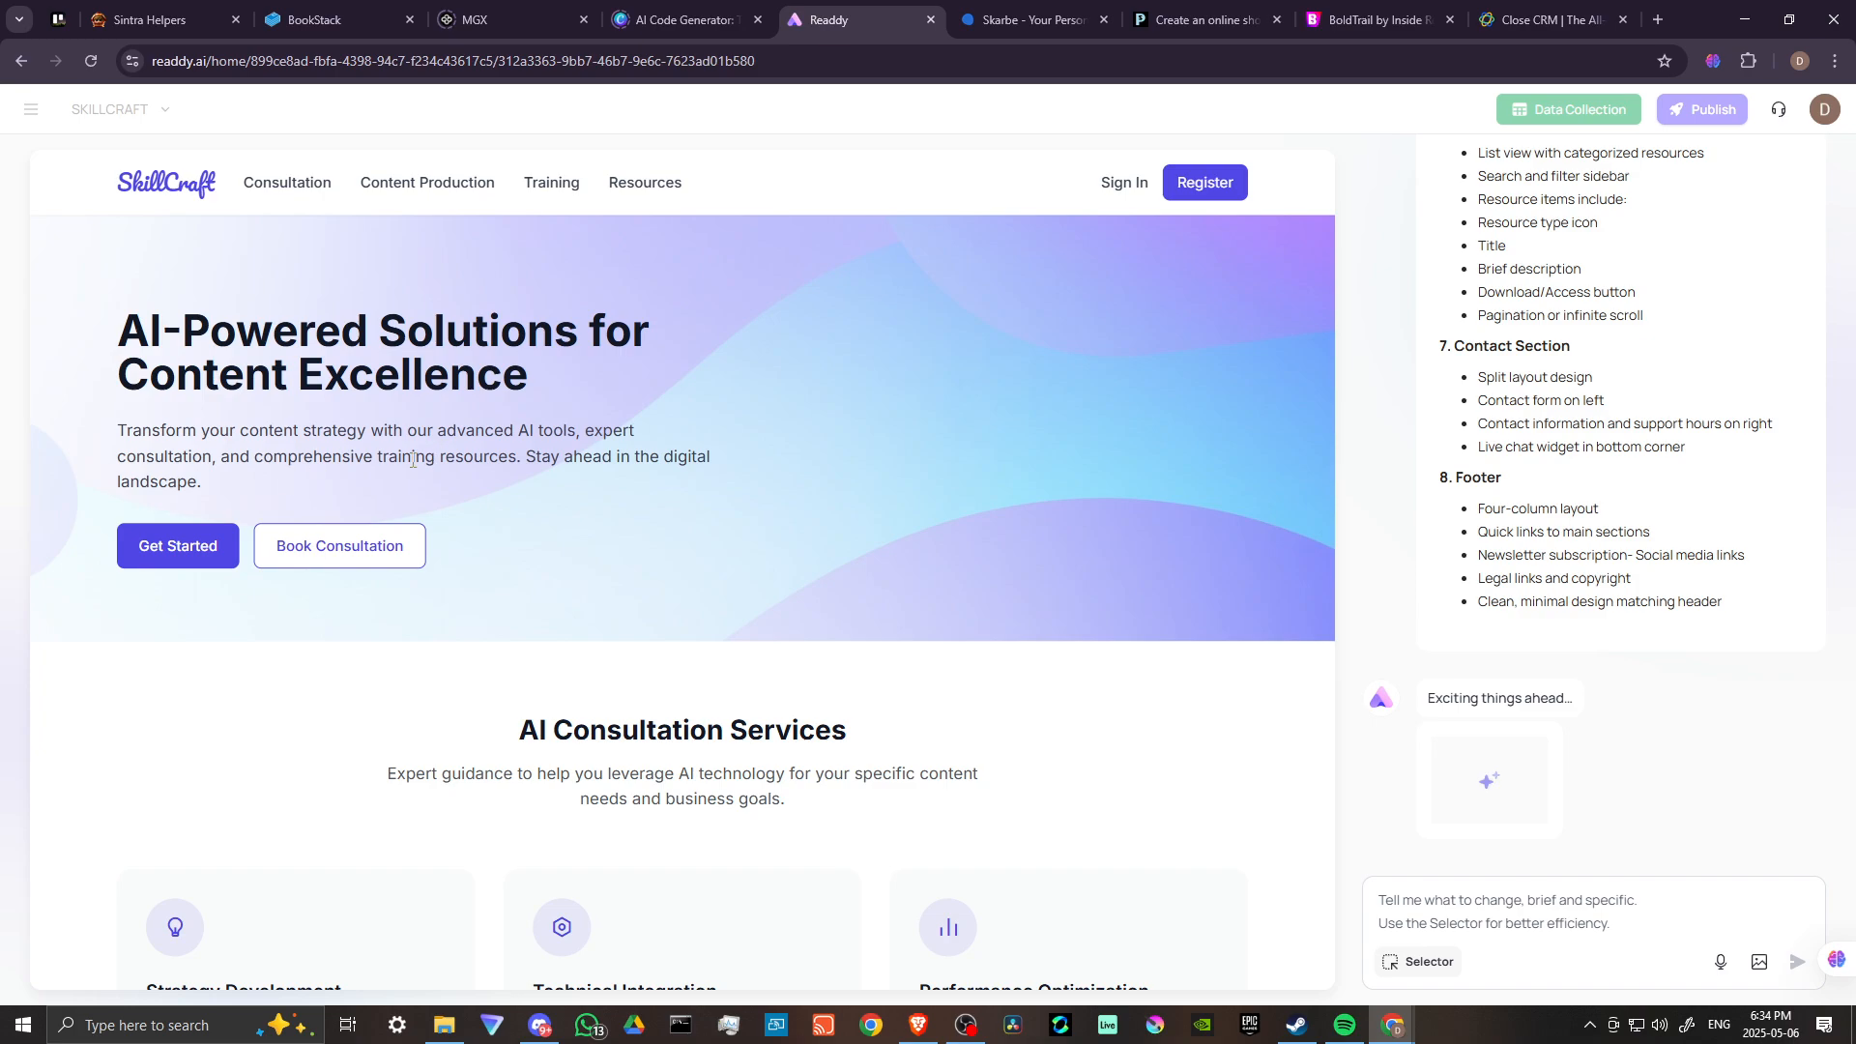
{"action": "mouse_move", "coordinate": [690, 476]}
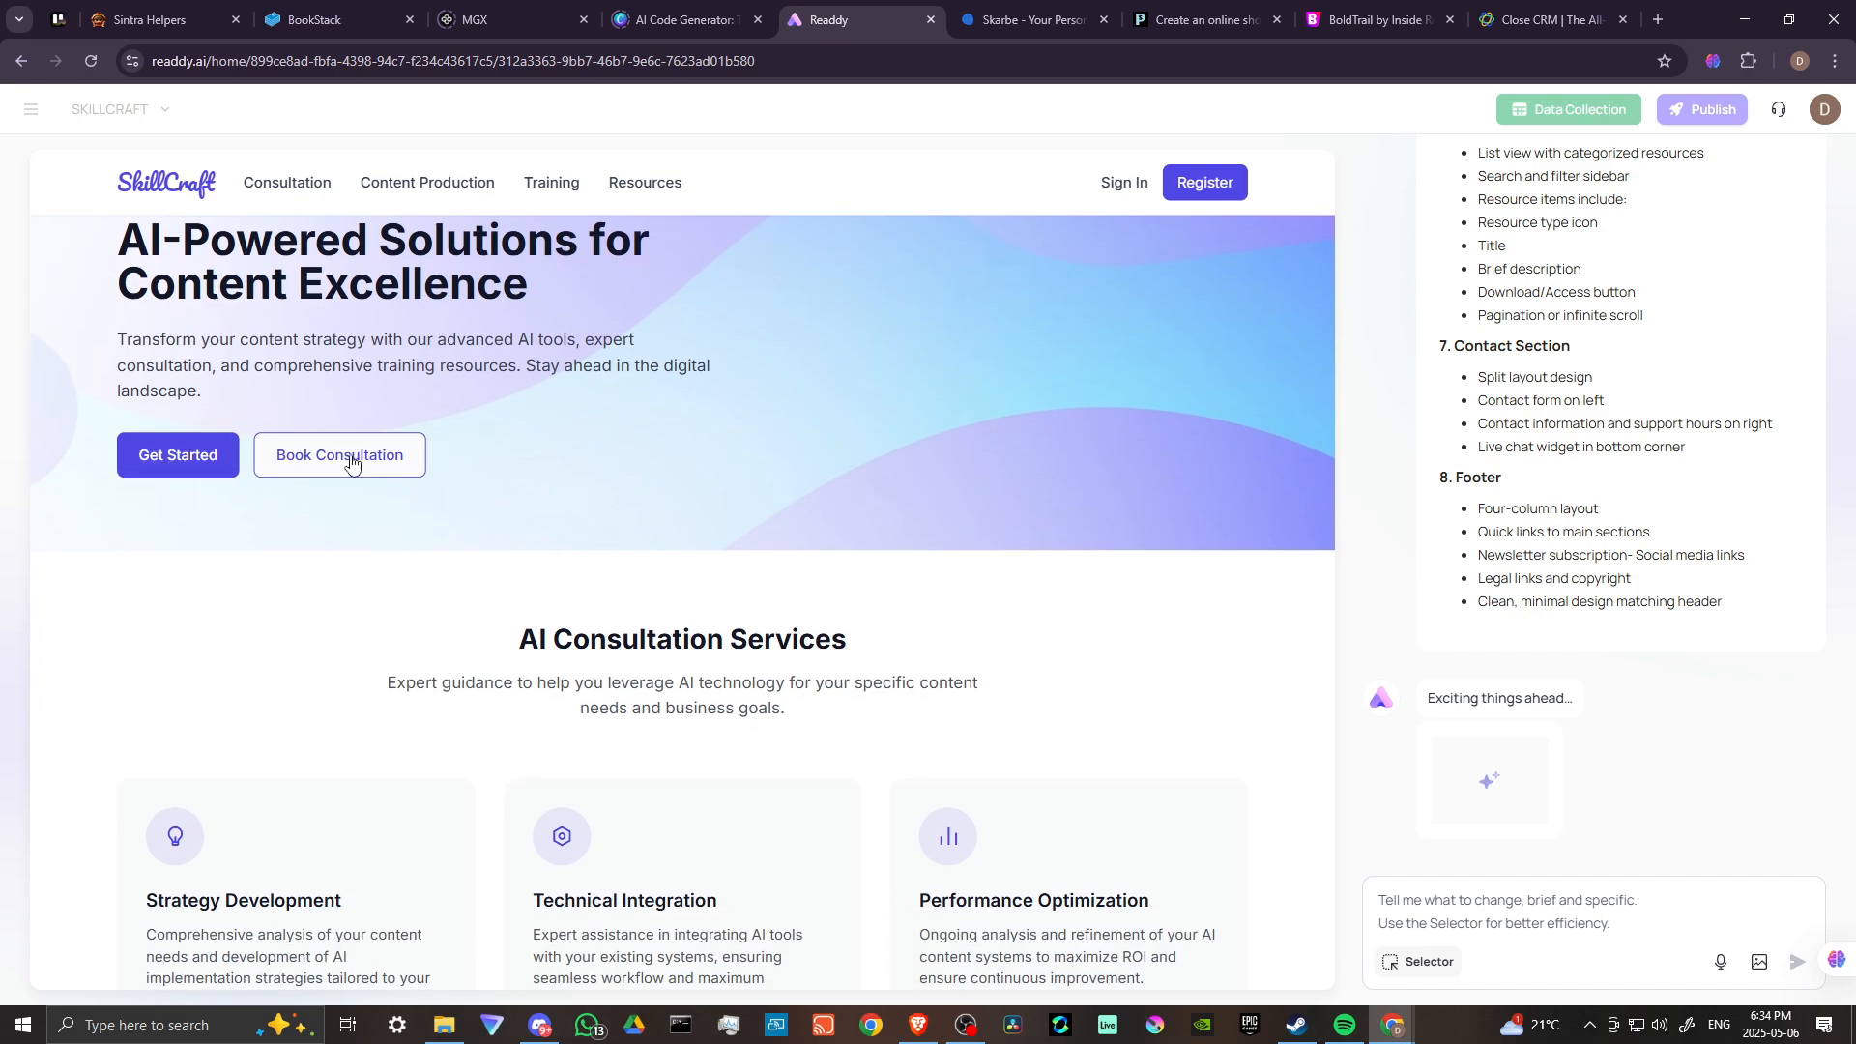
{"action": "scroll", "scroll_direction": "down", "scroll_amount": 3}
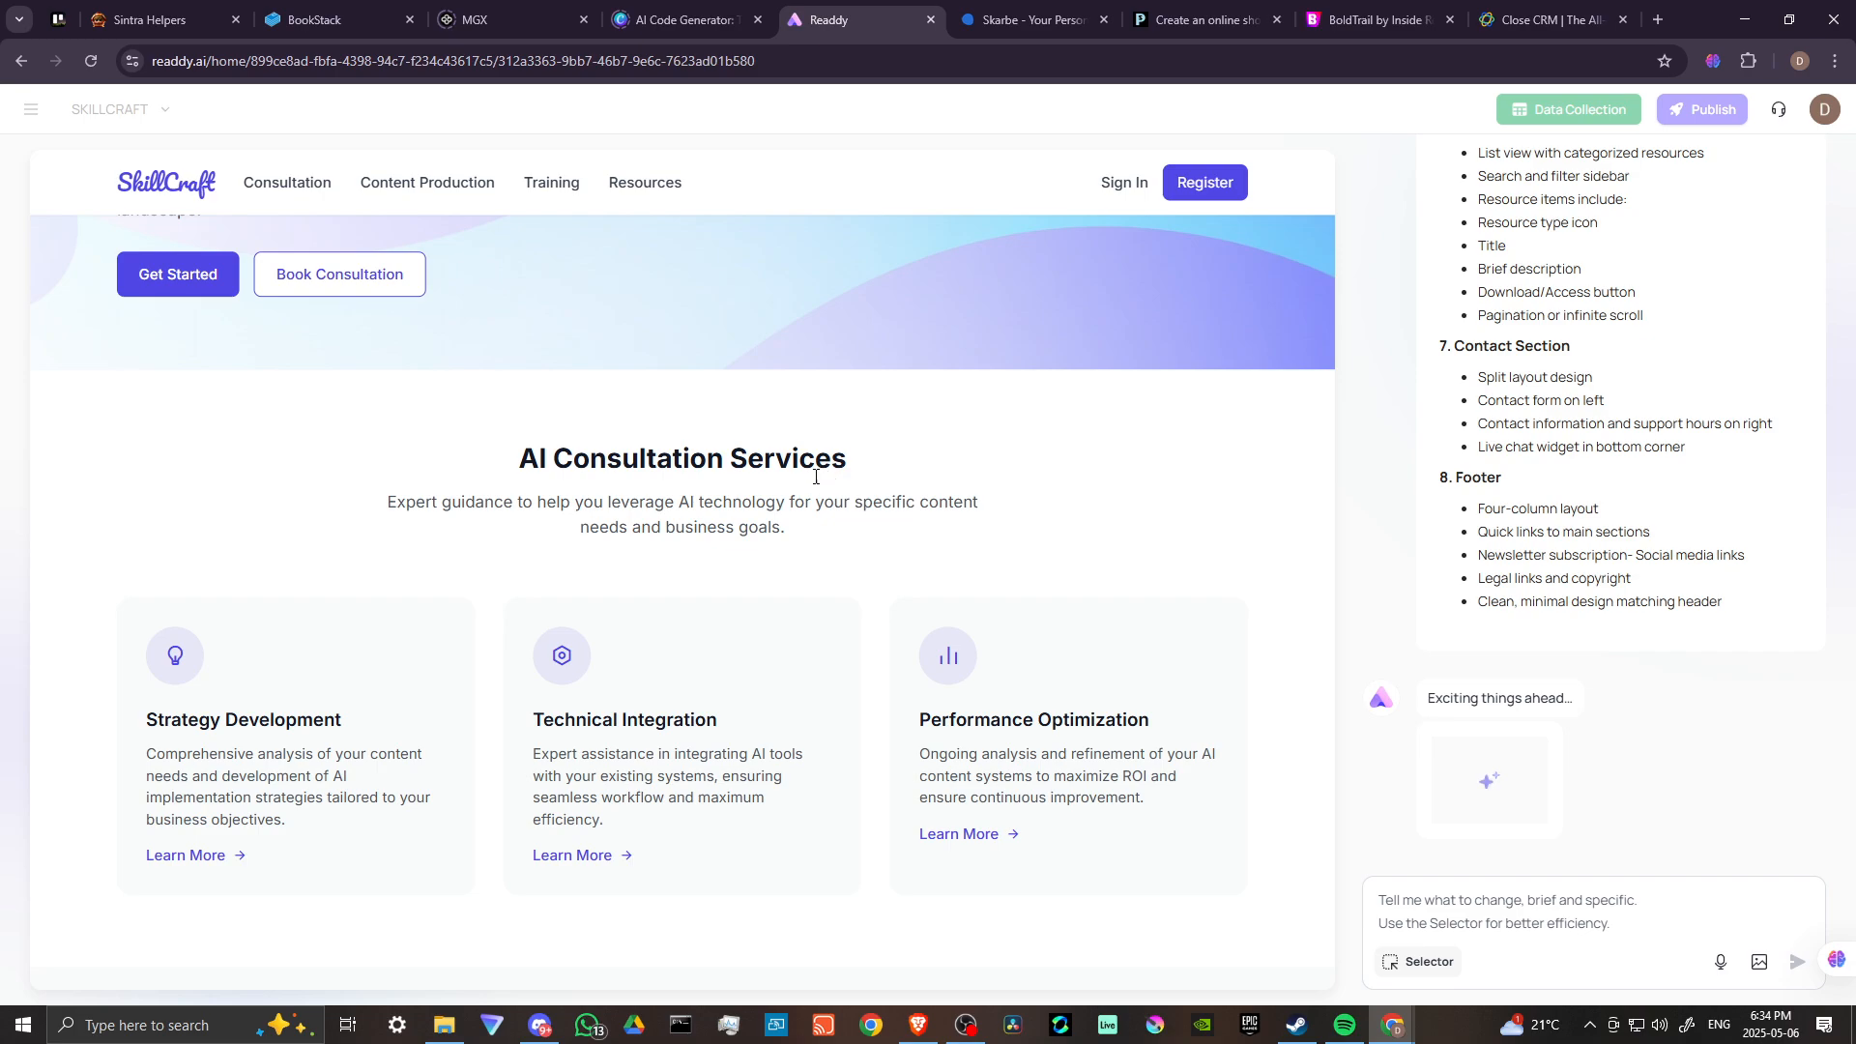
{"action": "scroll", "scroll_direction": "down", "scroll_amount": 3}
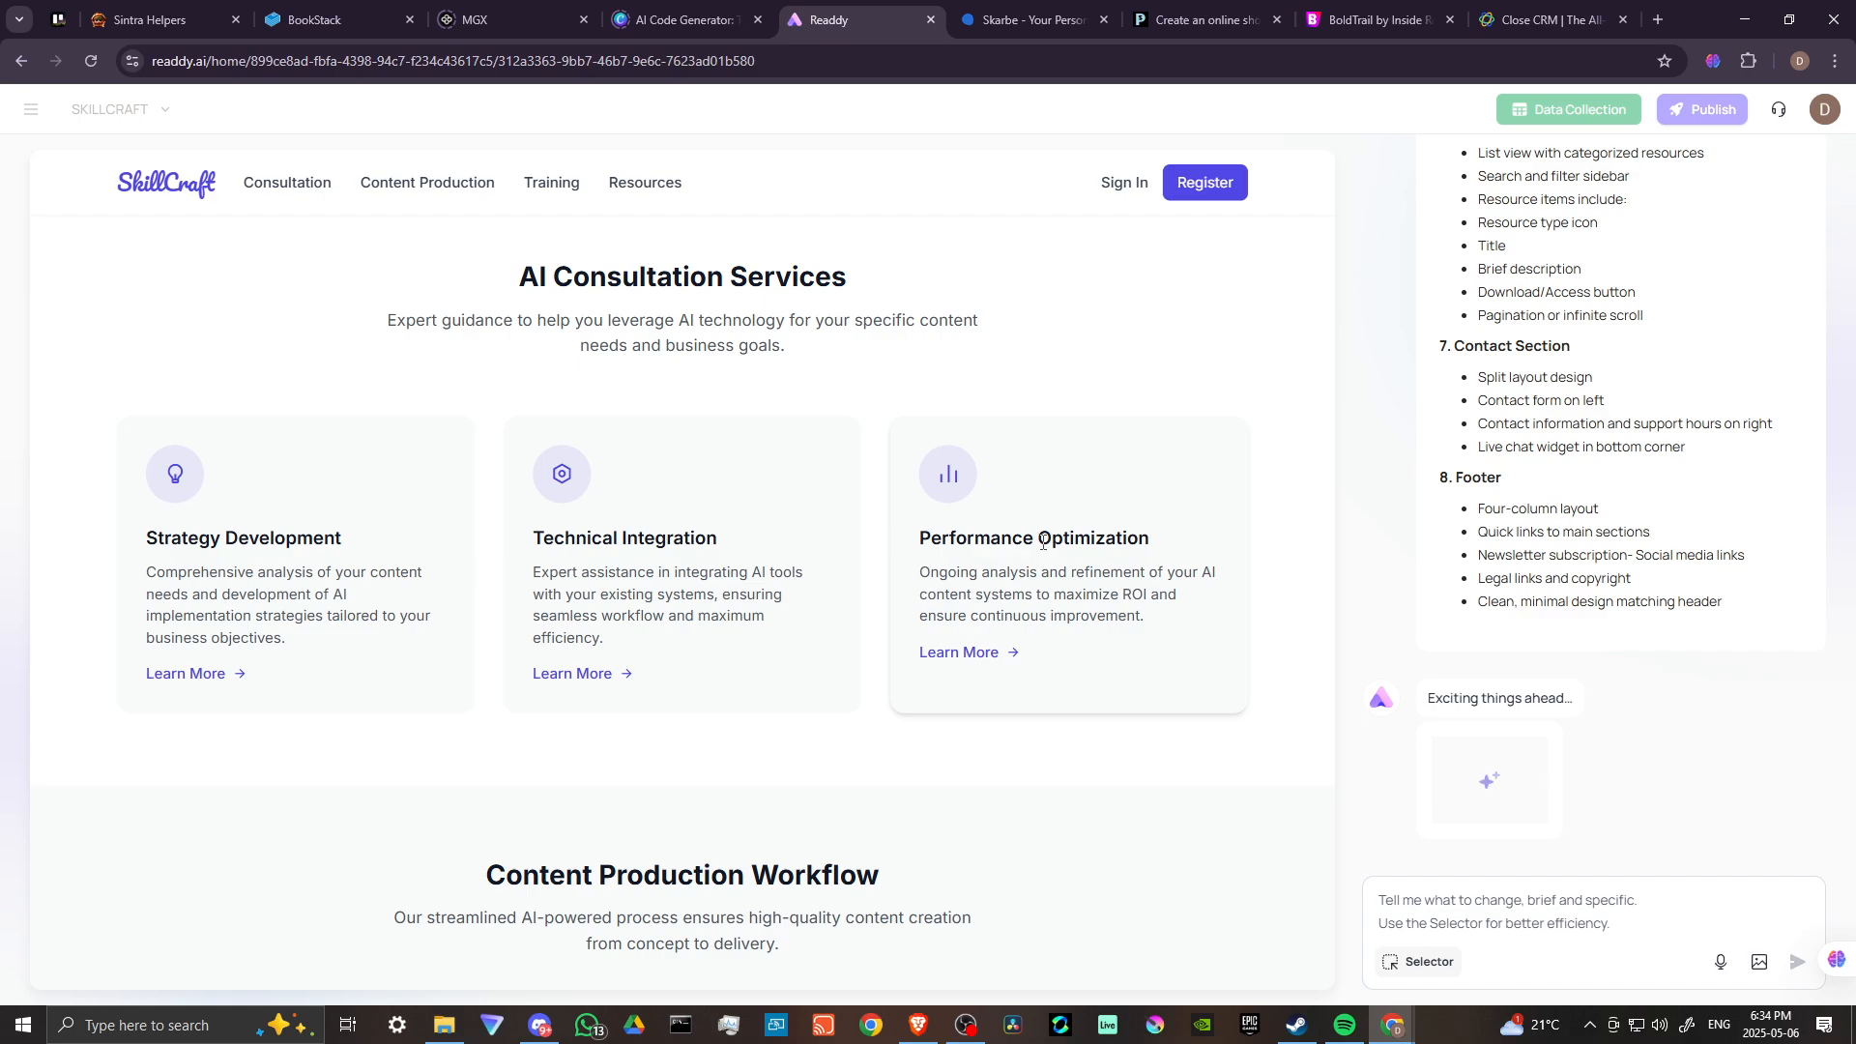
{"action": "scroll", "scroll_direction": "down", "scroll_amount": 3}
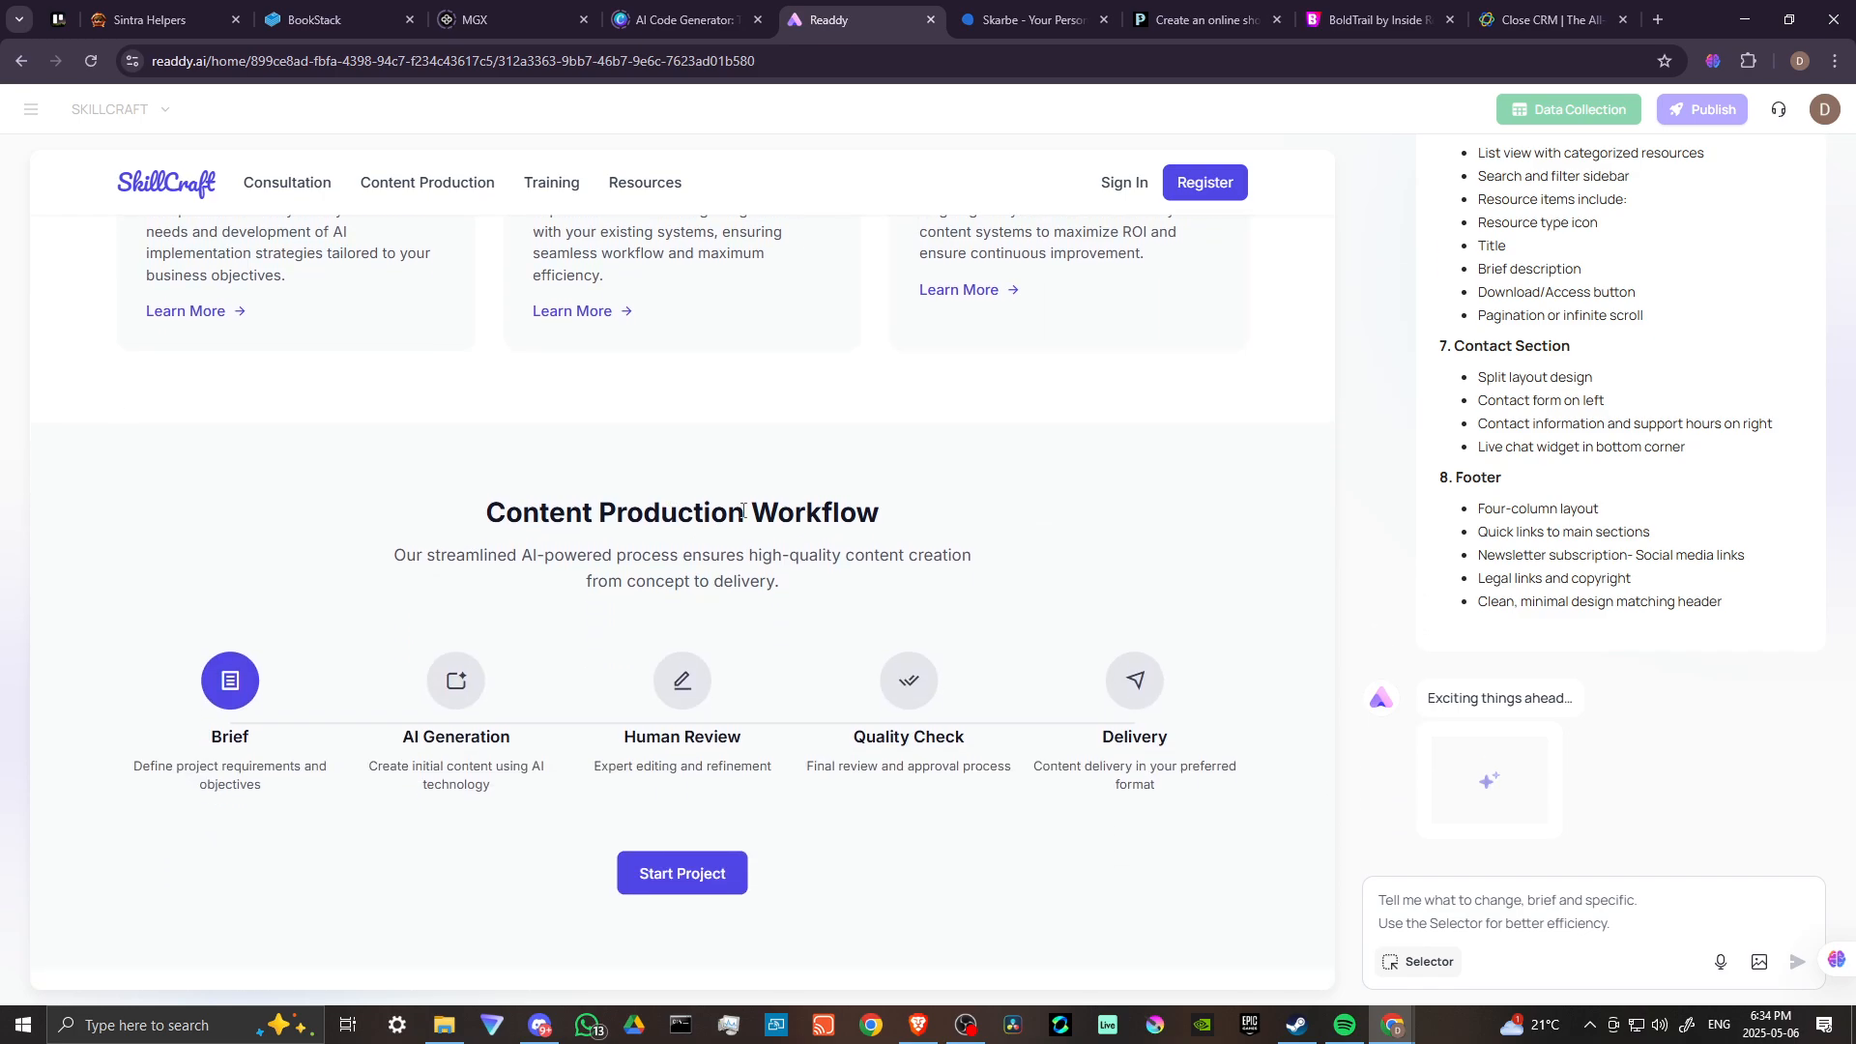
{"action": "scroll", "scroll_direction": "down", "scroll_amount": 3}
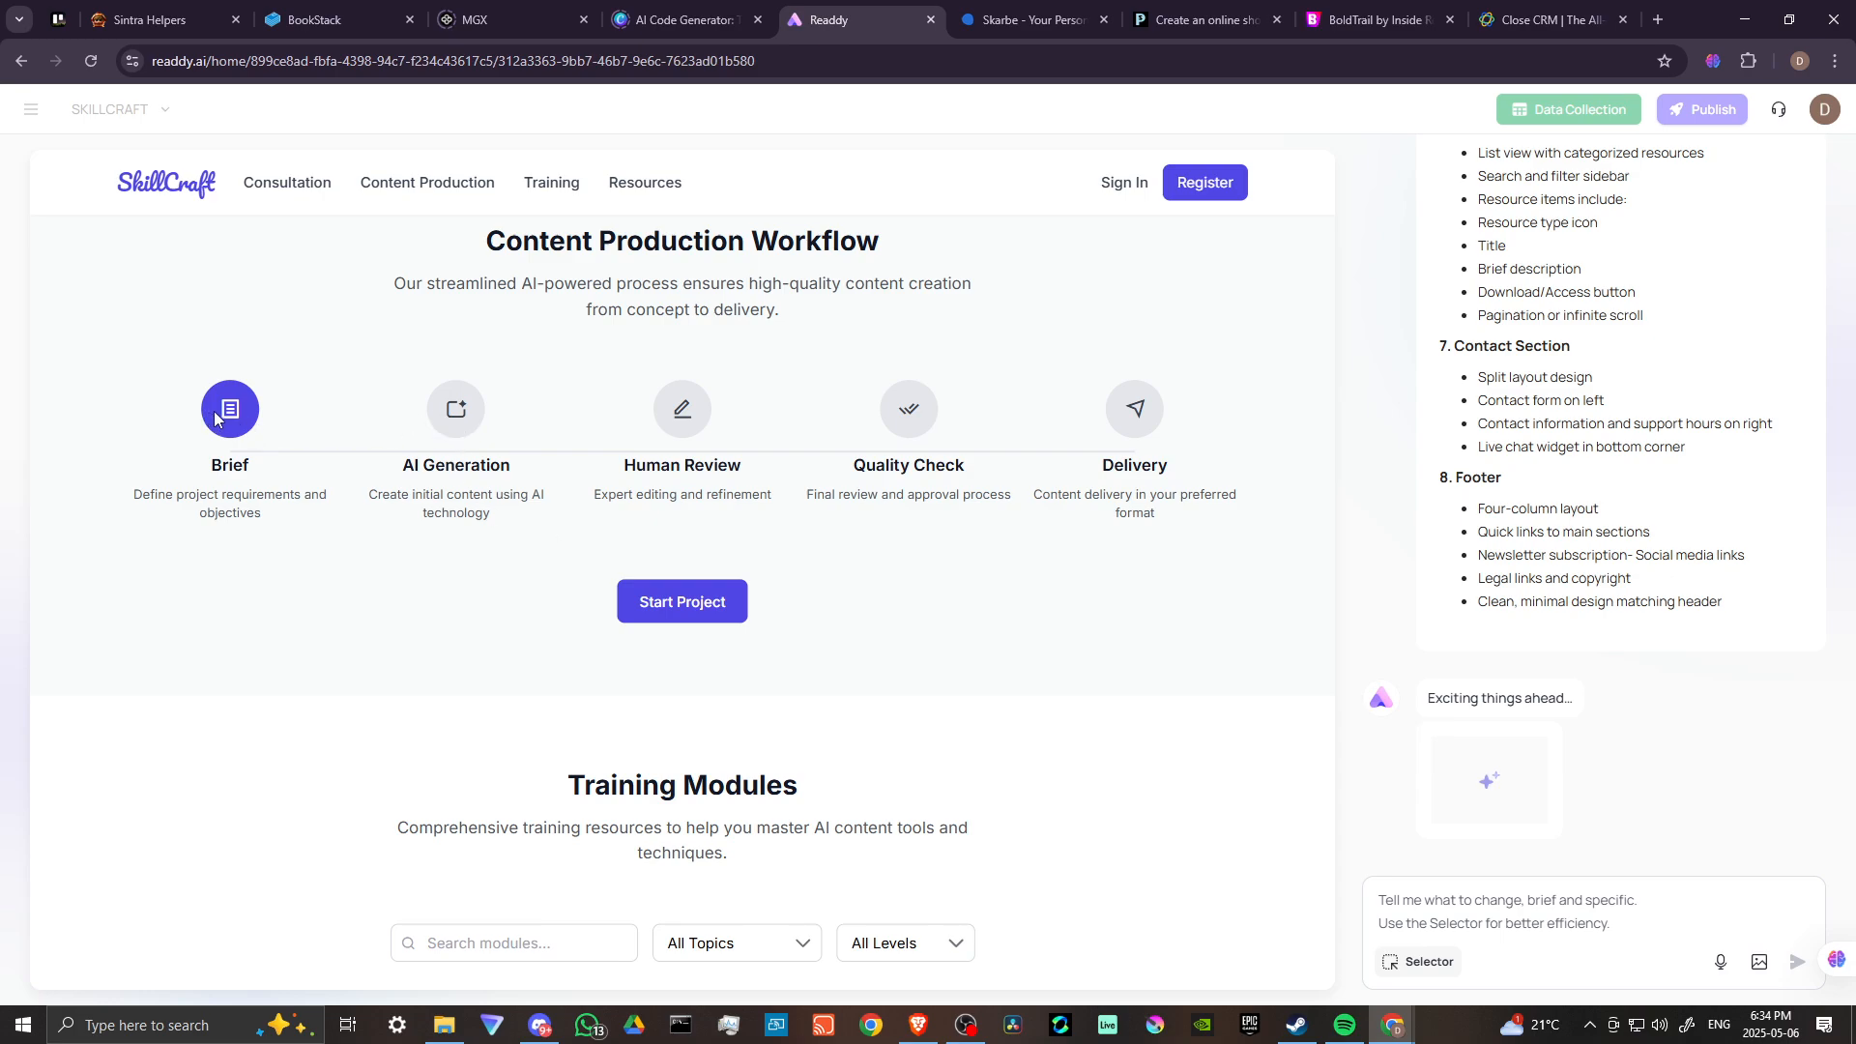
{"action": "mouse_move", "coordinate": [299, 495]}
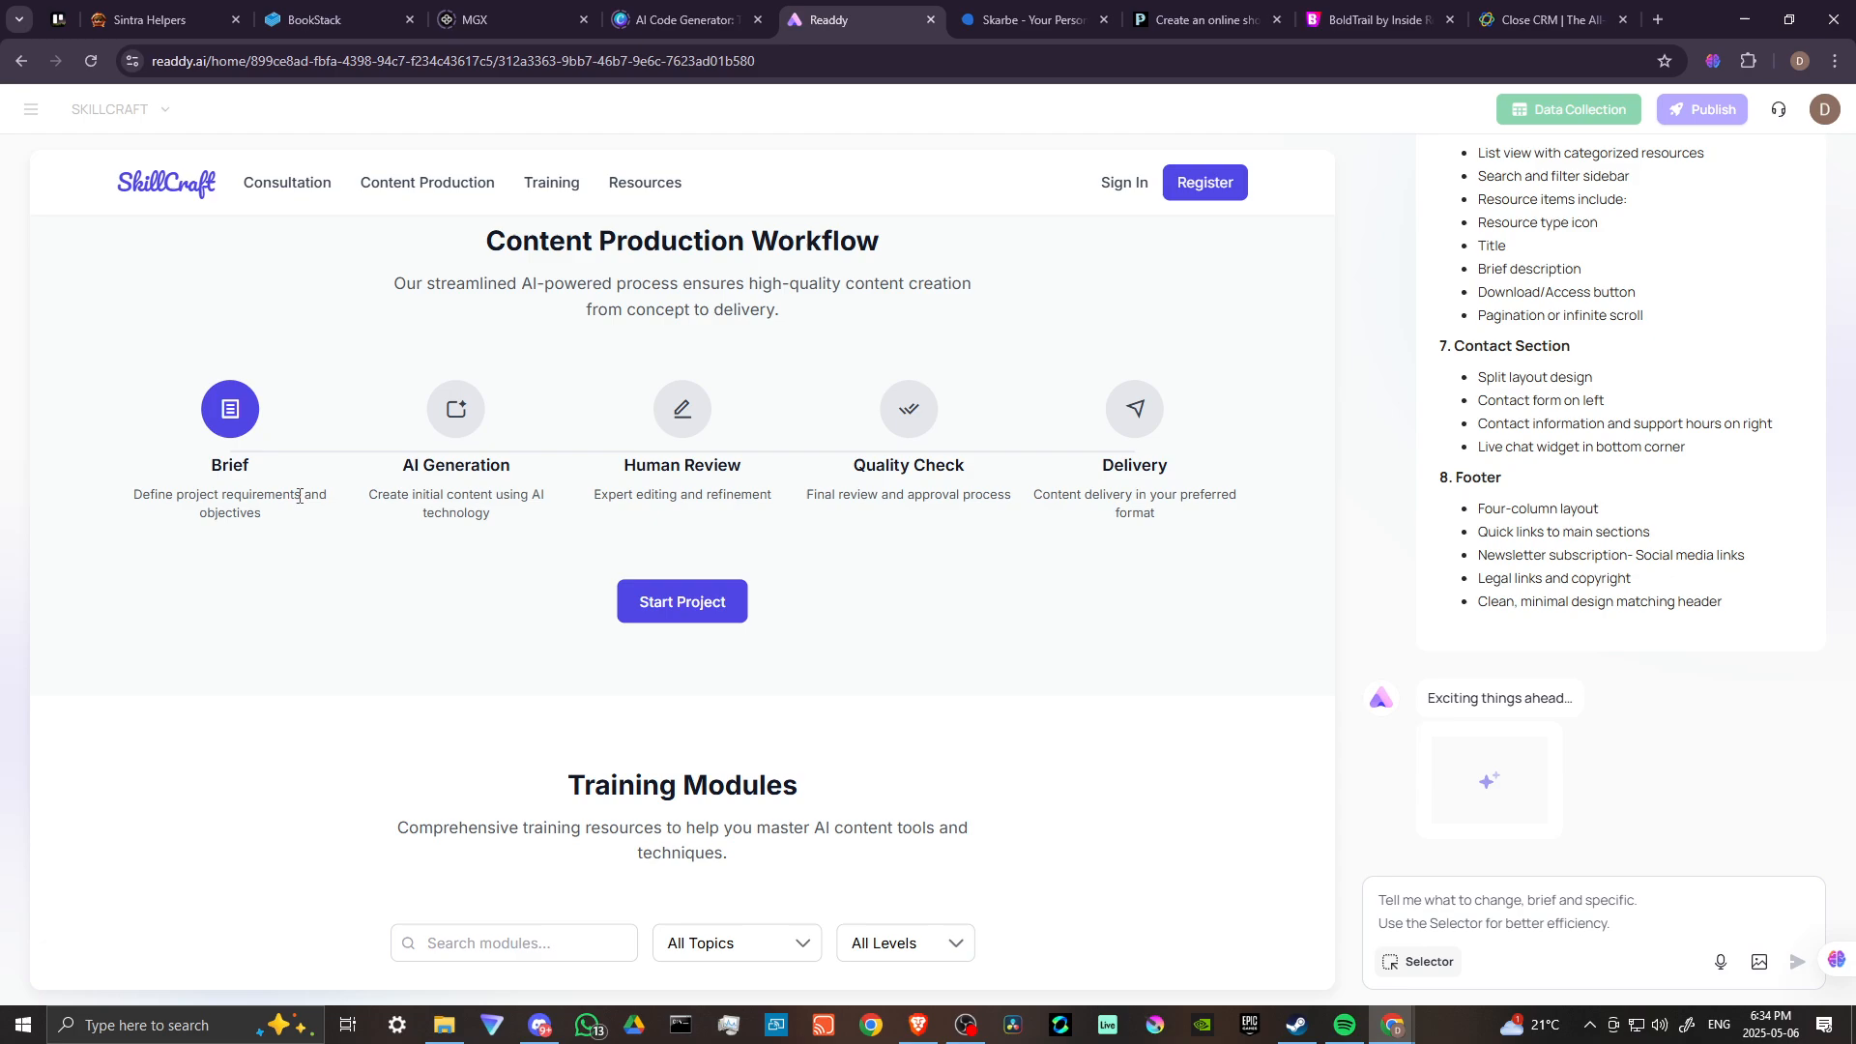
{"action": "mouse_move", "coordinate": [422, 520]}
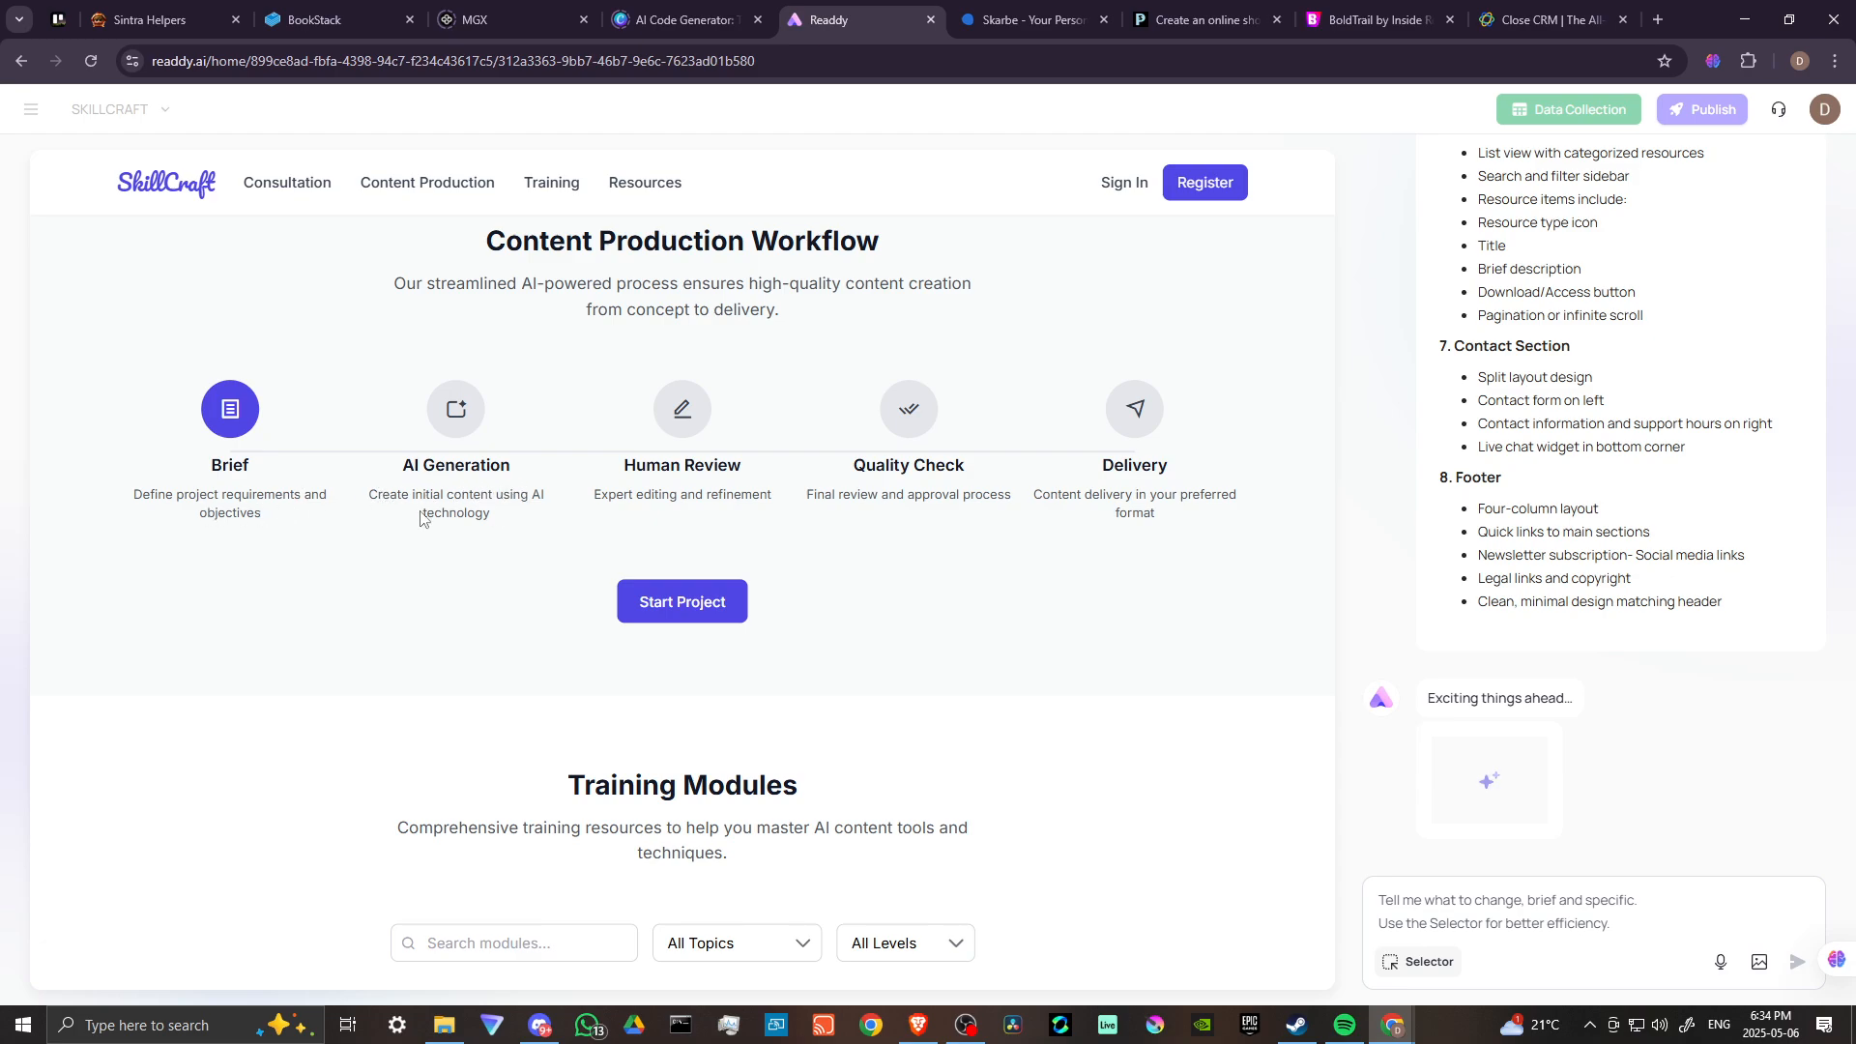
{"action": "mouse_move", "coordinate": [706, 495]}
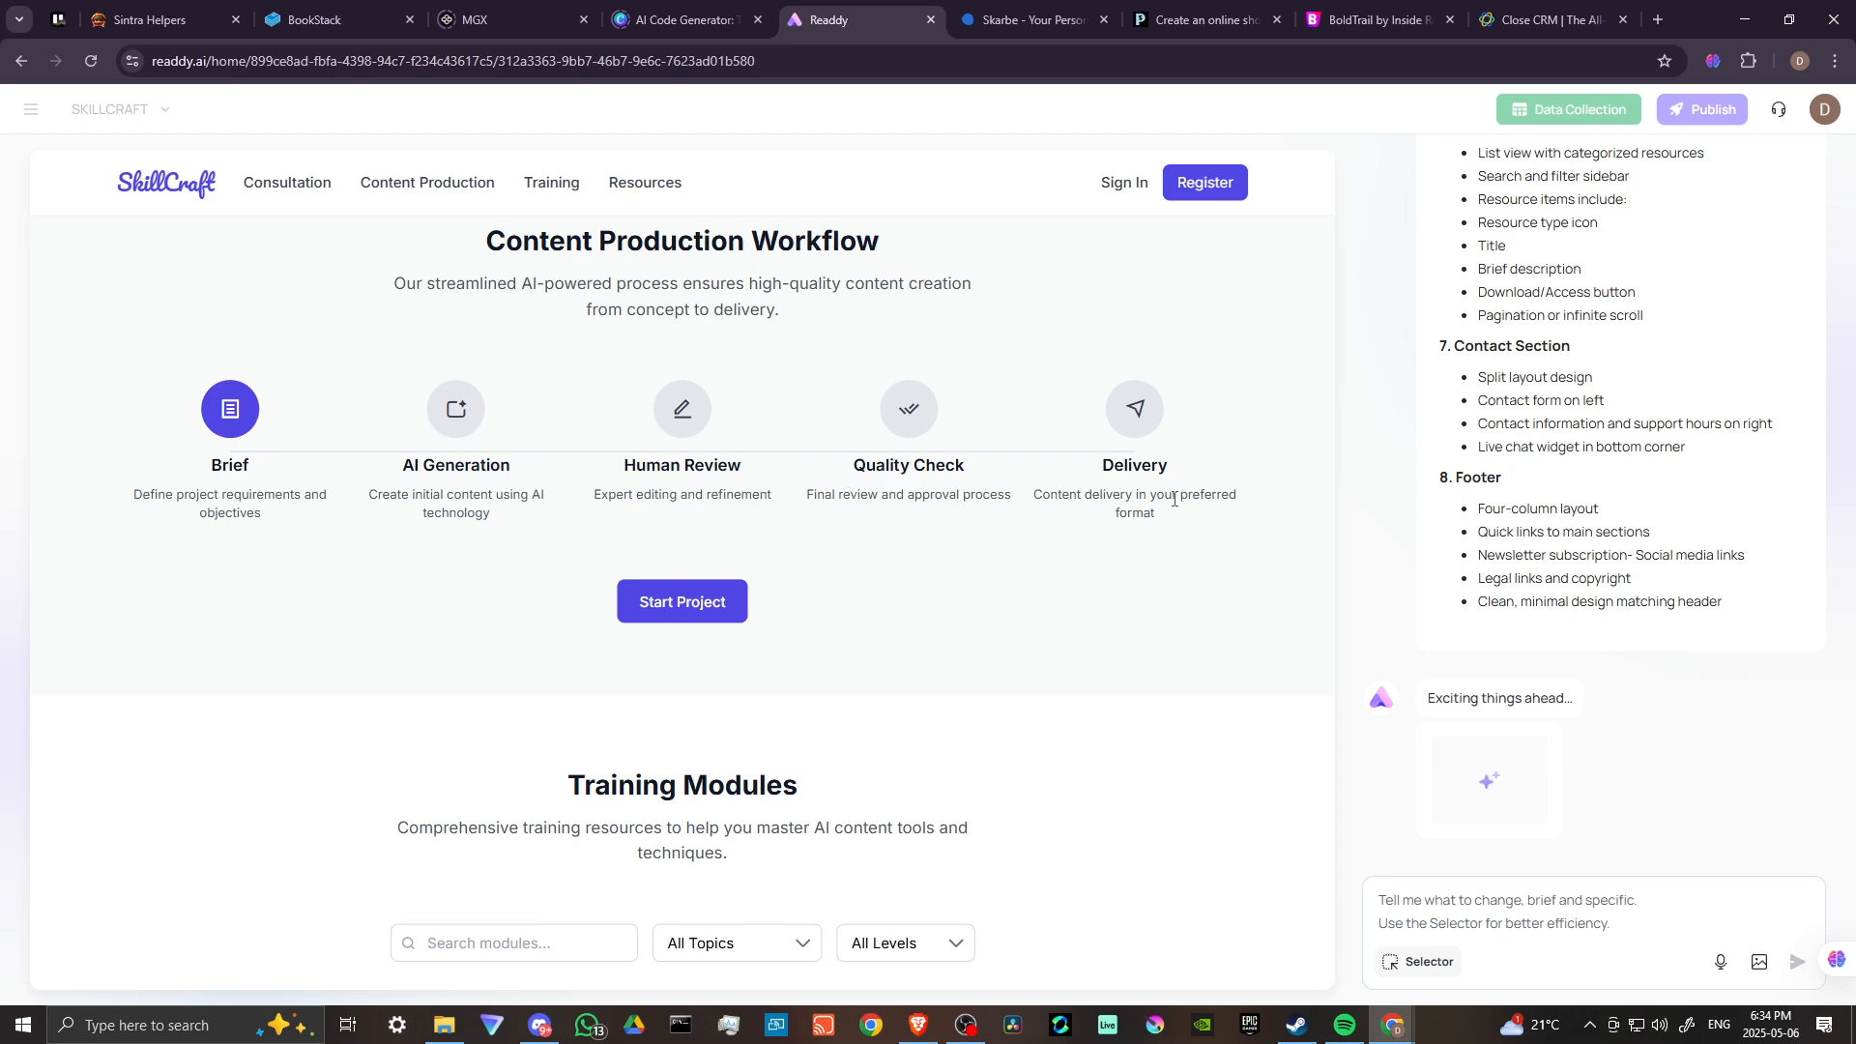
{"action": "scroll", "scroll_direction": "down", "scroll_amount": 3}
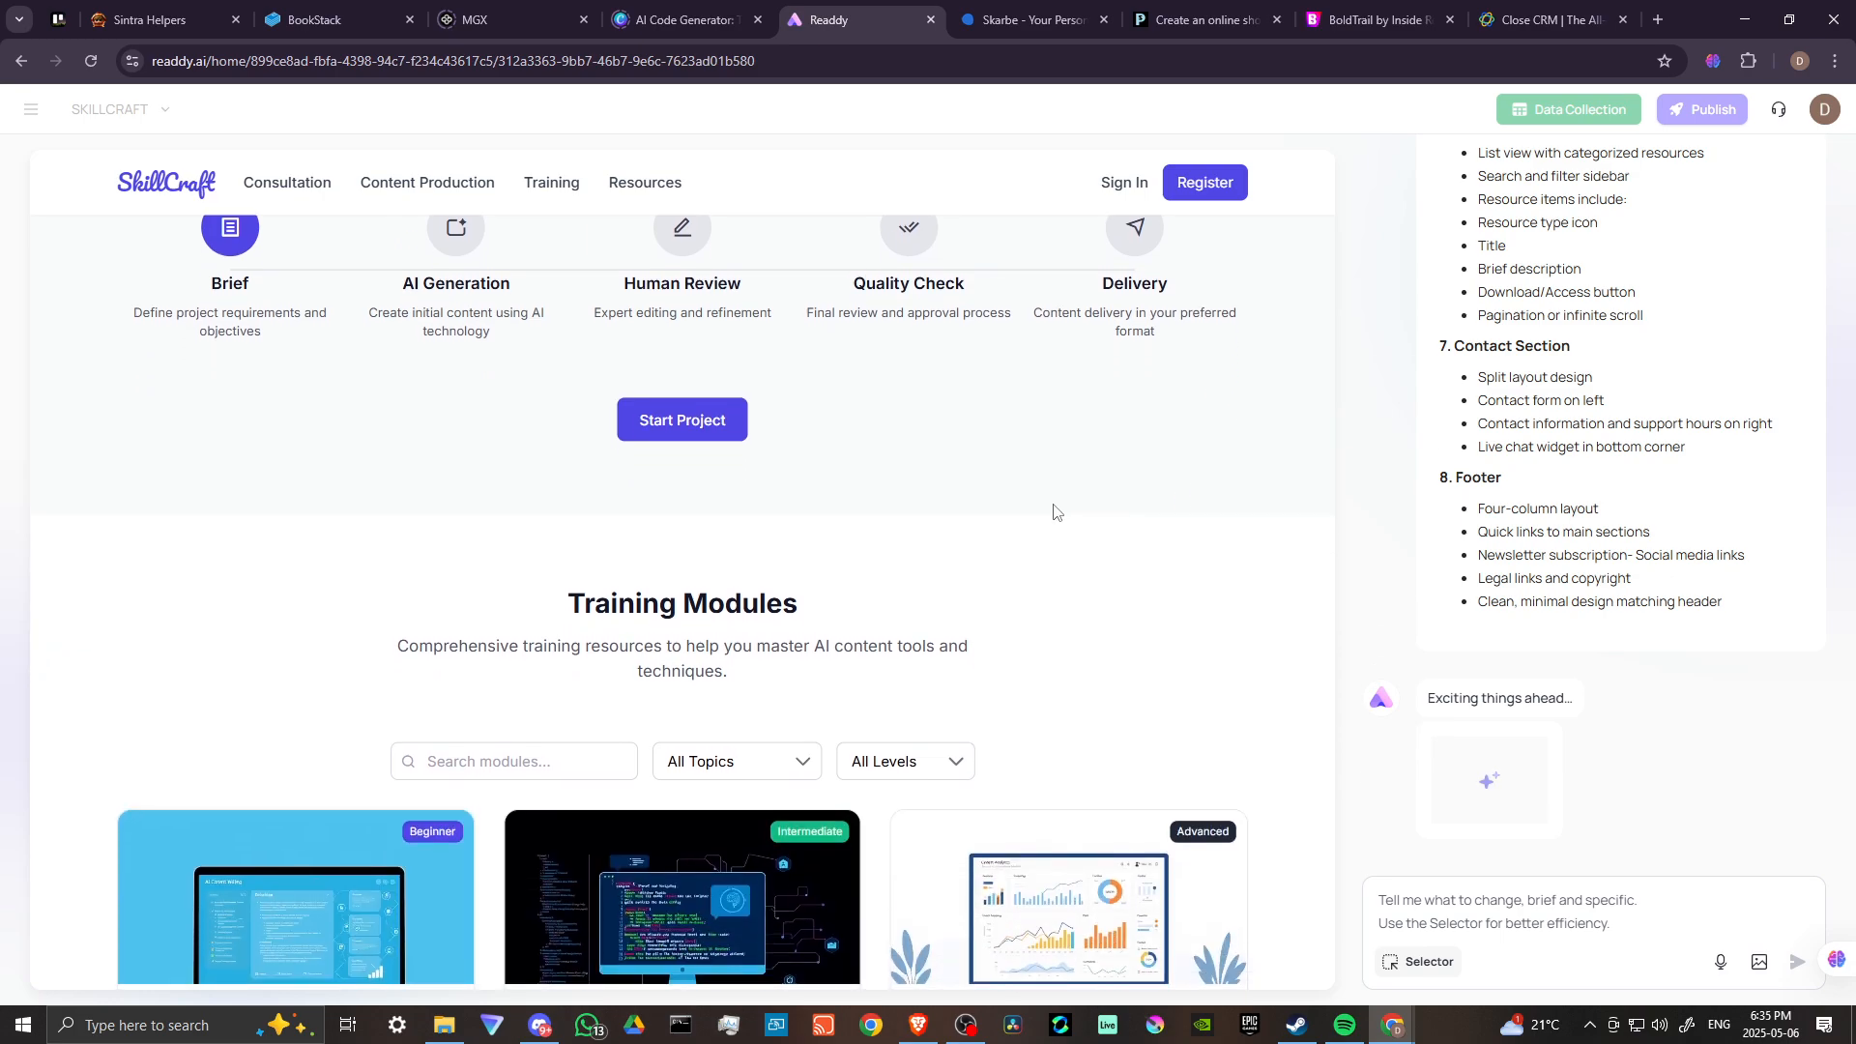
{"action": "scroll", "scroll_direction": "down", "scroll_amount": 3}
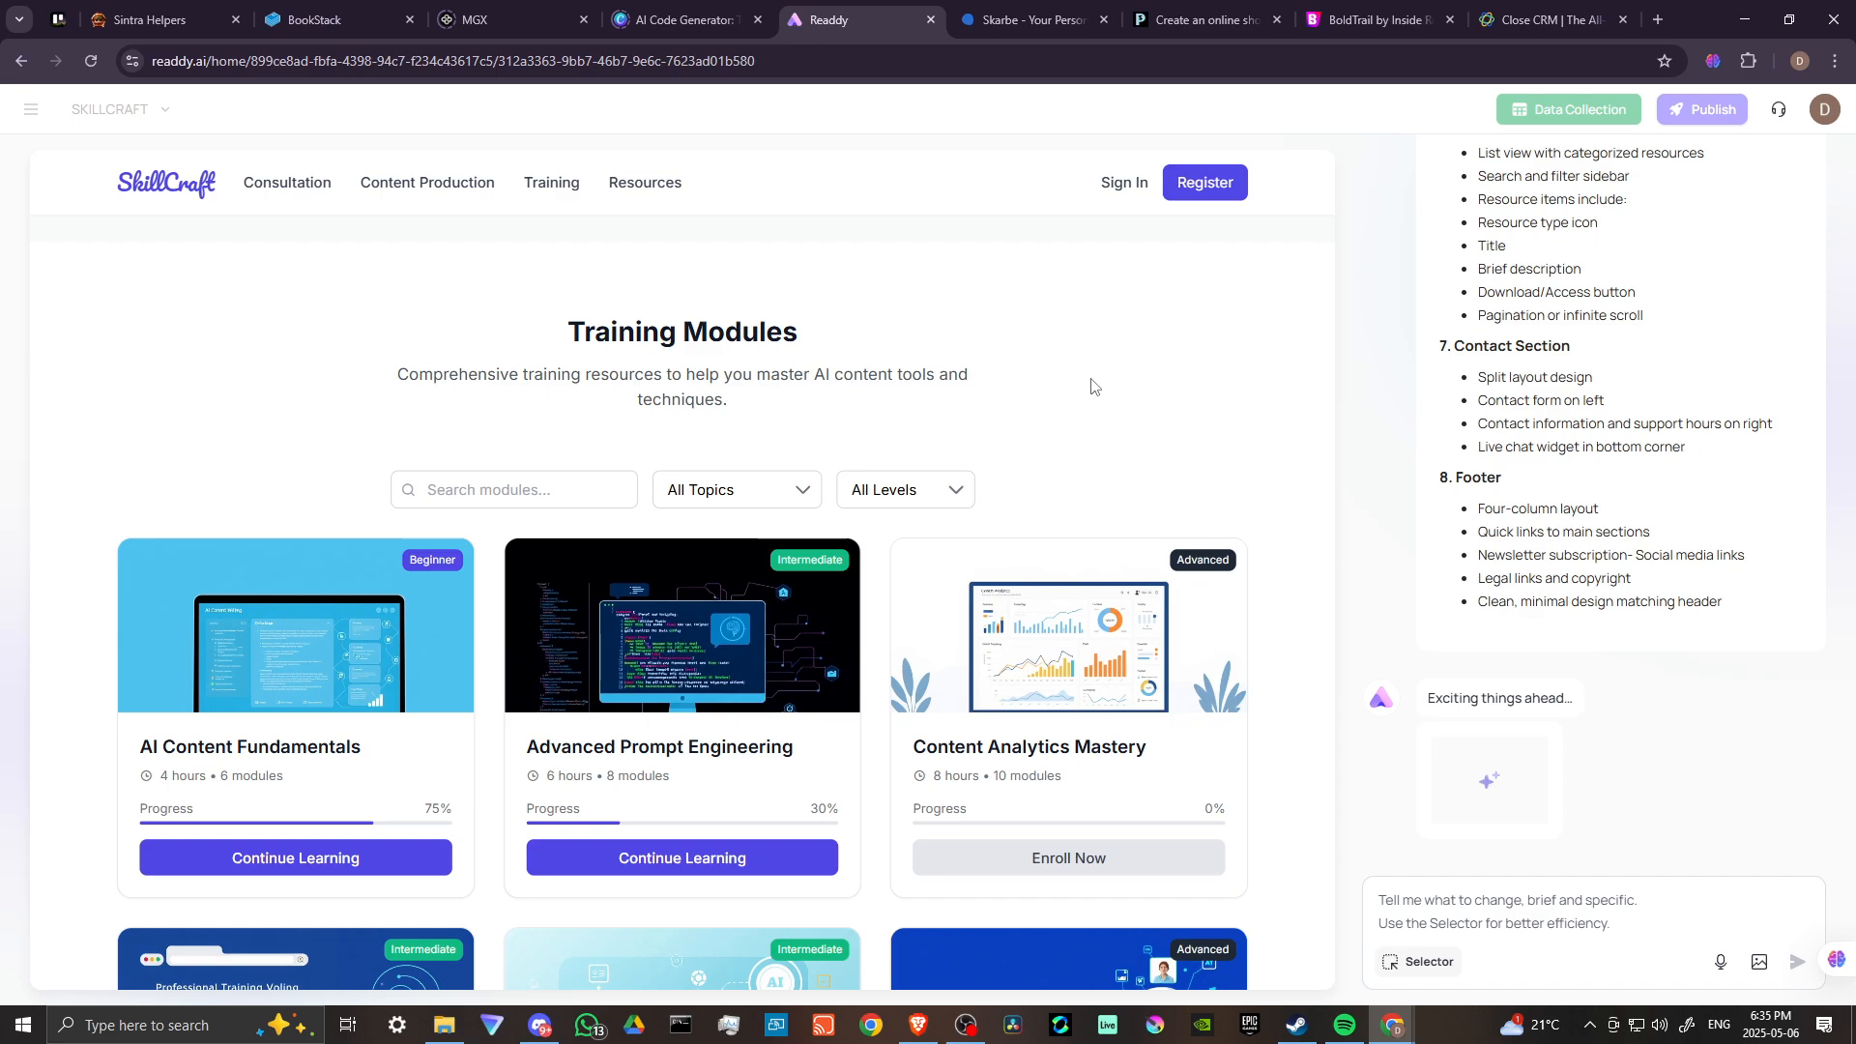
{"action": "mouse_move", "coordinate": [1012, 399]}
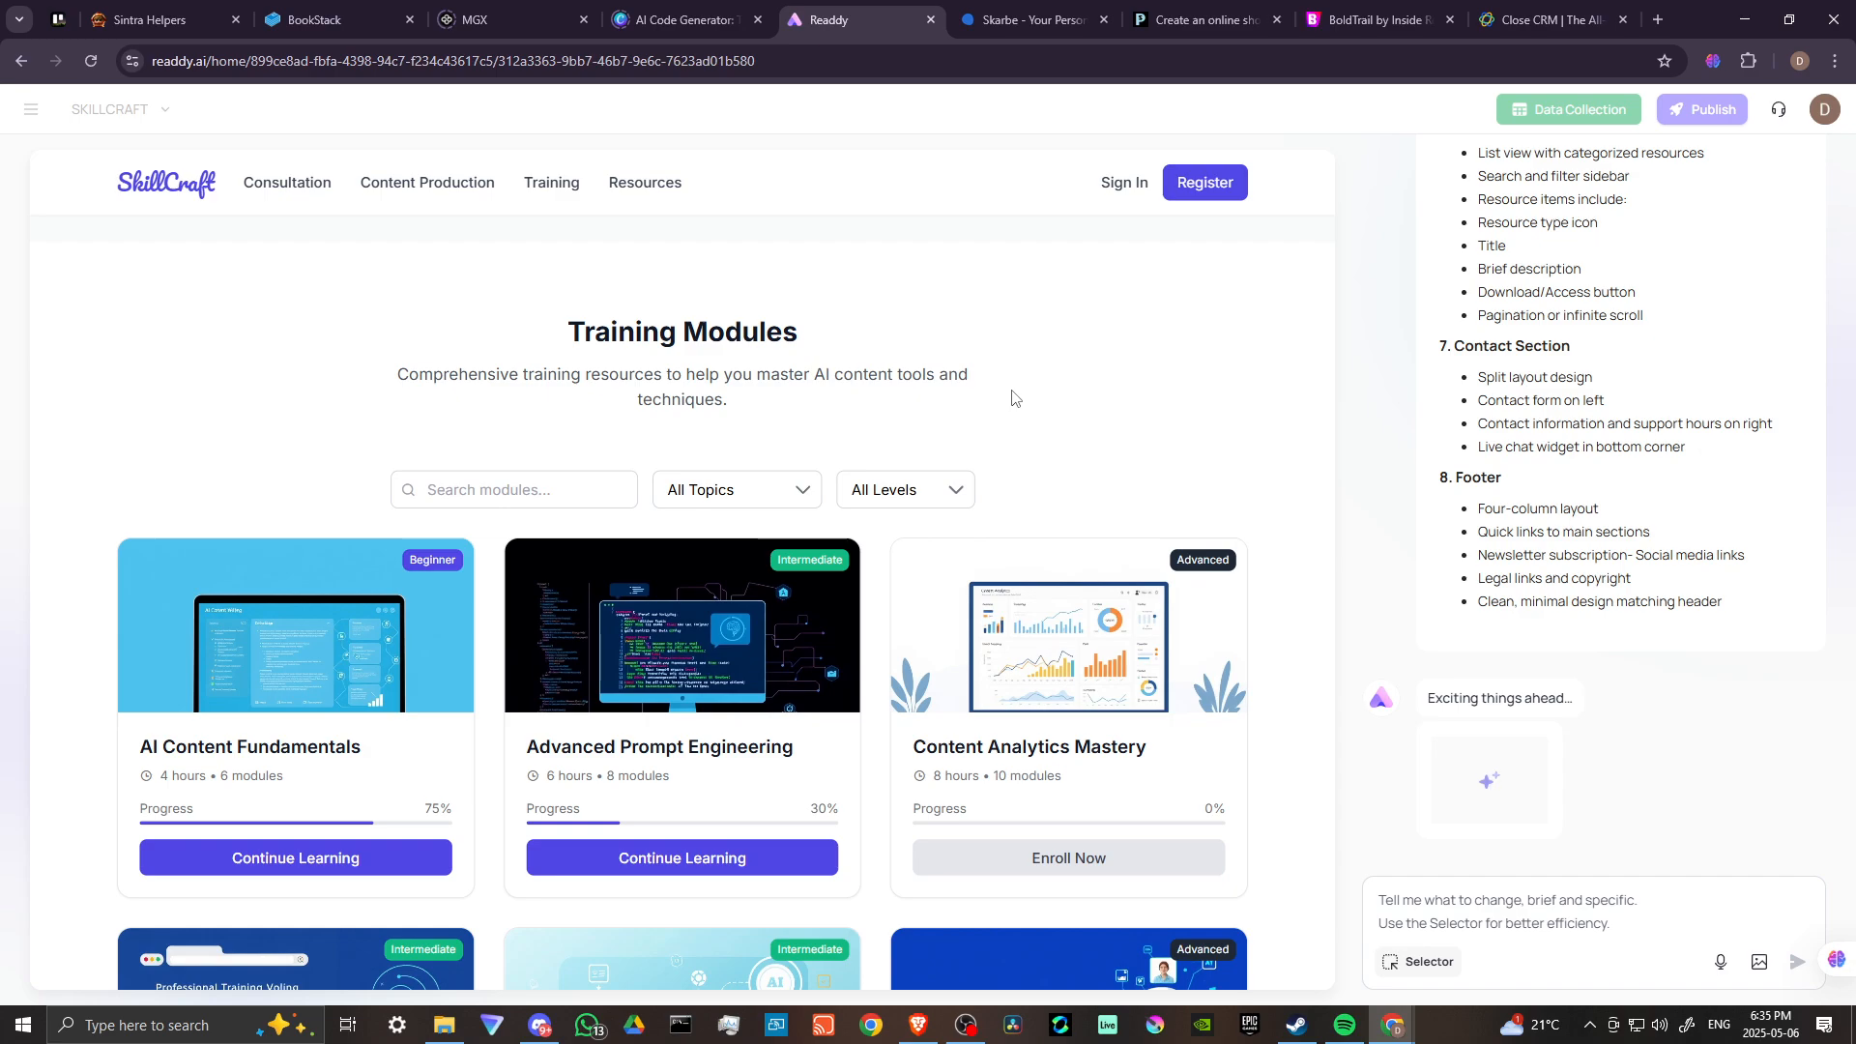
{"action": "mouse_move", "coordinate": [1014, 398]}
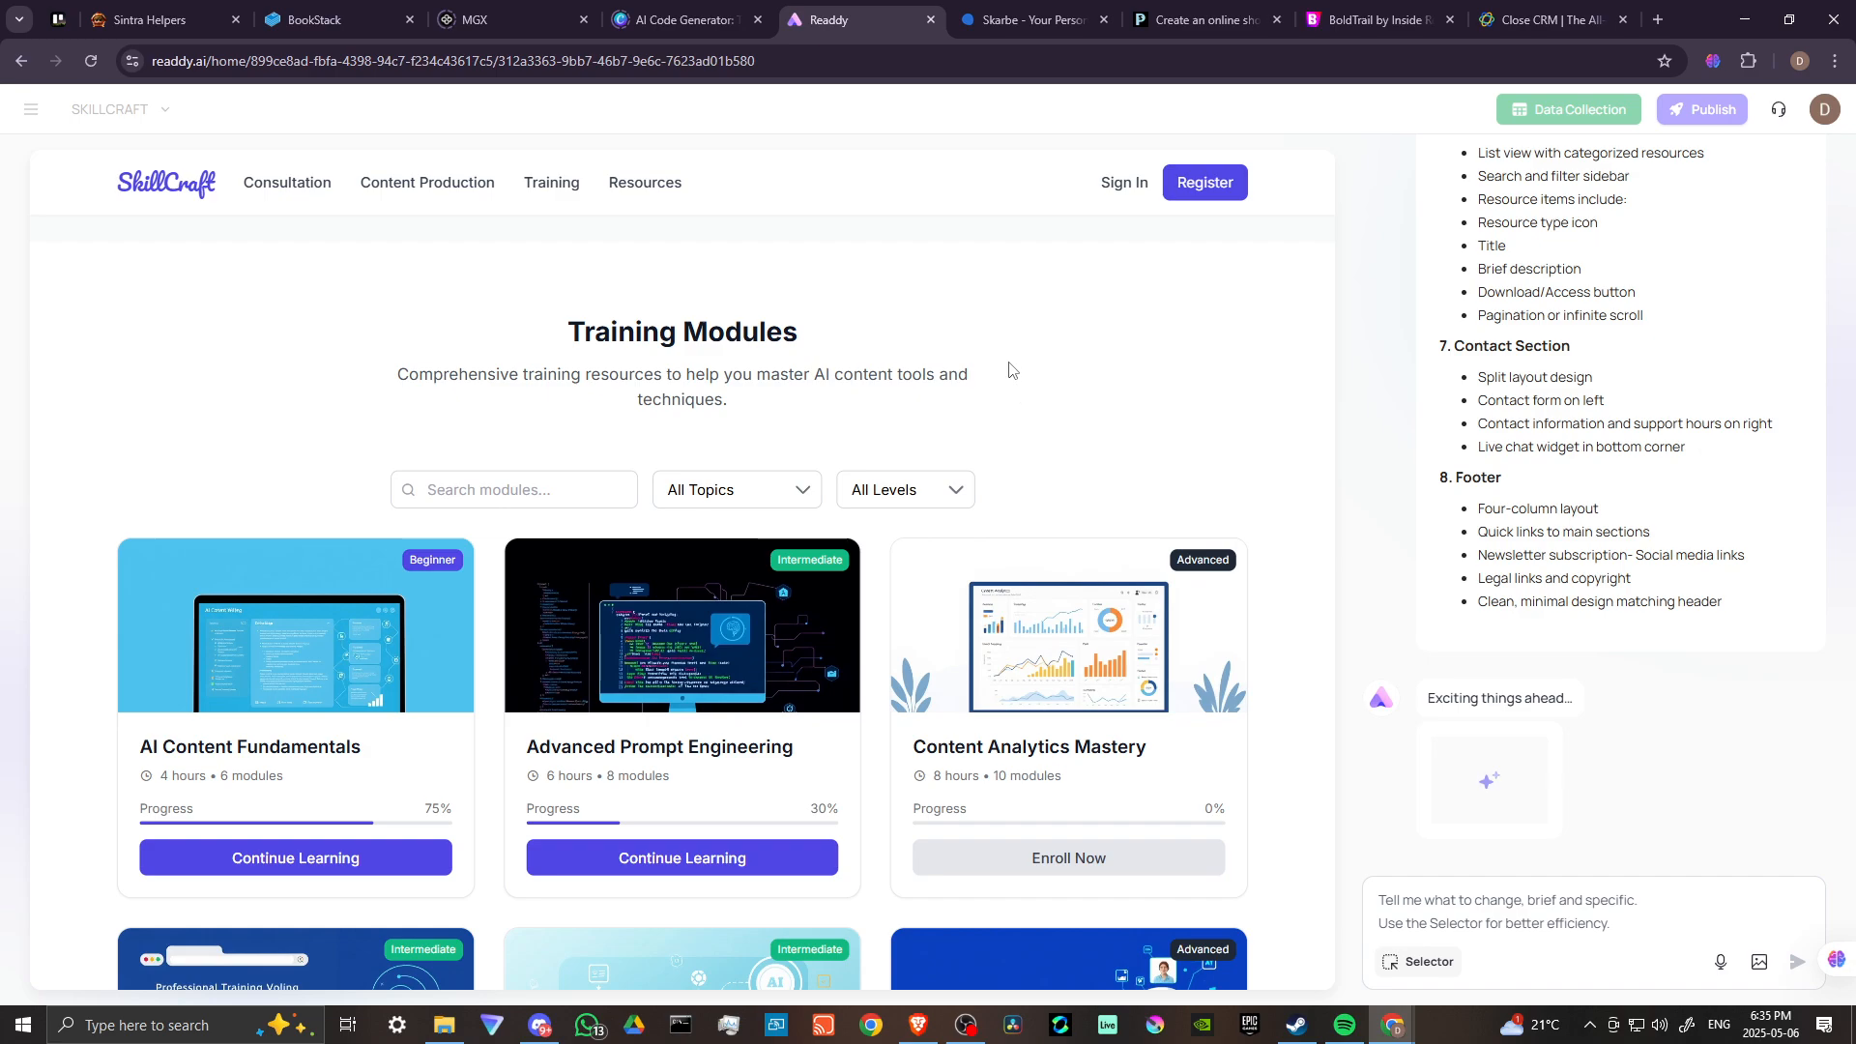
{"action": "mouse_move", "coordinate": [1006, 375]}
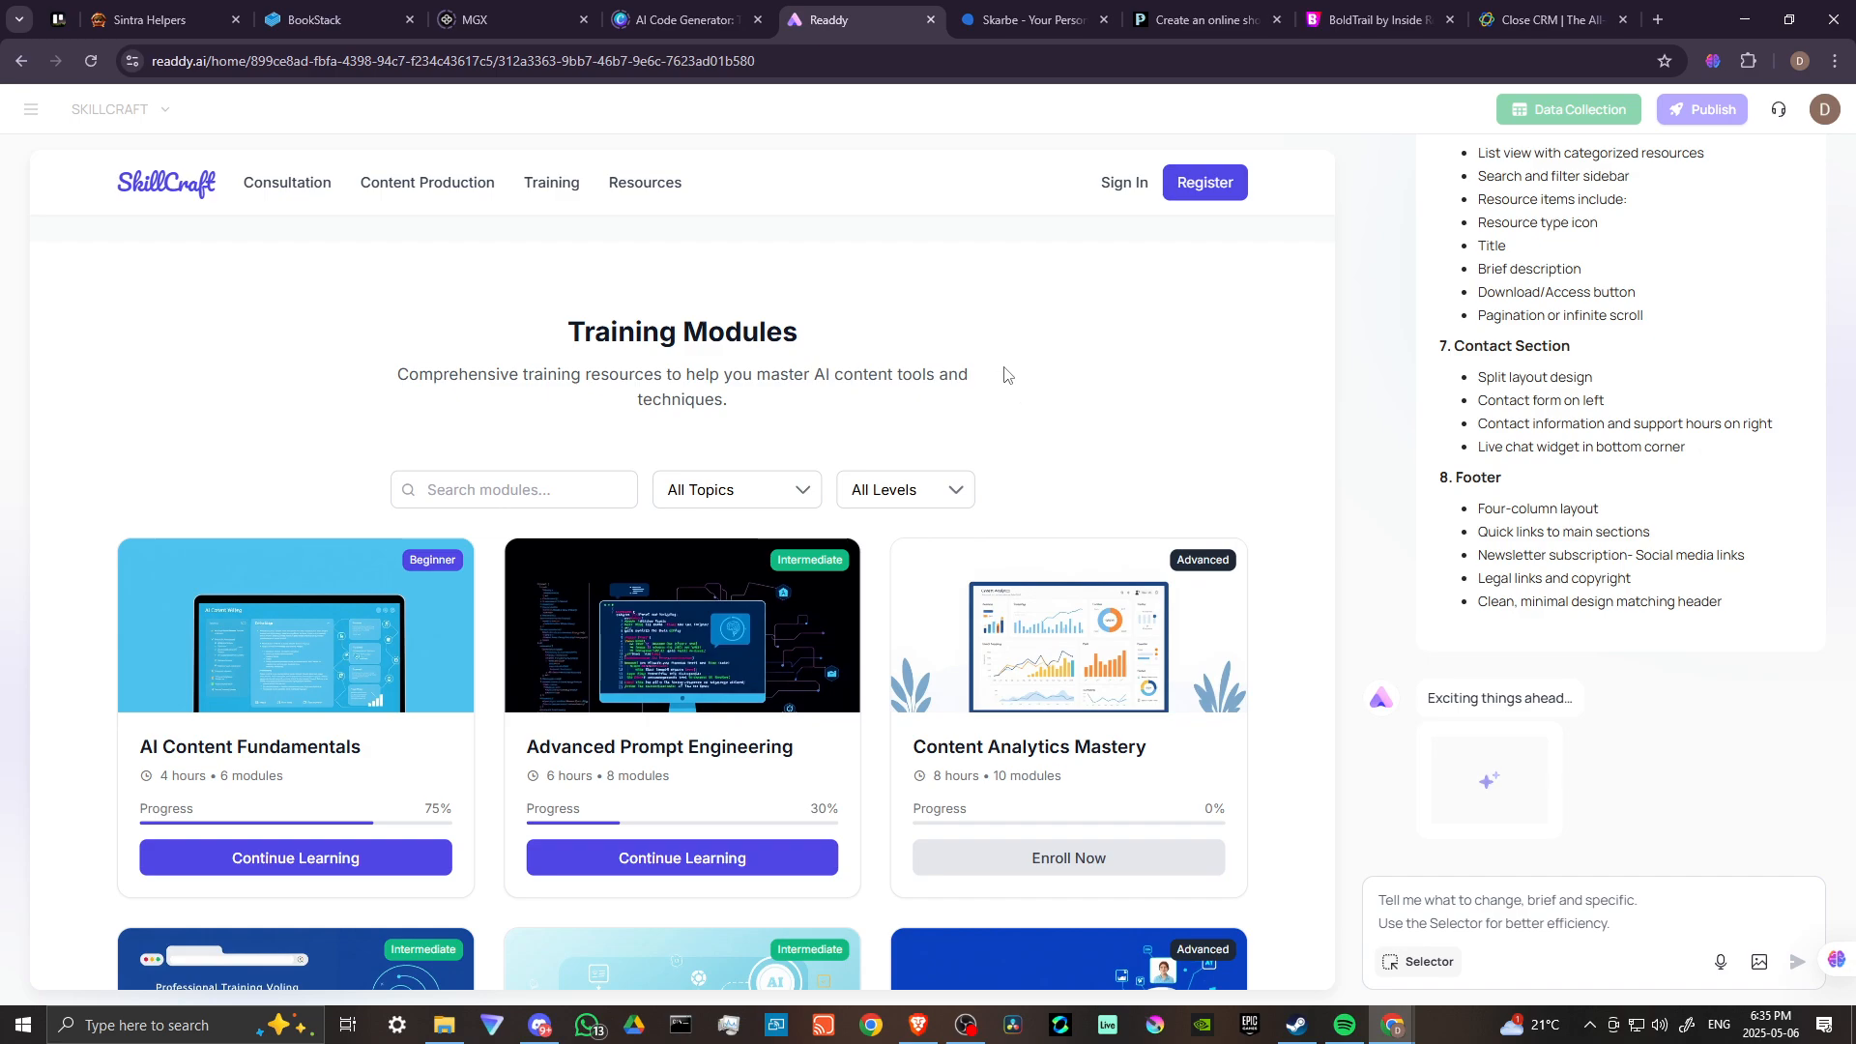
{"action": "mouse_move", "coordinate": [1017, 391]}
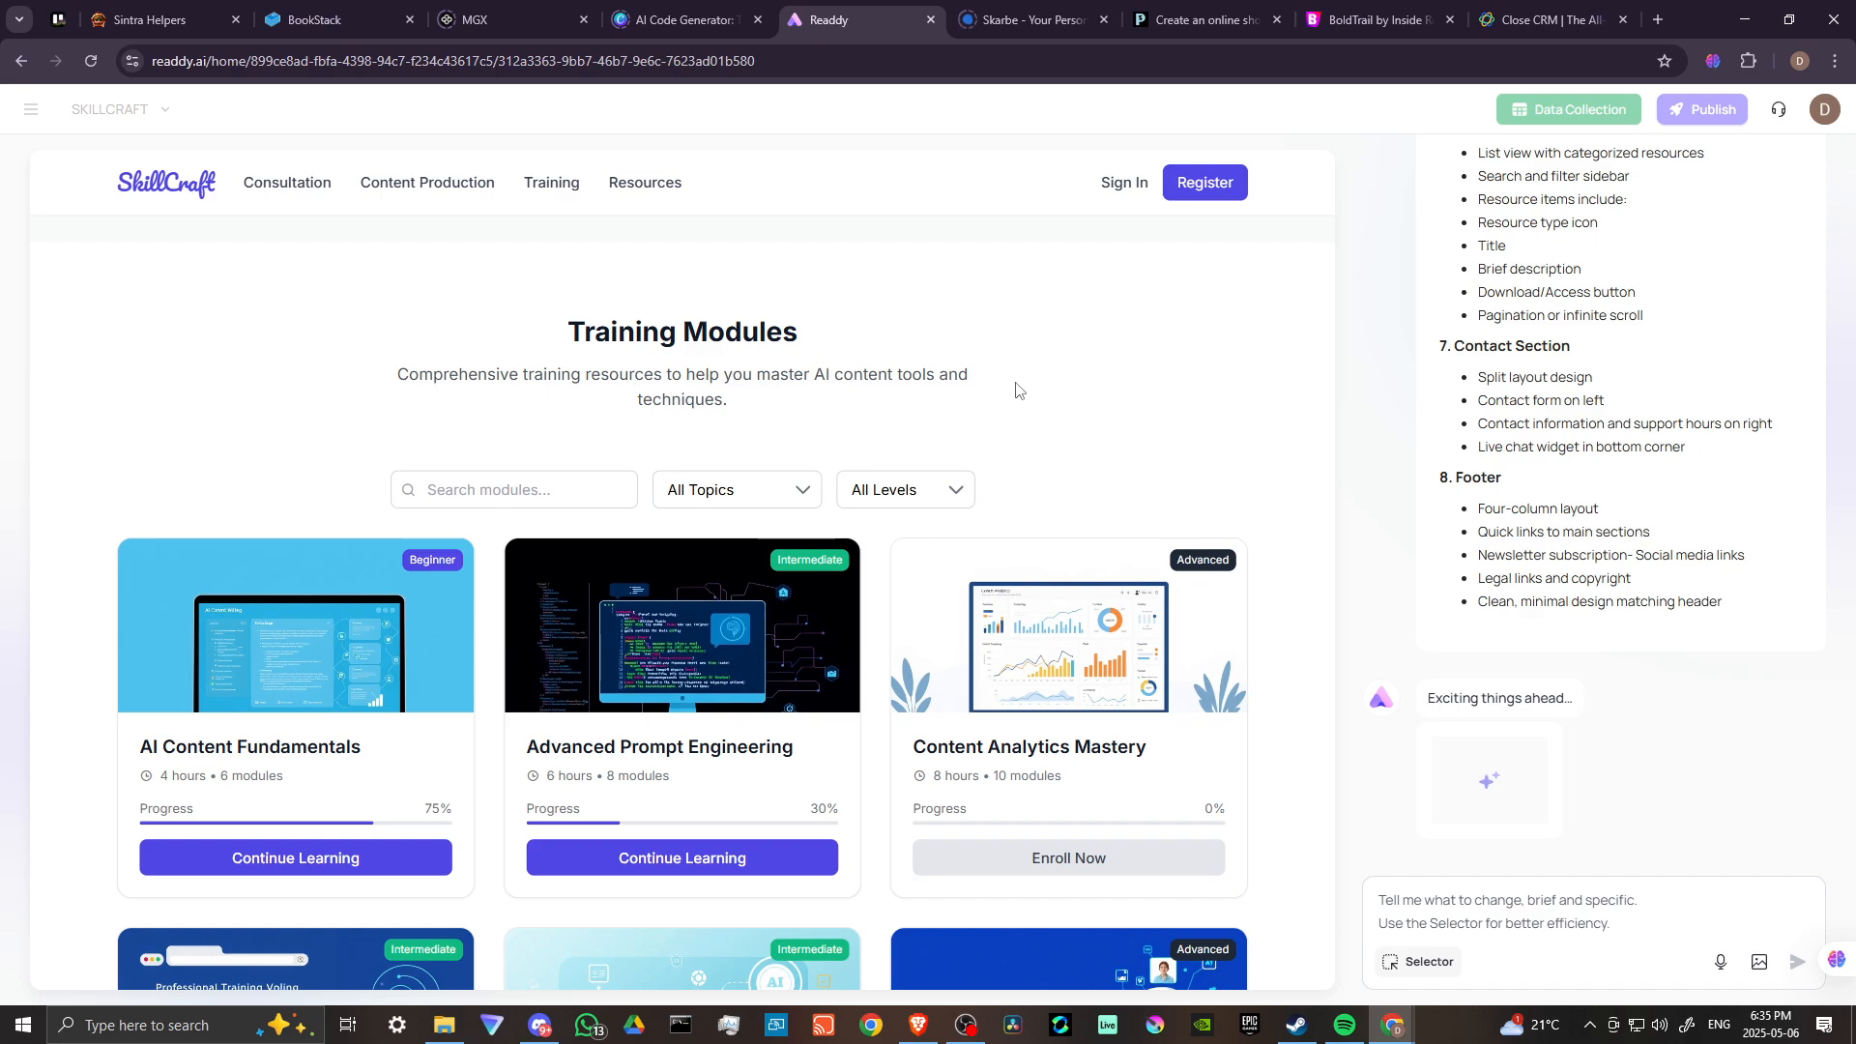
{"action": "scroll", "scroll_direction": "down", "scroll_amount": 3}
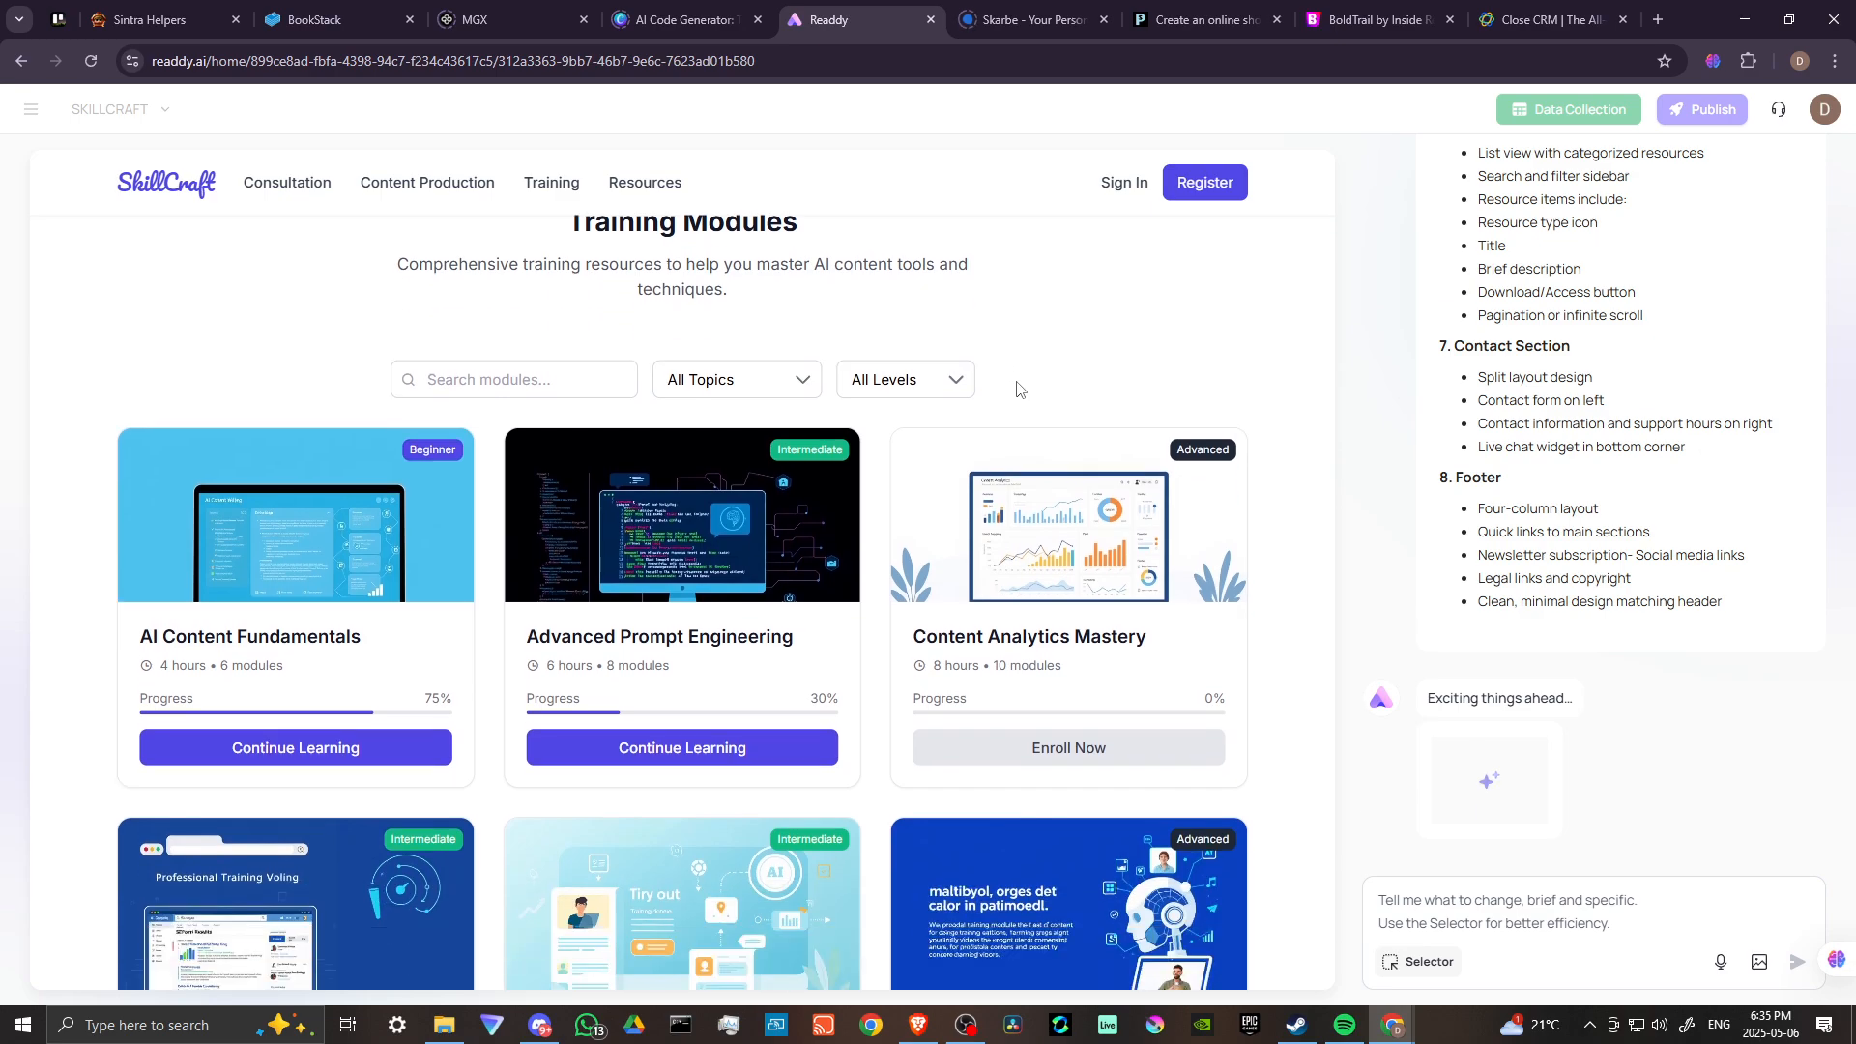
{"action": "scroll", "scroll_direction": "down", "scroll_amount": 3}
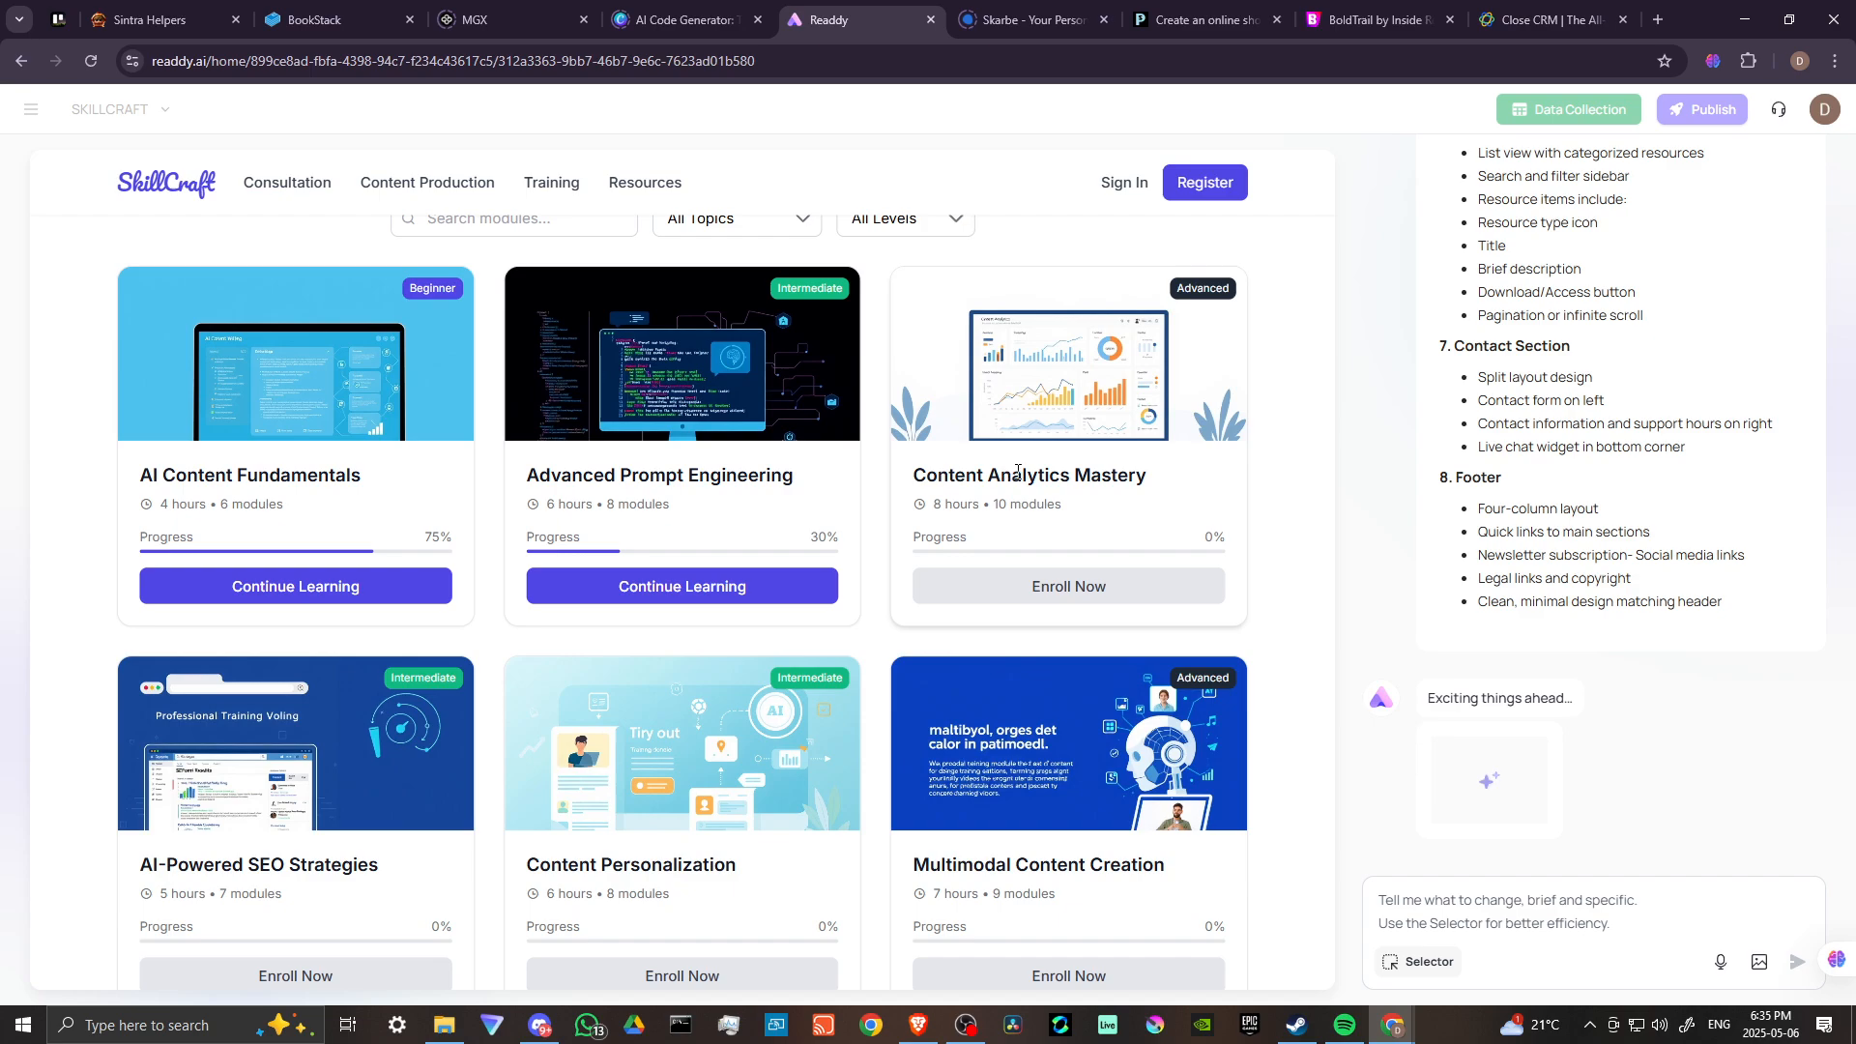
{"action": "scroll", "scroll_direction": "down", "scroll_amount": 3}
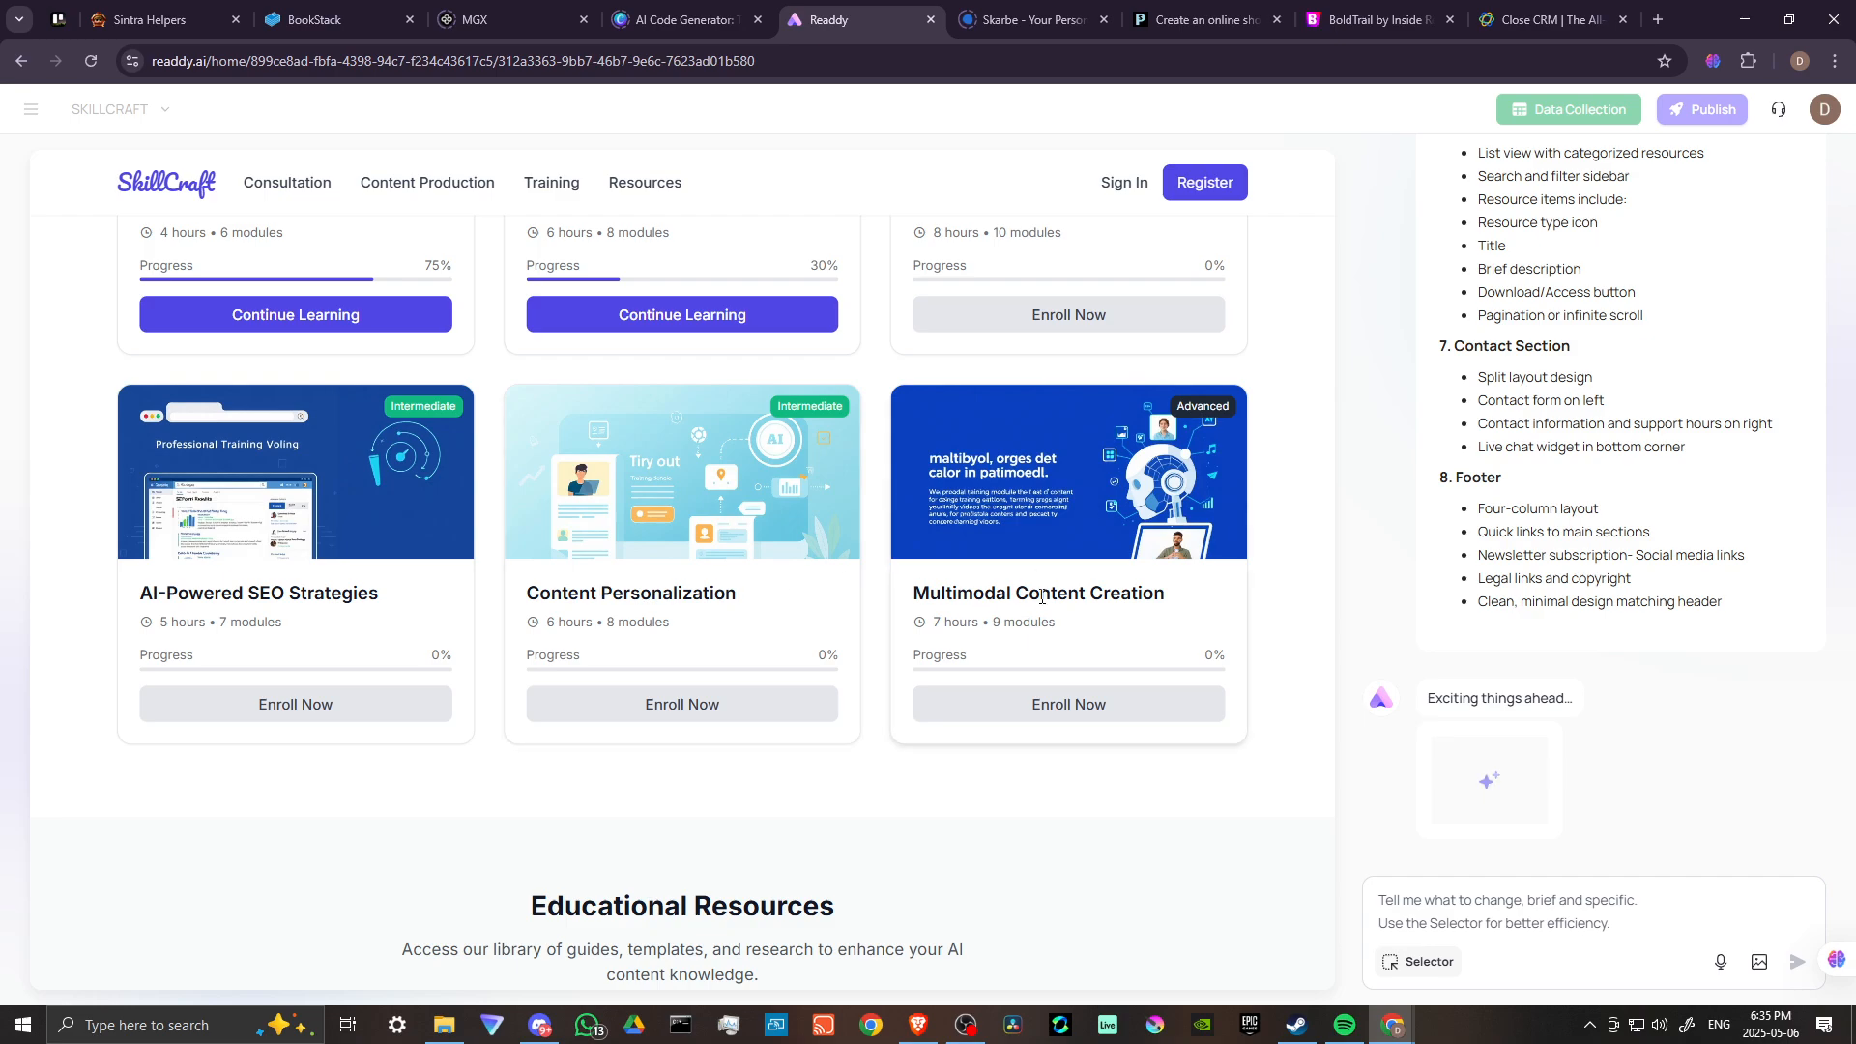
{"action": "scroll", "scroll_direction": "down", "scroll_amount": 3}
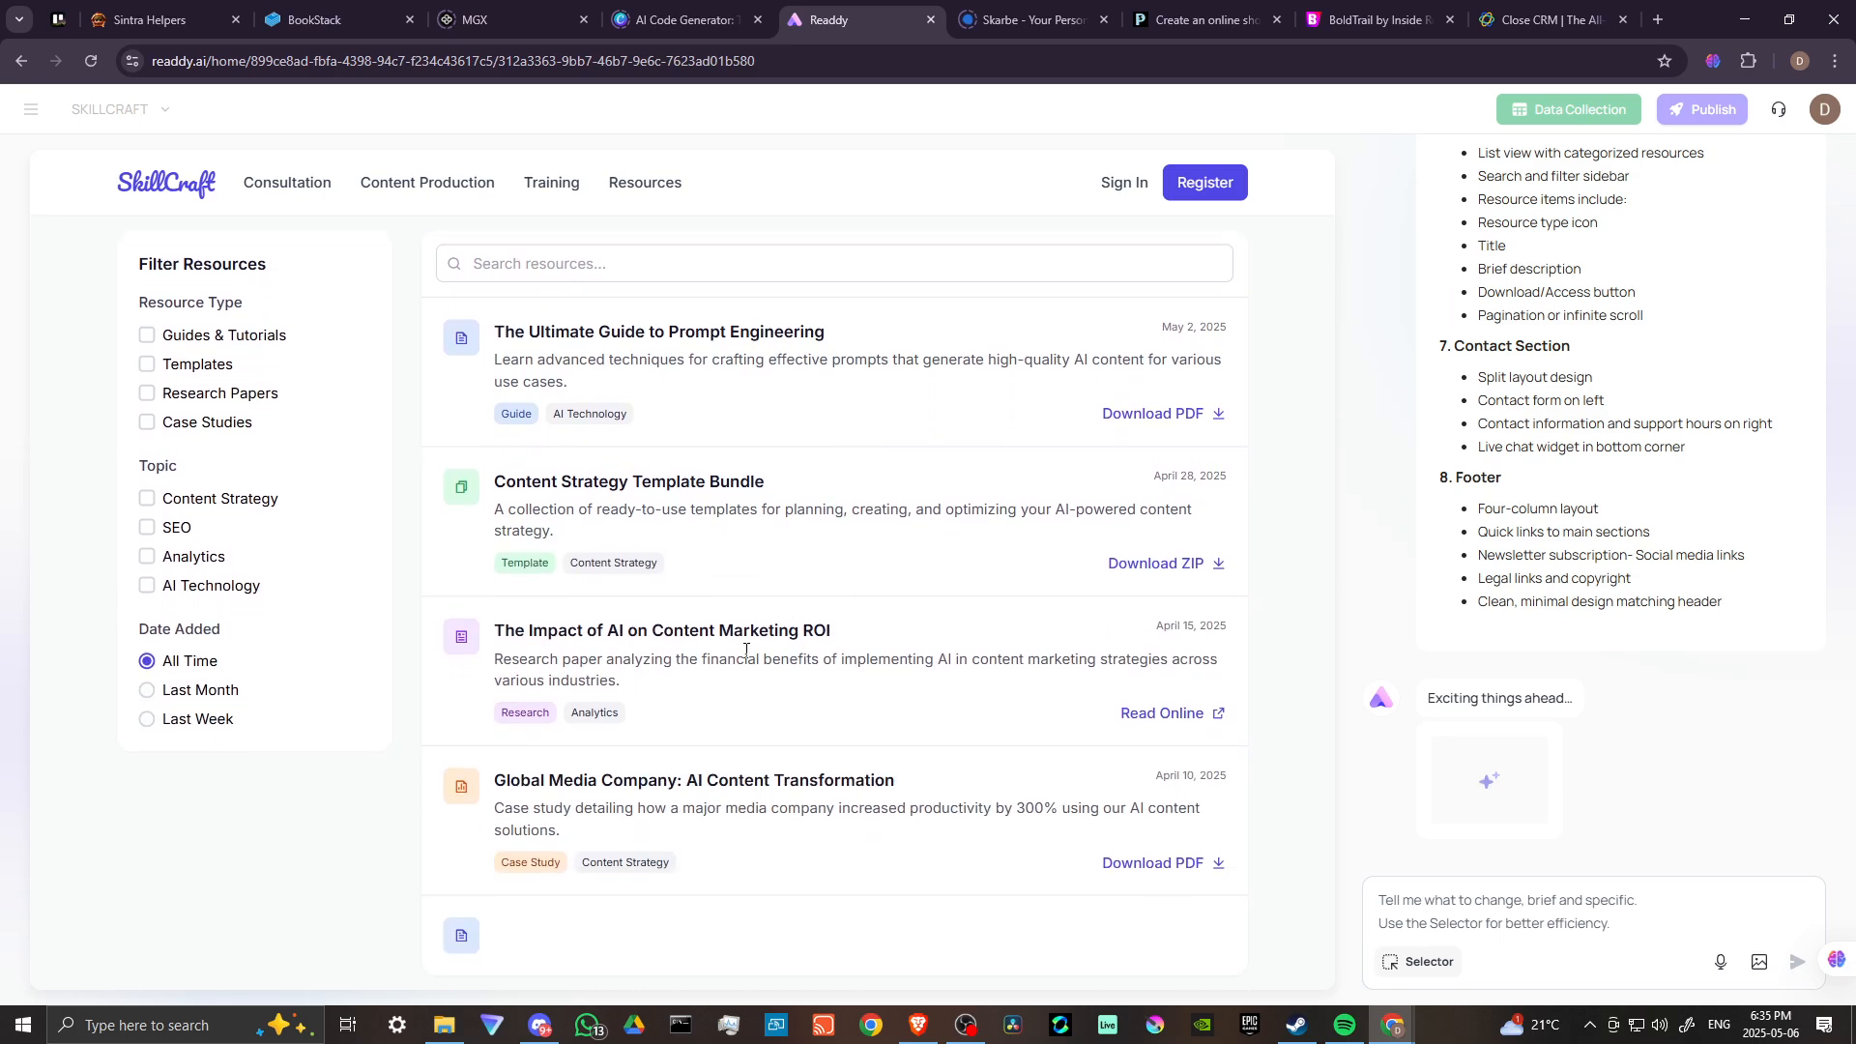
{"action": "scroll", "scroll_direction": "down", "scroll_amount": 3}
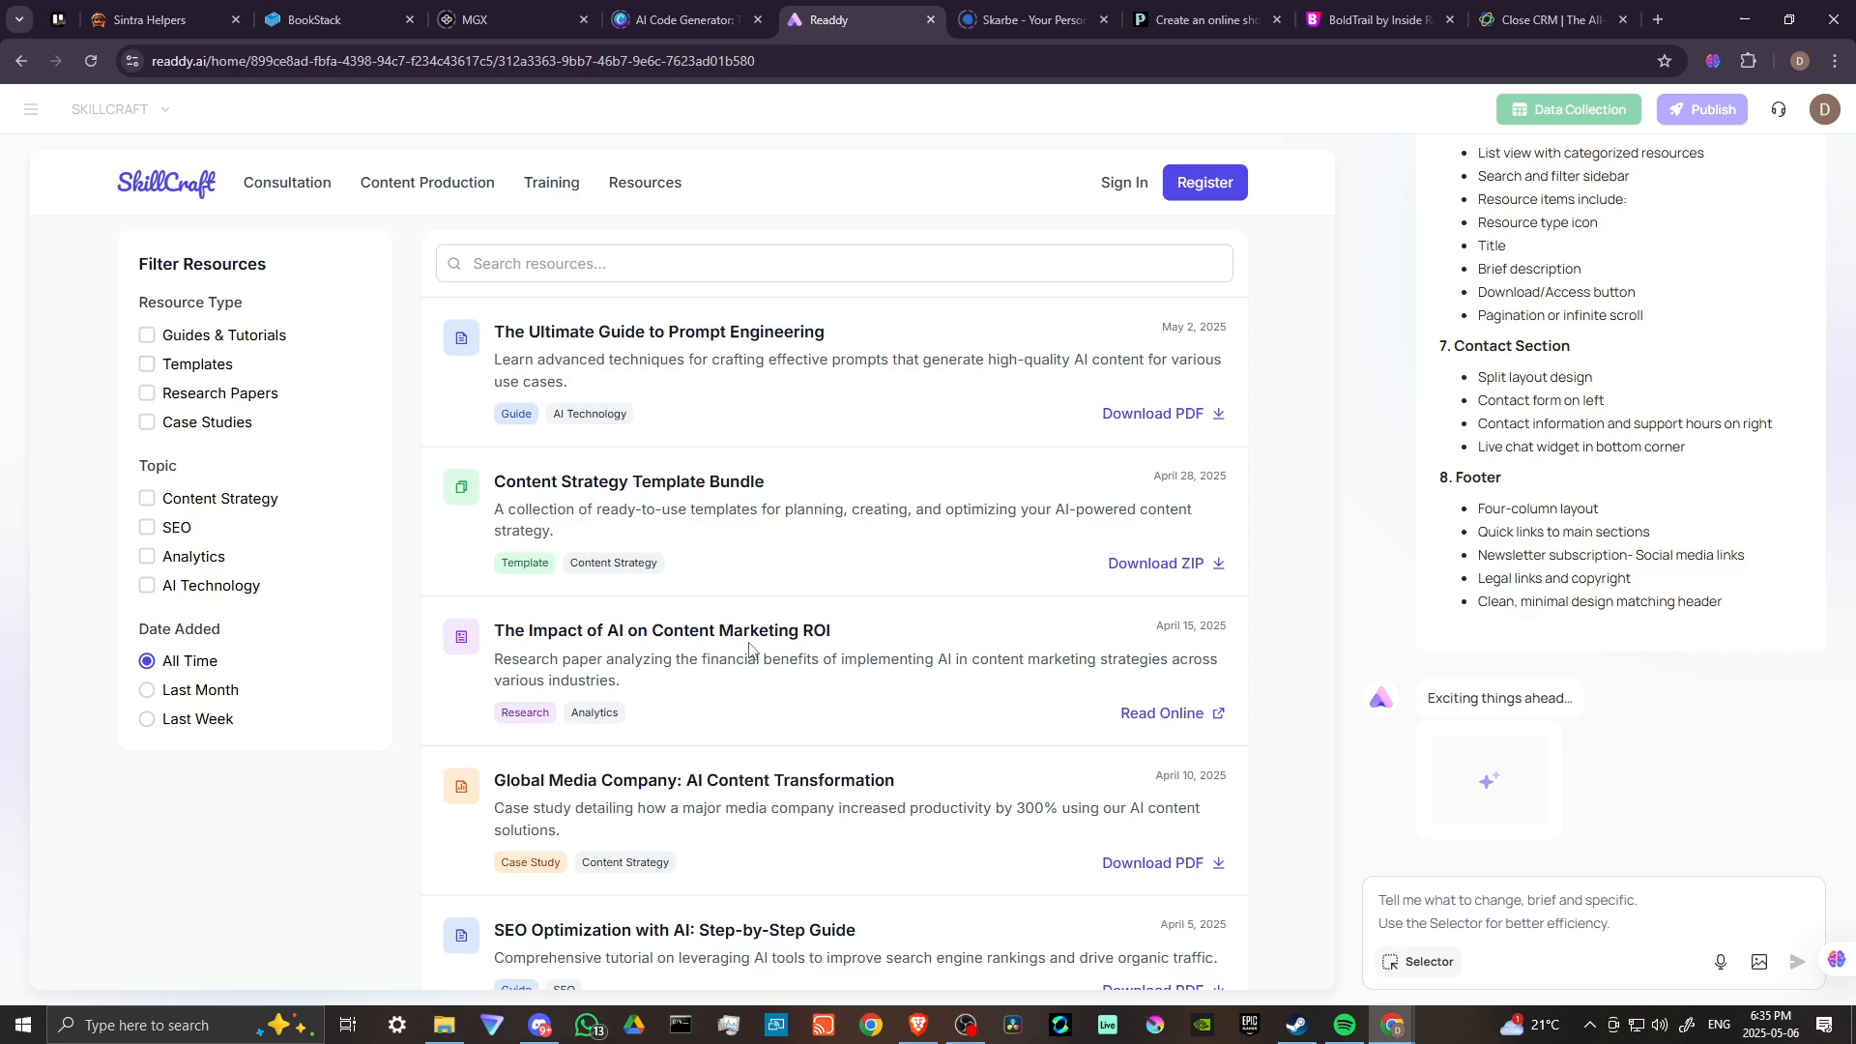
{"action": "scroll", "scroll_direction": "down", "scroll_amount": 3}
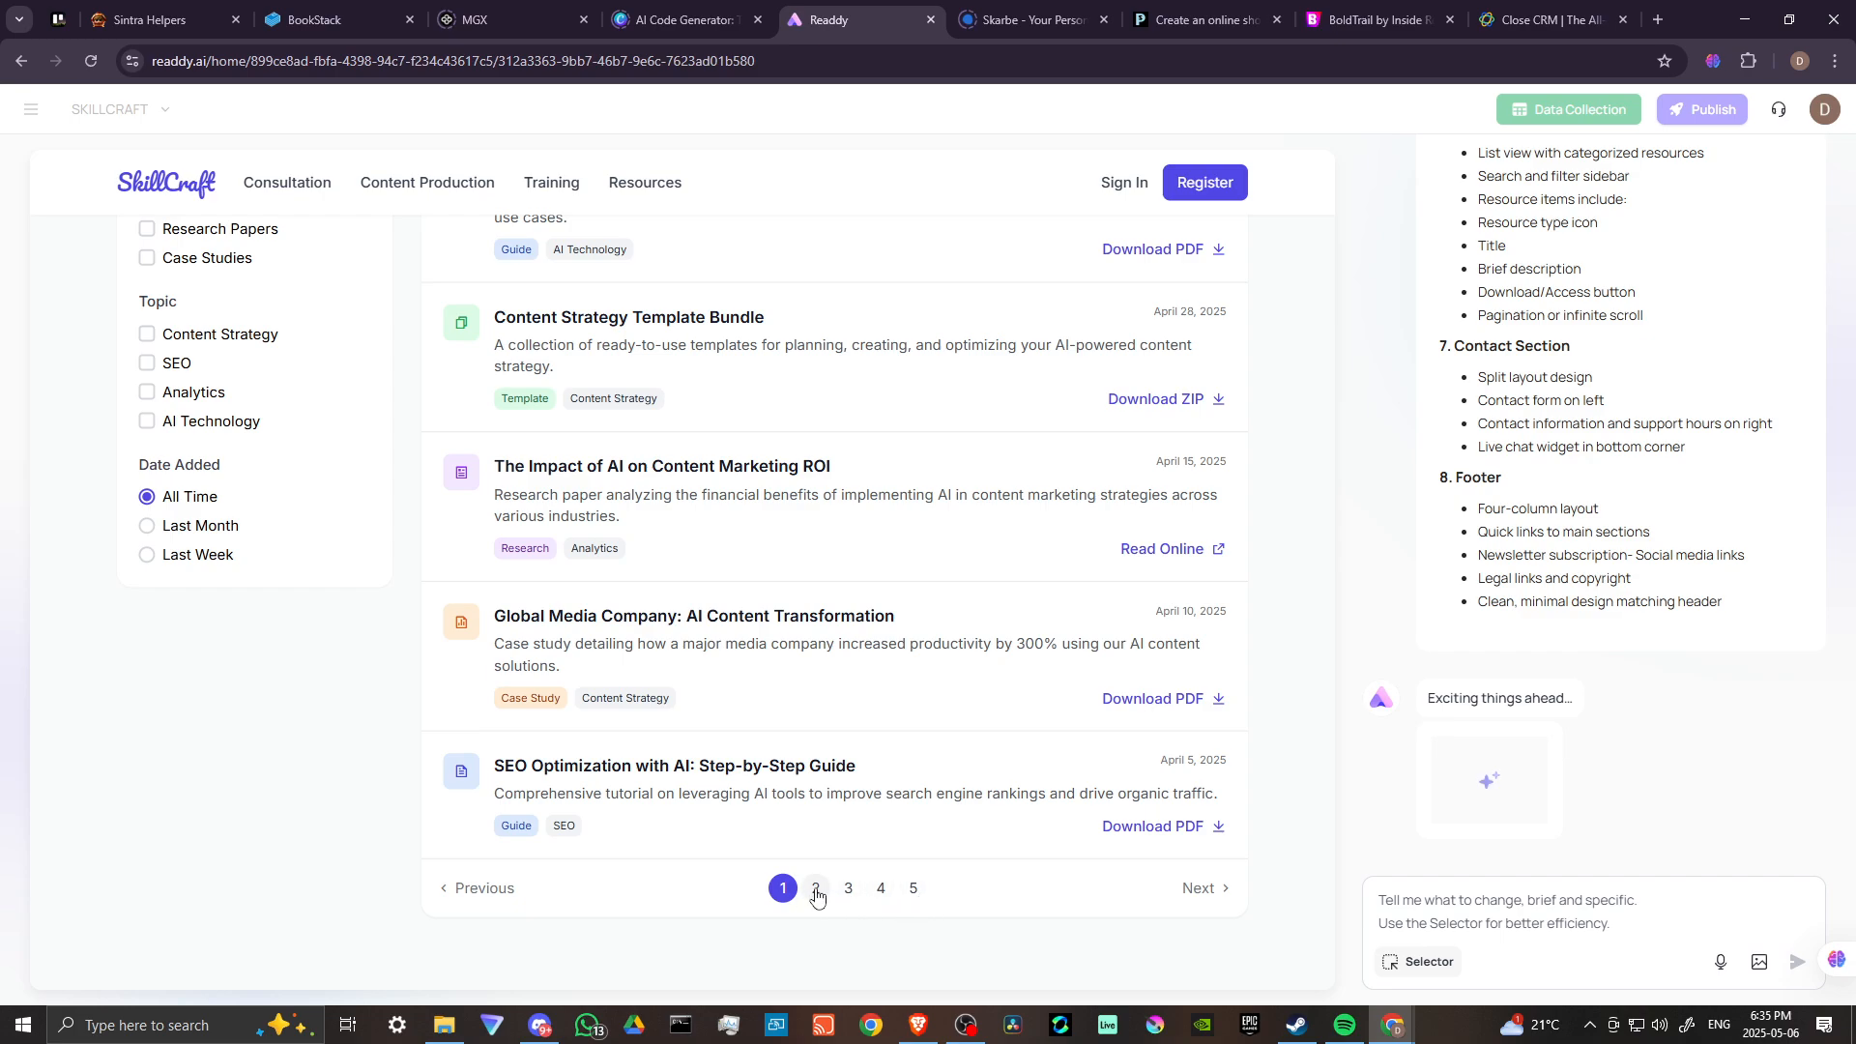
{"action": "mouse_move", "coordinate": [817, 891]}
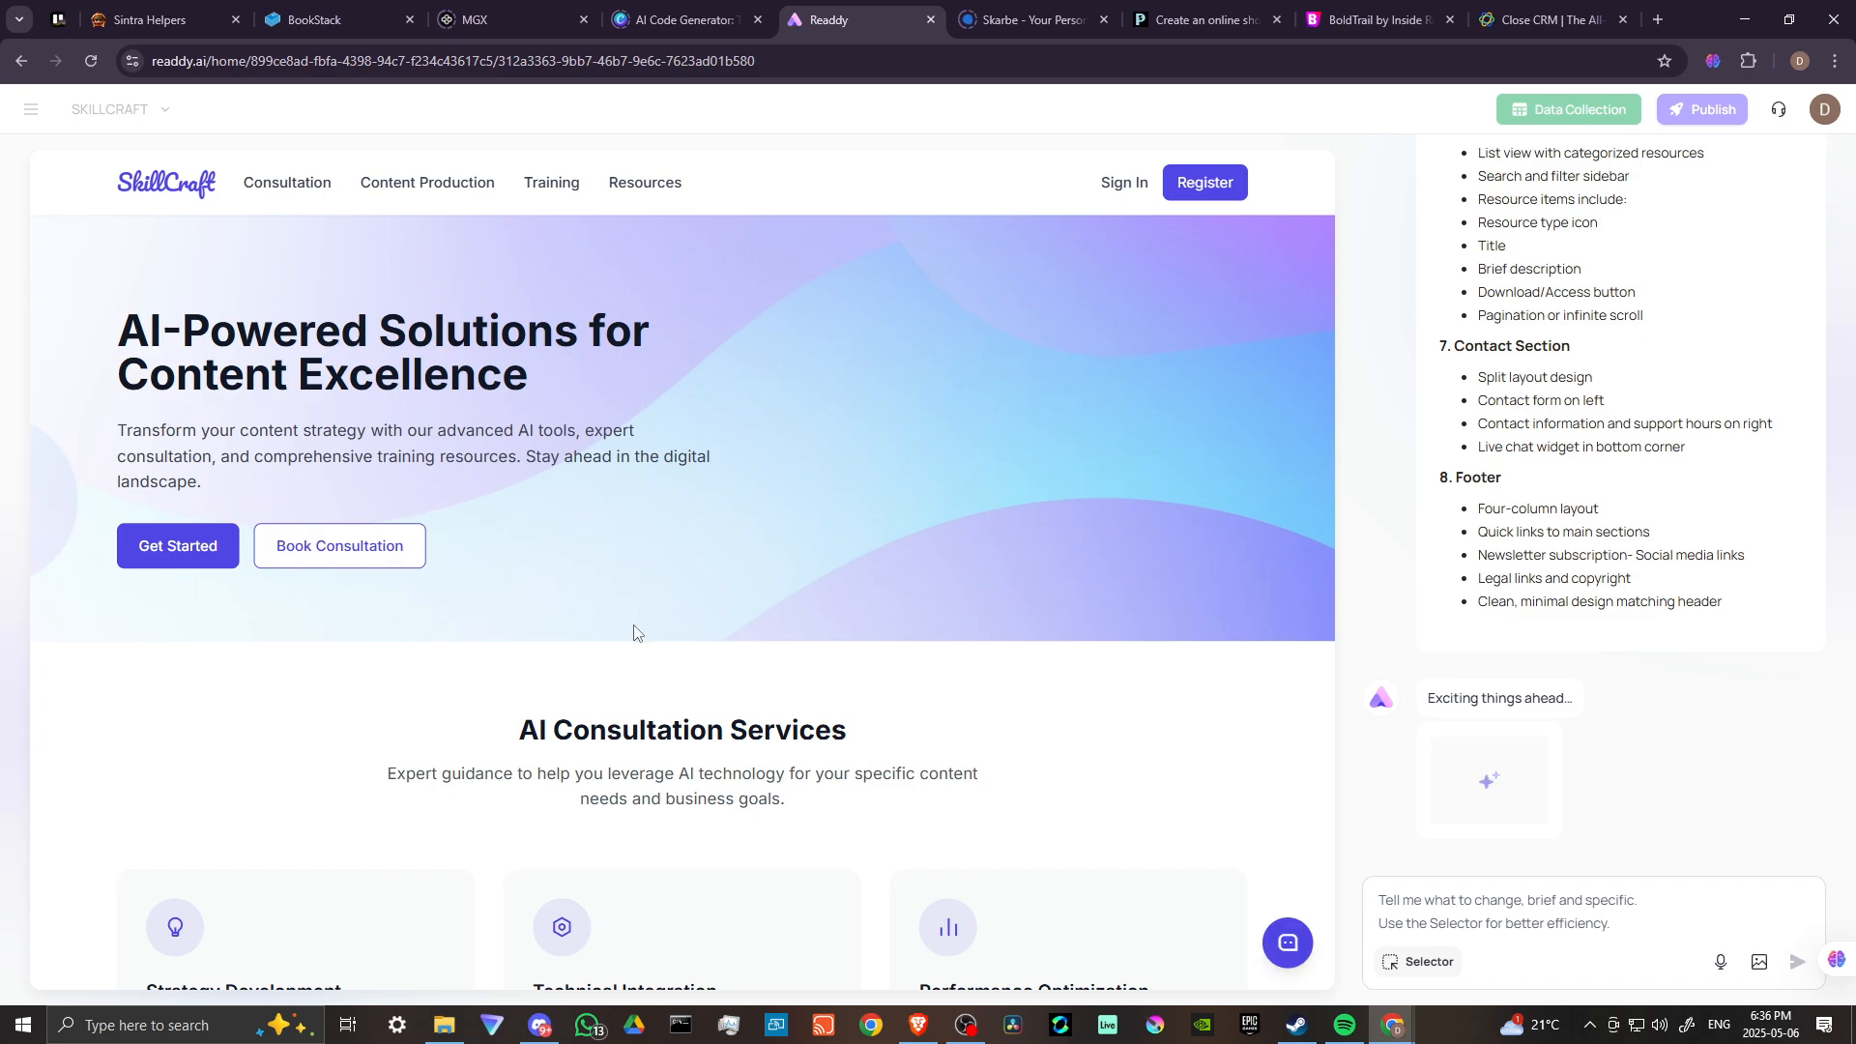
Step: Wait for the SkillCraft site to finish generating as V1 with the Export/Share toolbar
{"action": "scroll", "scroll_direction": "down", "scroll_amount": 3}
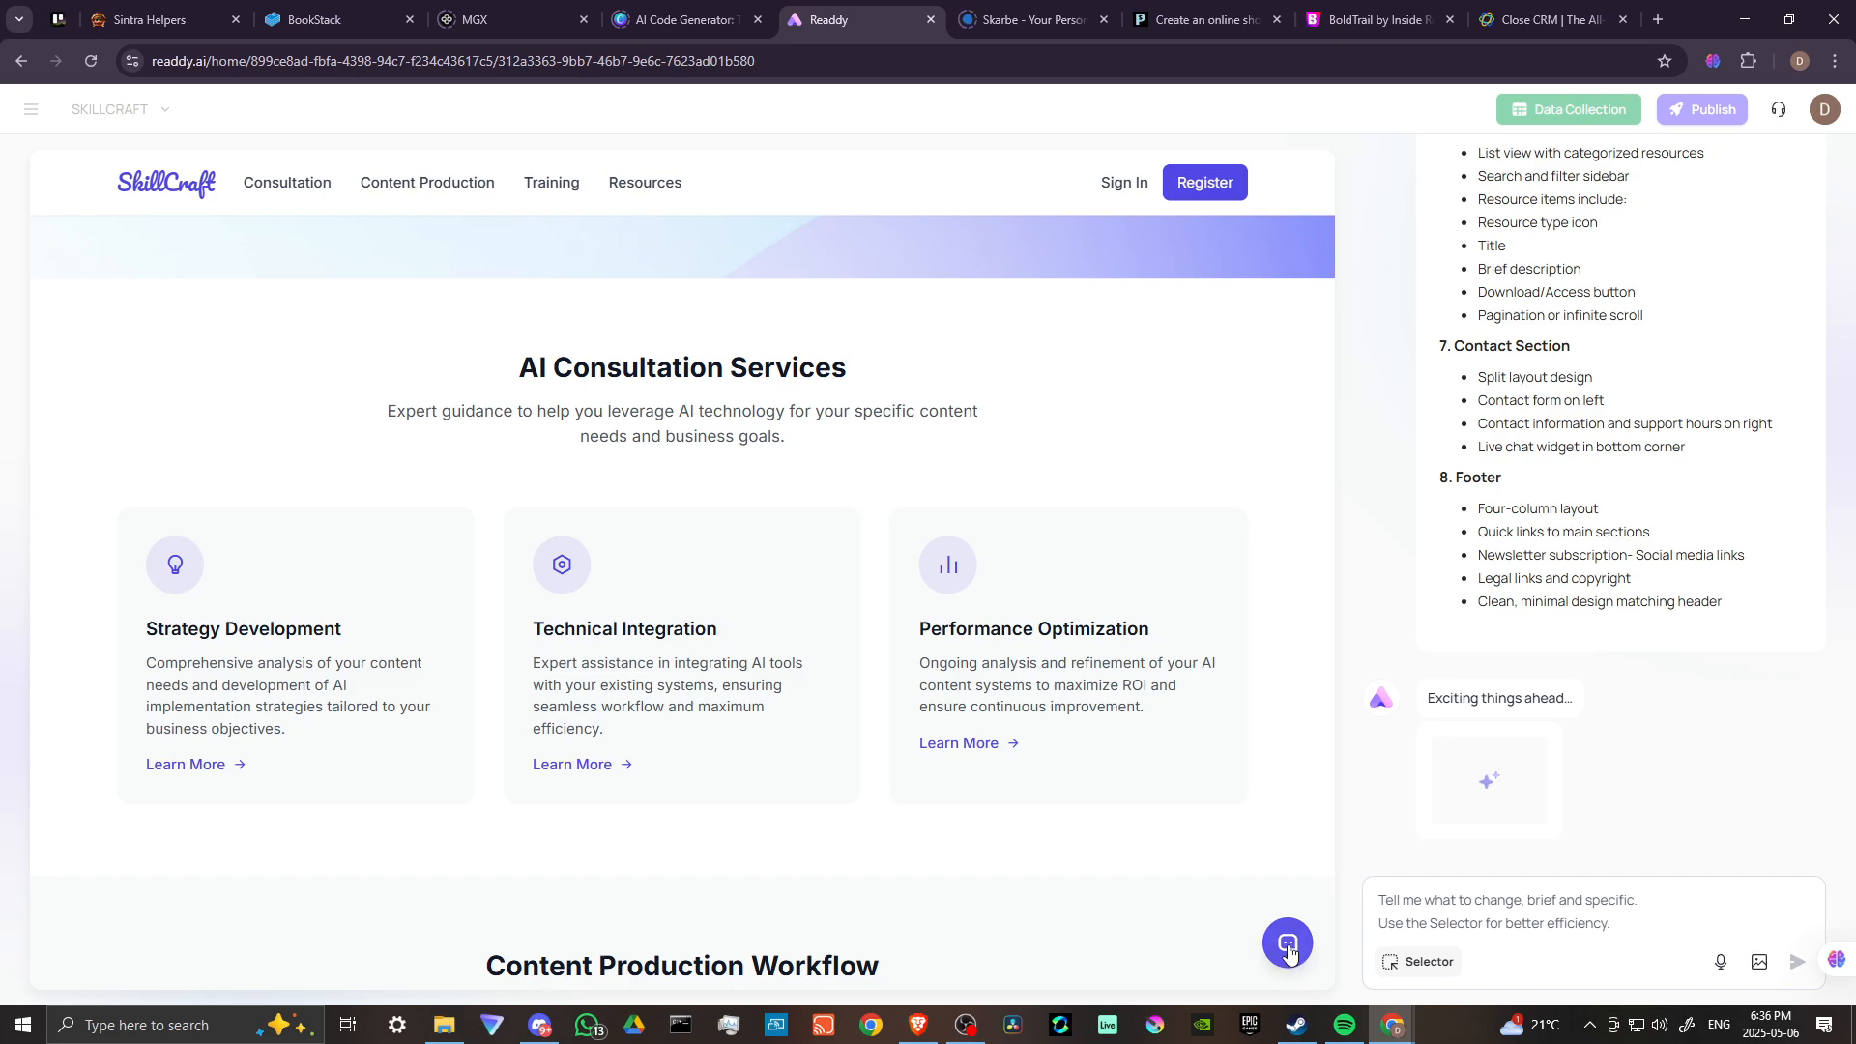
{"action": "left_click", "coordinate": [1286, 943]}
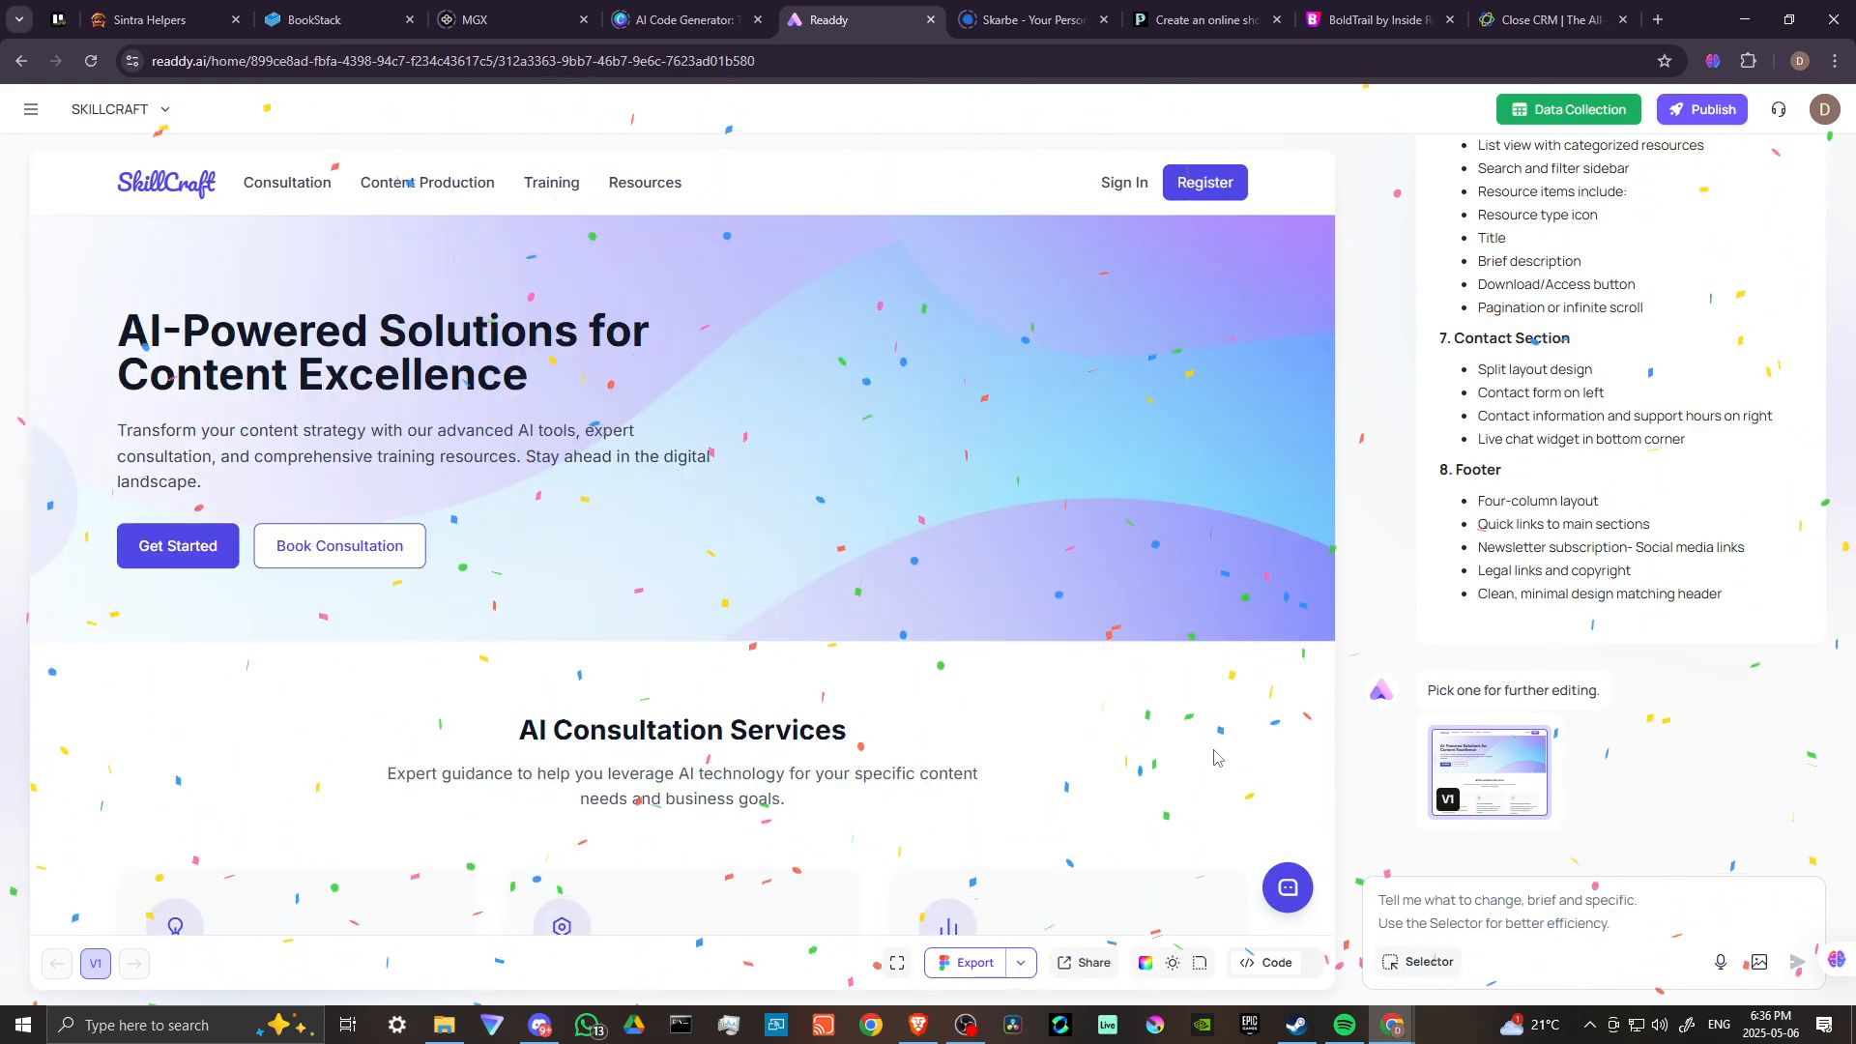
{"action": "scroll", "scroll_direction": "down", "scroll_amount": 3}
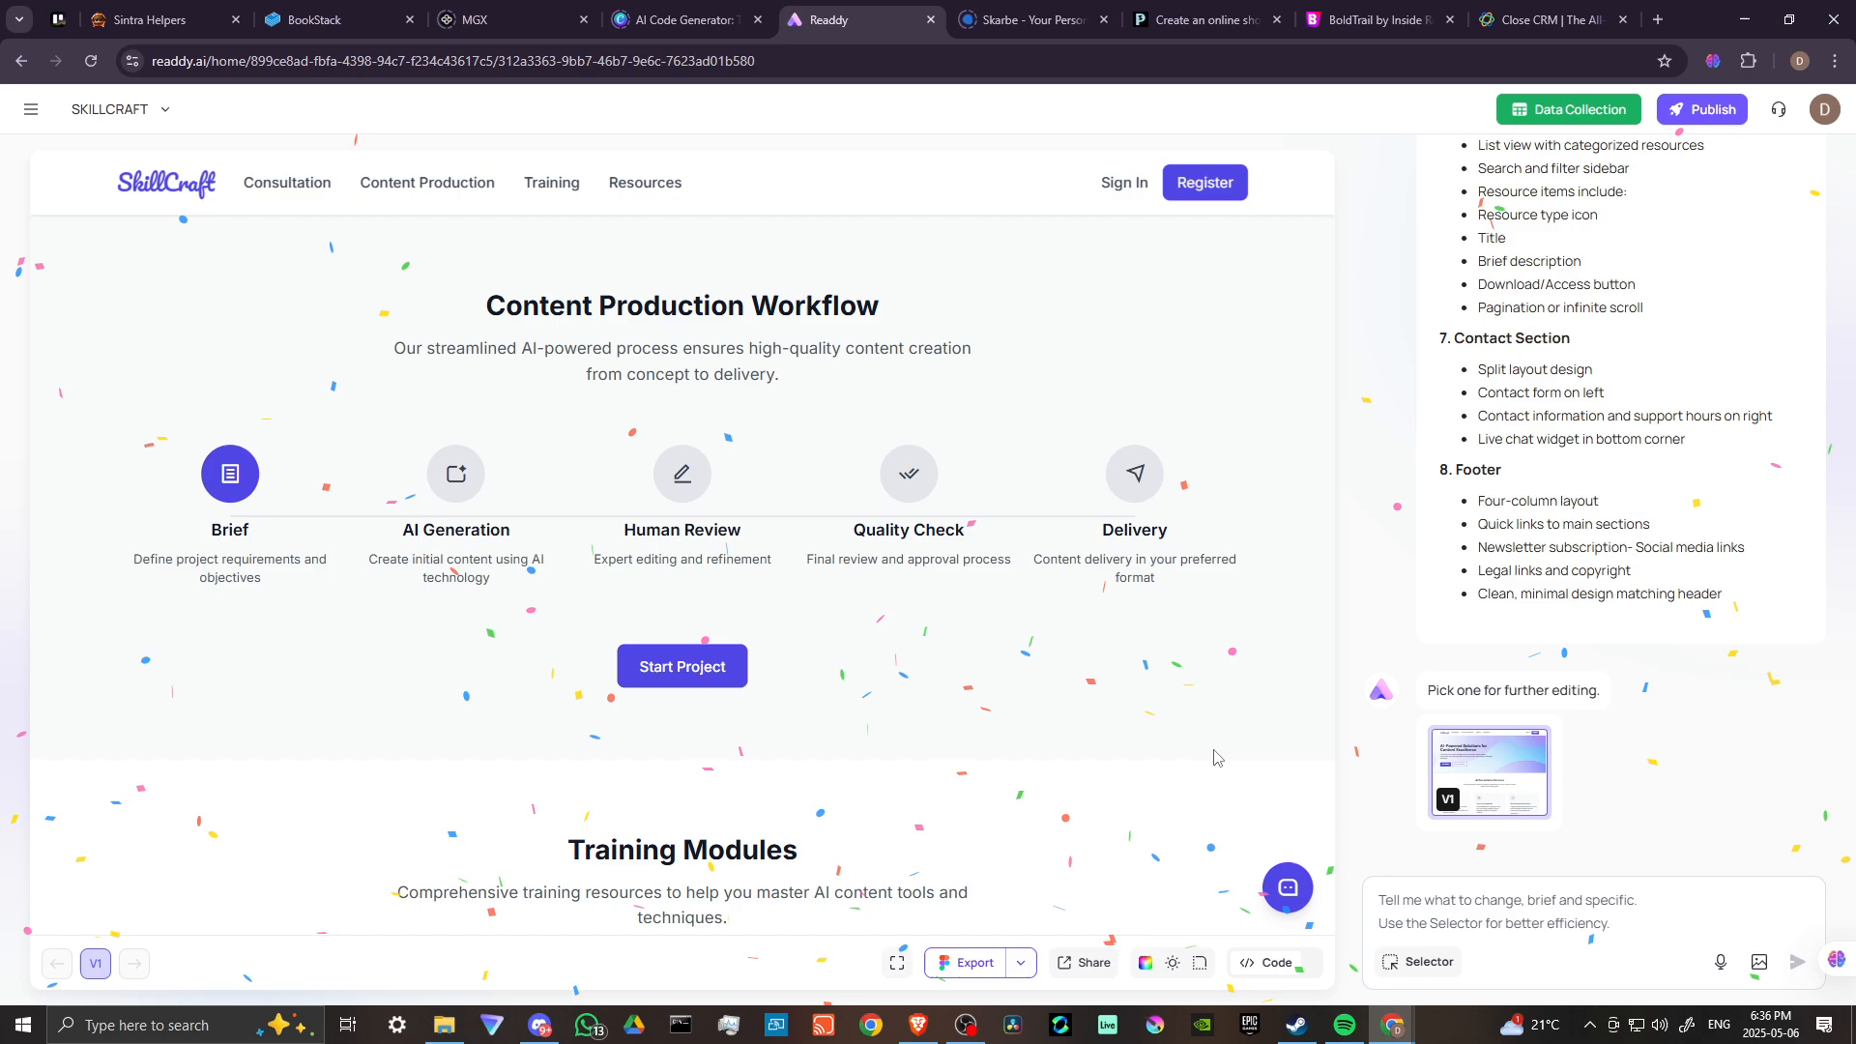
{"action": "scroll", "scroll_direction": "down", "scroll_amount": 3}
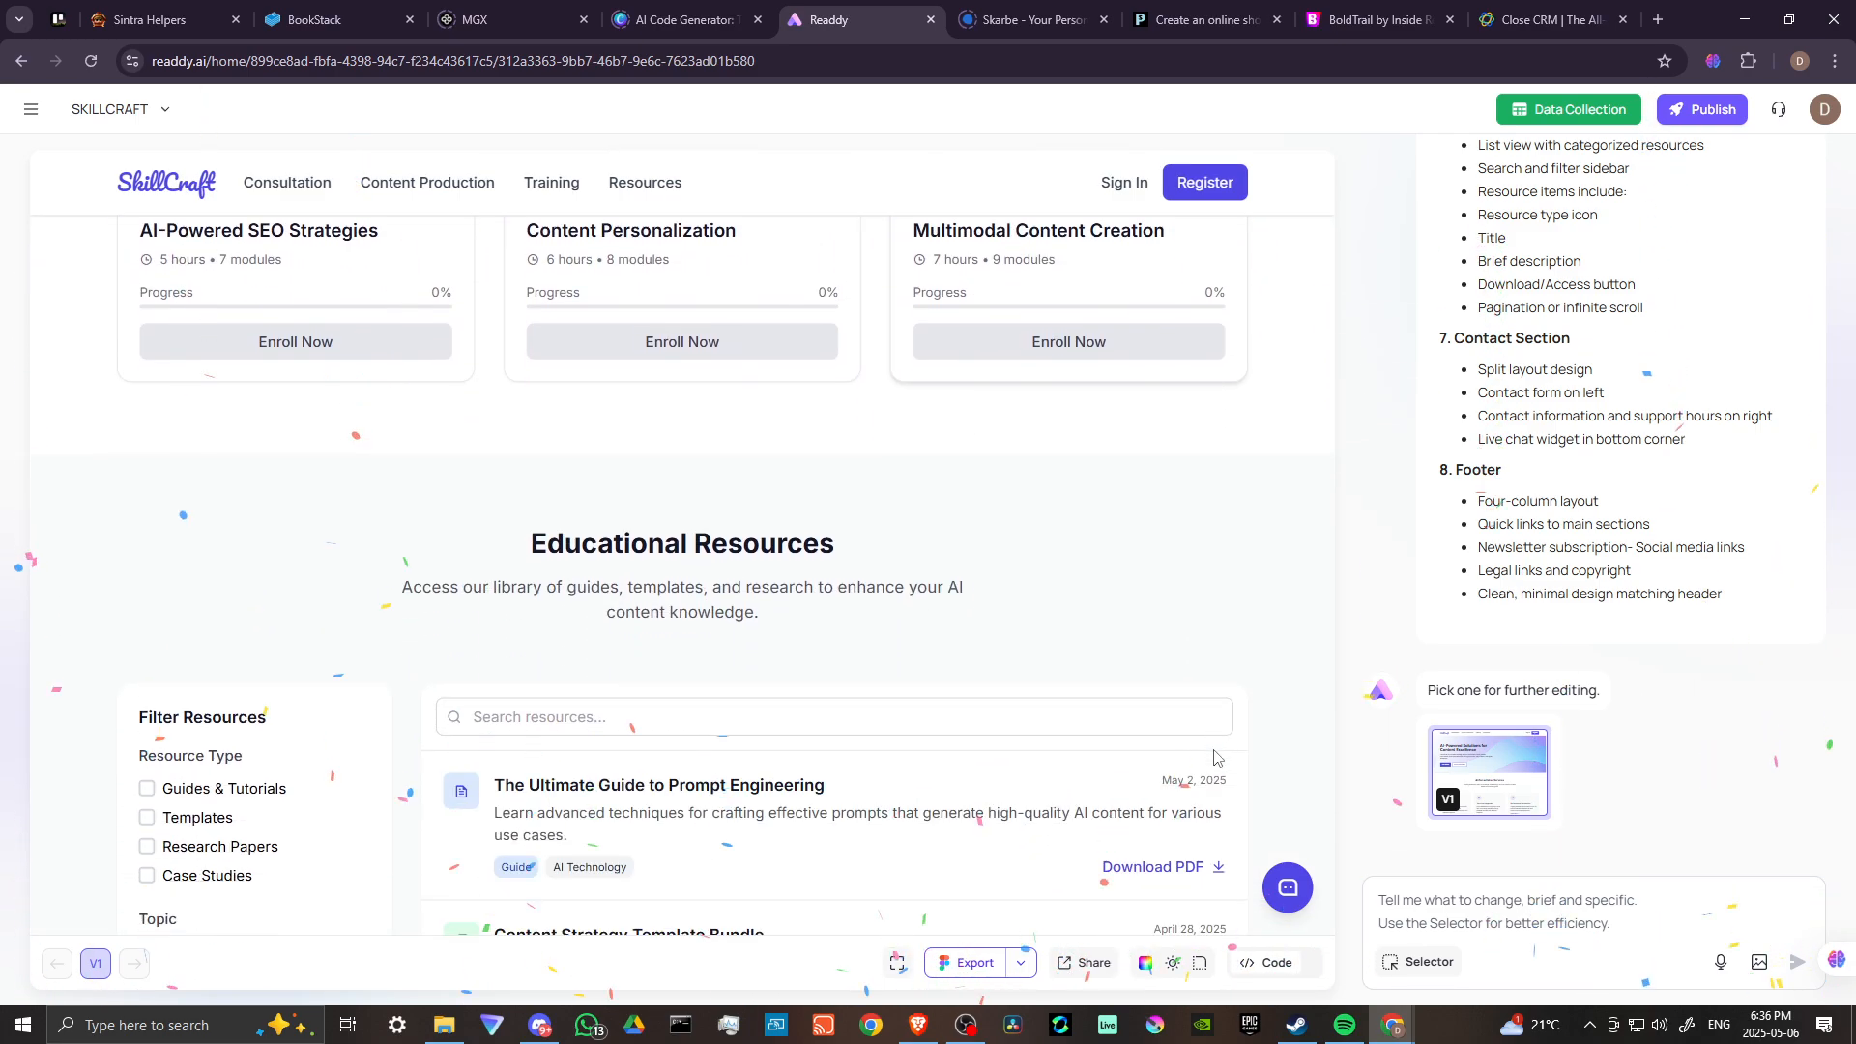
{"action": "scroll", "scroll_direction": "down", "scroll_amount": 3}
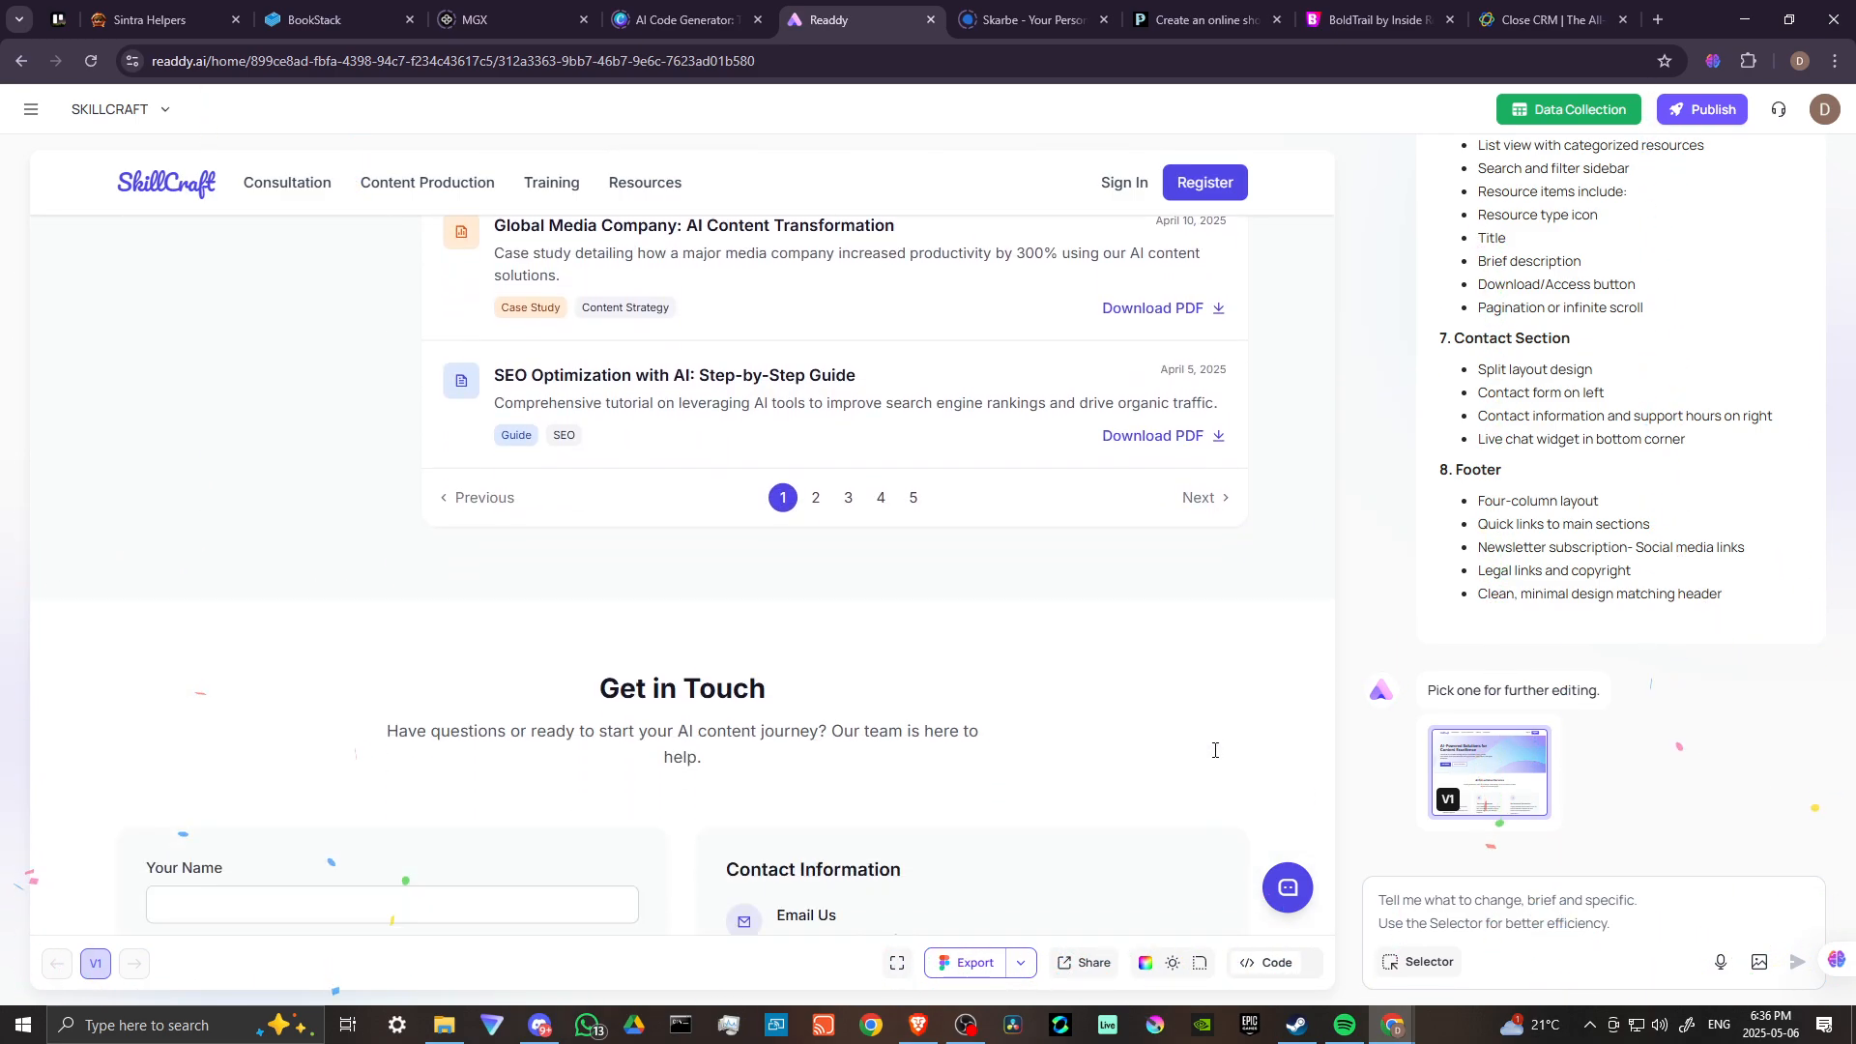
{"action": "scroll", "scroll_direction": "down", "scroll_amount": 3}
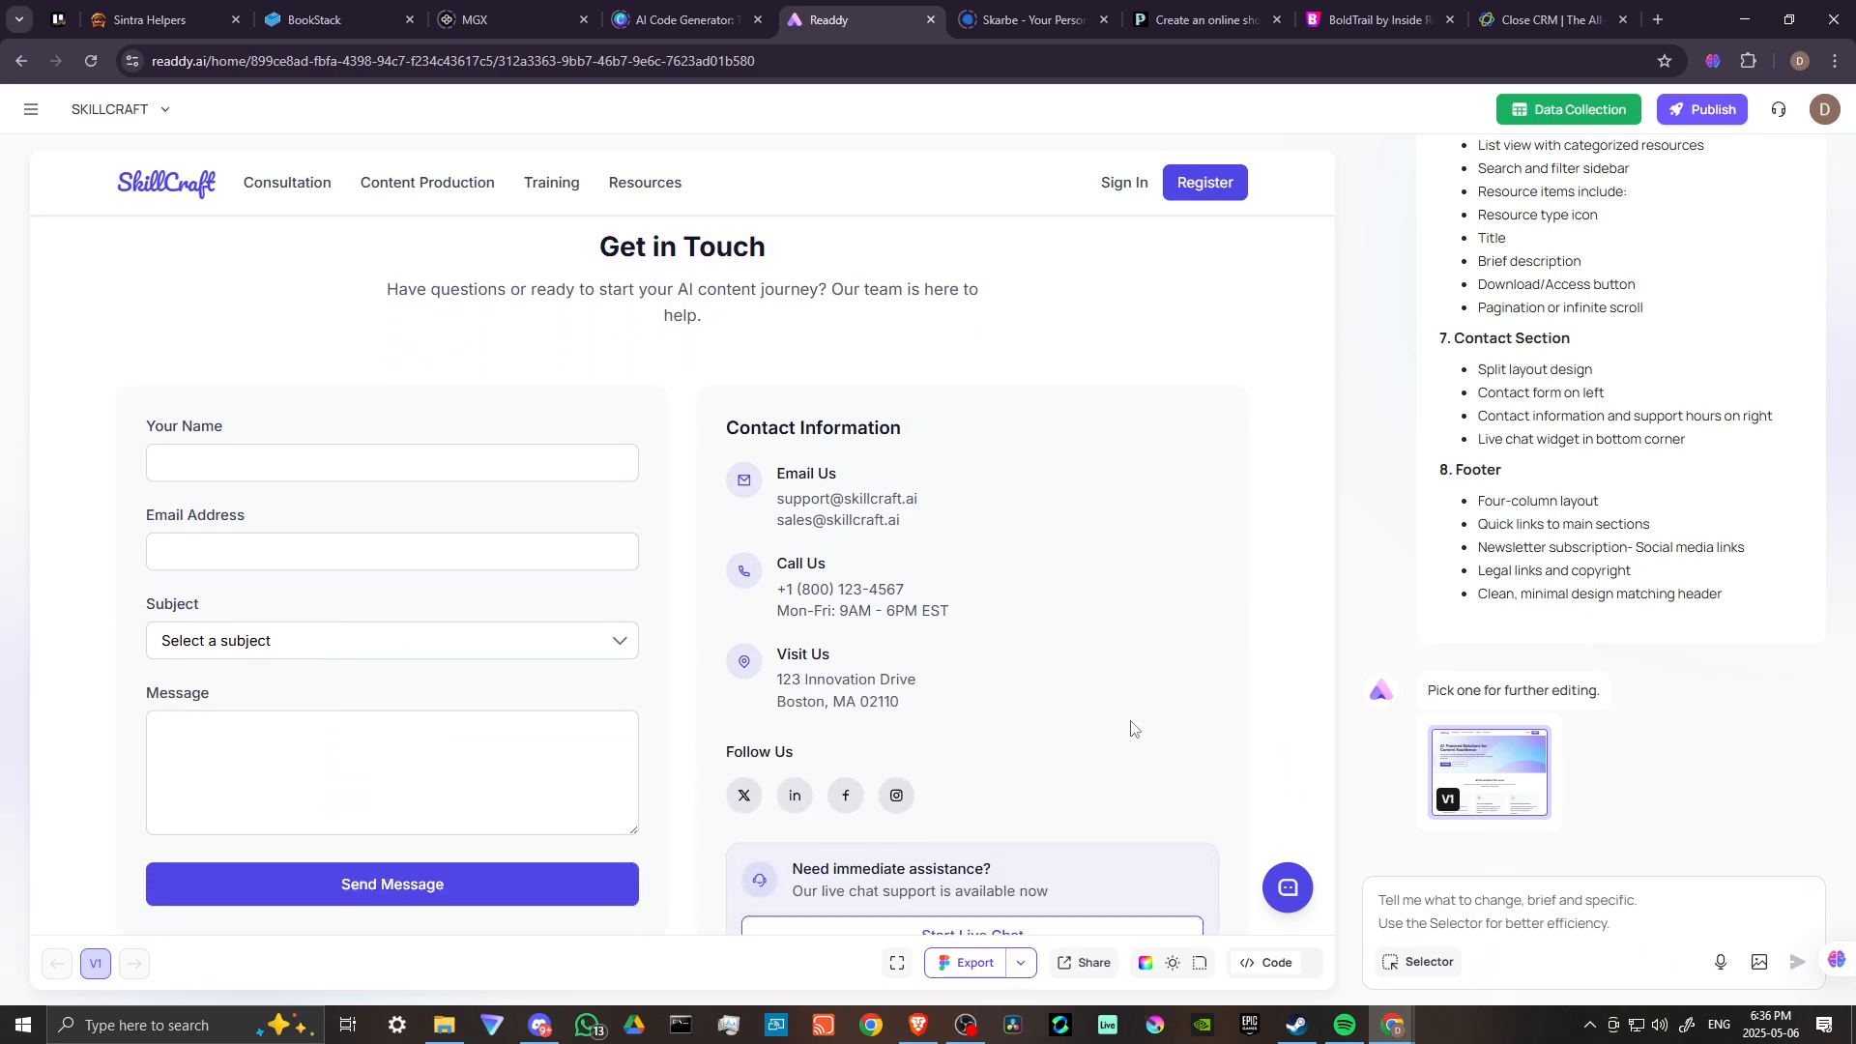
{"action": "mouse_move", "coordinate": [1107, 690]}
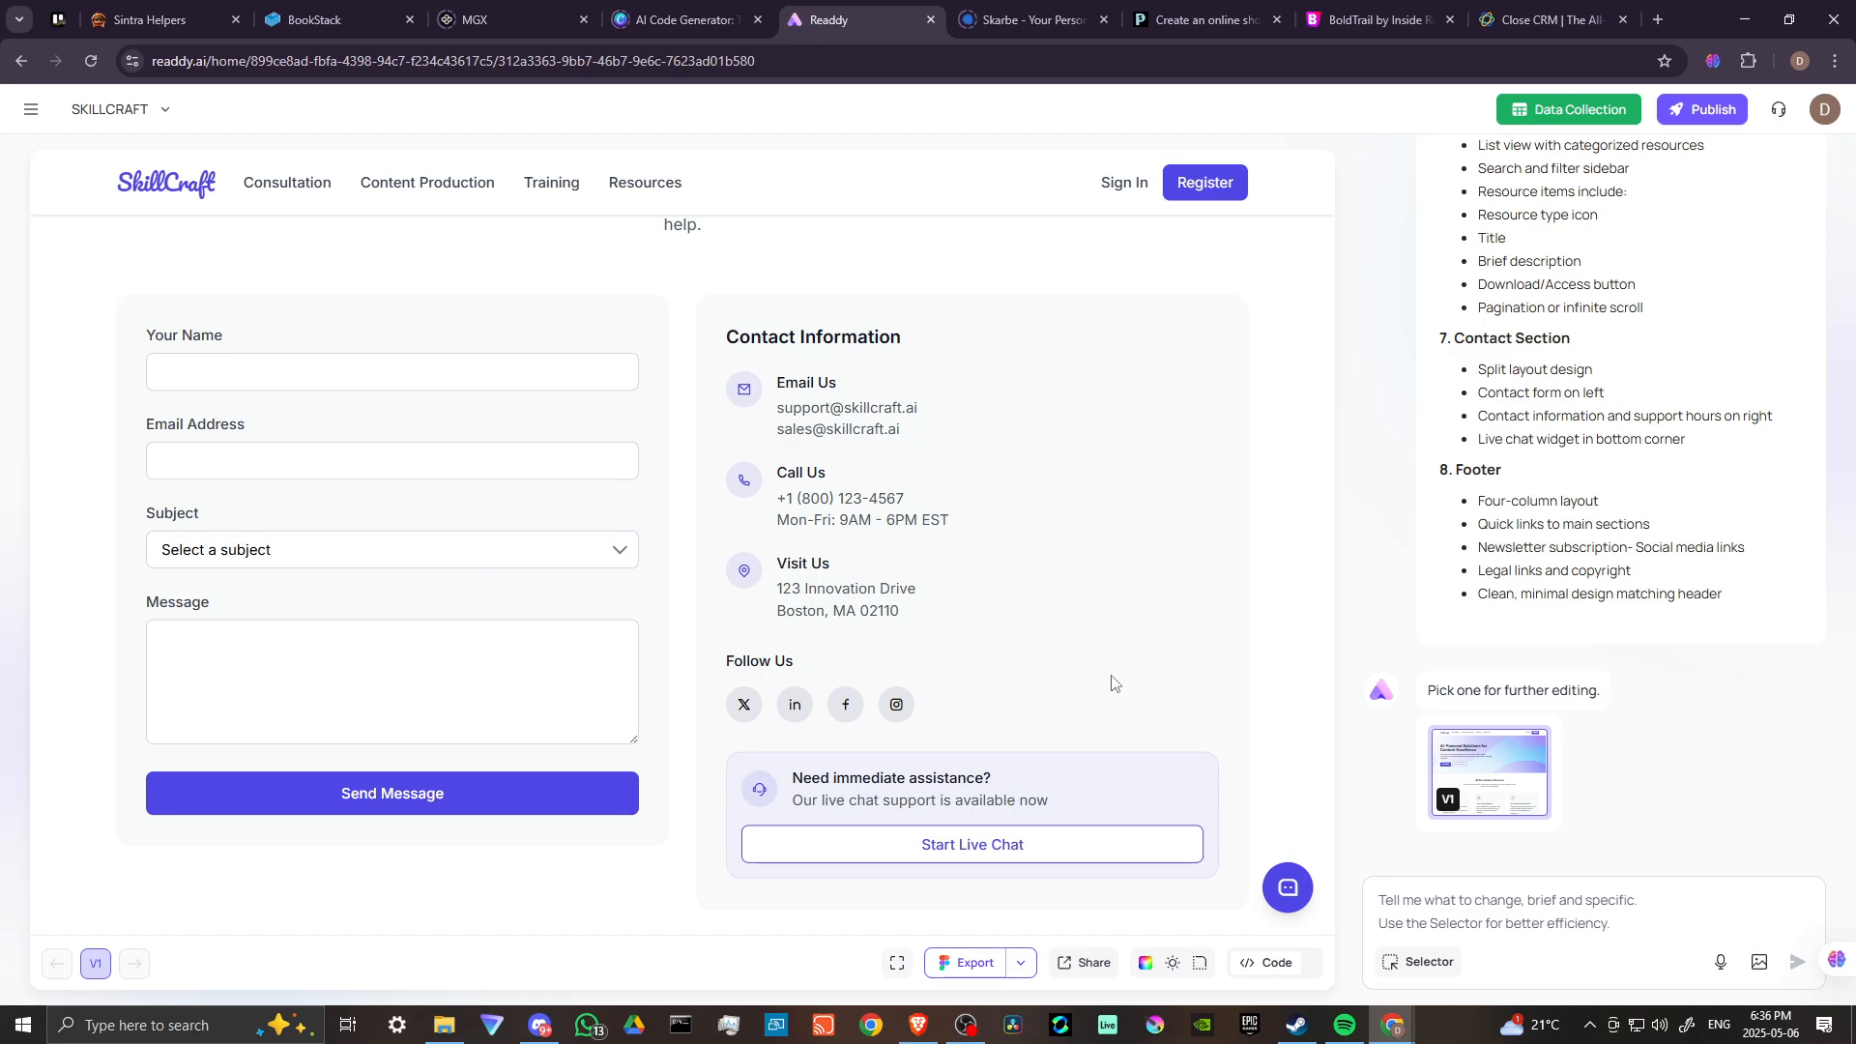
{"action": "mouse_move", "coordinate": [1113, 686]}
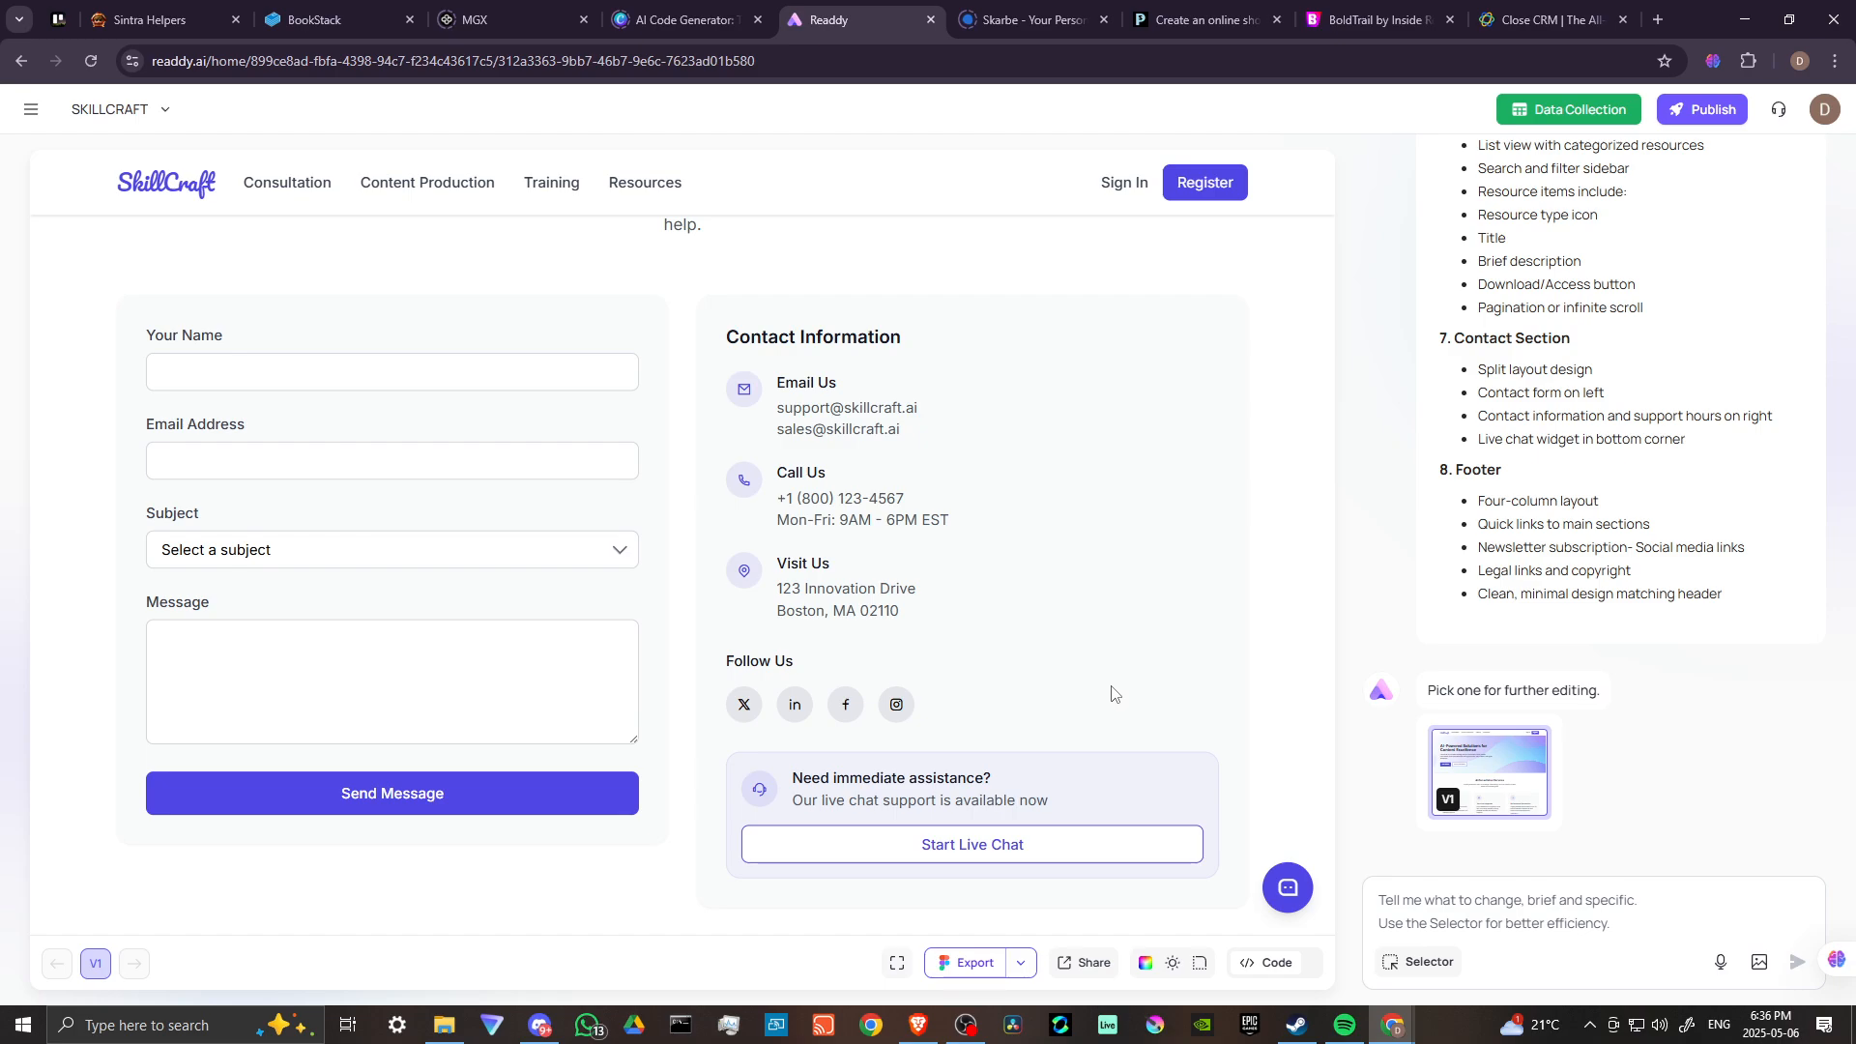
{"action": "mouse_move", "coordinate": [1143, 680]}
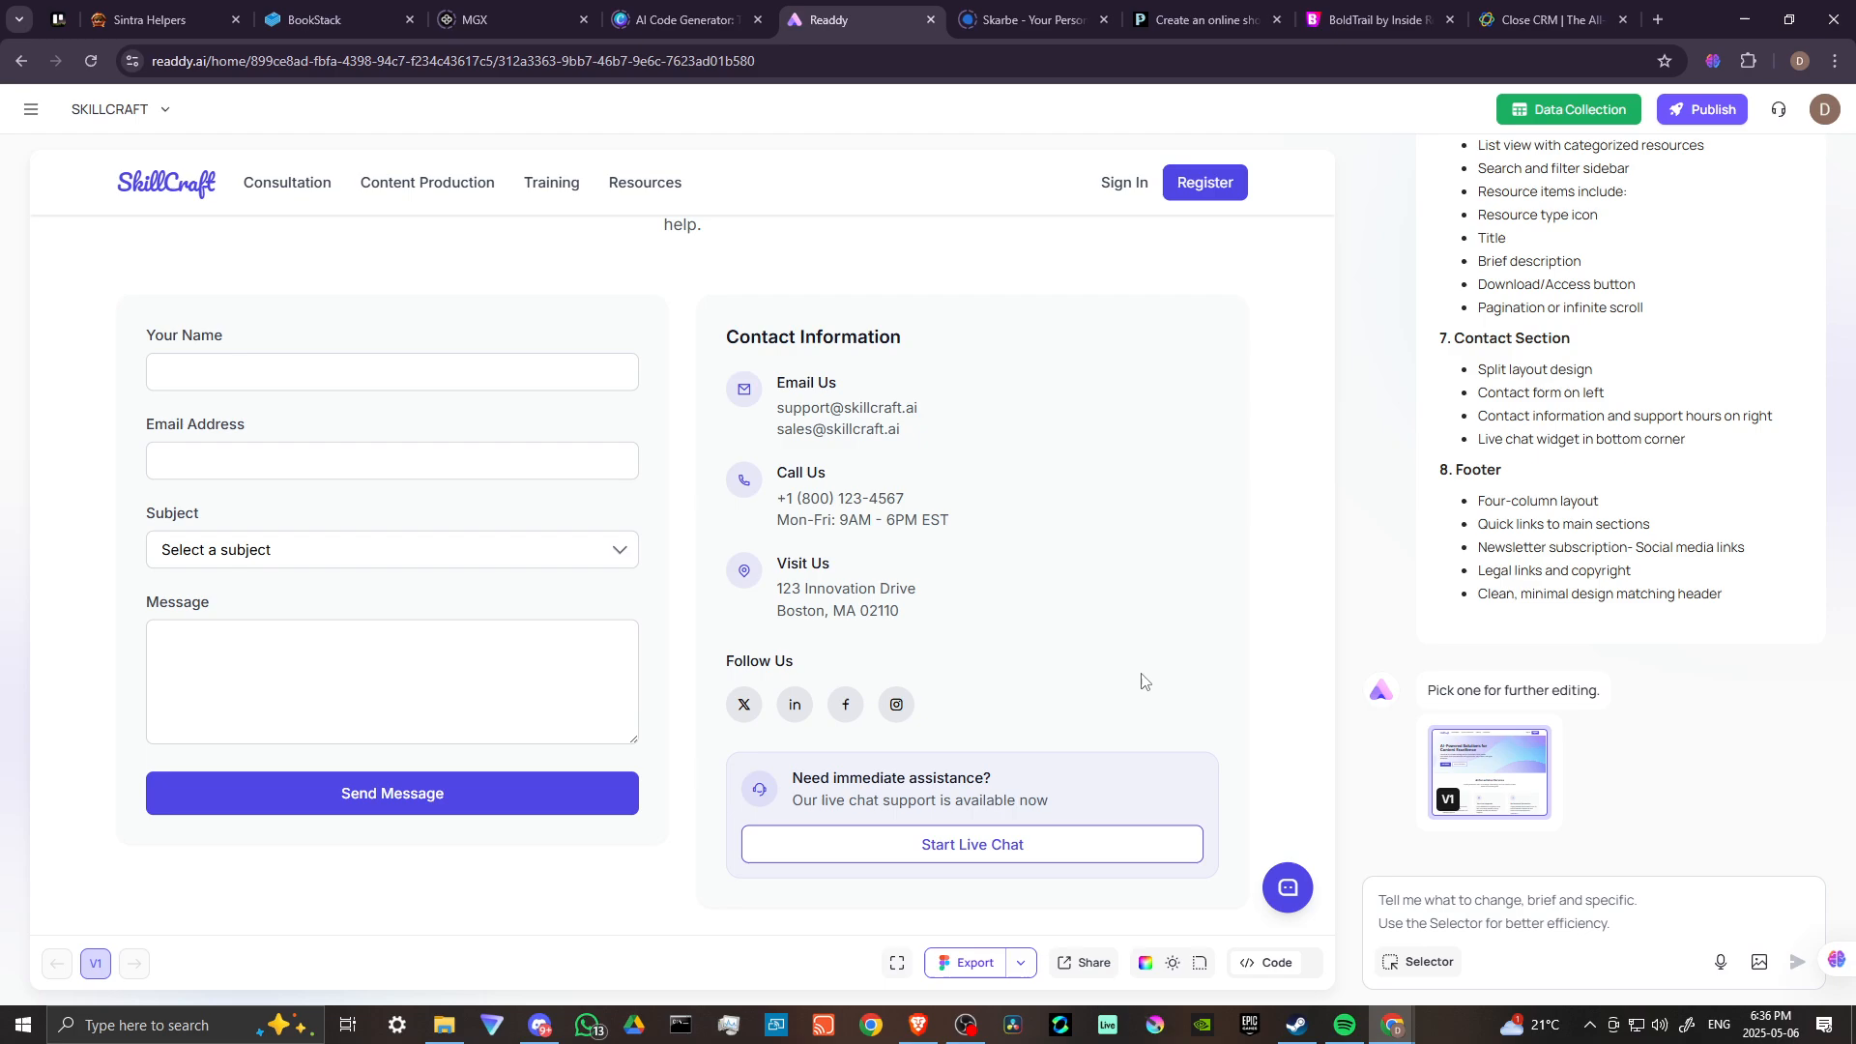
{"action": "mouse_move", "coordinate": [259, 723]}
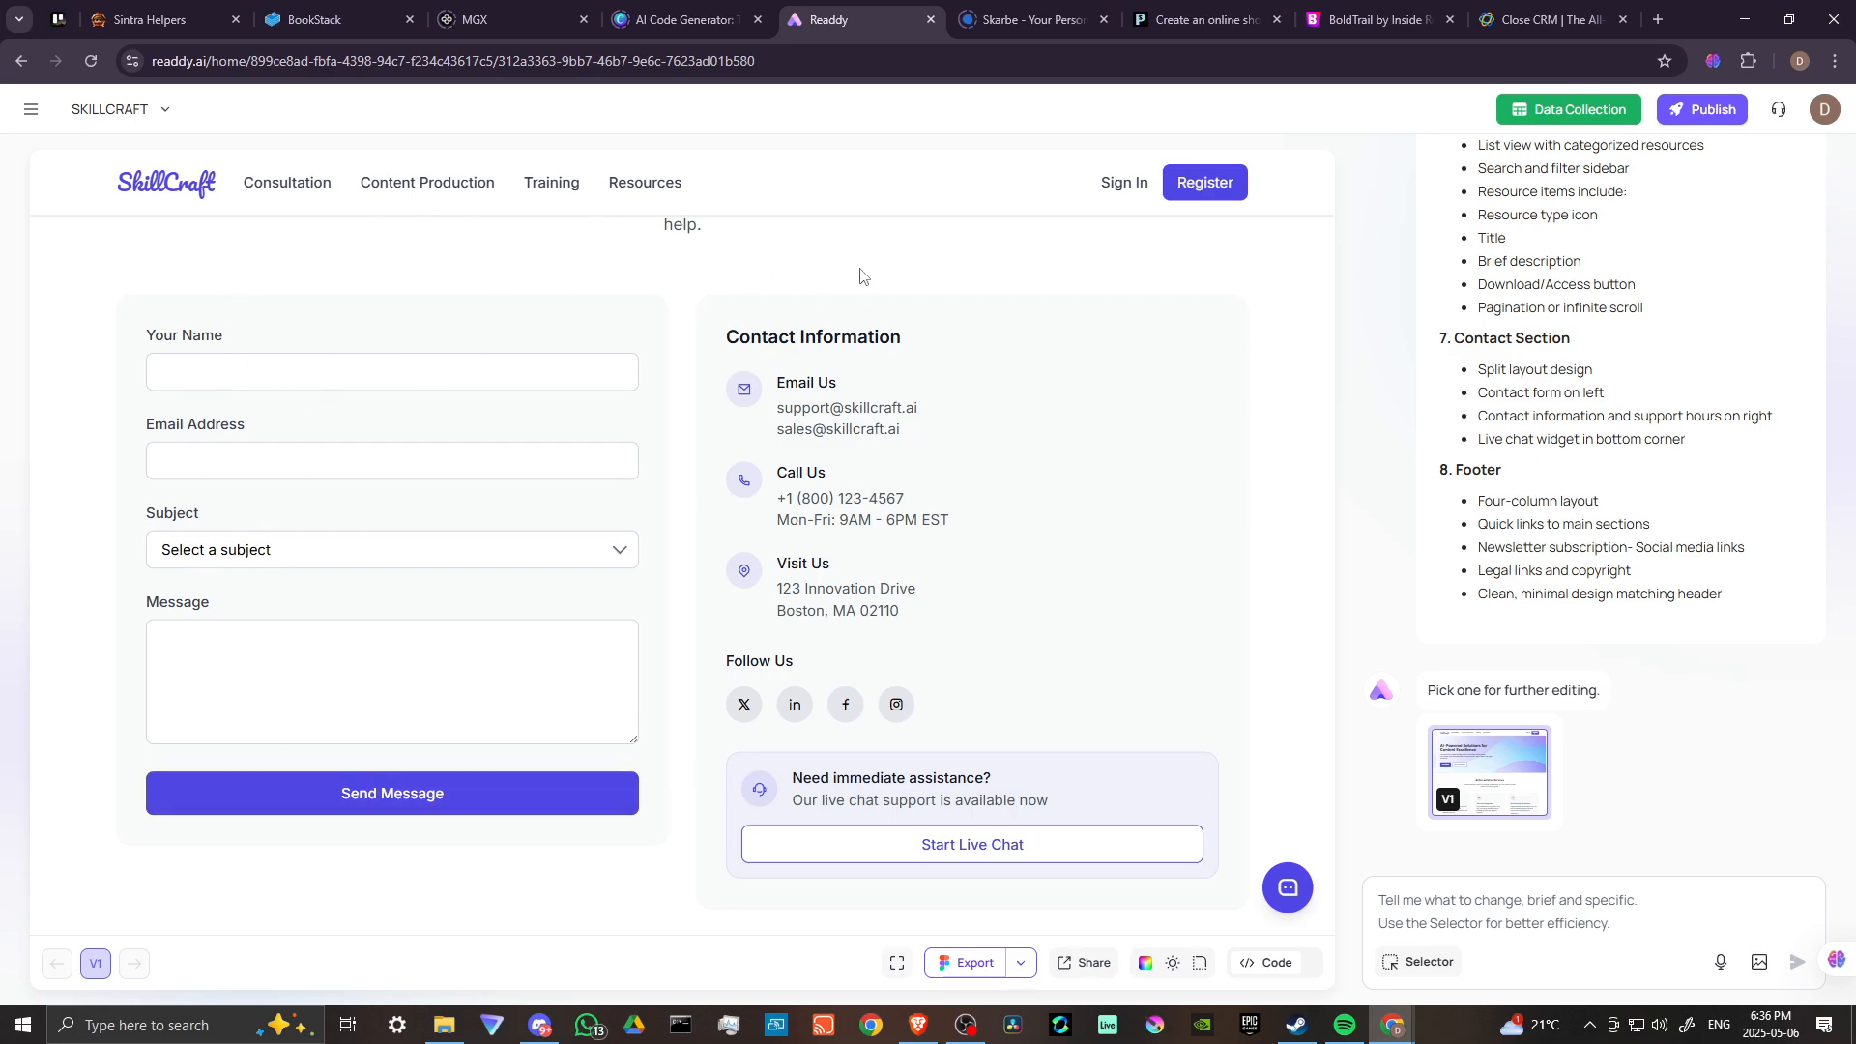
{"action": "scroll", "scroll_direction": "down", "scroll_amount": 3}
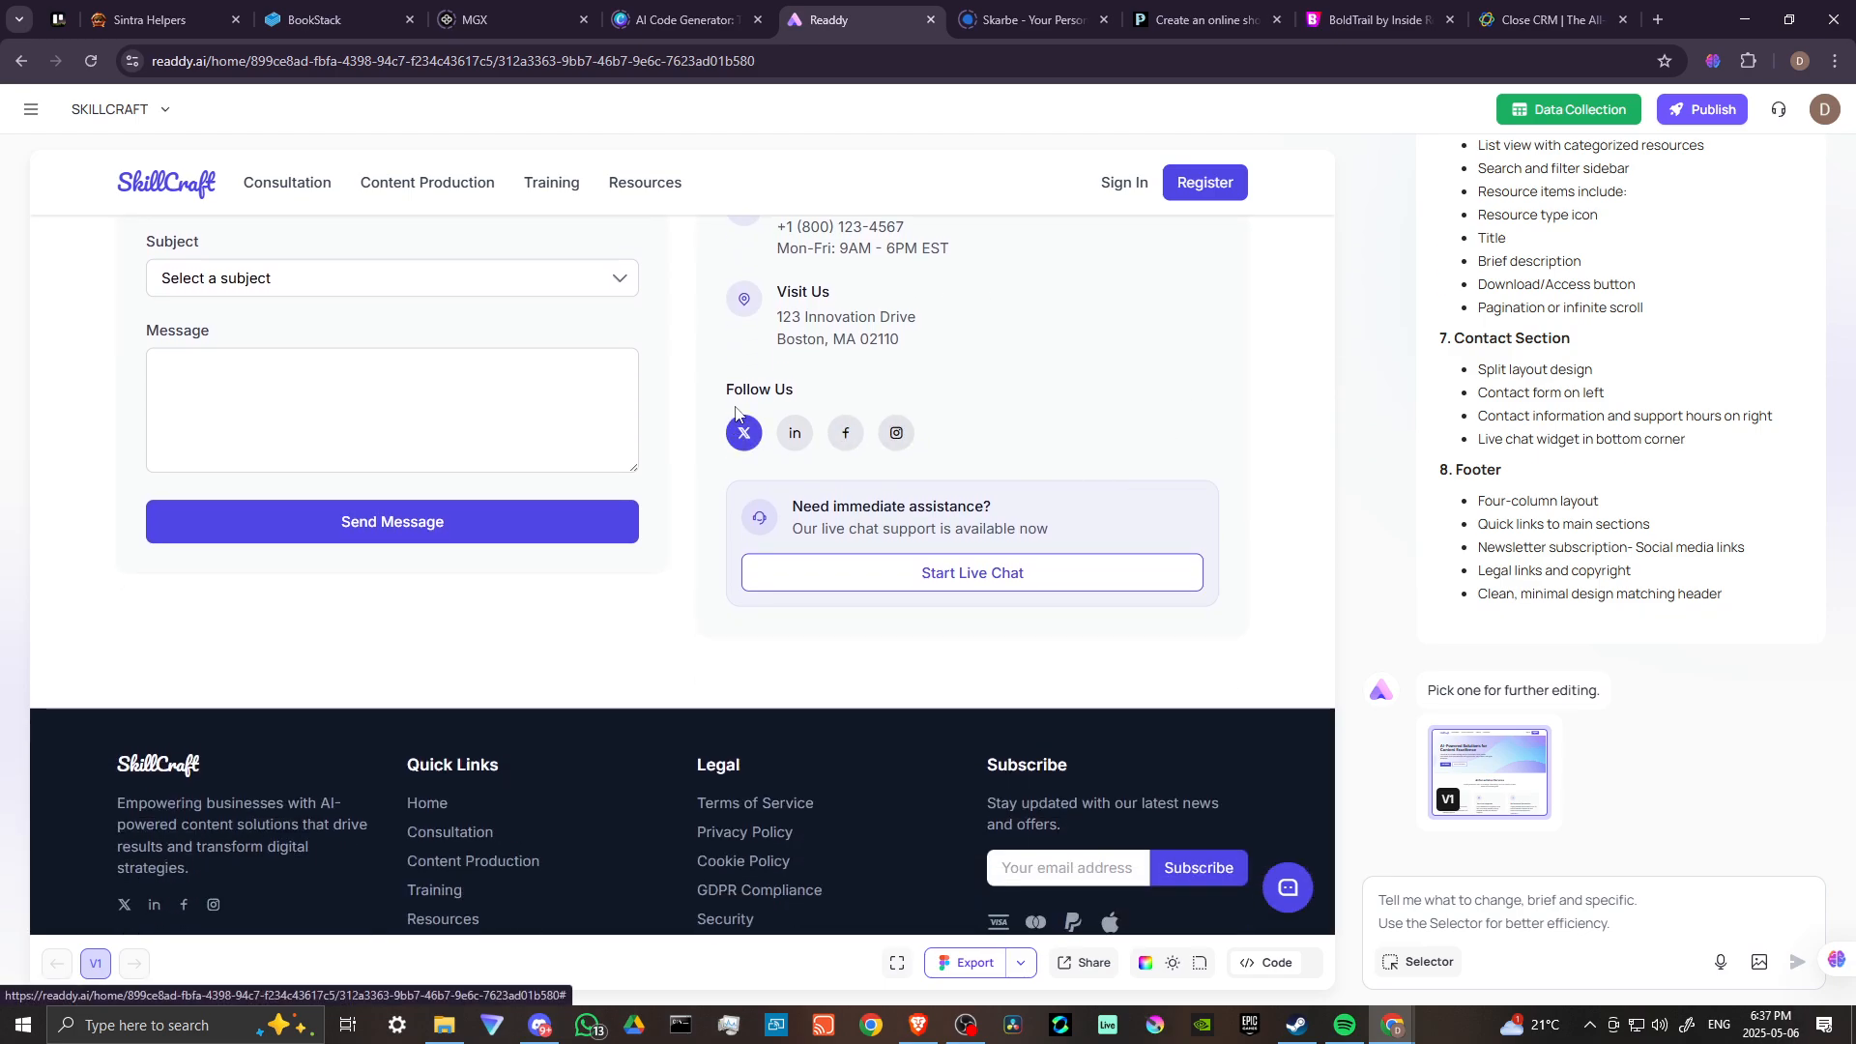
{"action": "mouse_move", "coordinate": [781, 449]}
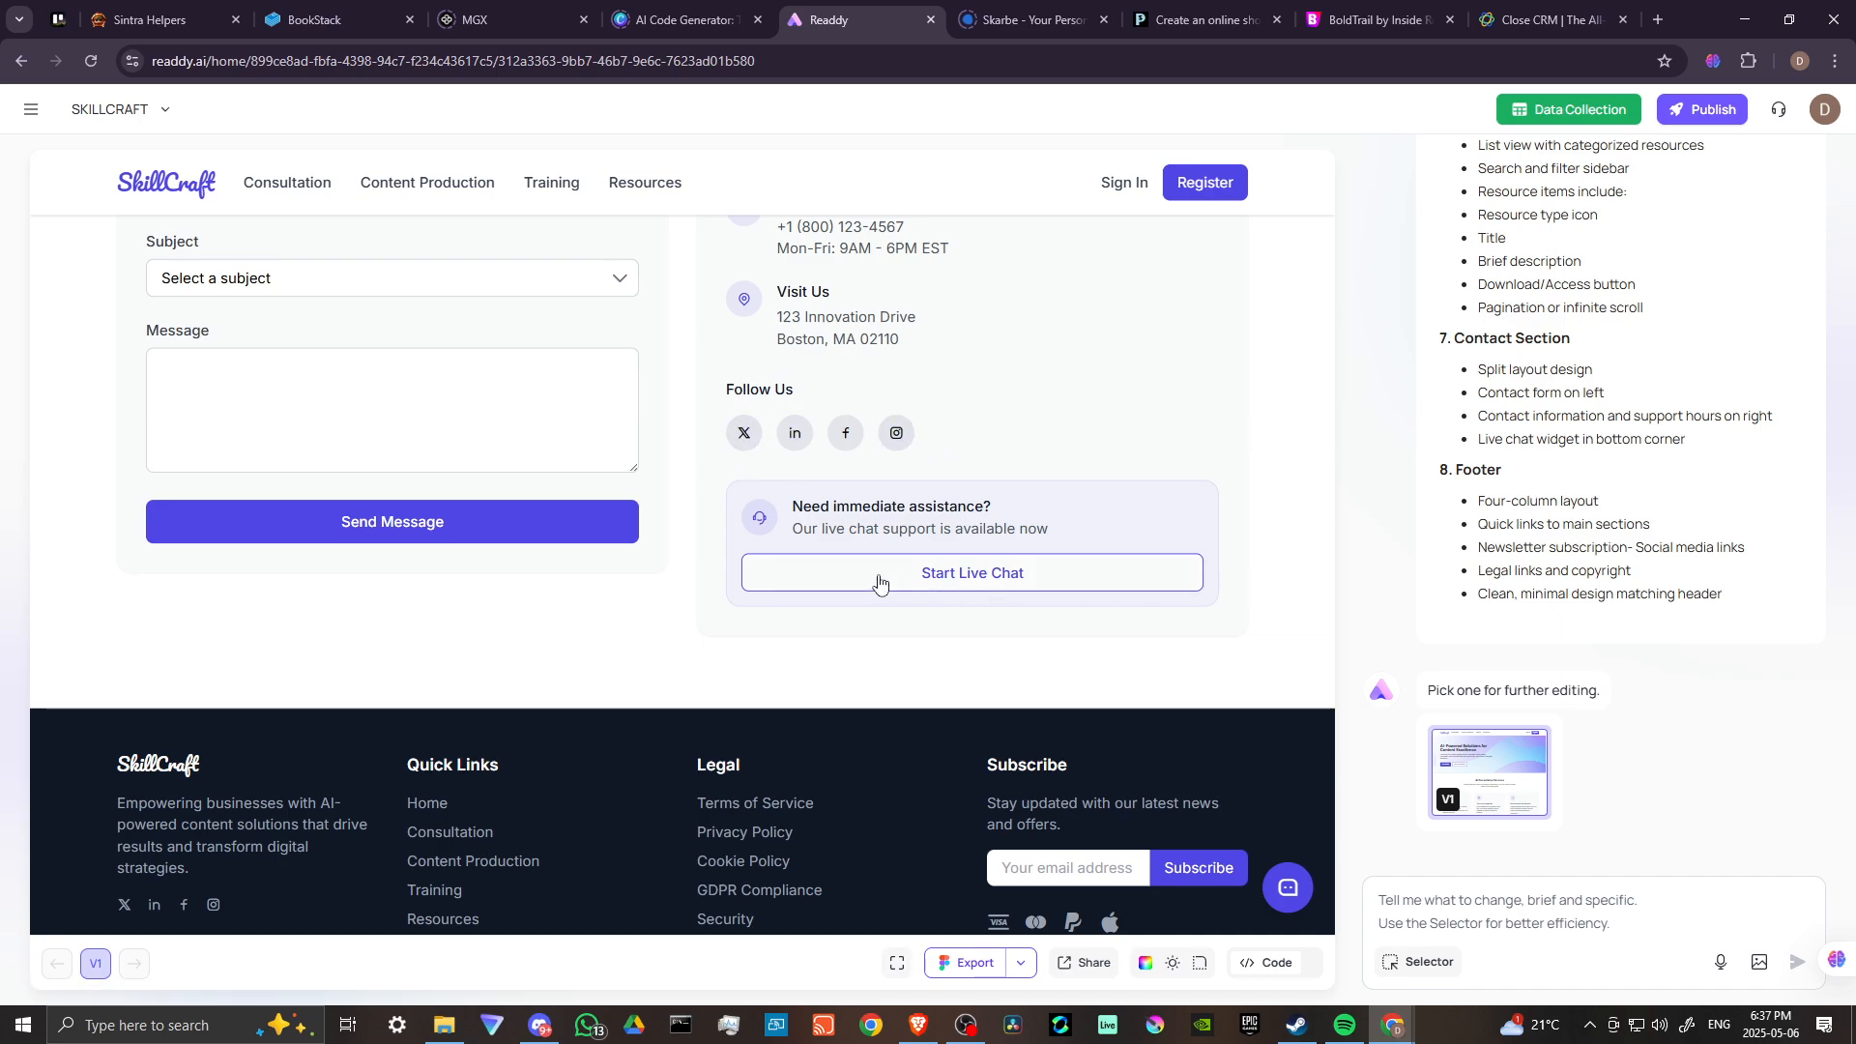
{"action": "scroll", "scroll_direction": "down", "scroll_amount": 3}
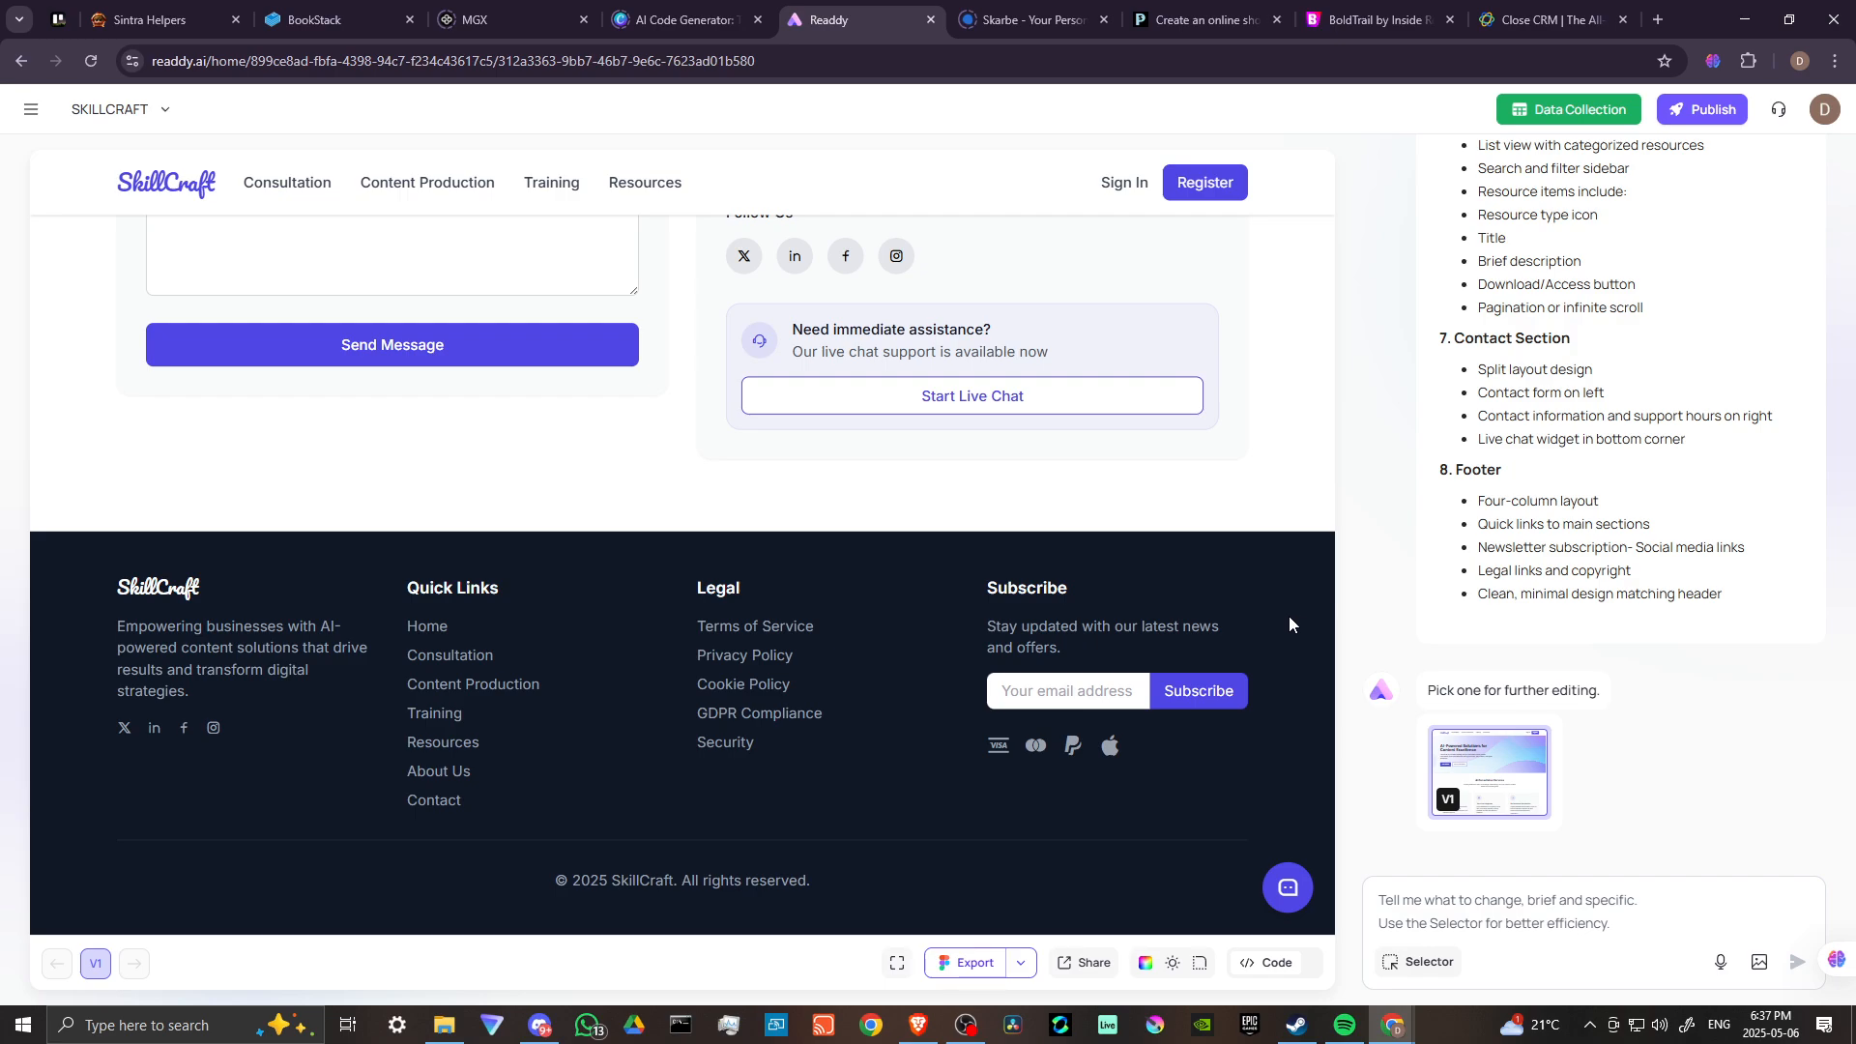
{"action": "mouse_move", "coordinate": [1296, 608]}
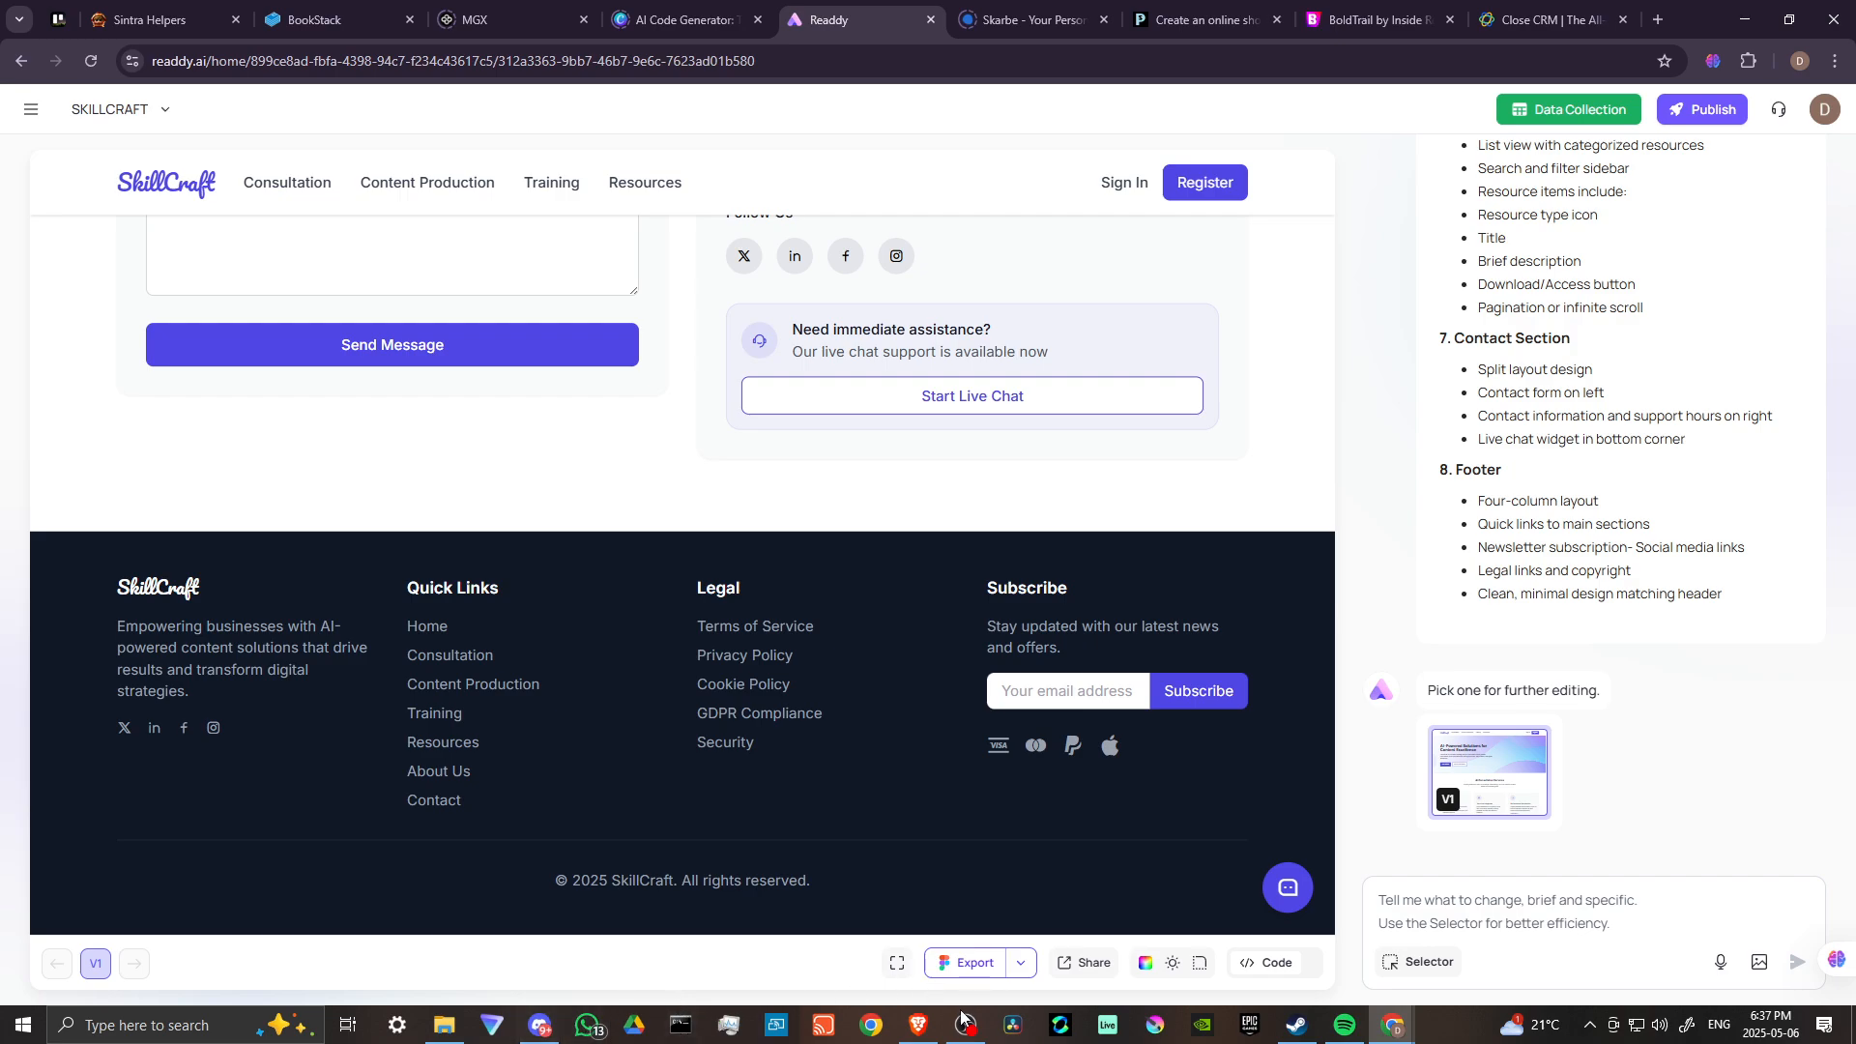
{"action": "mouse_move", "coordinate": [967, 1025]}
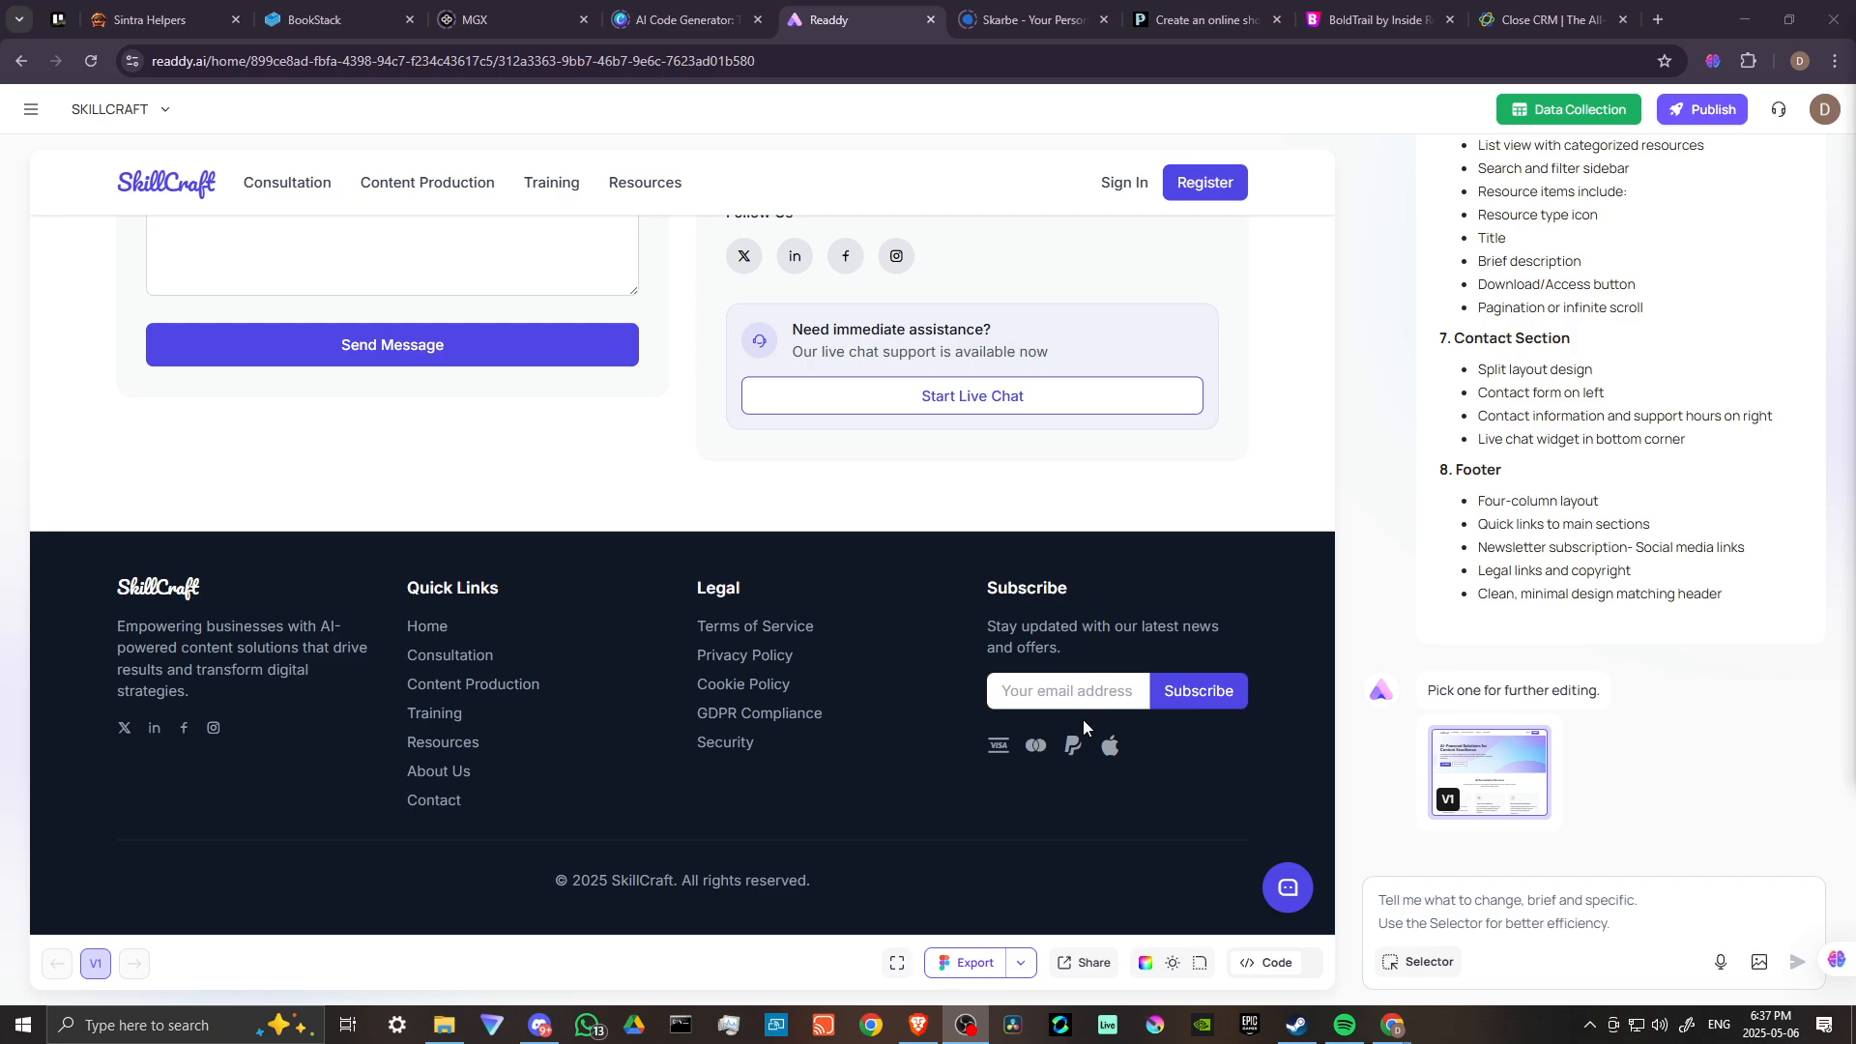
{"action": "mouse_move", "coordinate": [734, 912]}
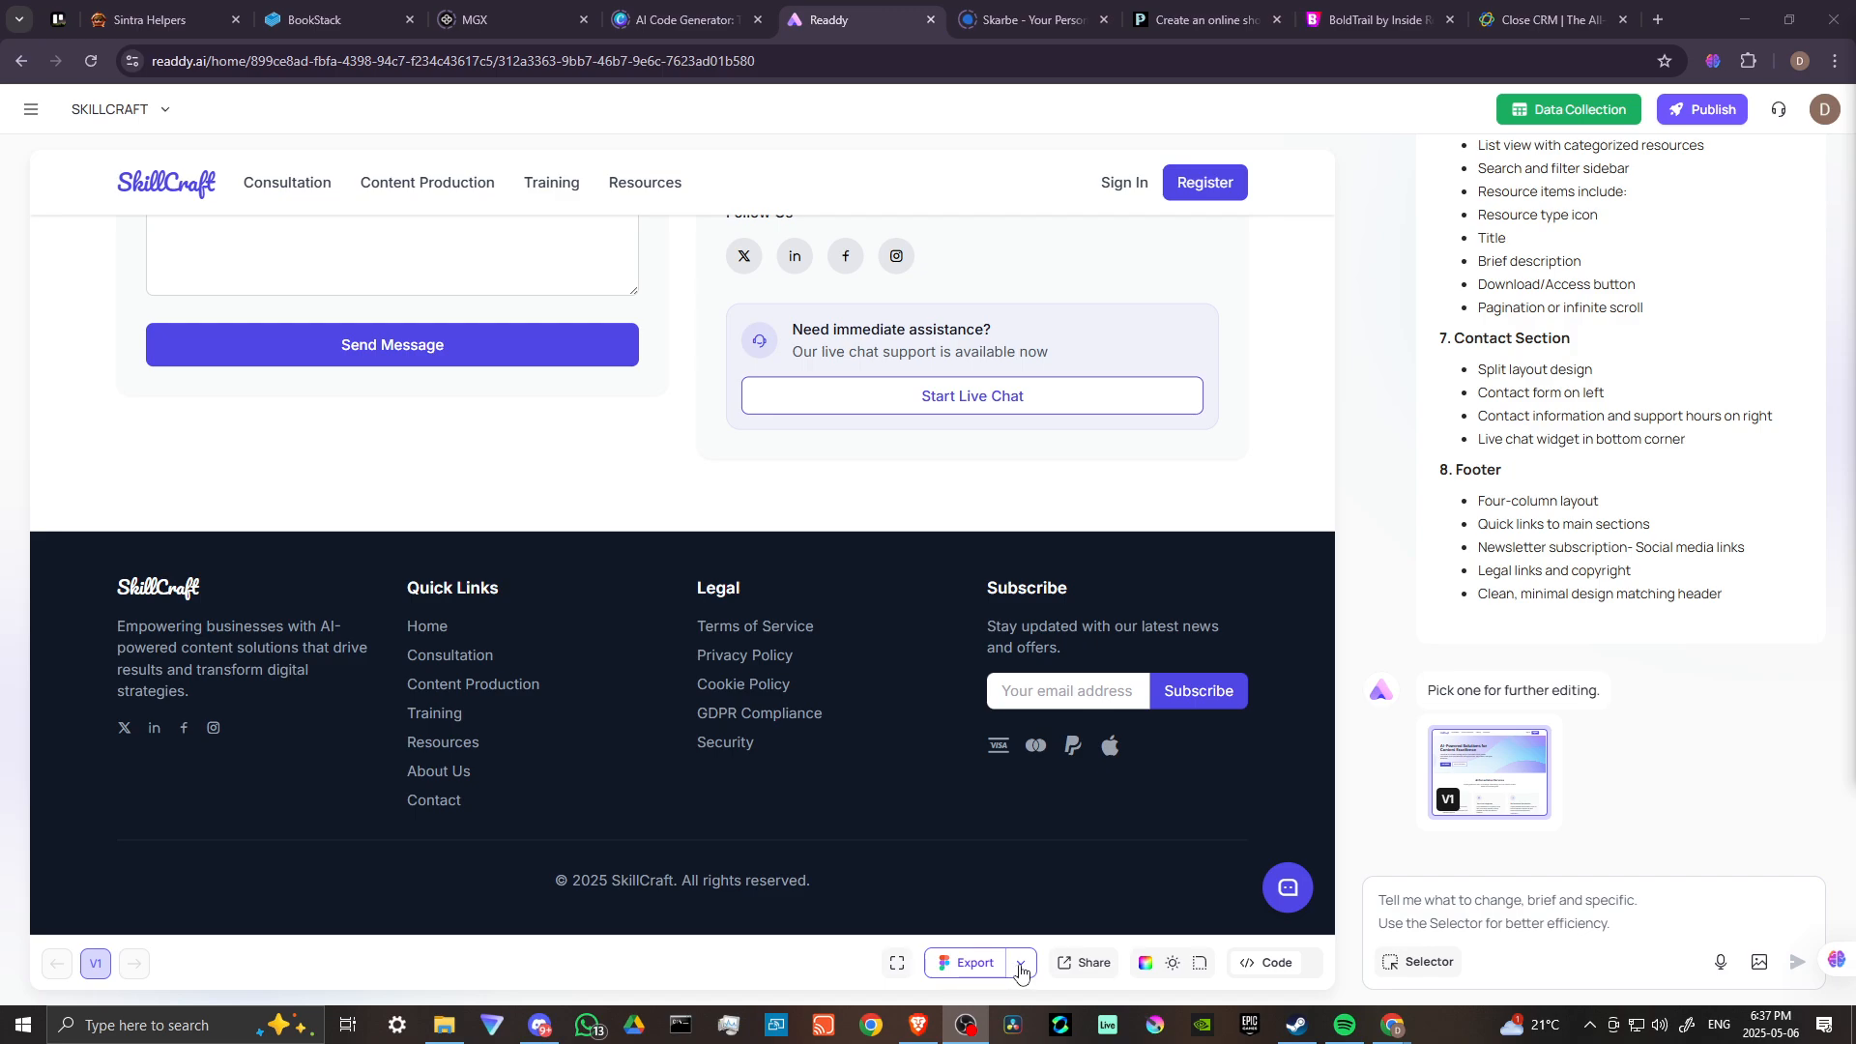
Step: Open the SkillCraft V1 readdy.site share link in a new tab
{"action": "left_click", "coordinate": [1018, 963]}
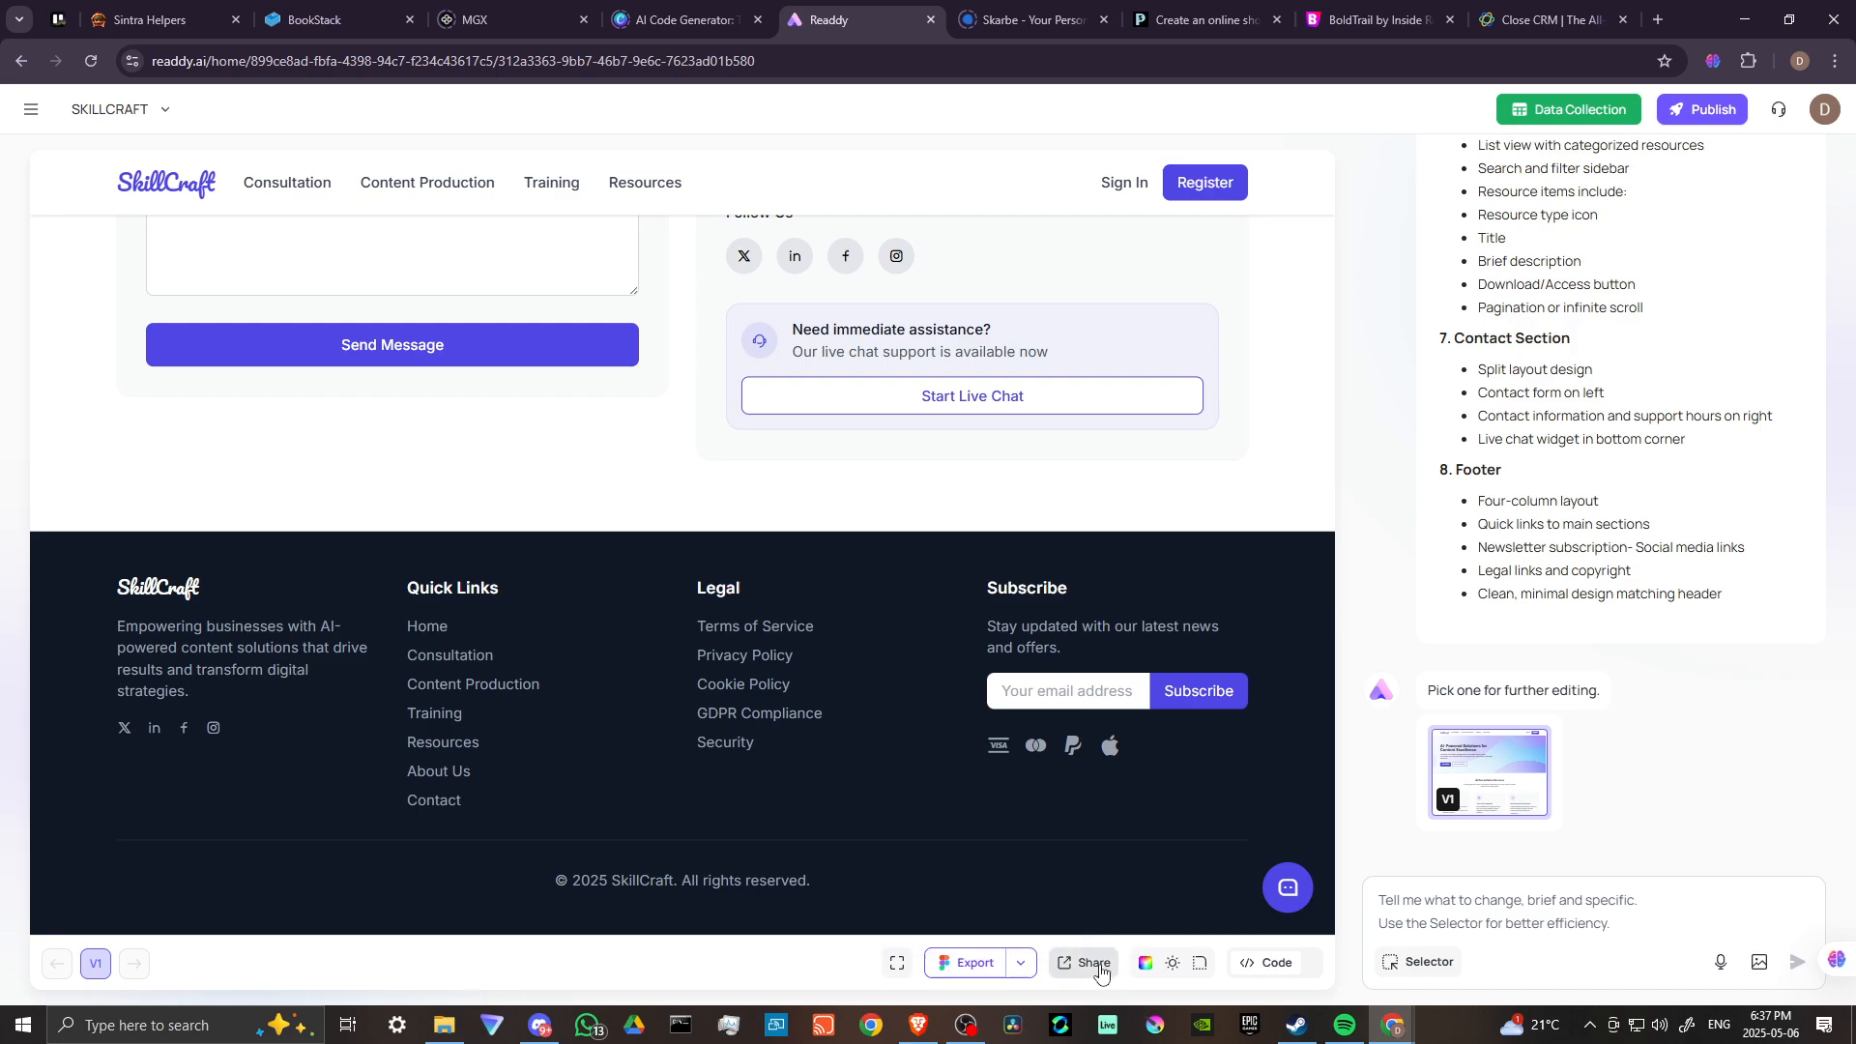
{"action": "left_click", "coordinate": [1083, 963]}
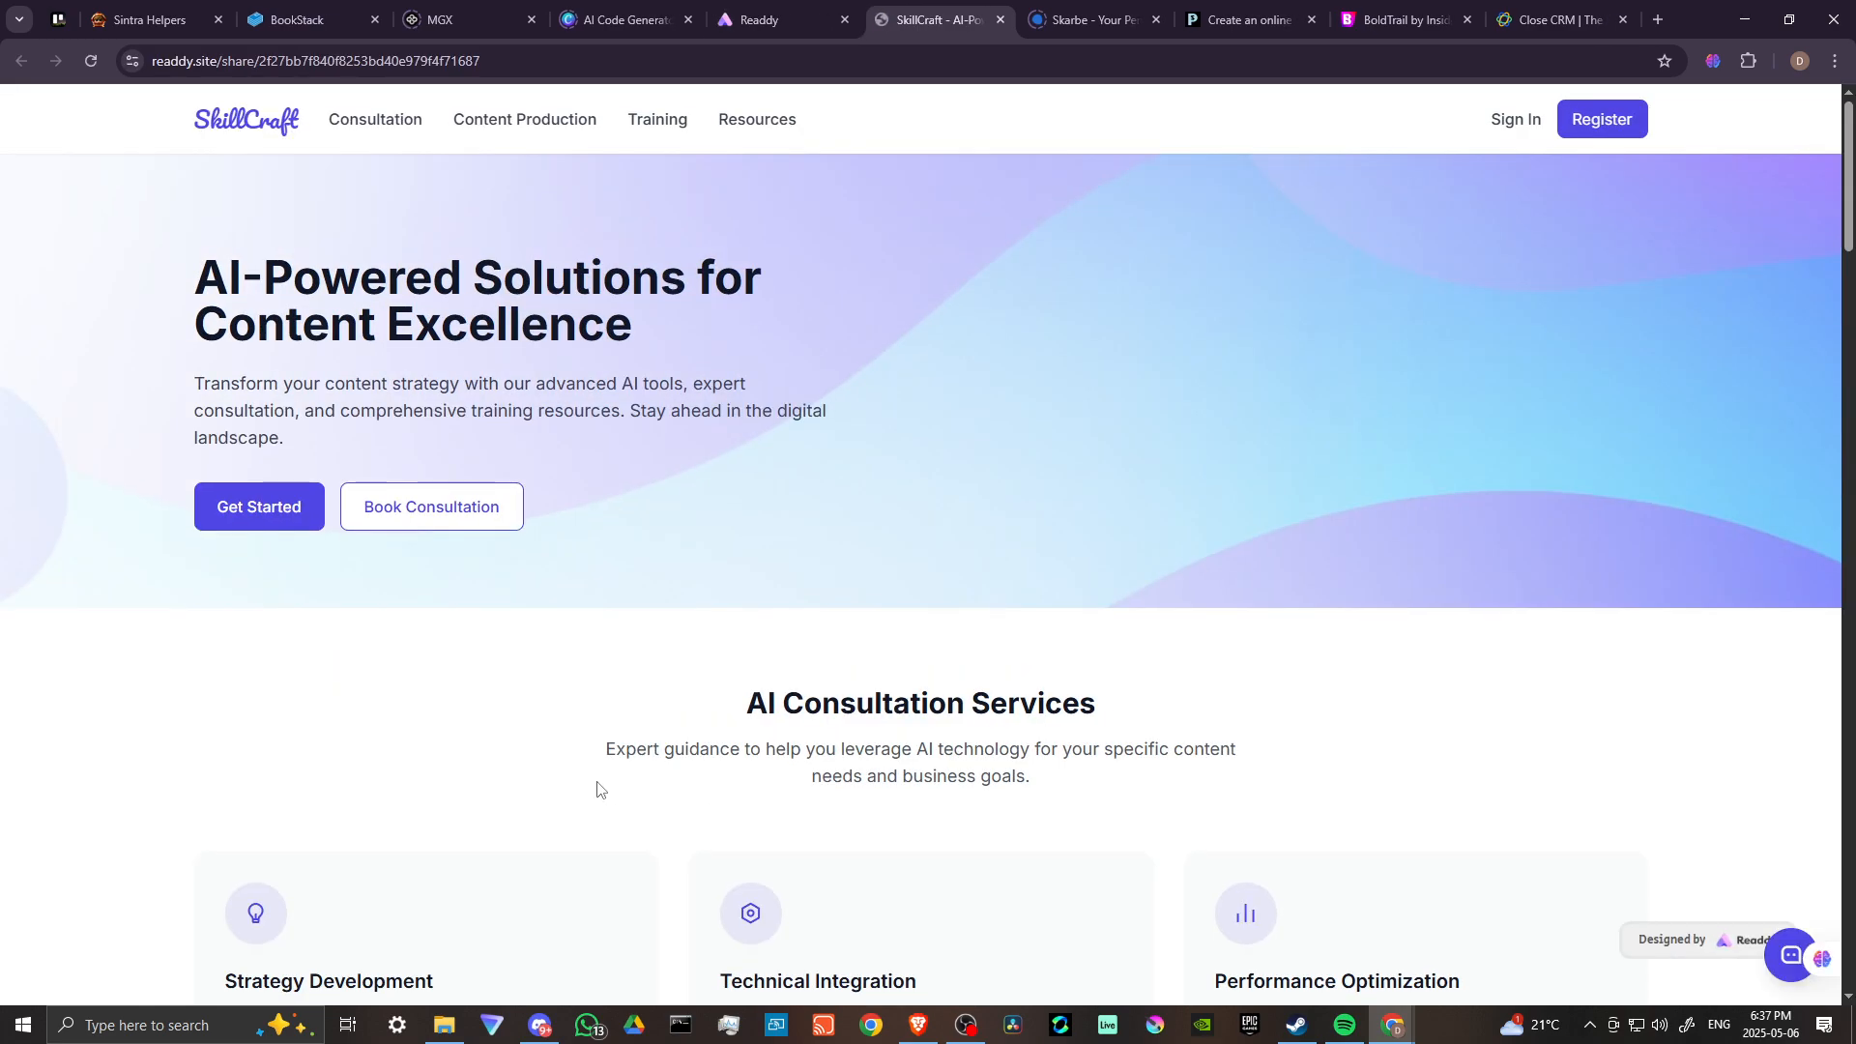
{"action": "mouse_move", "coordinate": [454, 486]}
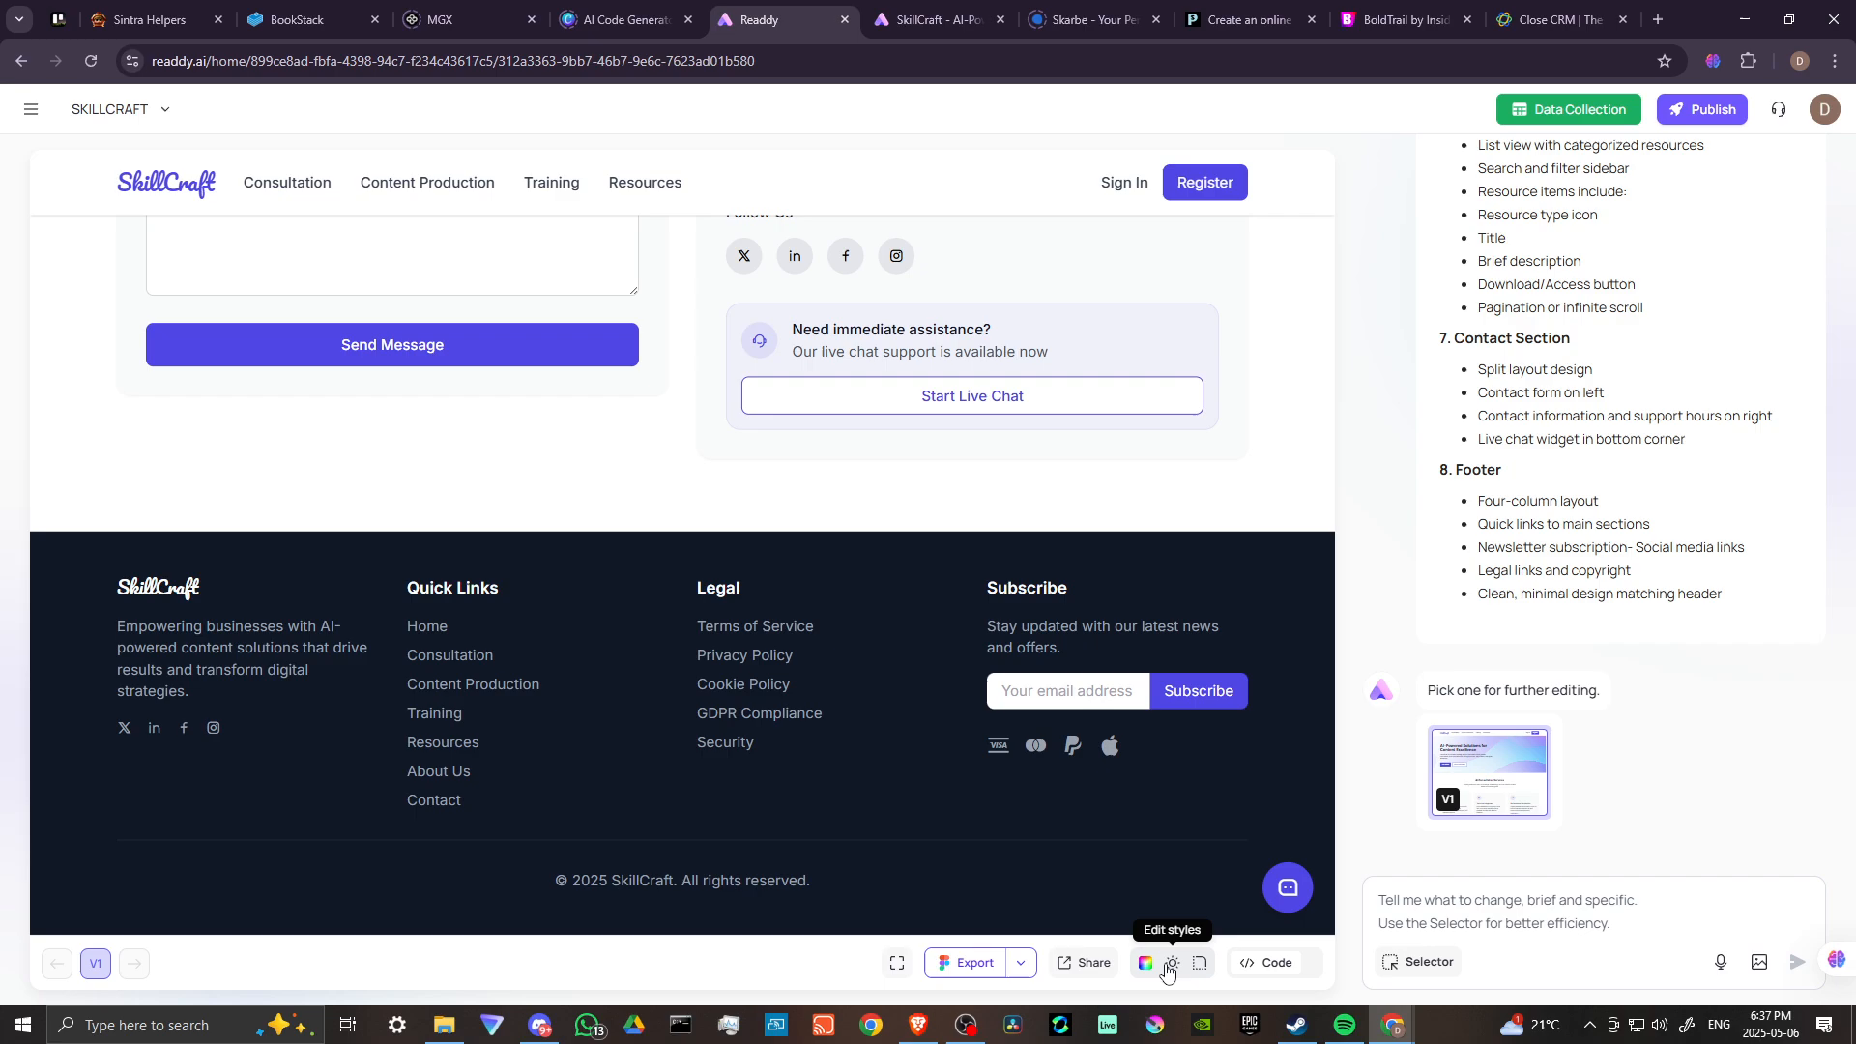
Step: Choose the Dark theme in the style settings popup and save it
{"action": "left_click", "coordinate": [1146, 963]}
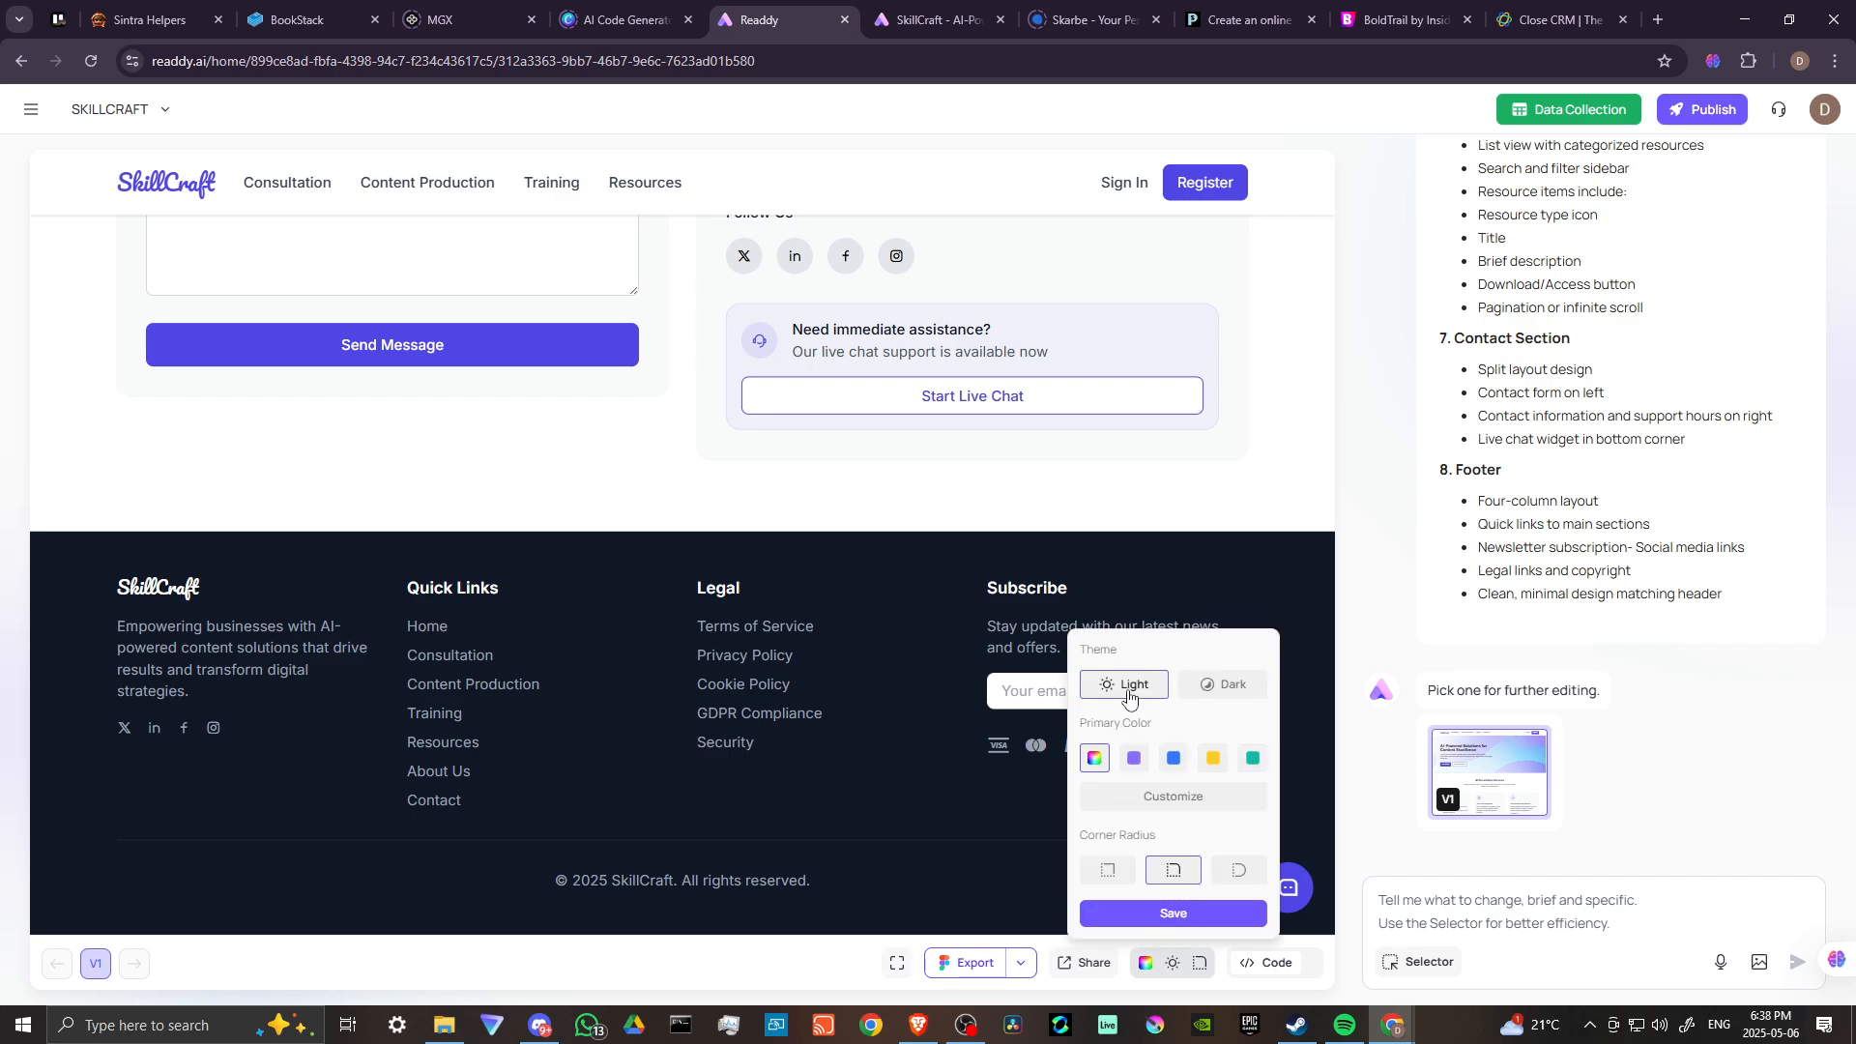
{"action": "left_click", "coordinate": [1232, 684]}
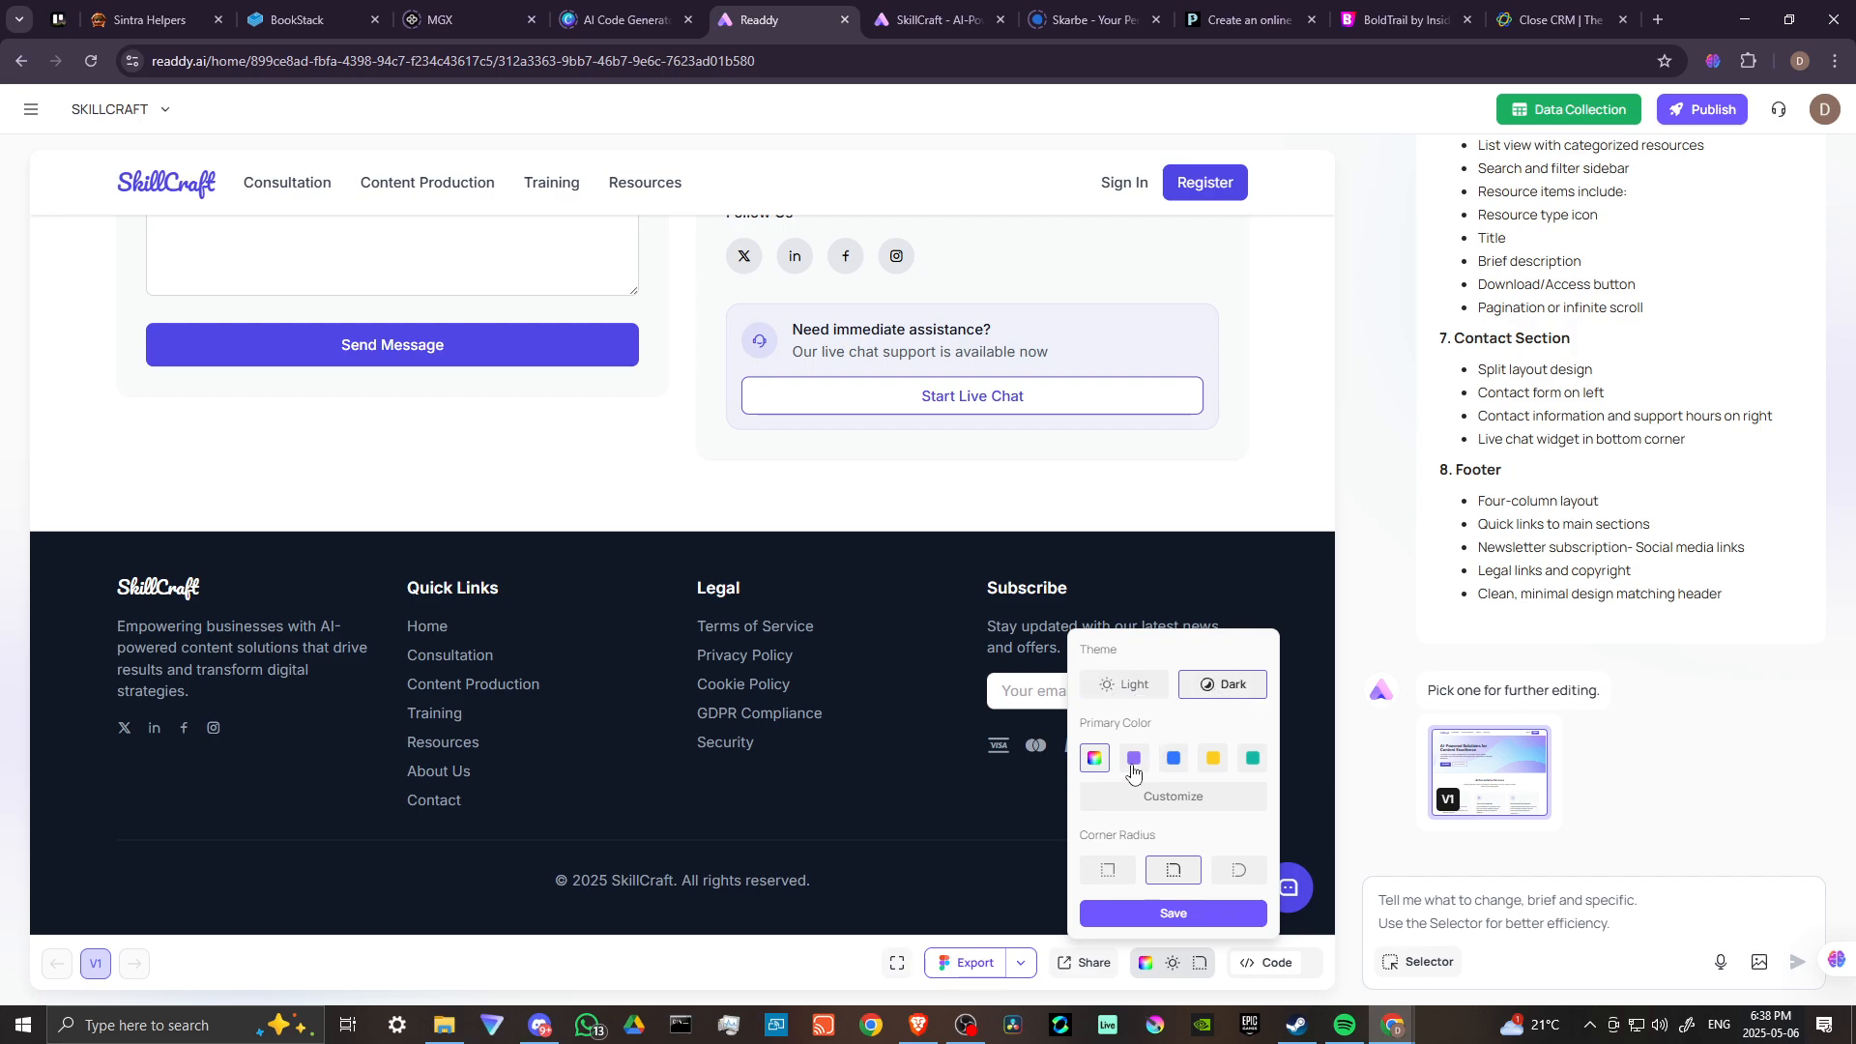
{"action": "mouse_move", "coordinate": [1093, 758]}
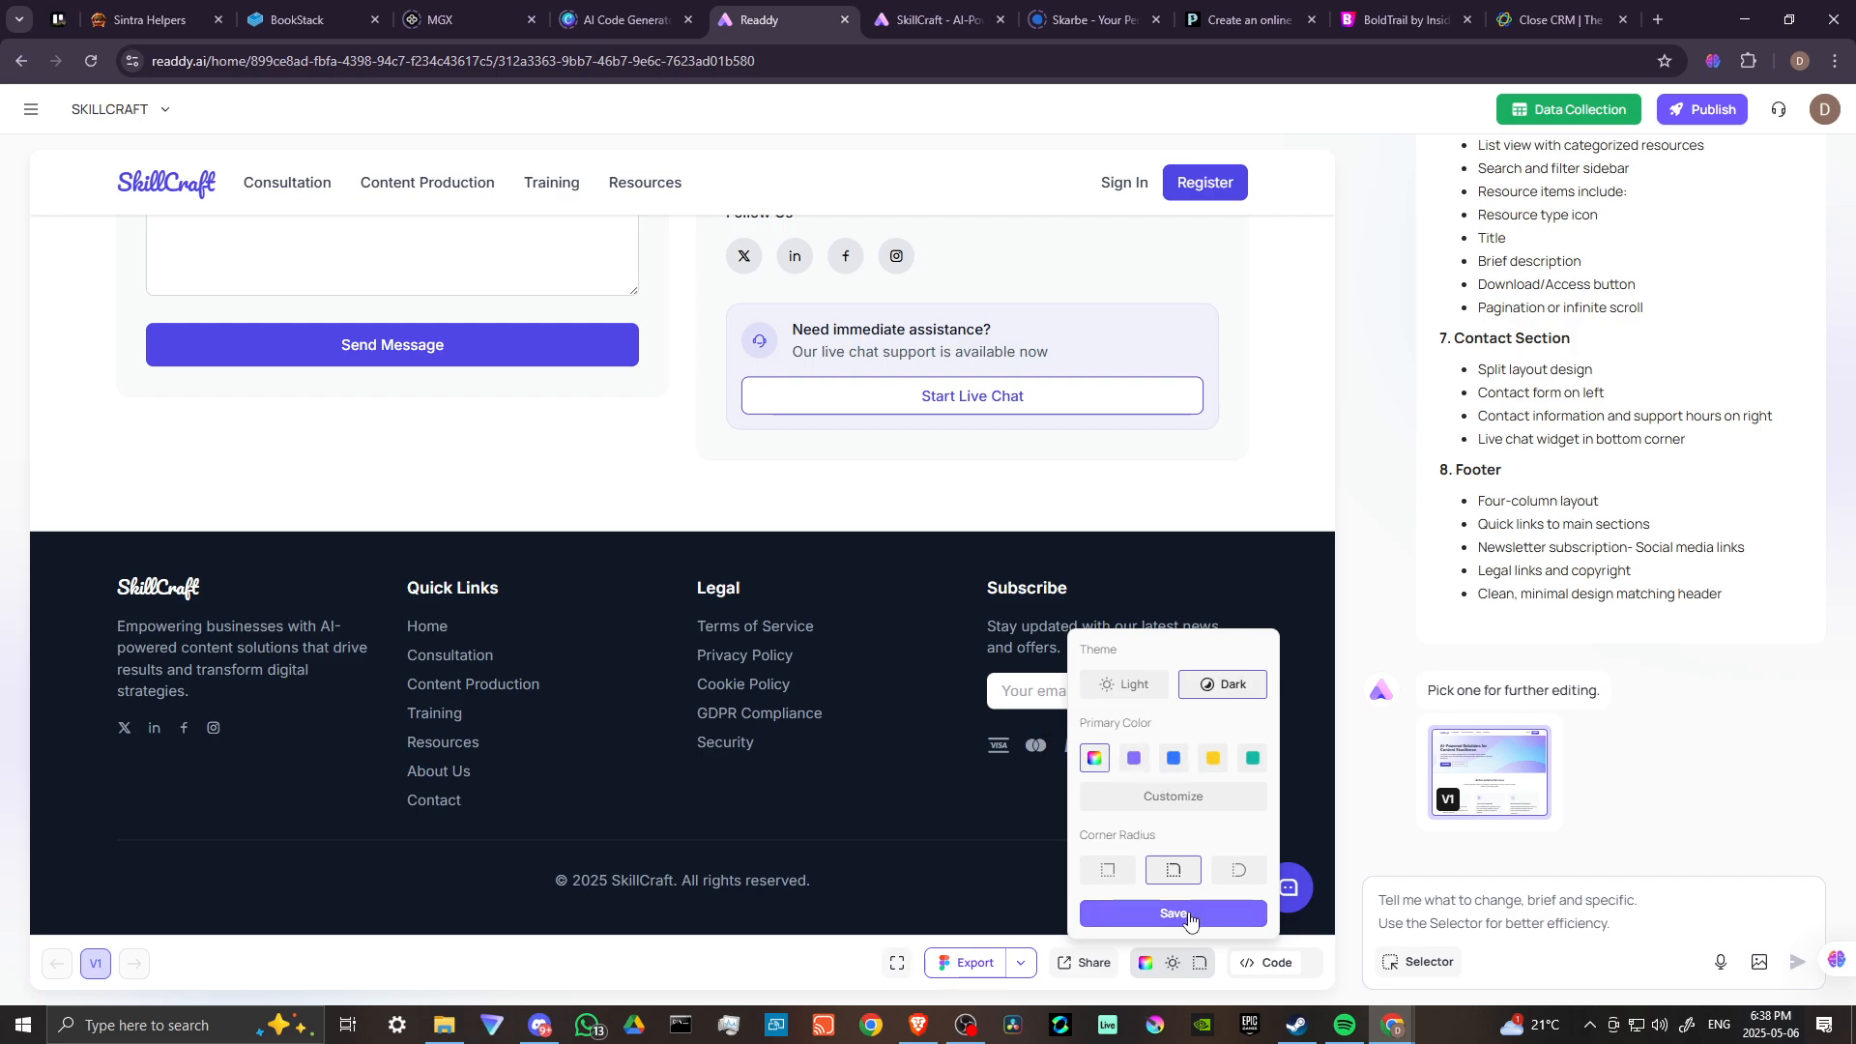
{"action": "left_click", "coordinate": [1171, 913]}
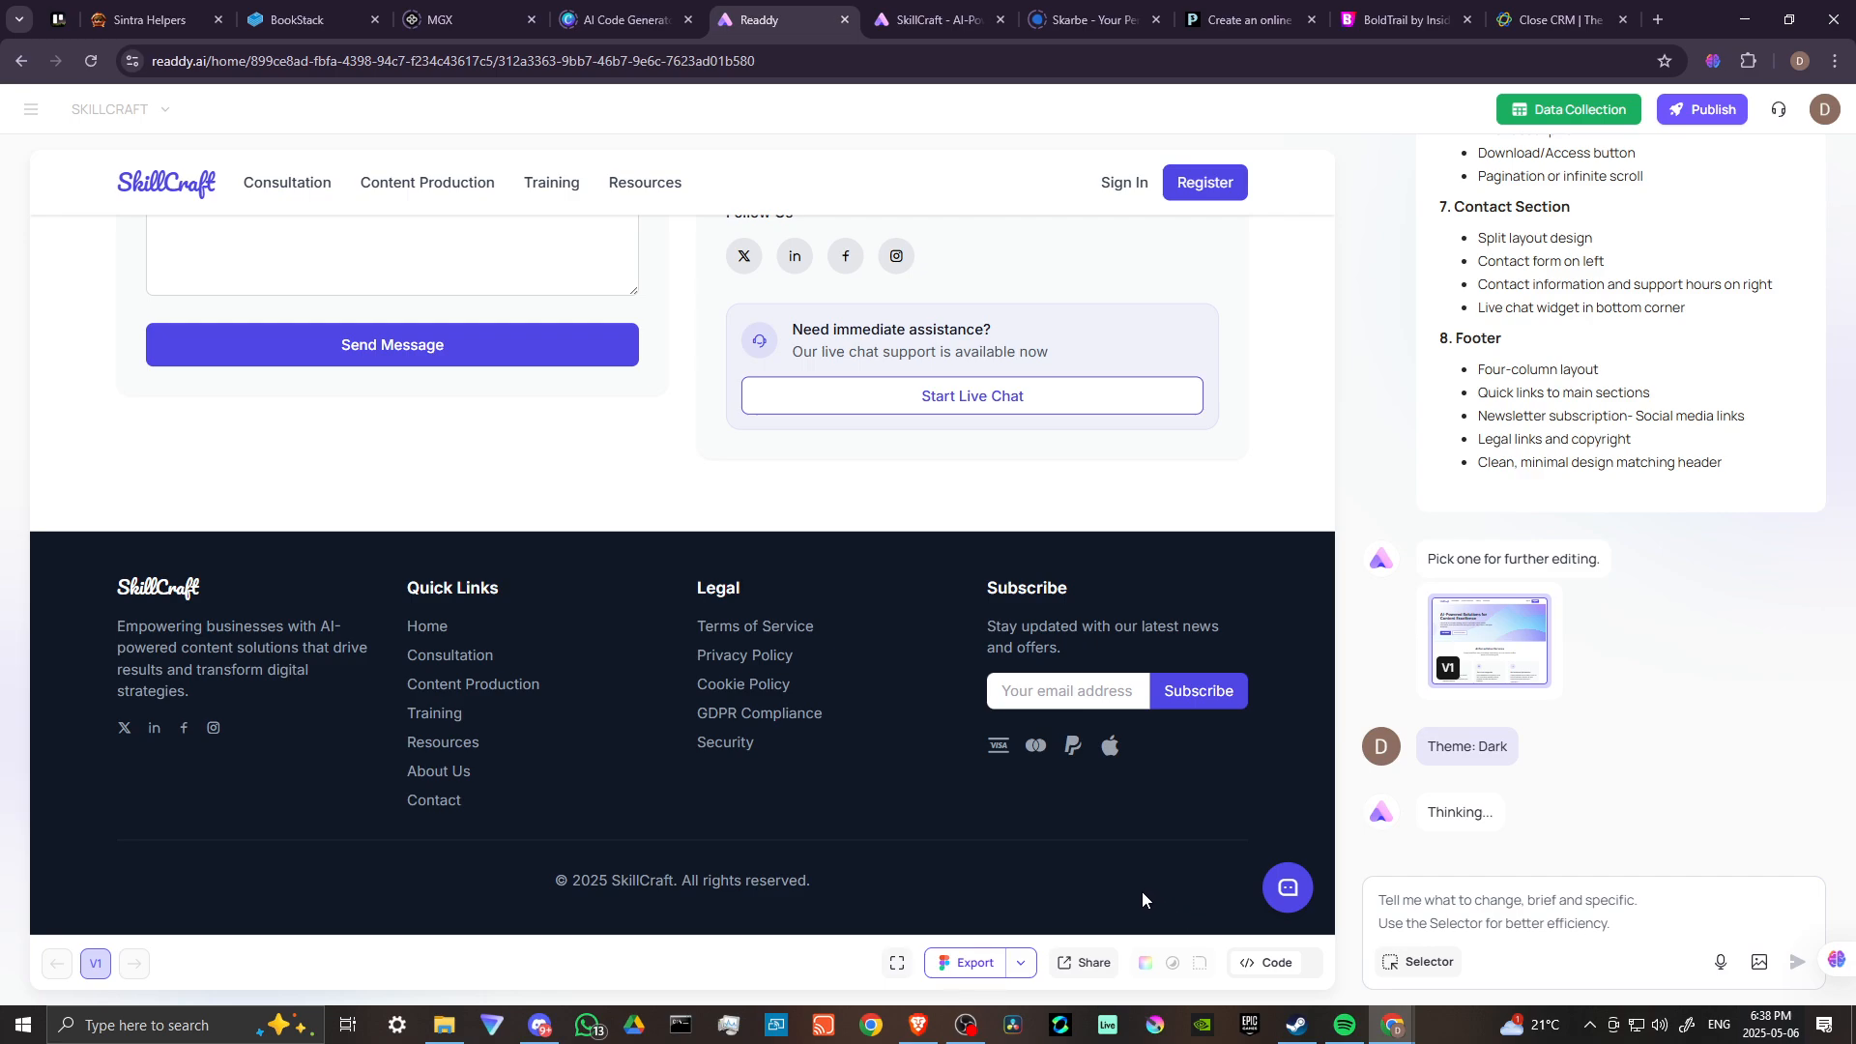
{"action": "mouse_move", "coordinate": [1162, 905]}
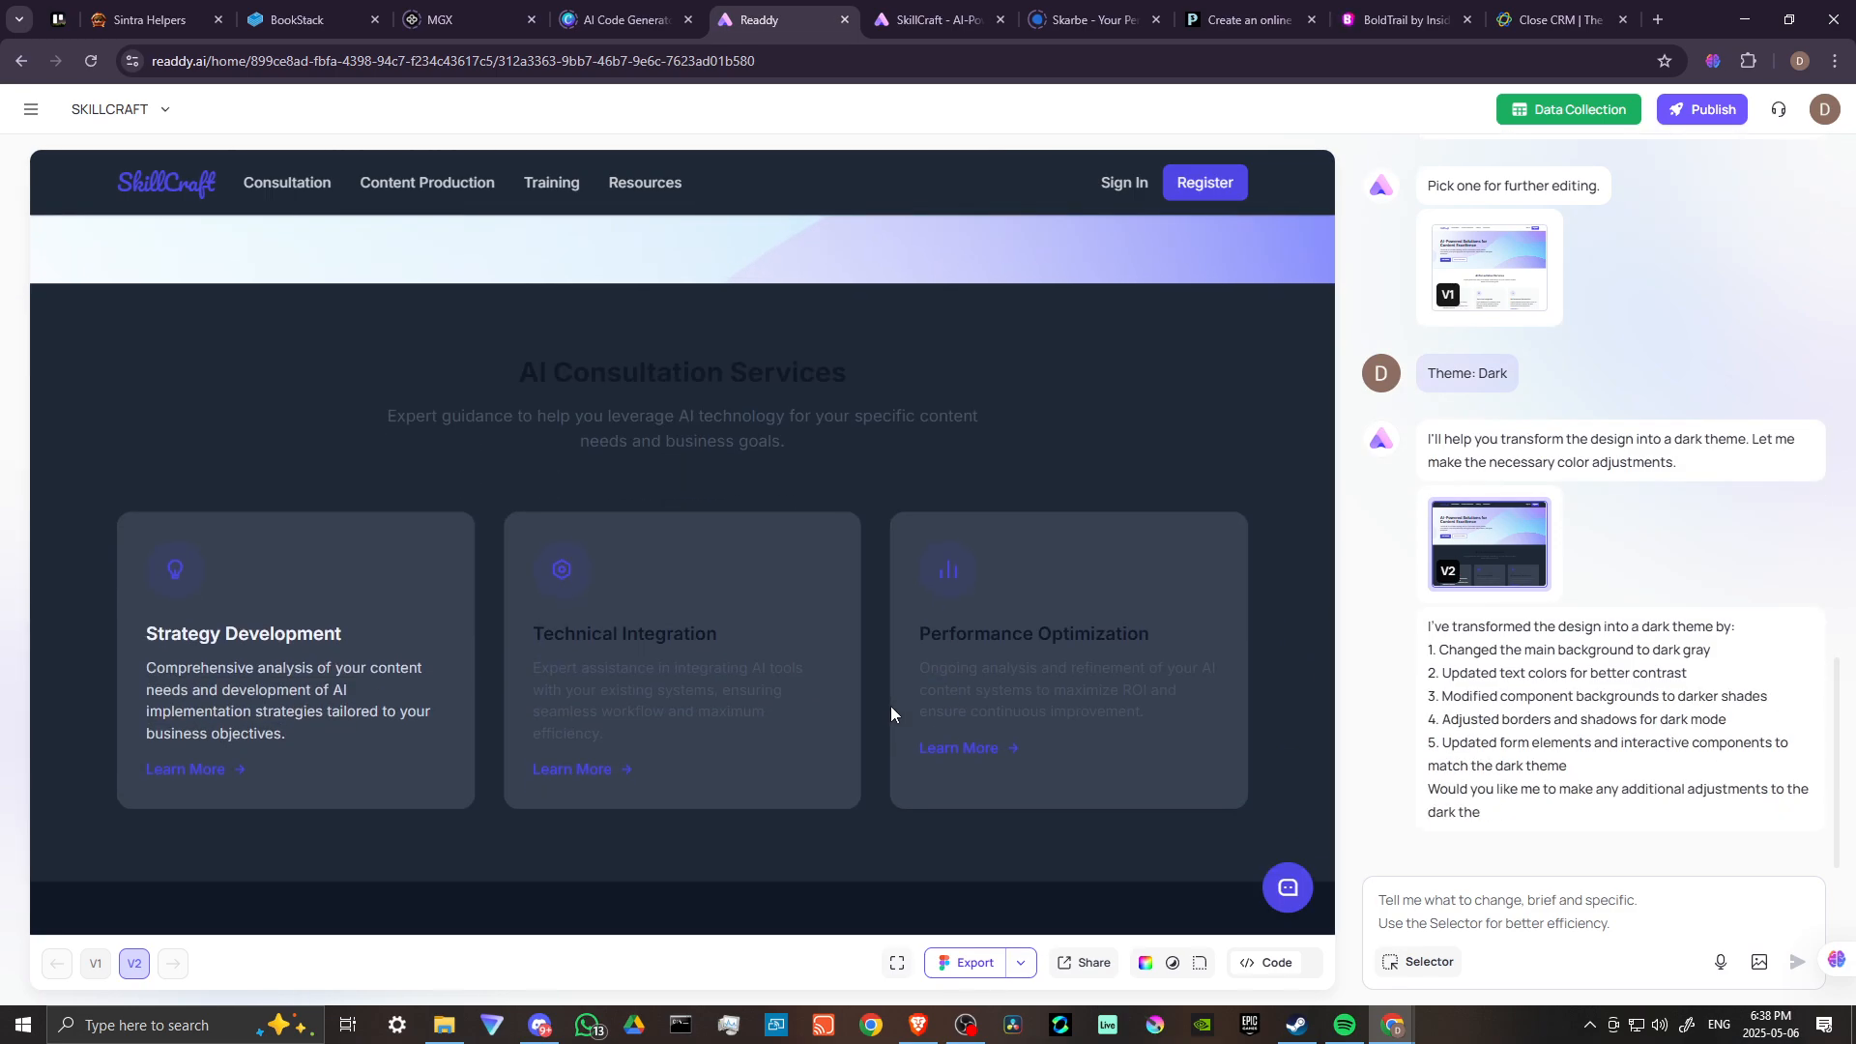
{"action": "scroll", "scroll_direction": "down", "scroll_amount": 3}
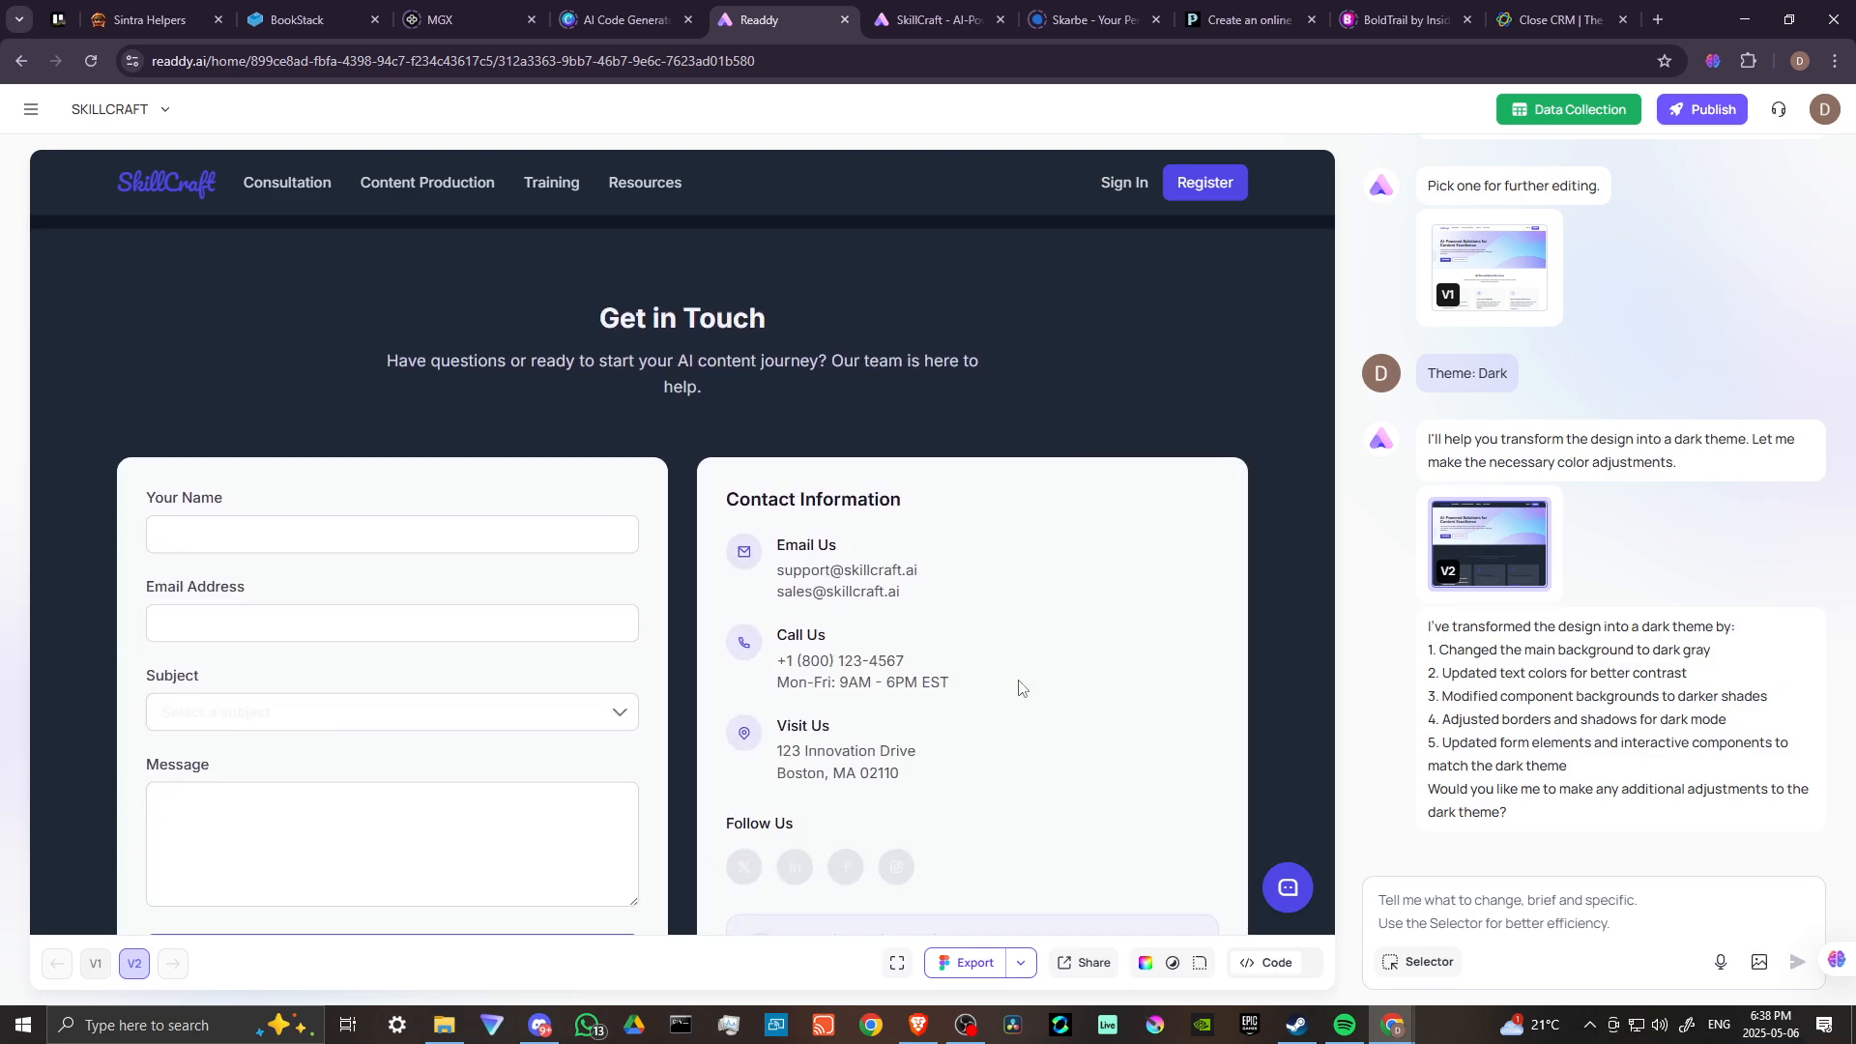
{"action": "scroll", "scroll_direction": "down", "scroll_amount": 3}
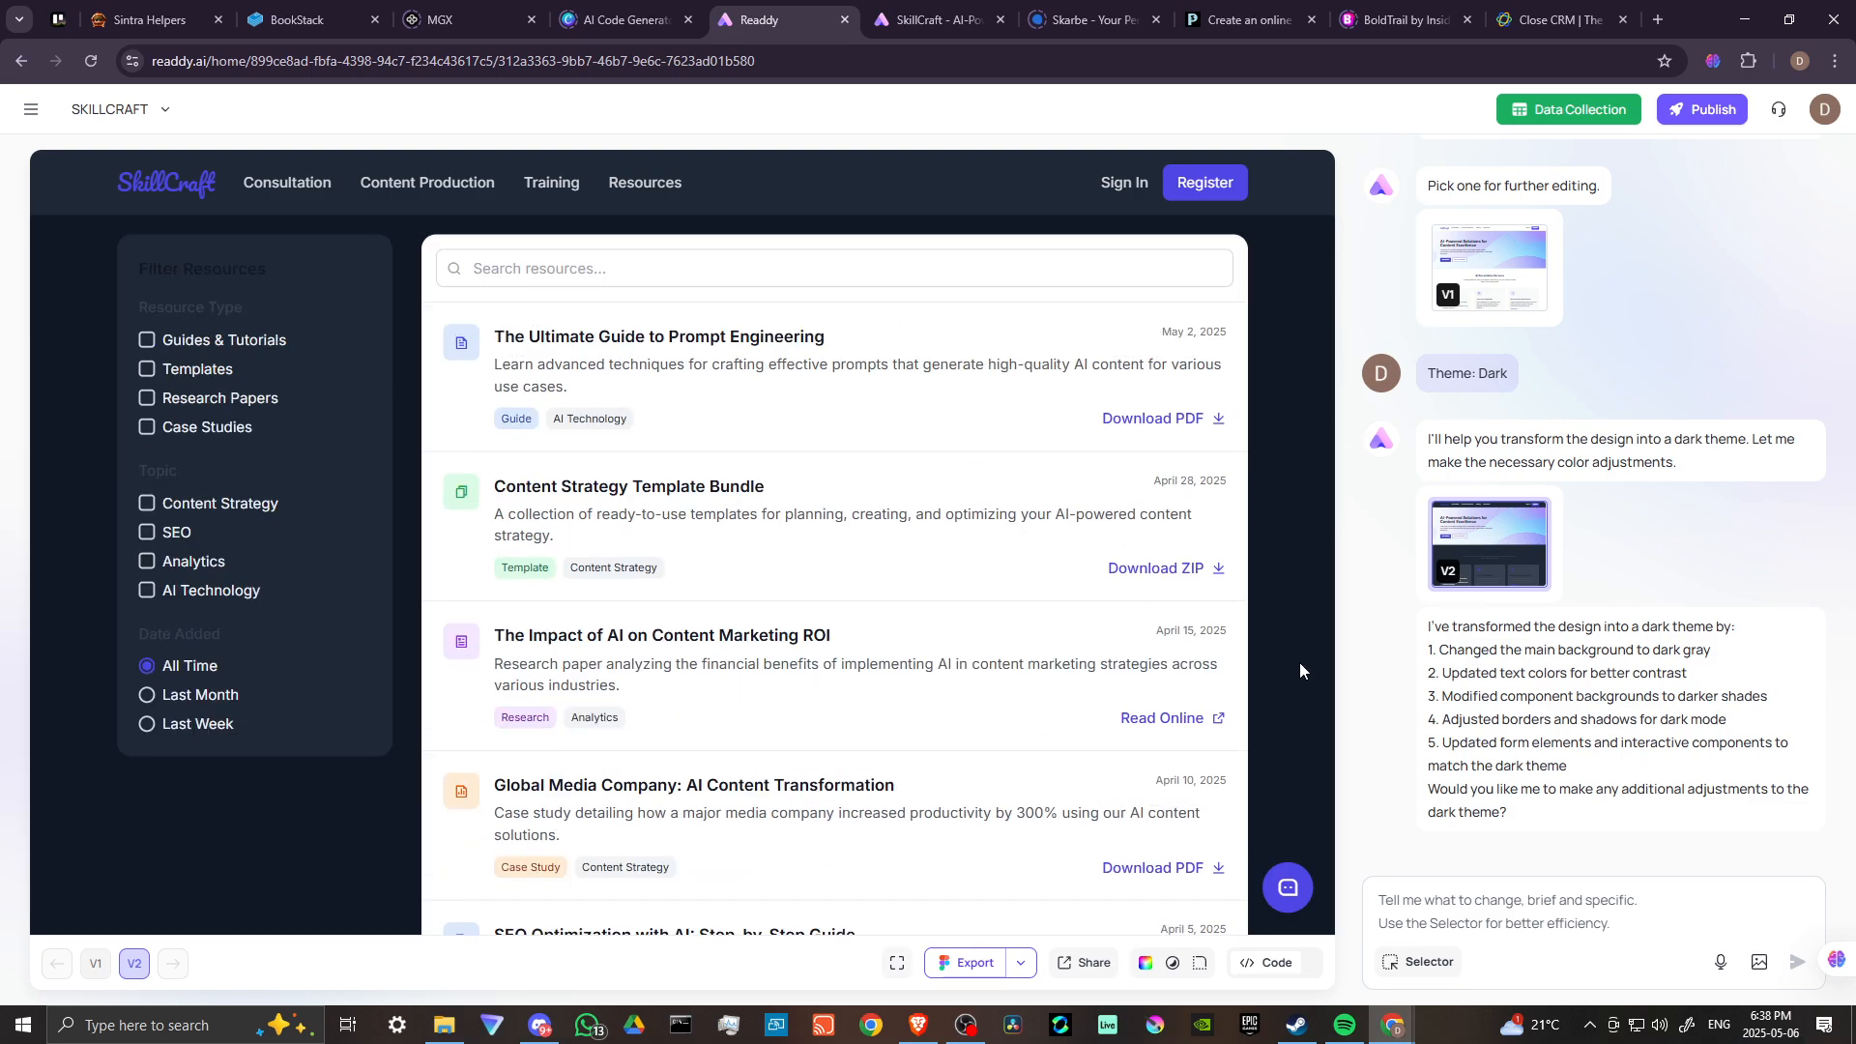
{"action": "scroll", "scroll_direction": "down", "scroll_amount": 3}
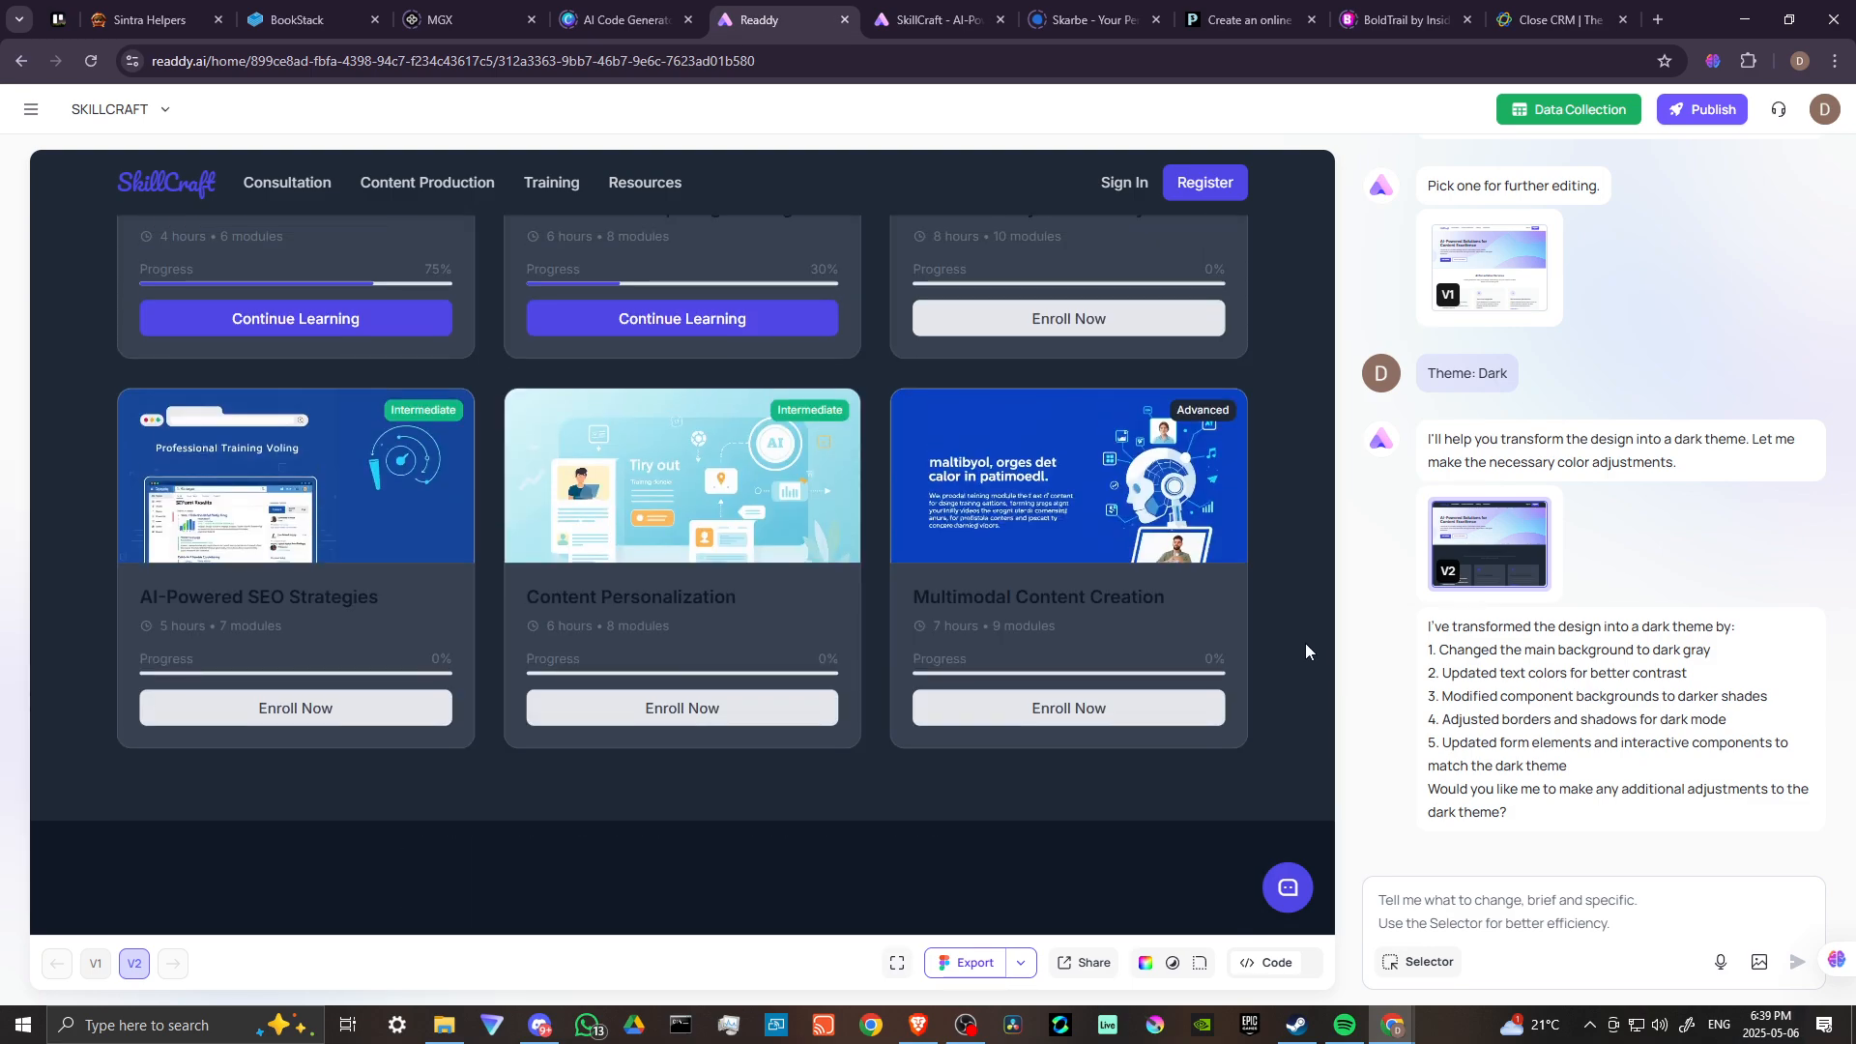
{"action": "mouse_move", "coordinate": [1710, 136]}
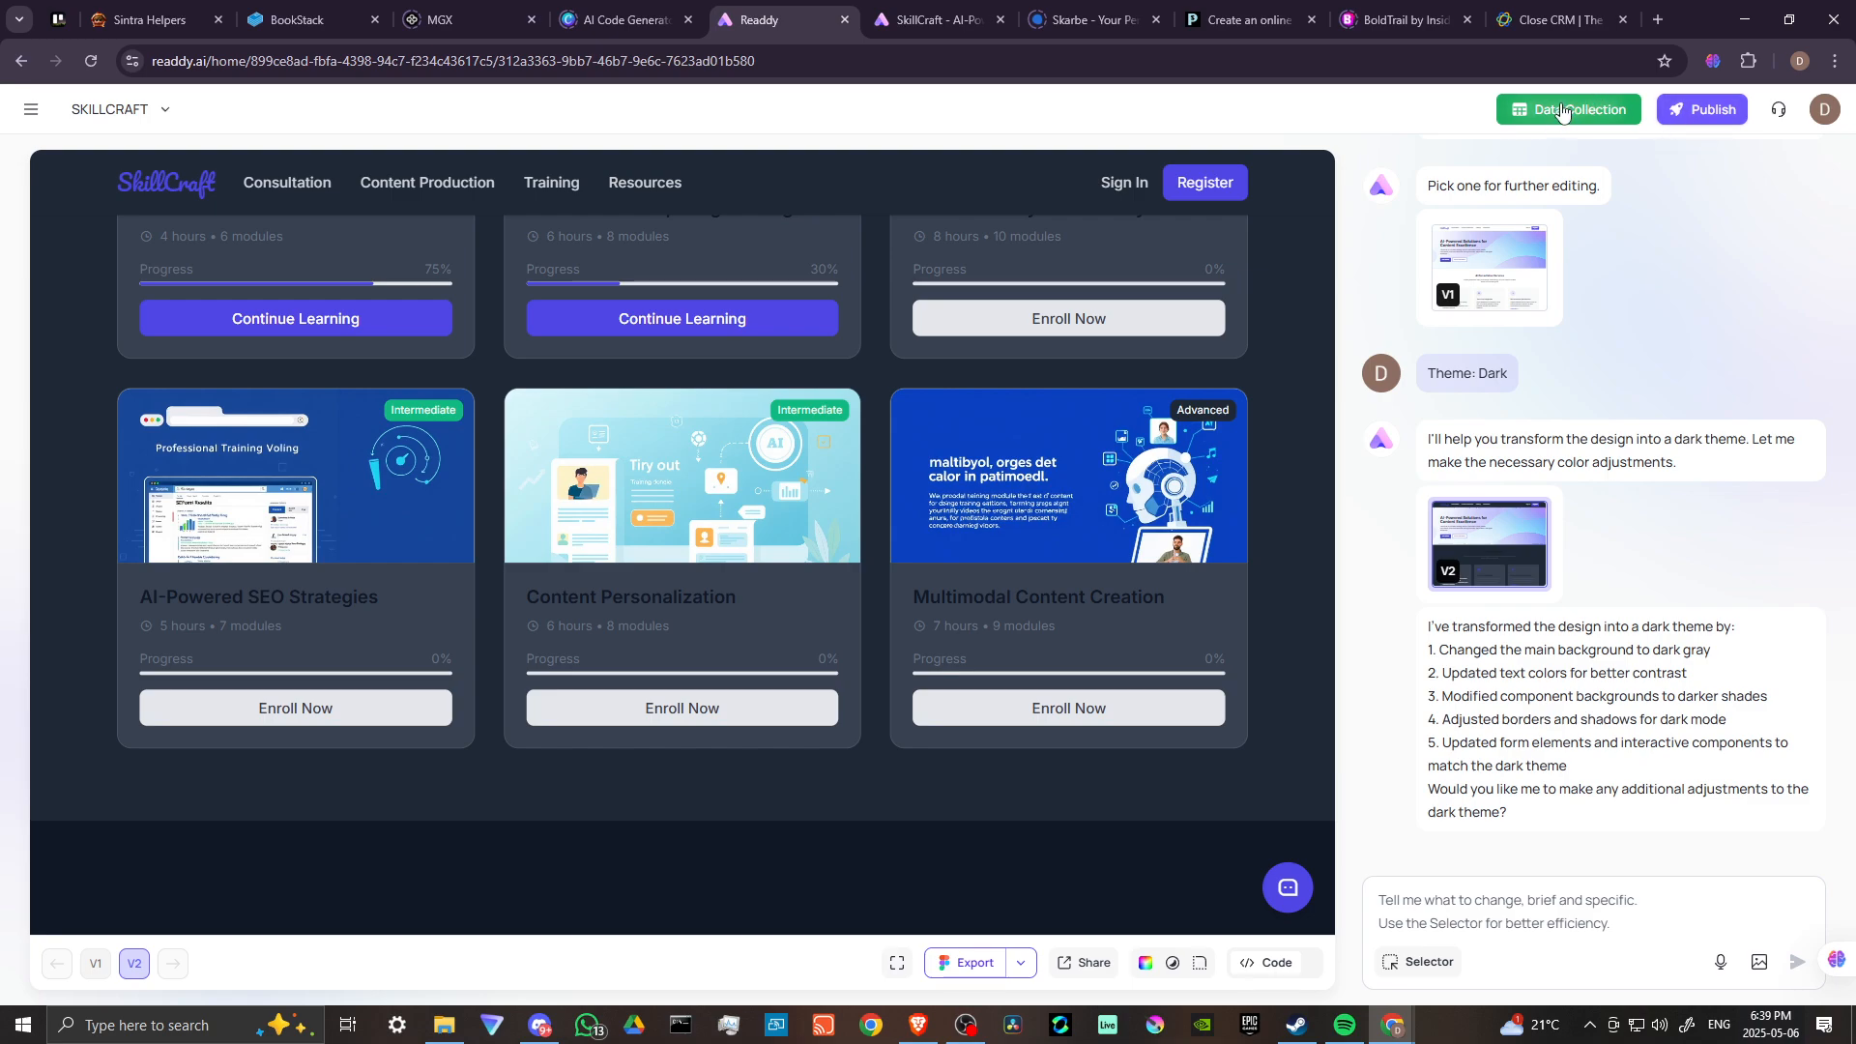
Step: Try Data Collection, then choose Upgrade in the plan-not-covered dialog
{"action": "left_click", "coordinate": [1567, 109]}
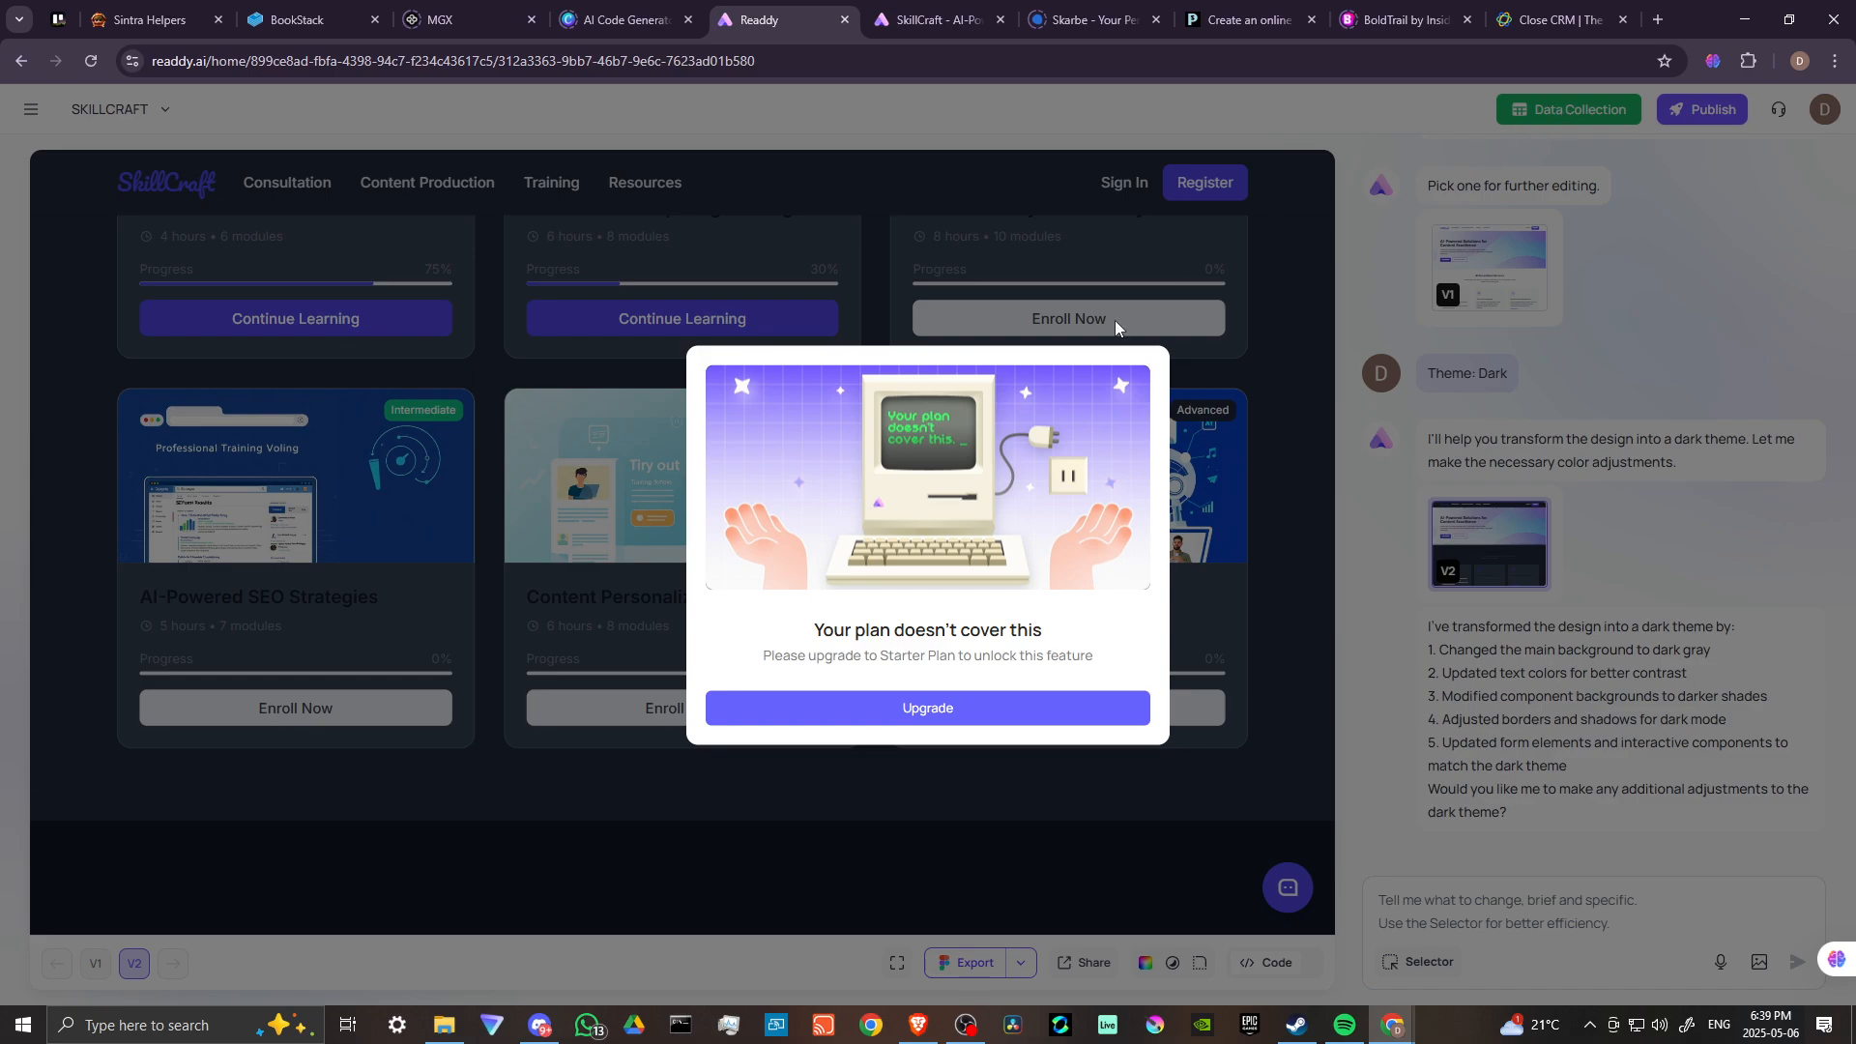
{"action": "mouse_move", "coordinate": [845, 669]}
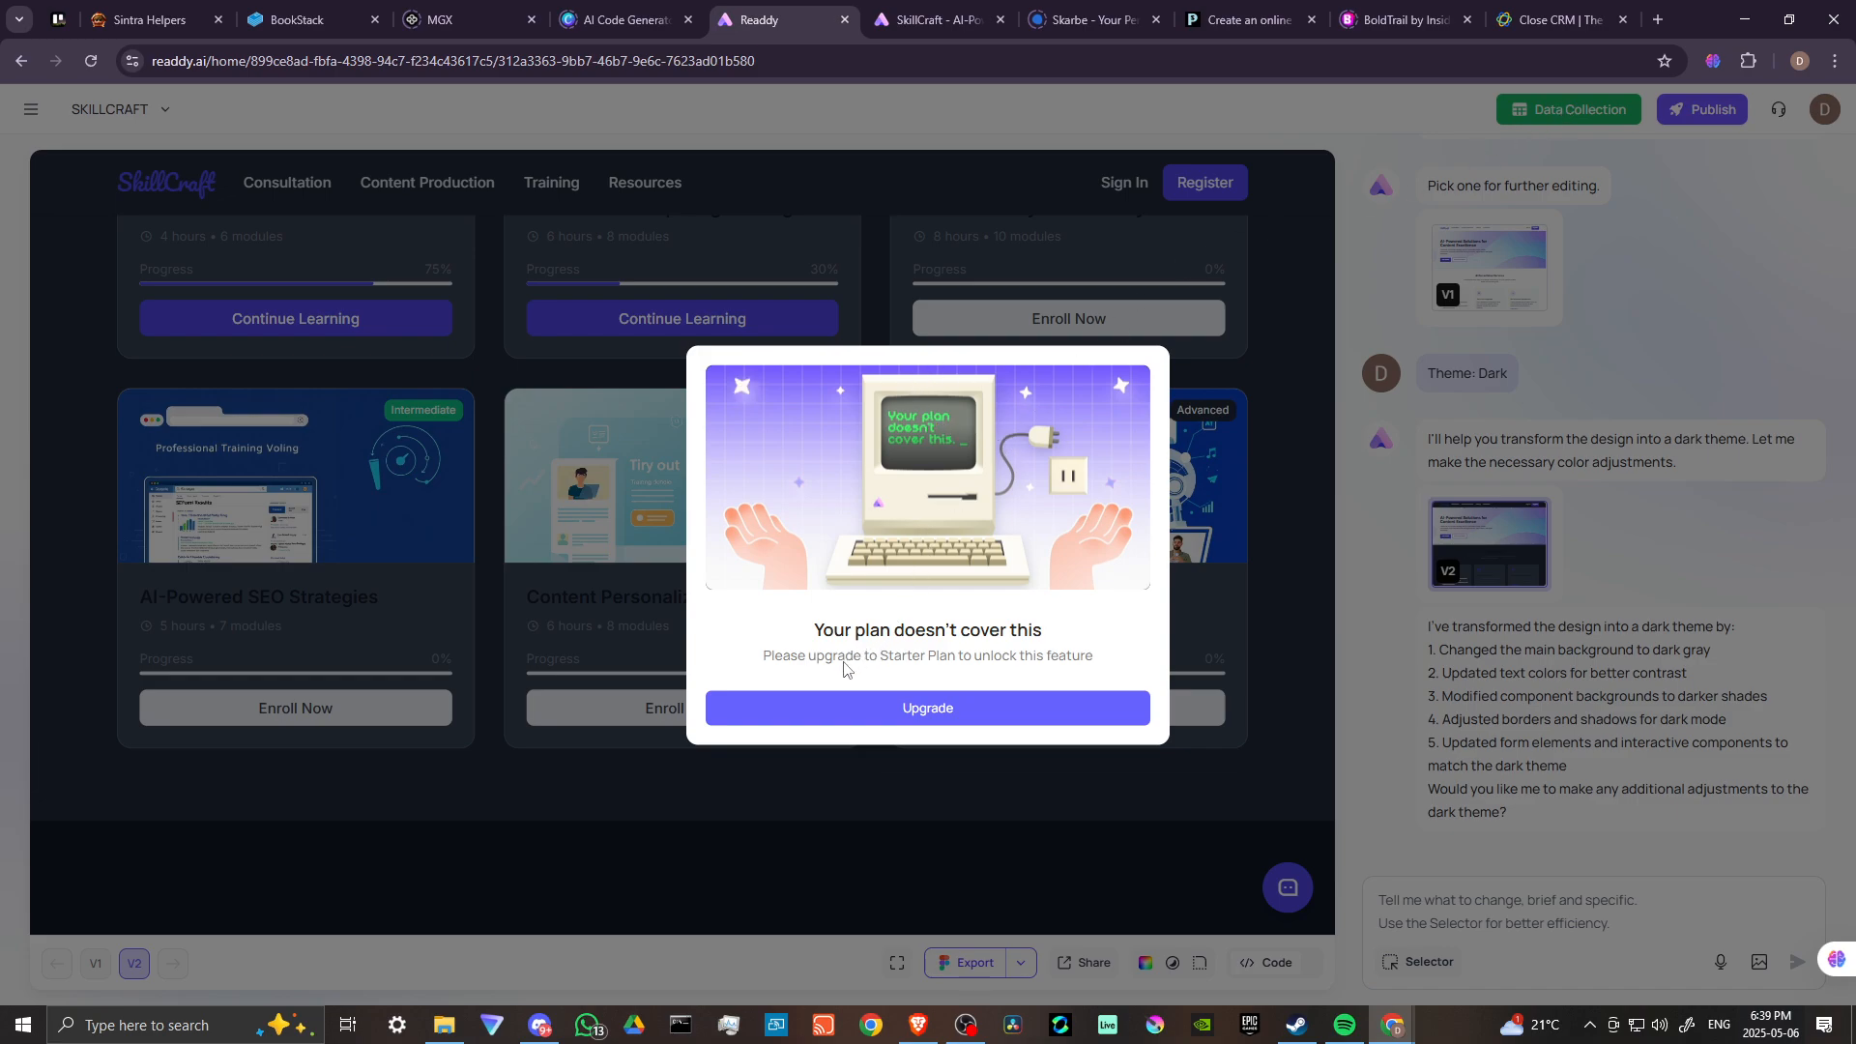
{"action": "mouse_move", "coordinate": [928, 579]}
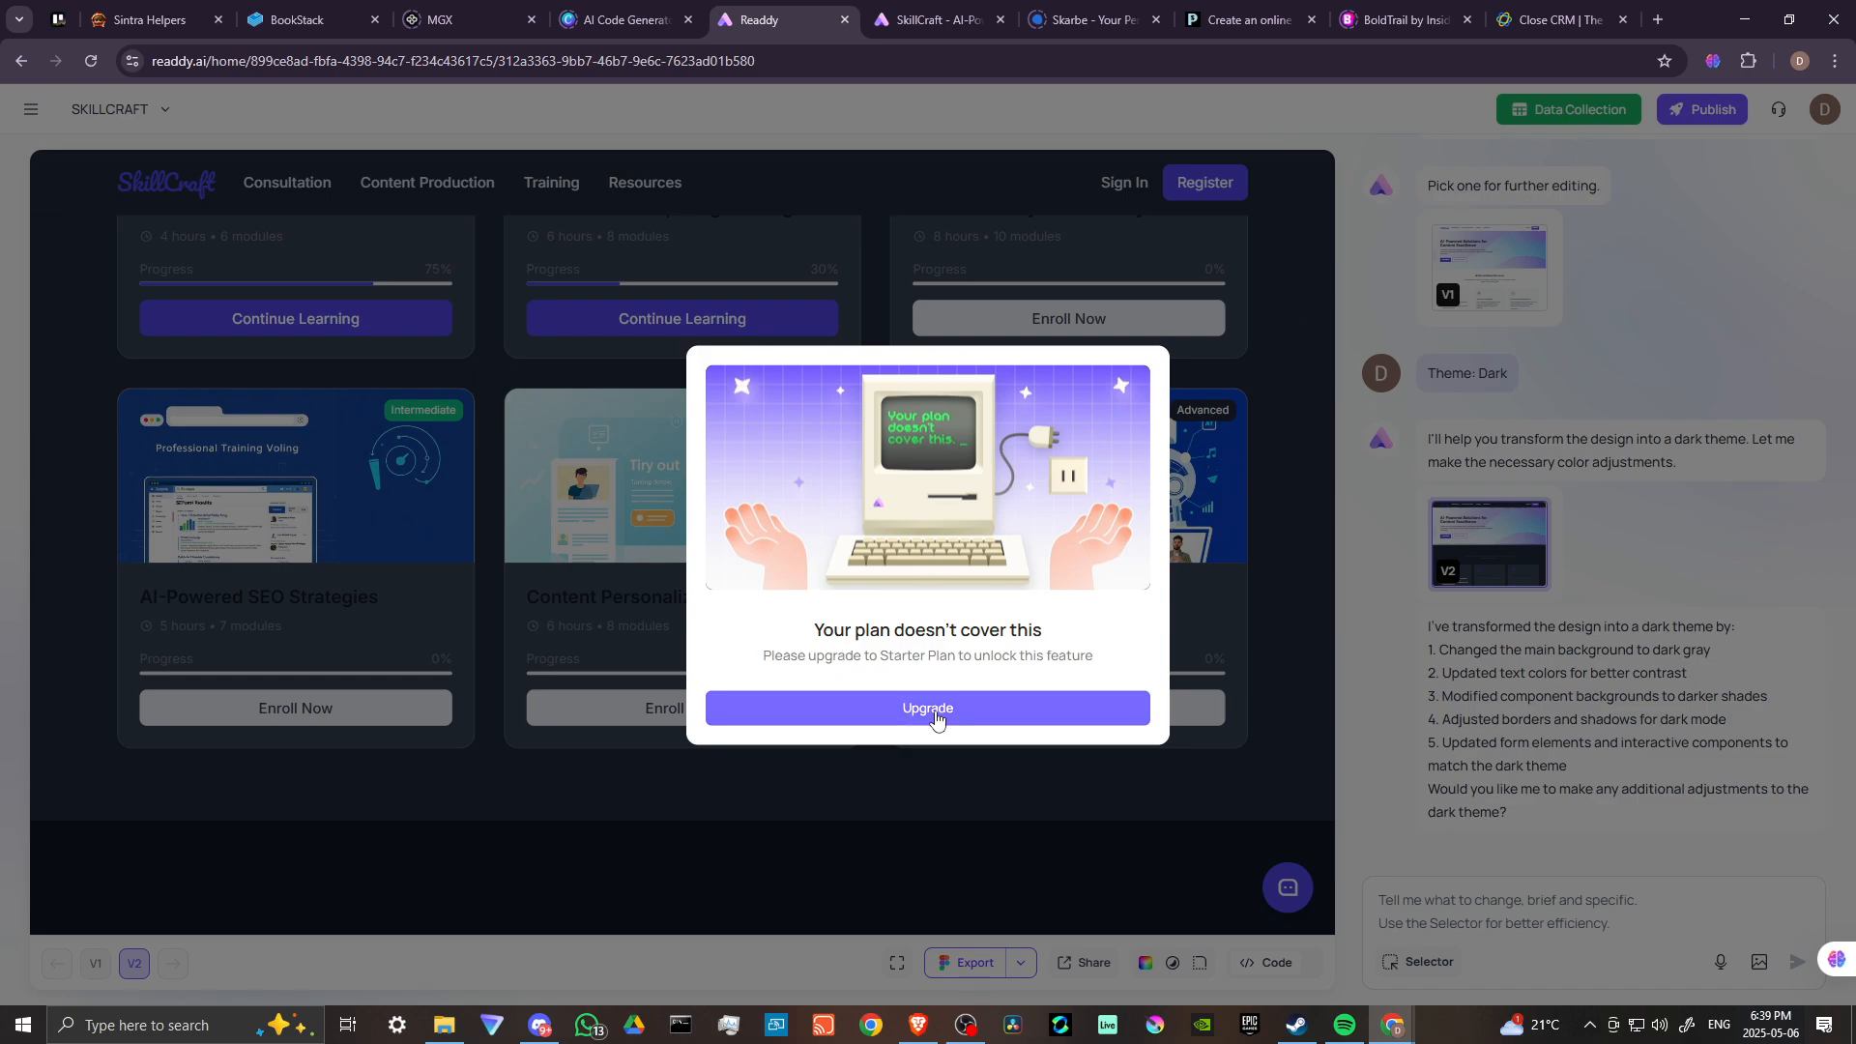
{"action": "left_click", "coordinate": [928, 708]}
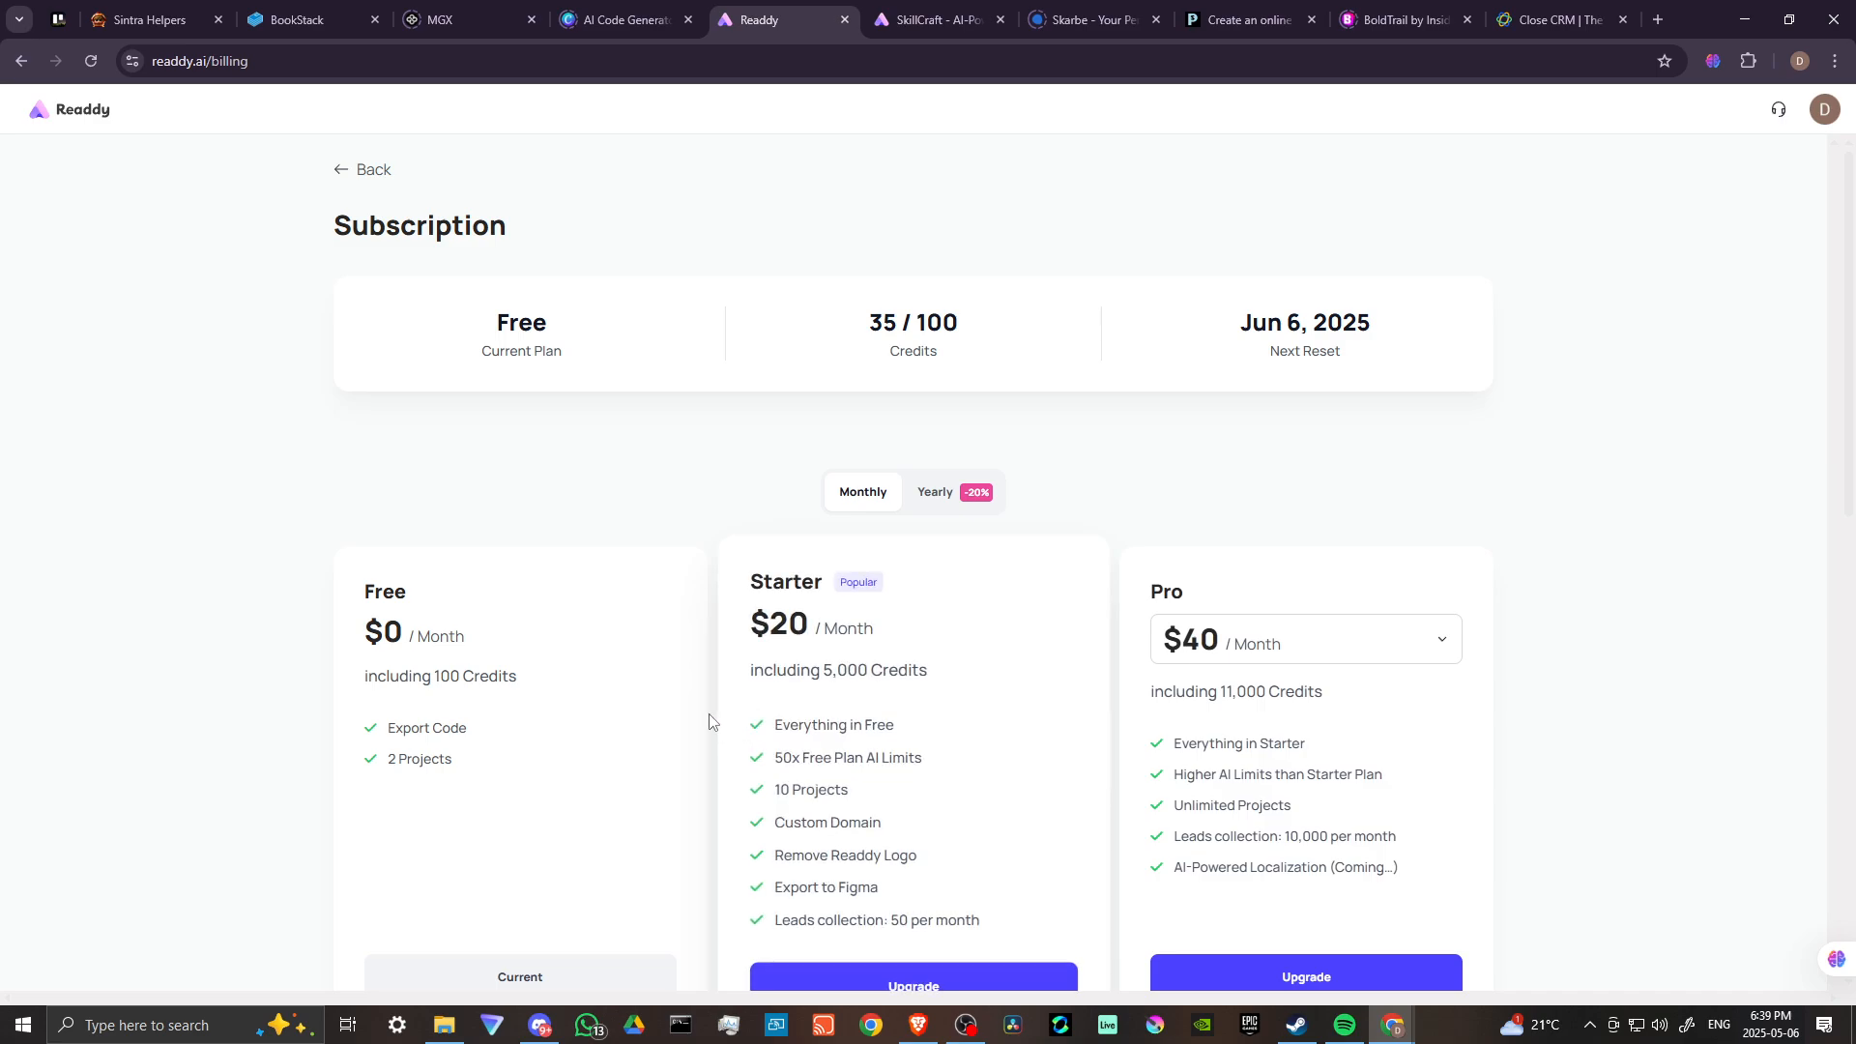
Step: Compare the Free, Starter and Pro plans, then go back to the SkillCraft editor
{"action": "scroll", "scroll_direction": "down", "scroll_amount": 3}
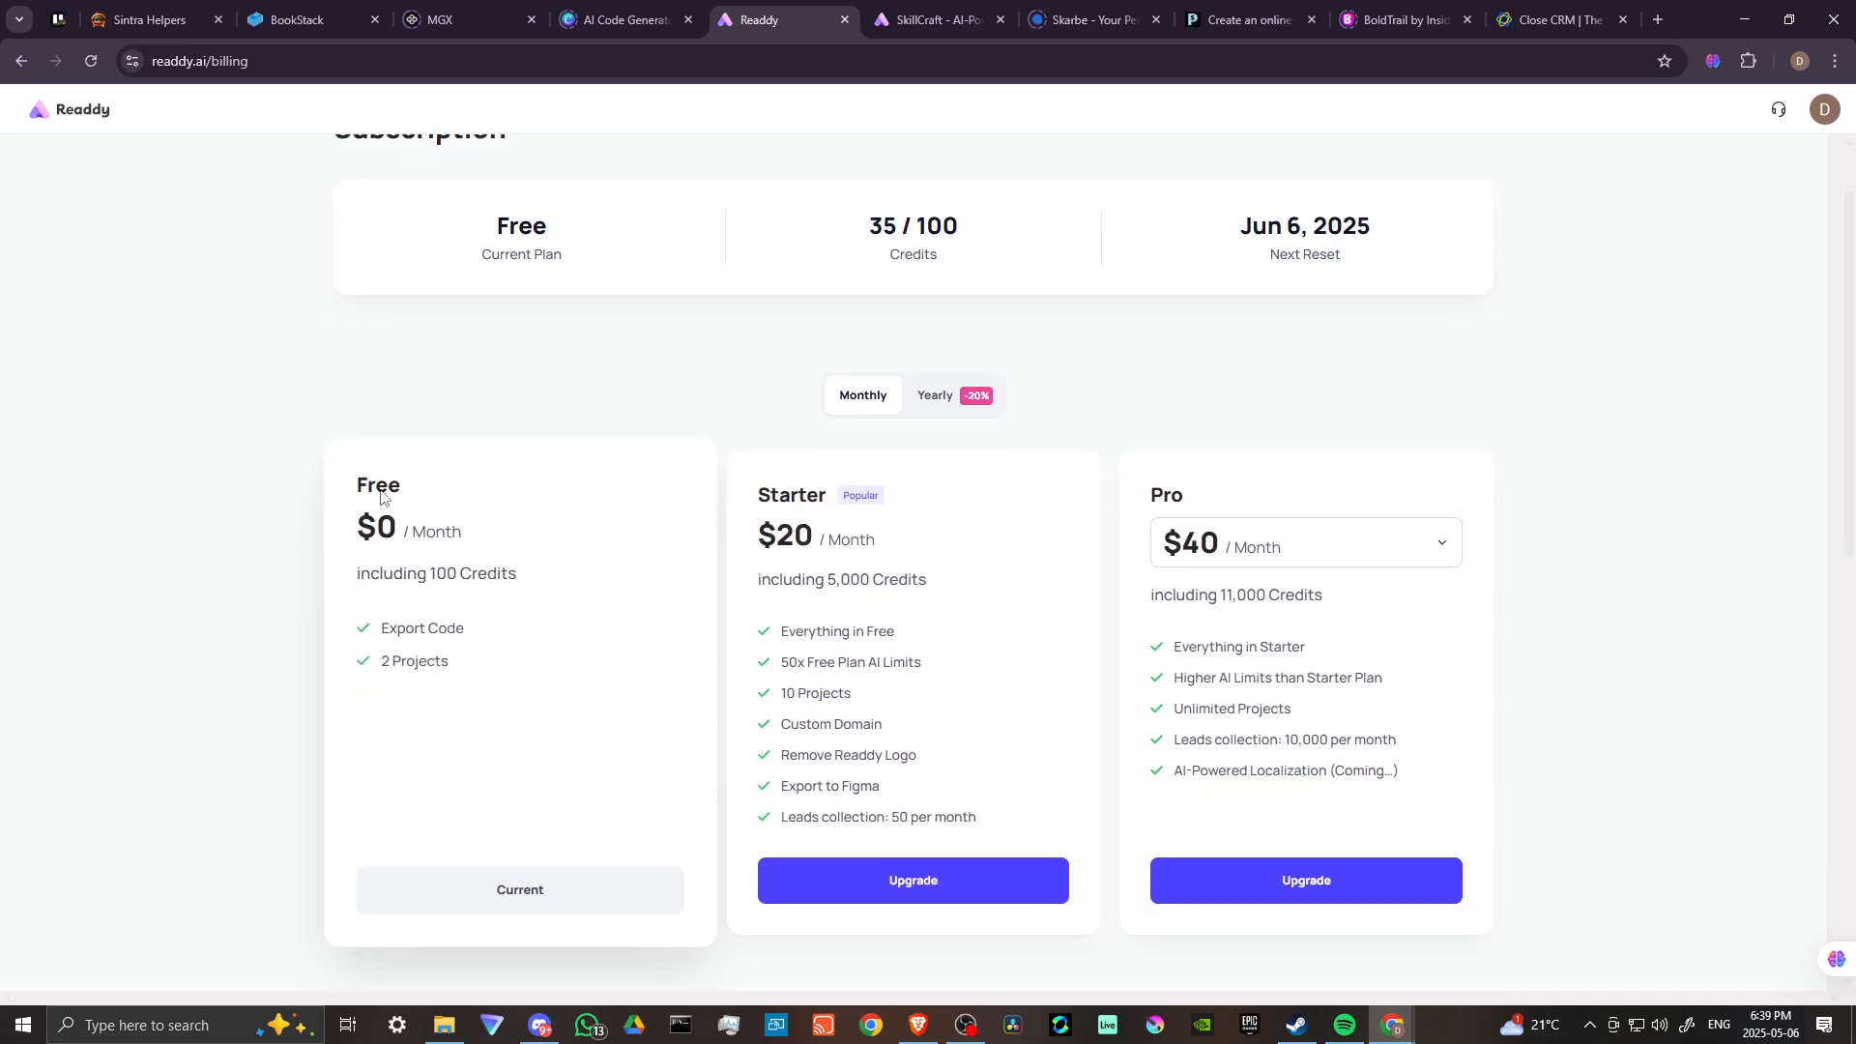
{"action": "scroll", "scroll_direction": "down", "scroll_amount": 3}
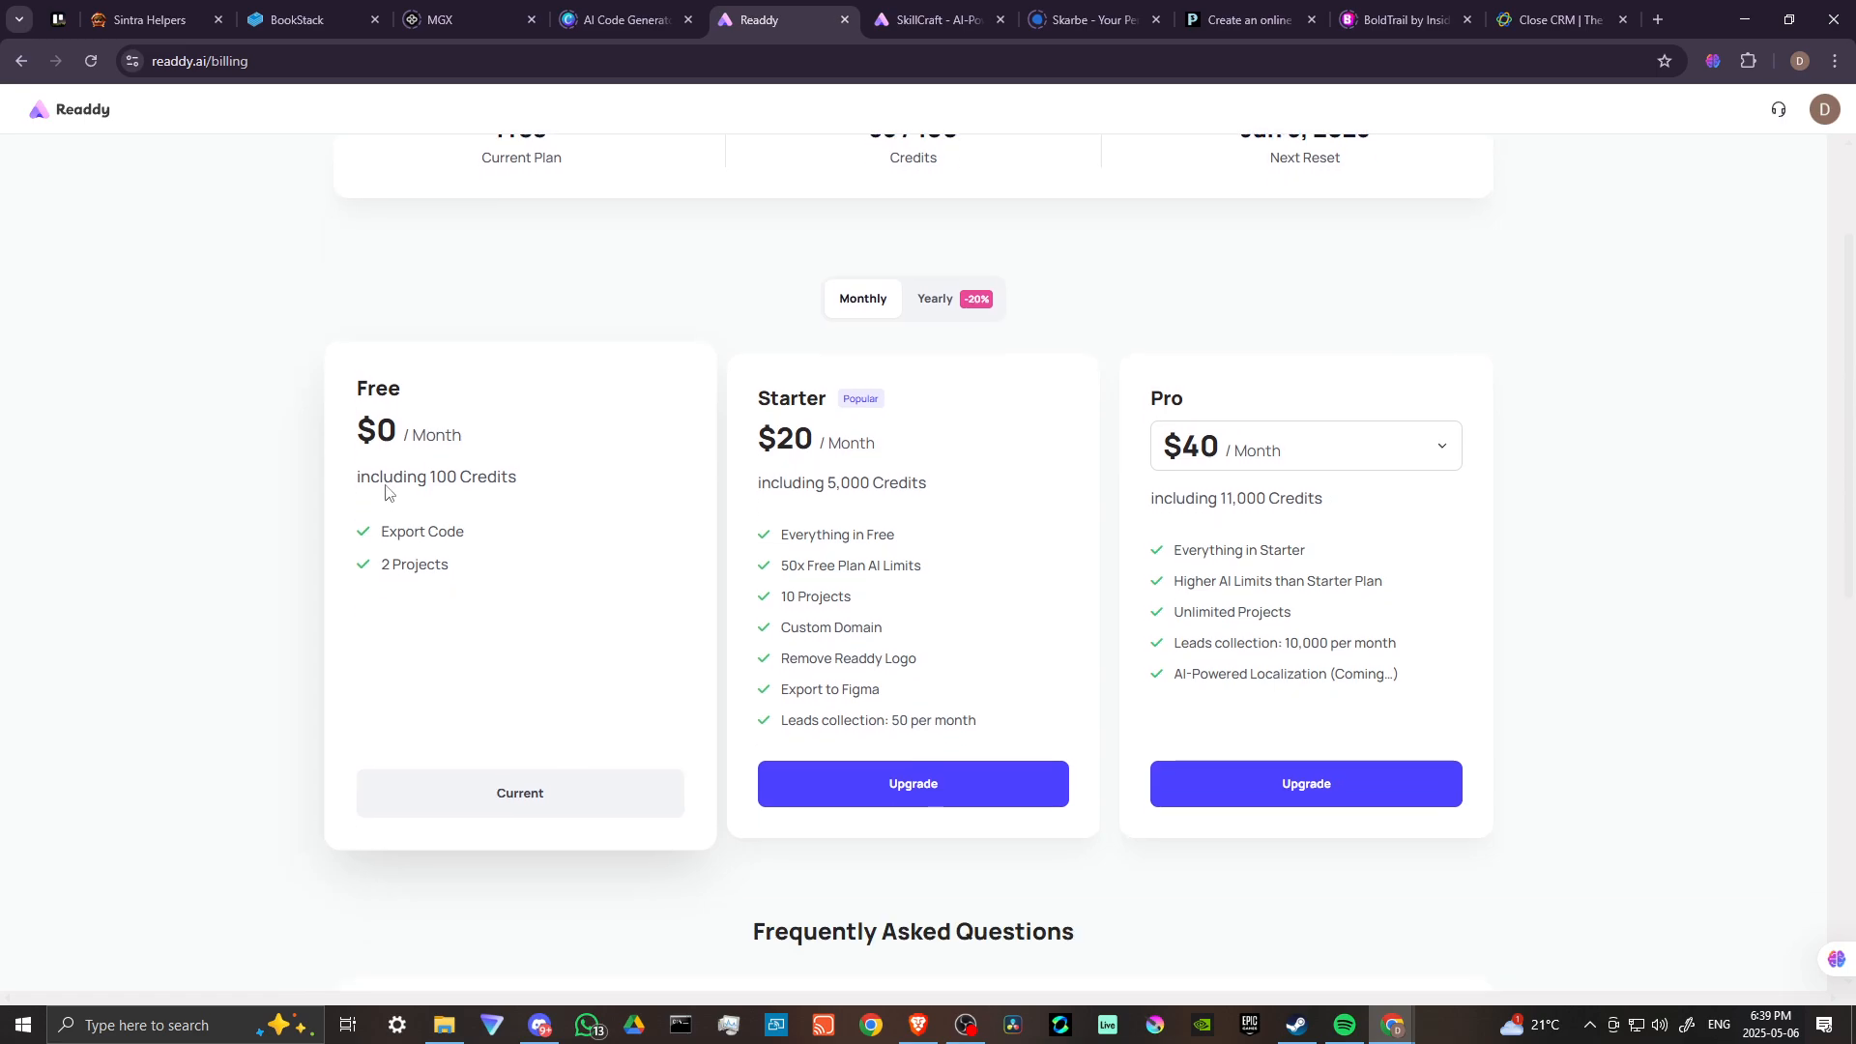
{"action": "mouse_move", "coordinate": [415, 585]}
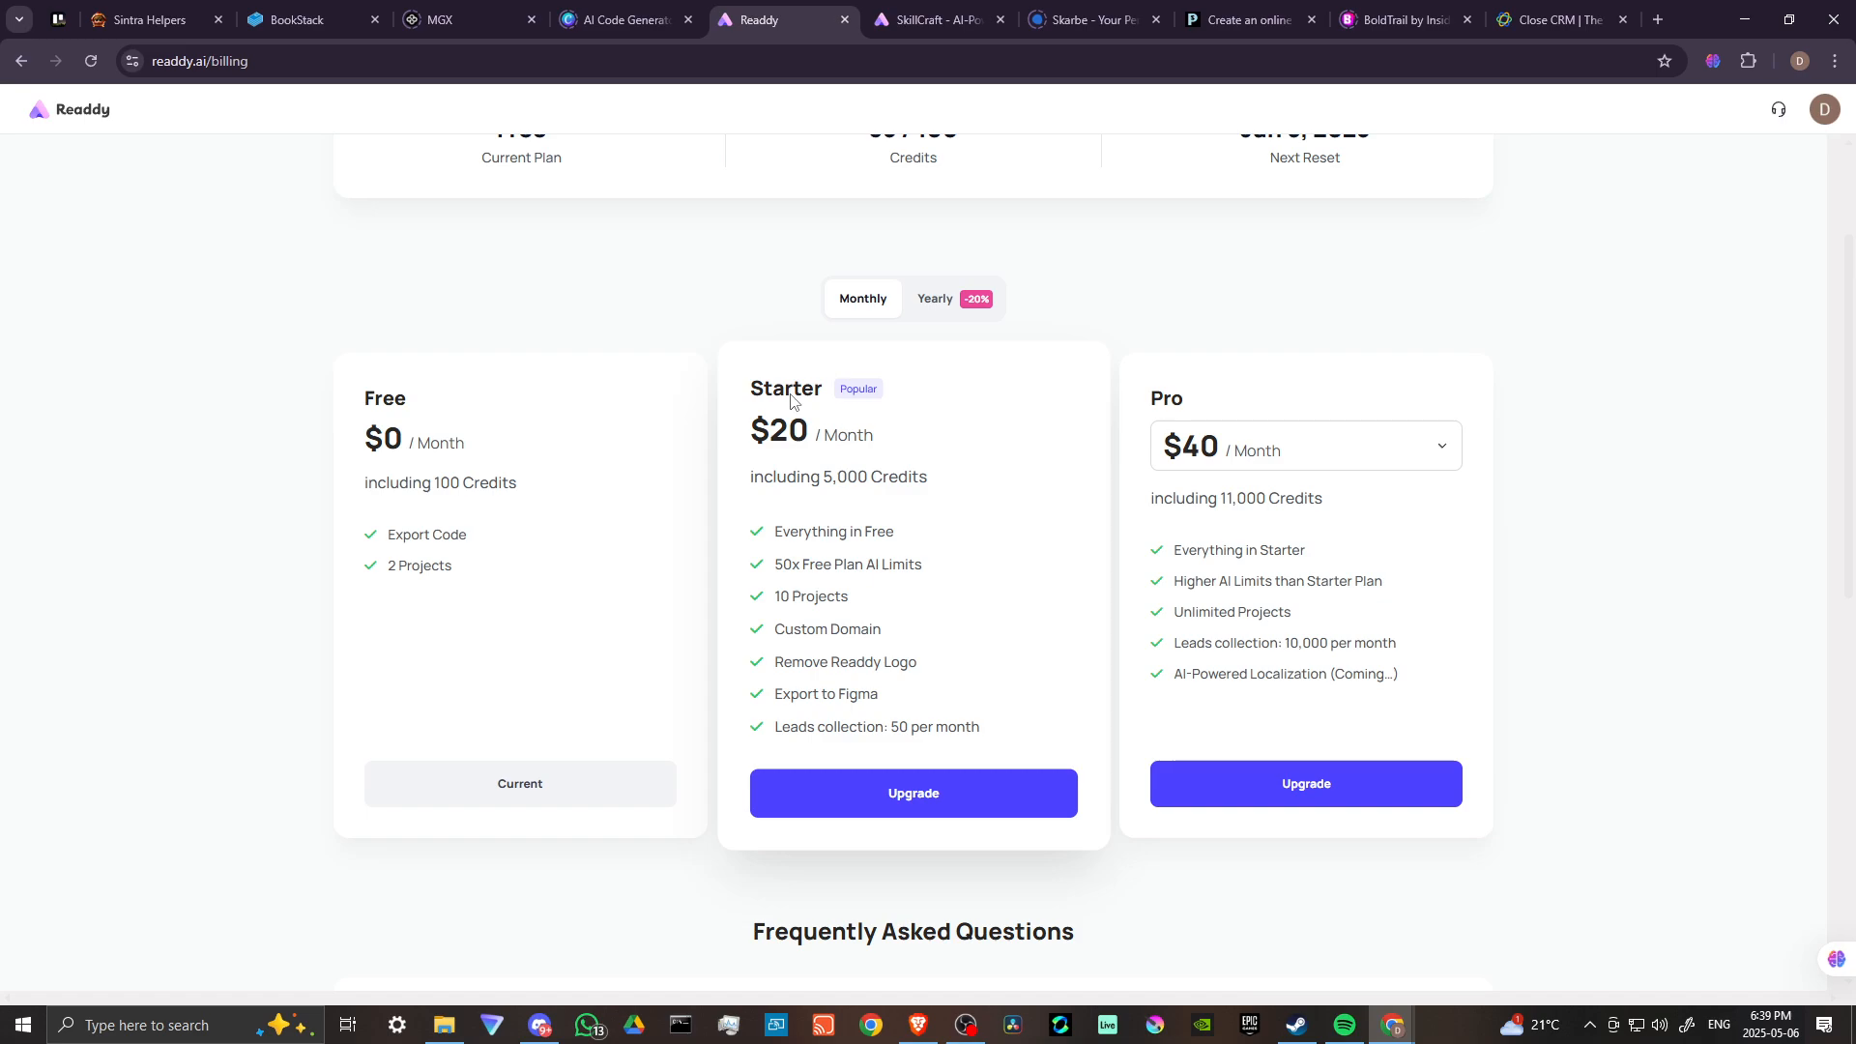
{"action": "mouse_move", "coordinate": [812, 505]}
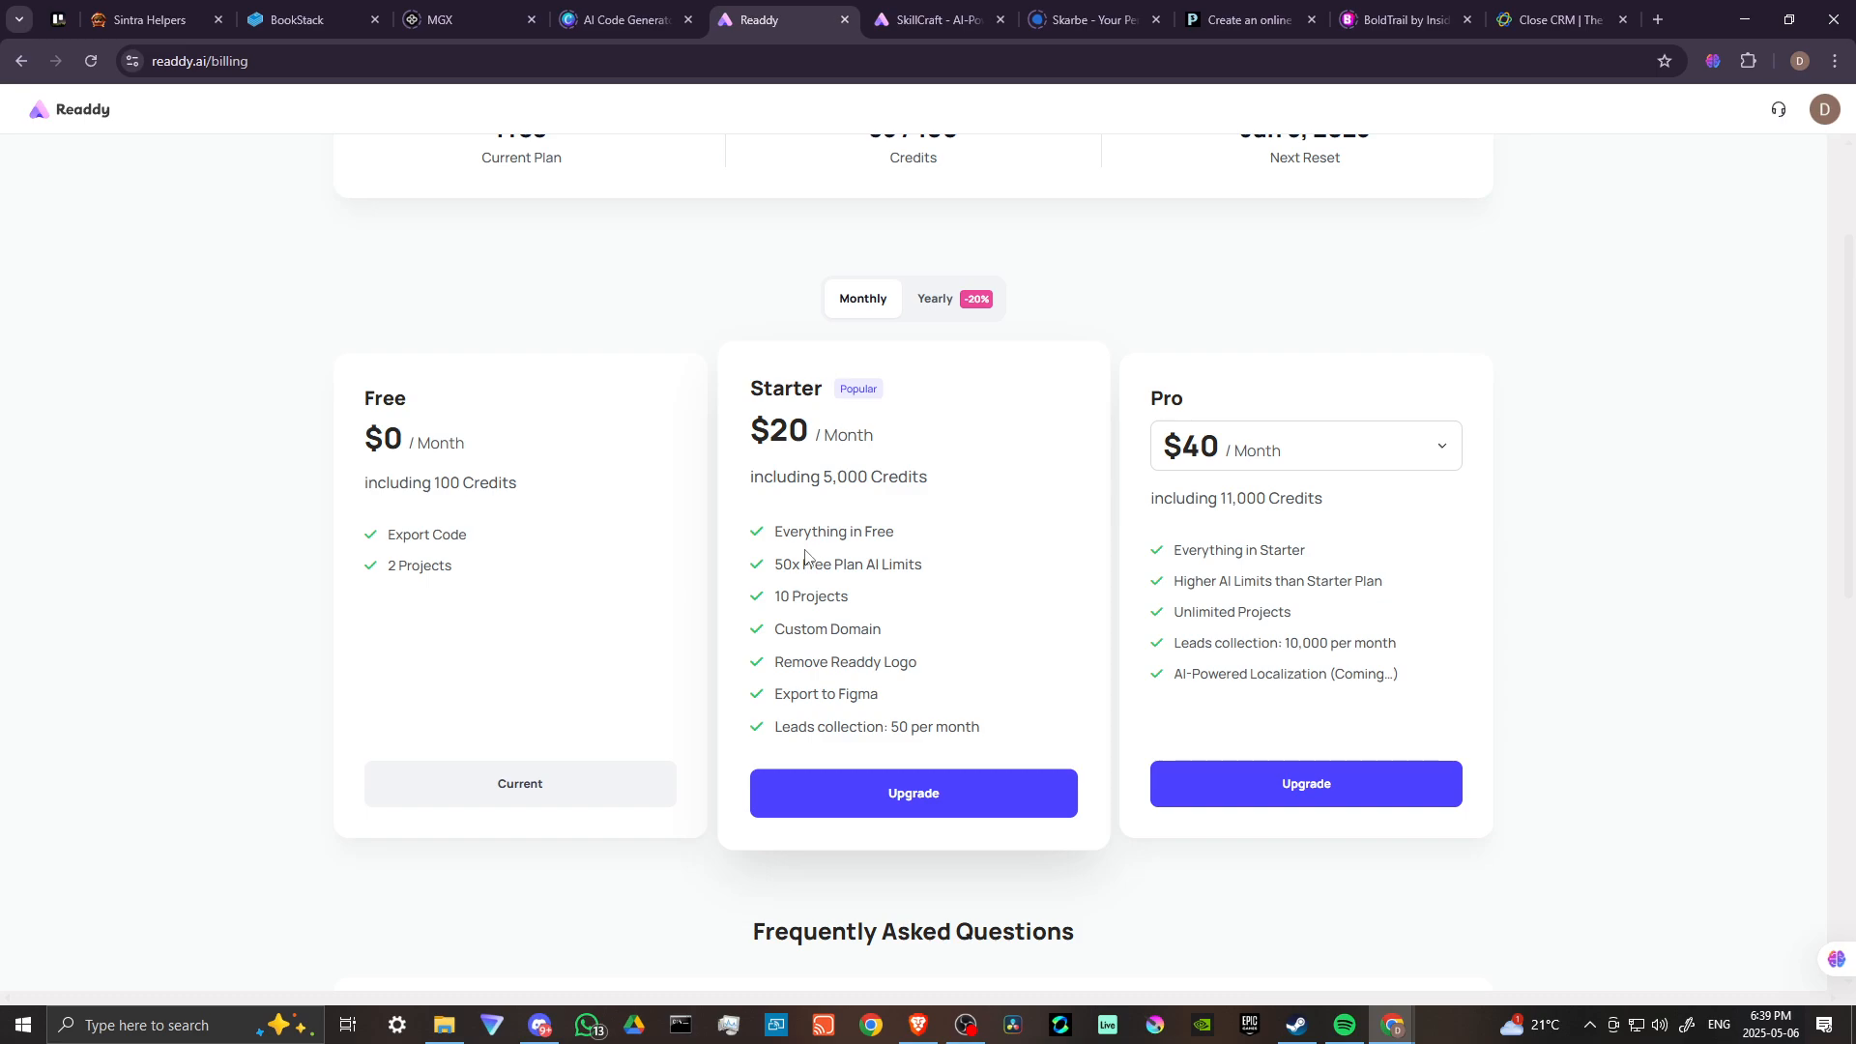
{"action": "mouse_move", "coordinate": [870, 578]}
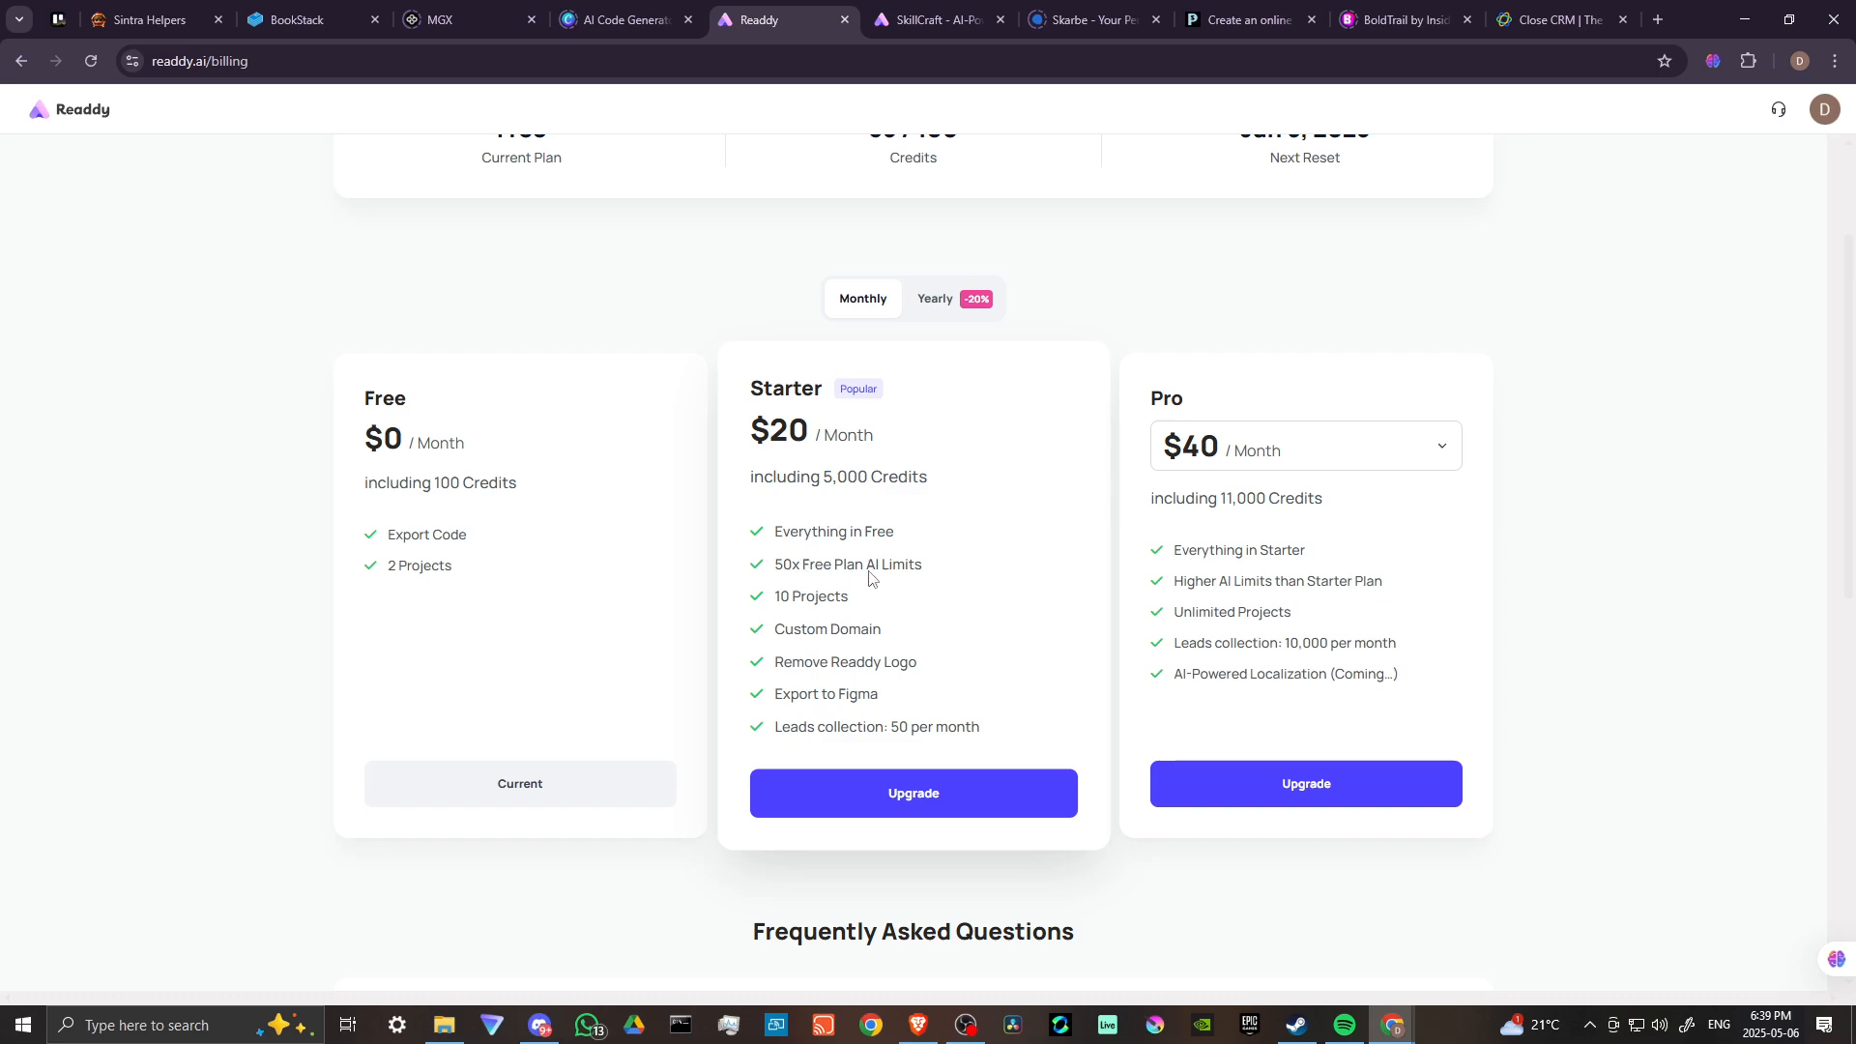
{"action": "mouse_move", "coordinate": [800, 631]}
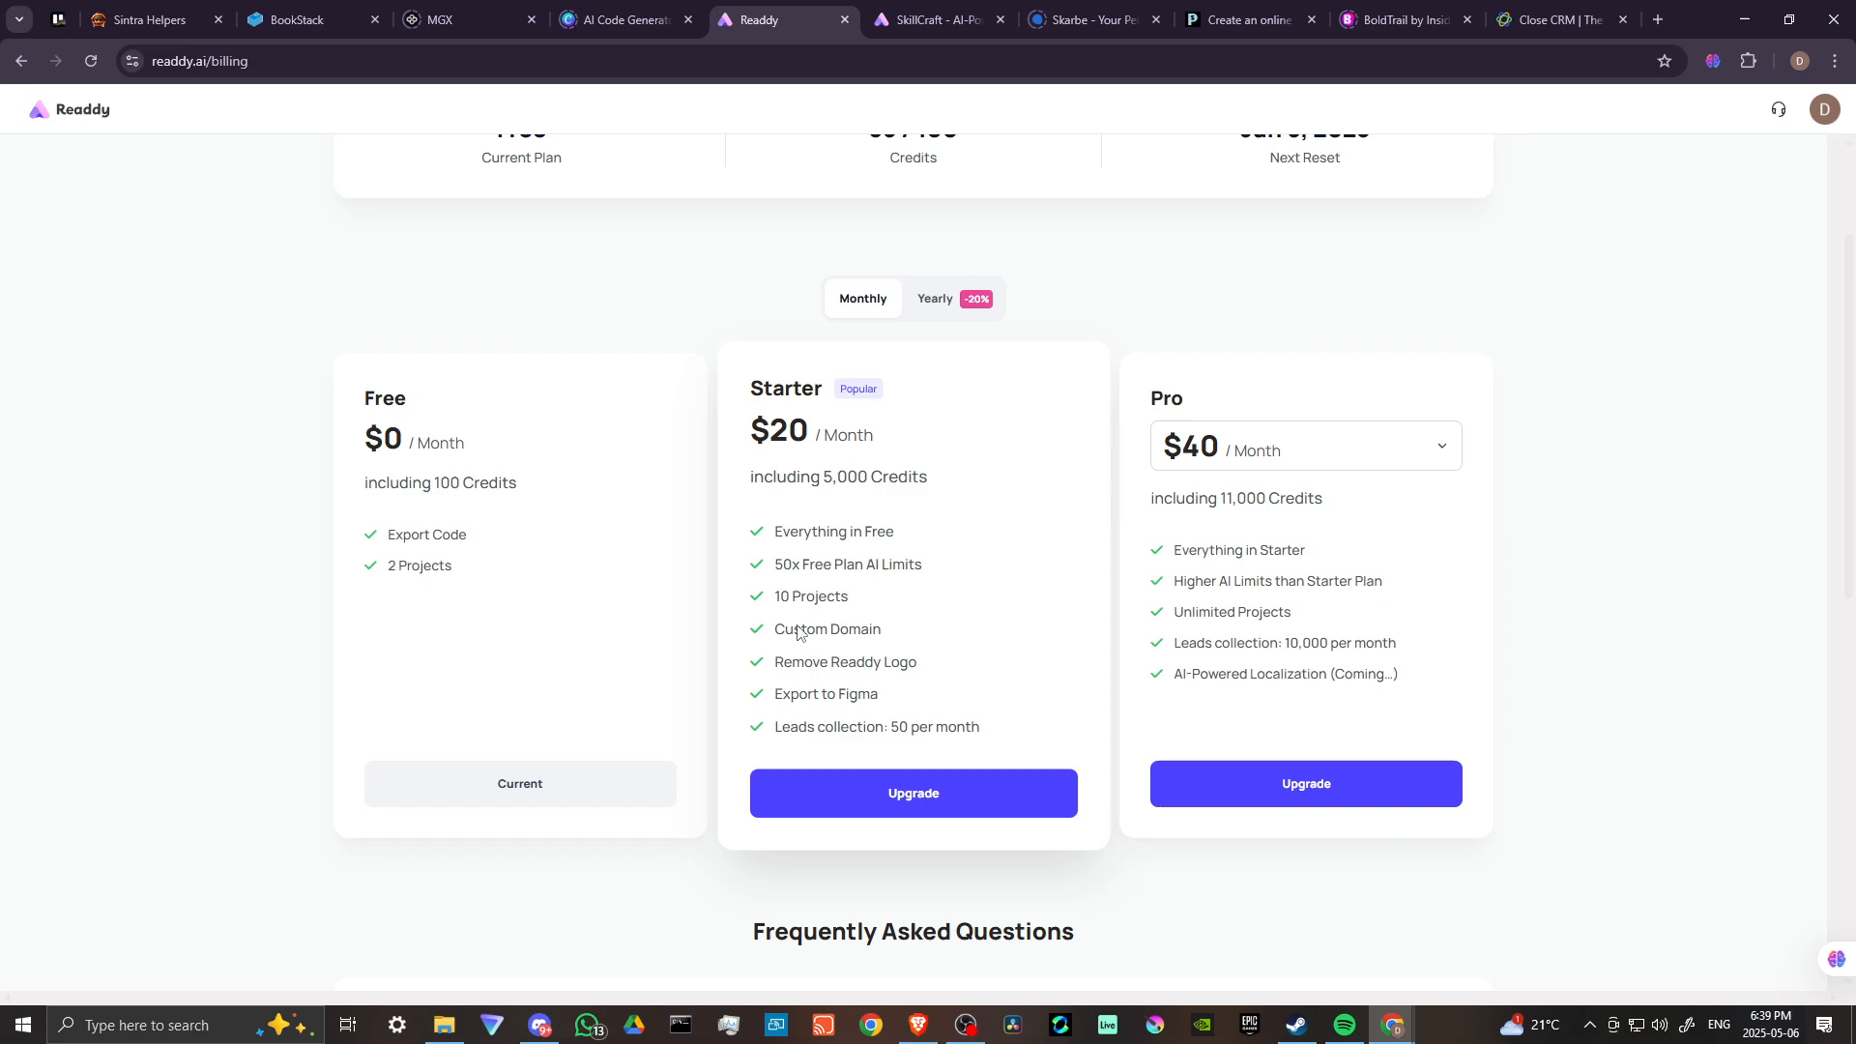
{"action": "mouse_move", "coordinate": [961, 681]}
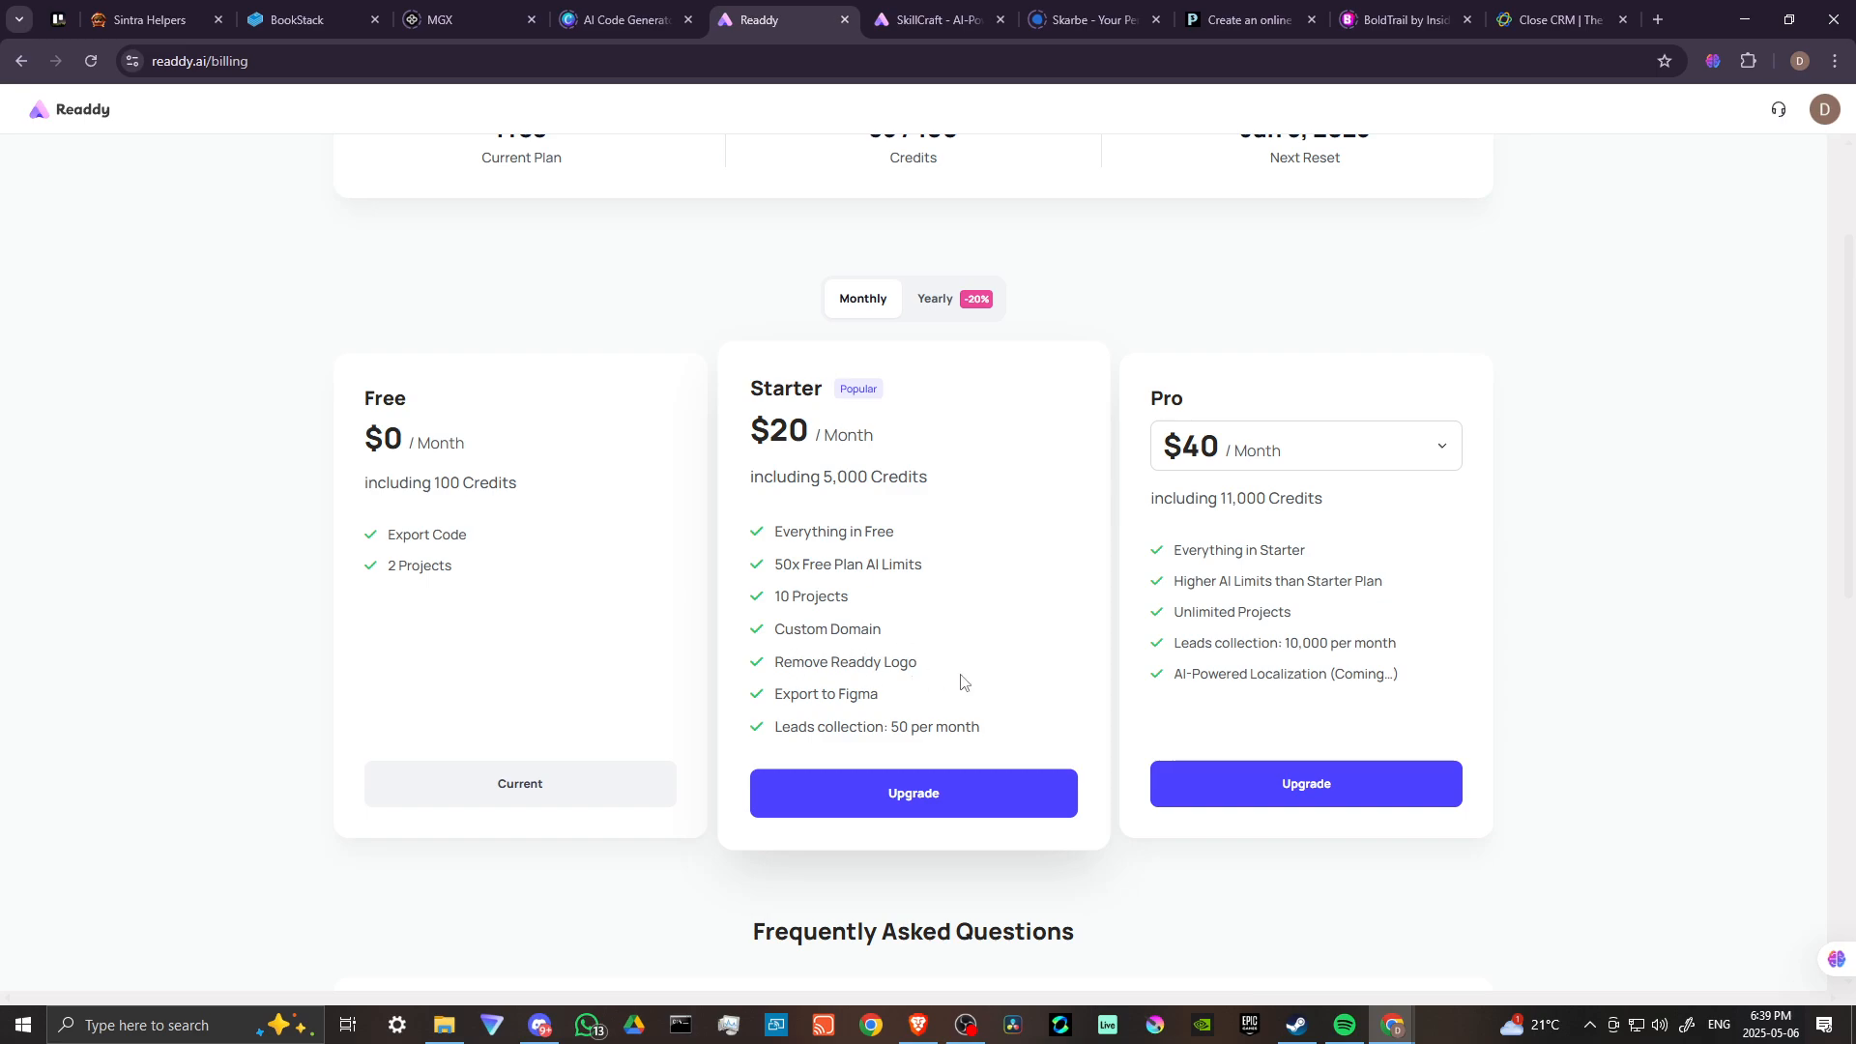
{"action": "mouse_move", "coordinate": [834, 744]}
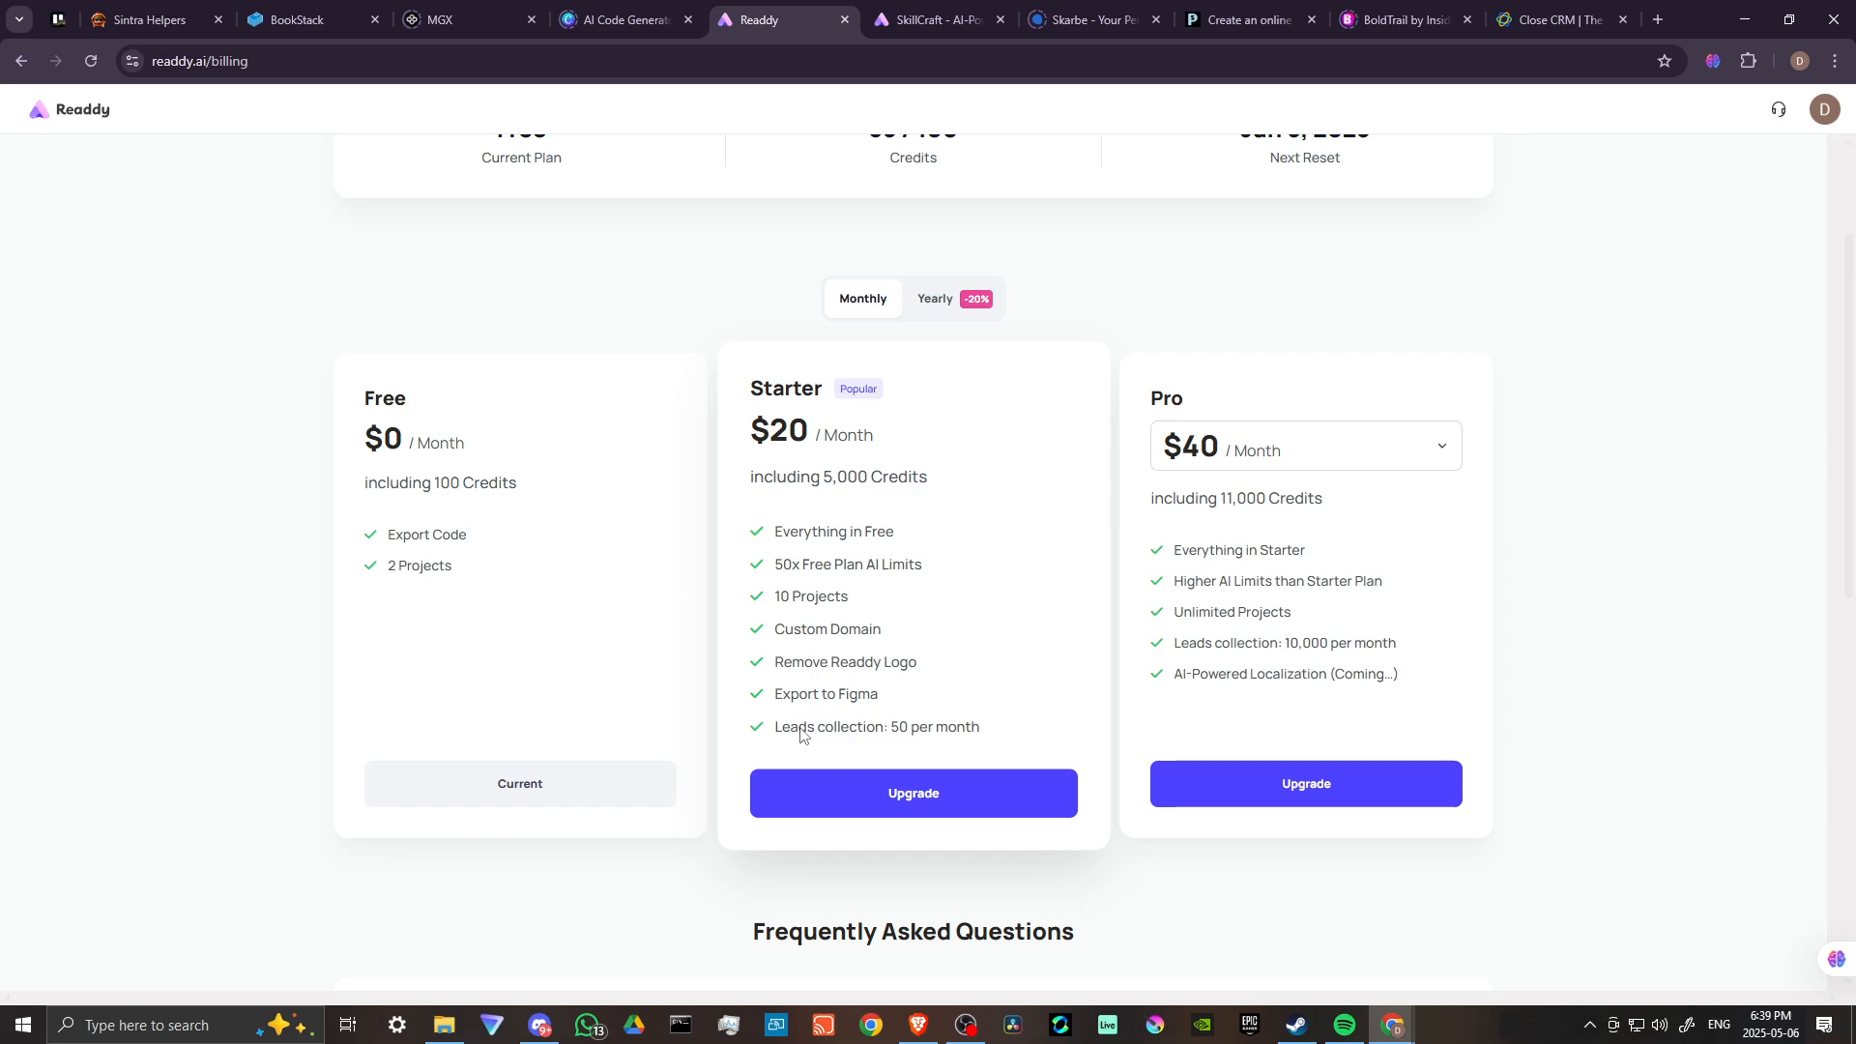
{"action": "scroll", "scroll_direction": "down", "scroll_amount": 3}
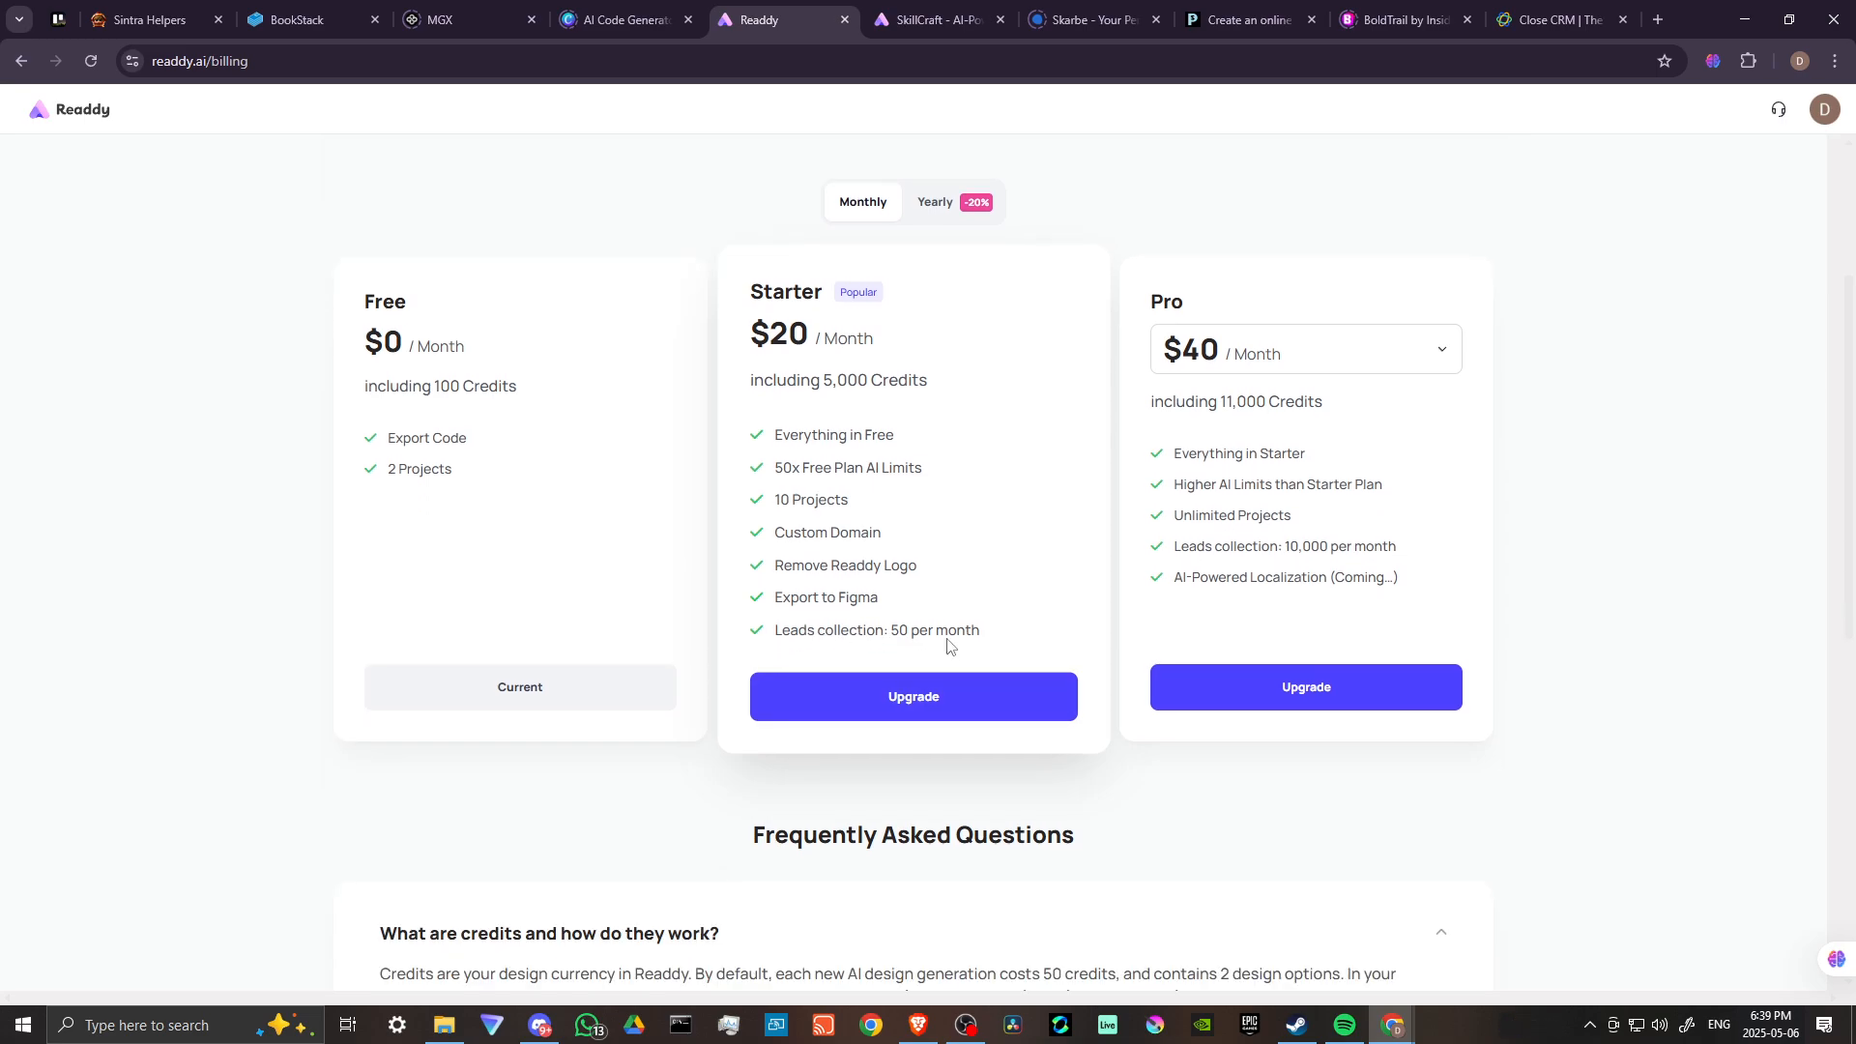
{"action": "scroll", "scroll_direction": "down", "scroll_amount": 3}
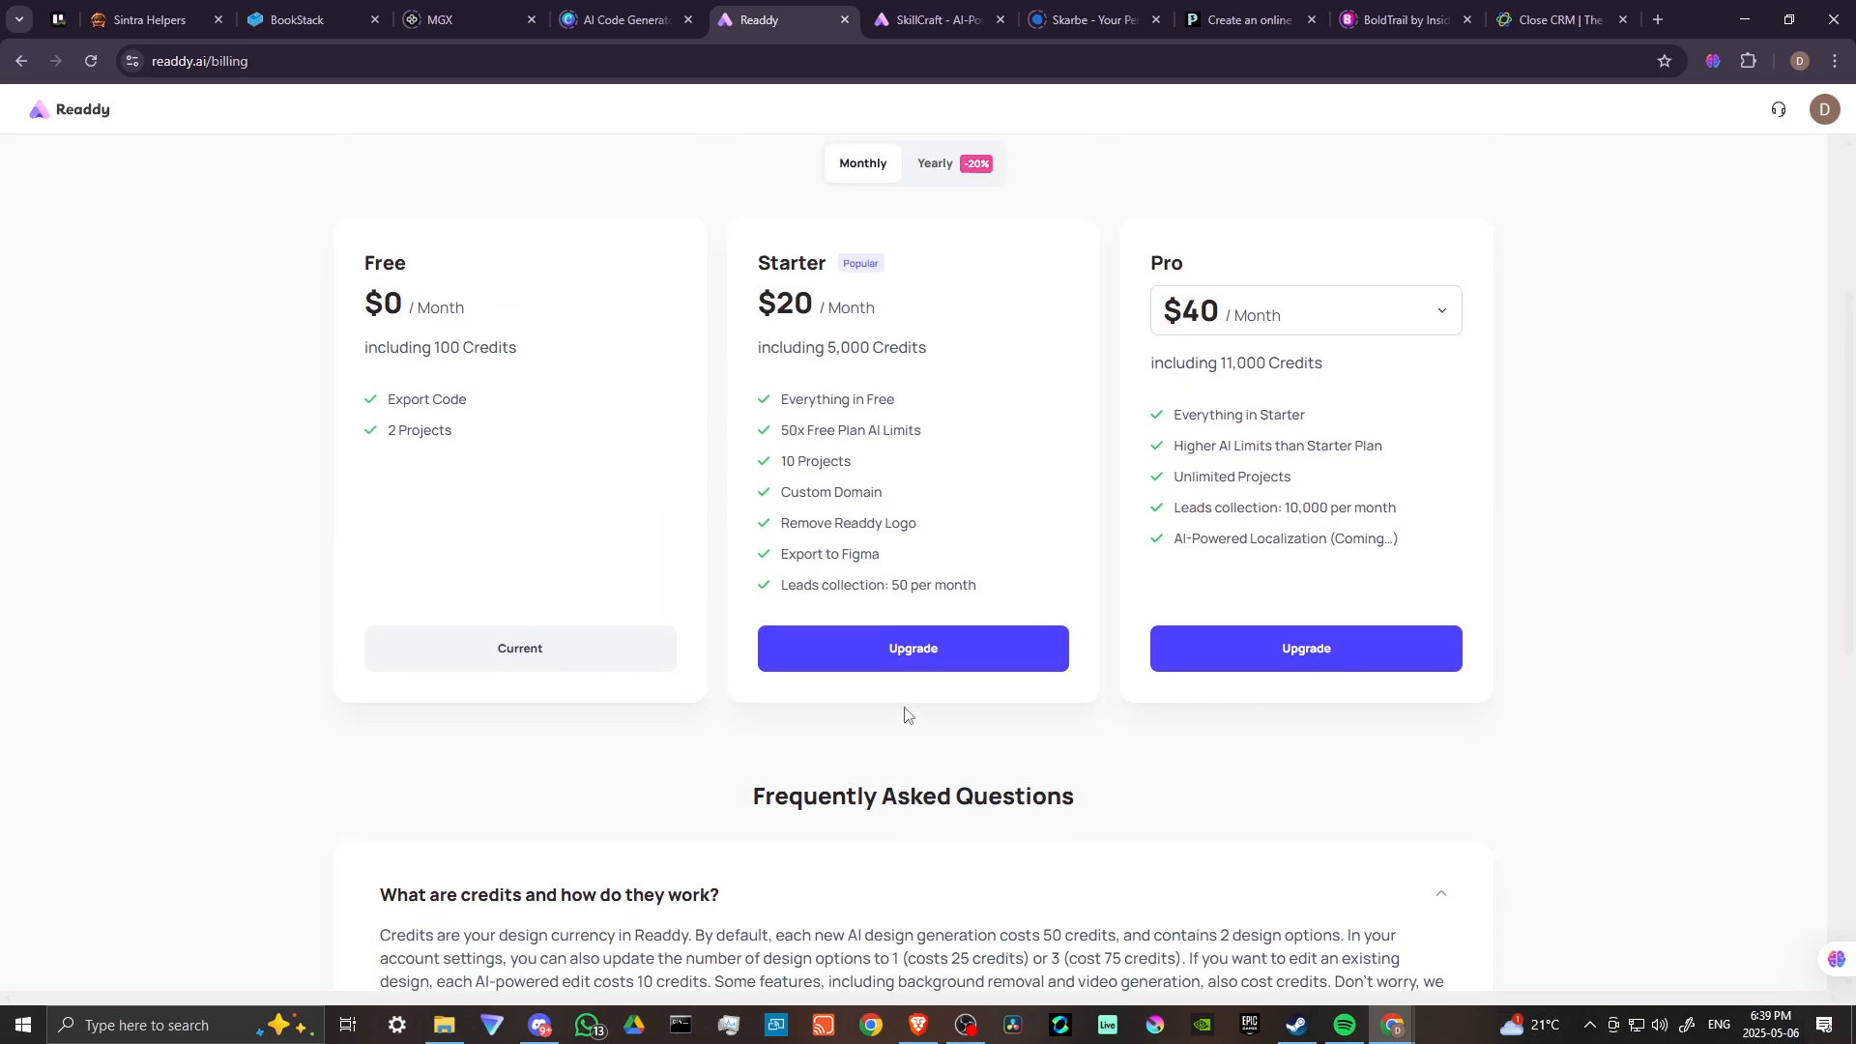
{"action": "left_click", "coordinate": [20, 60]}
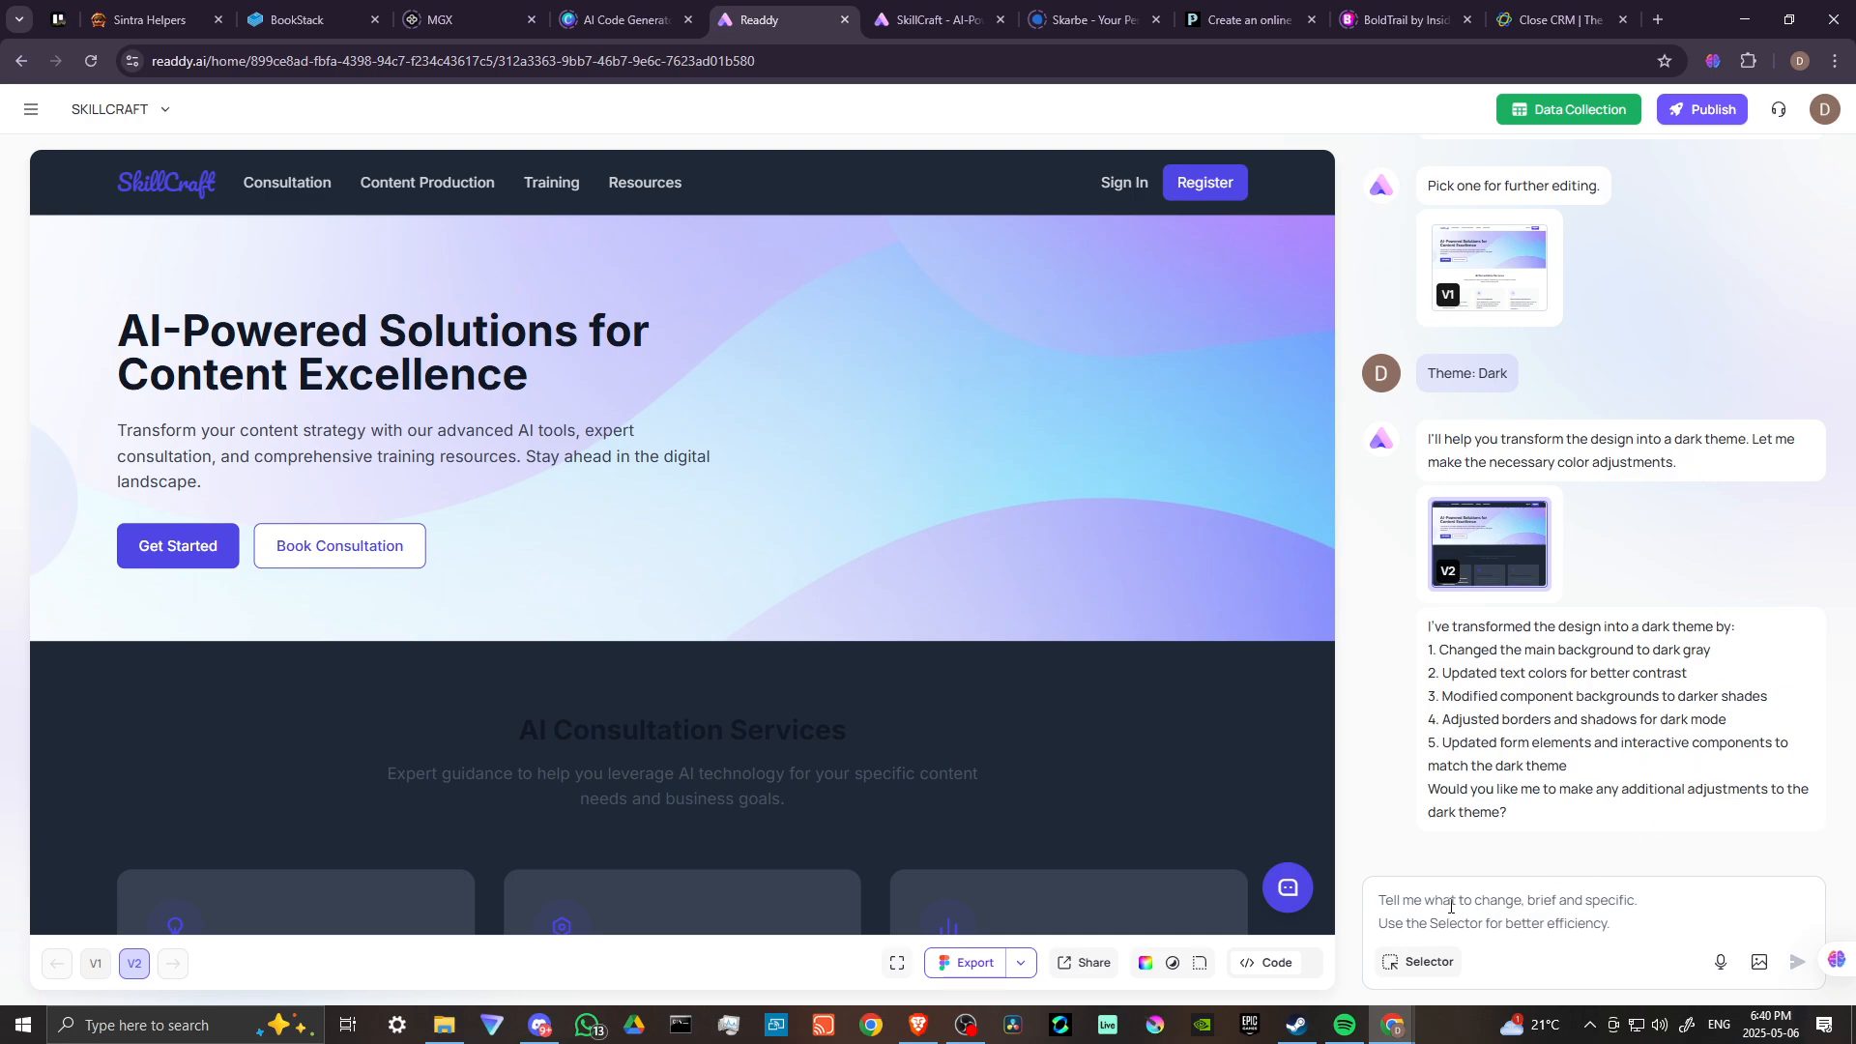
{"action": "mouse_move", "coordinate": [1431, 912]}
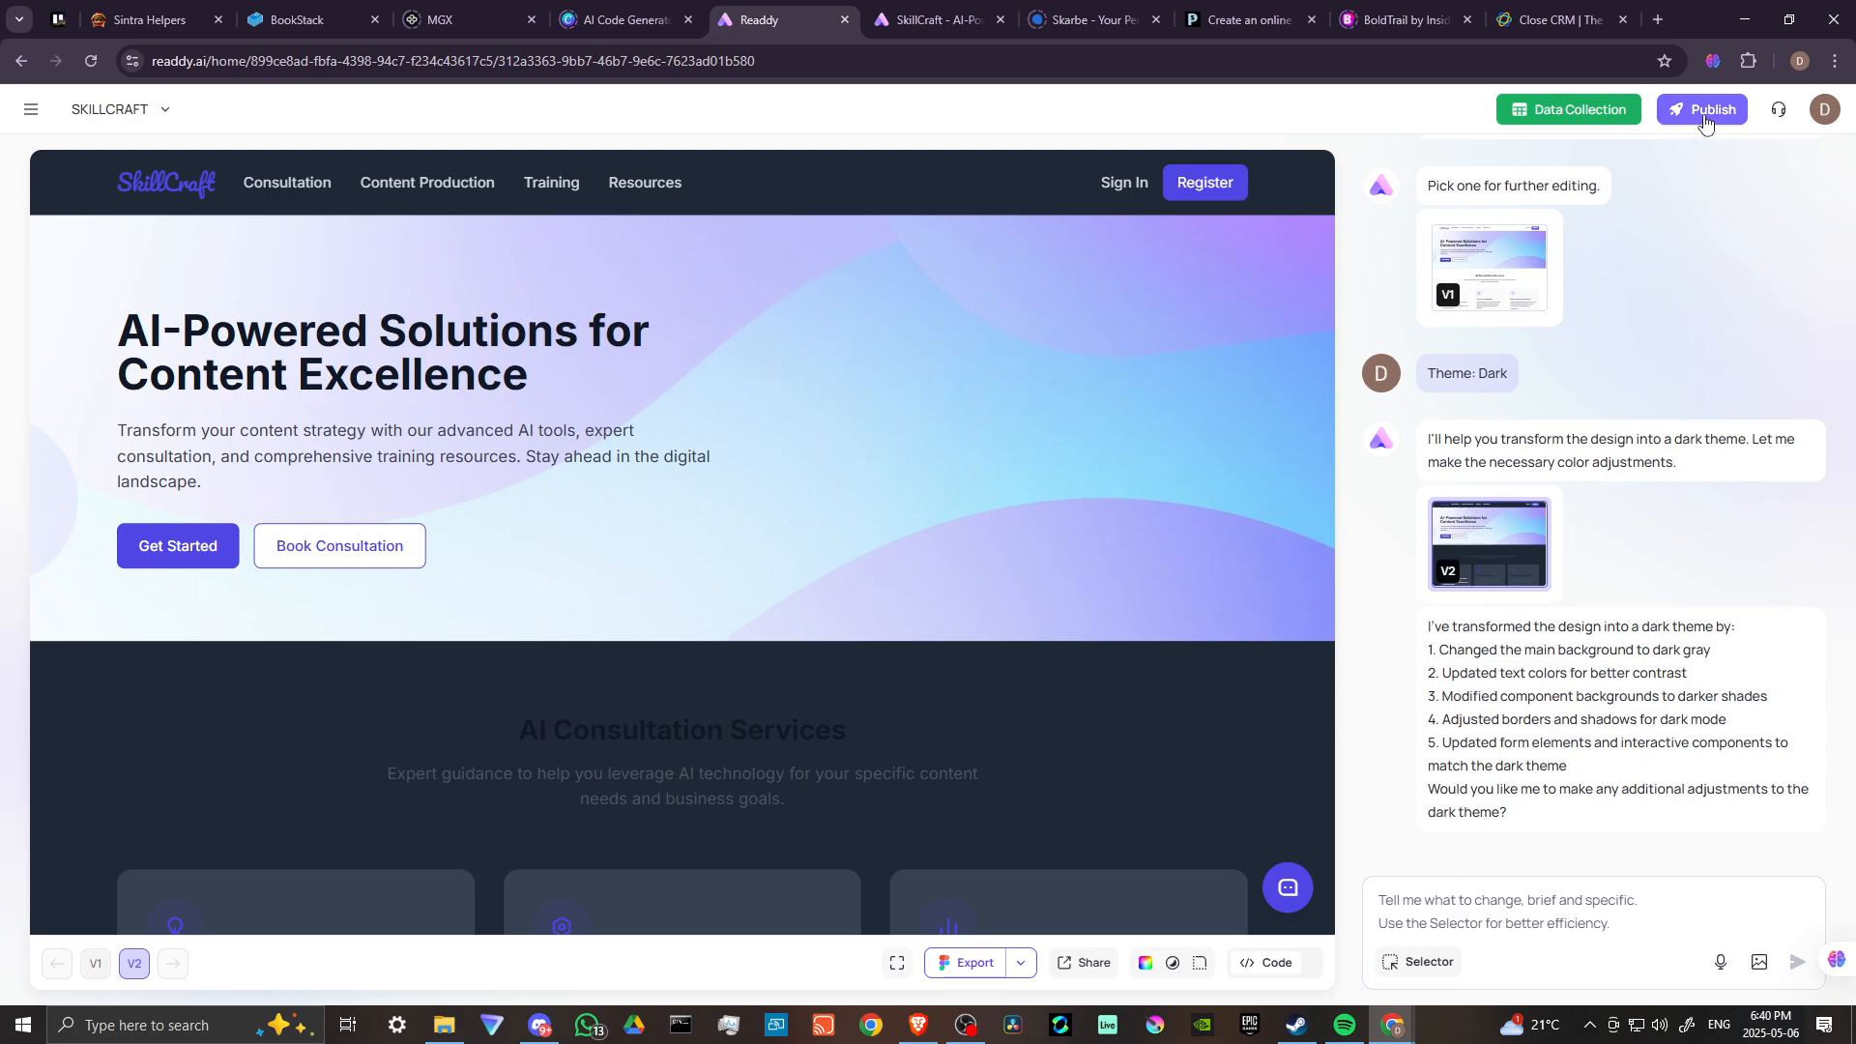
{"action": "mouse_move", "coordinate": [1634, 352]}
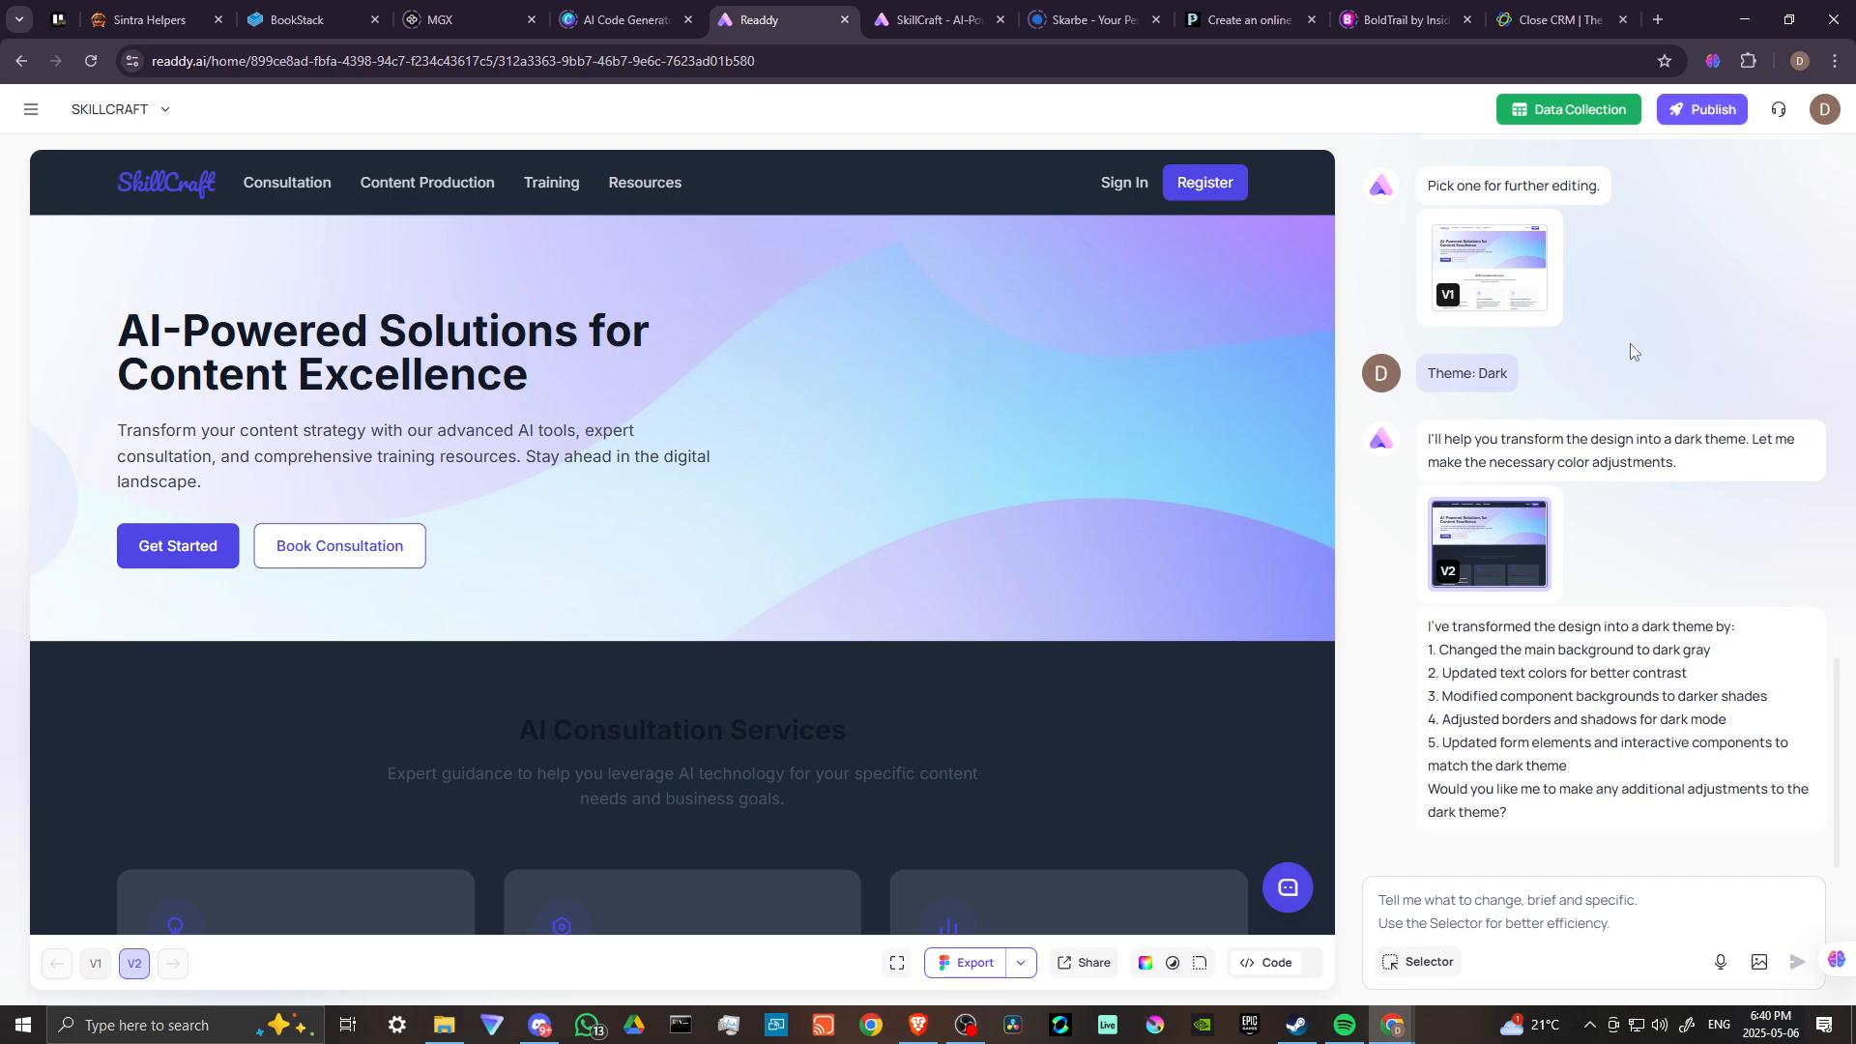
{"action": "mouse_move", "coordinate": [1599, 518]}
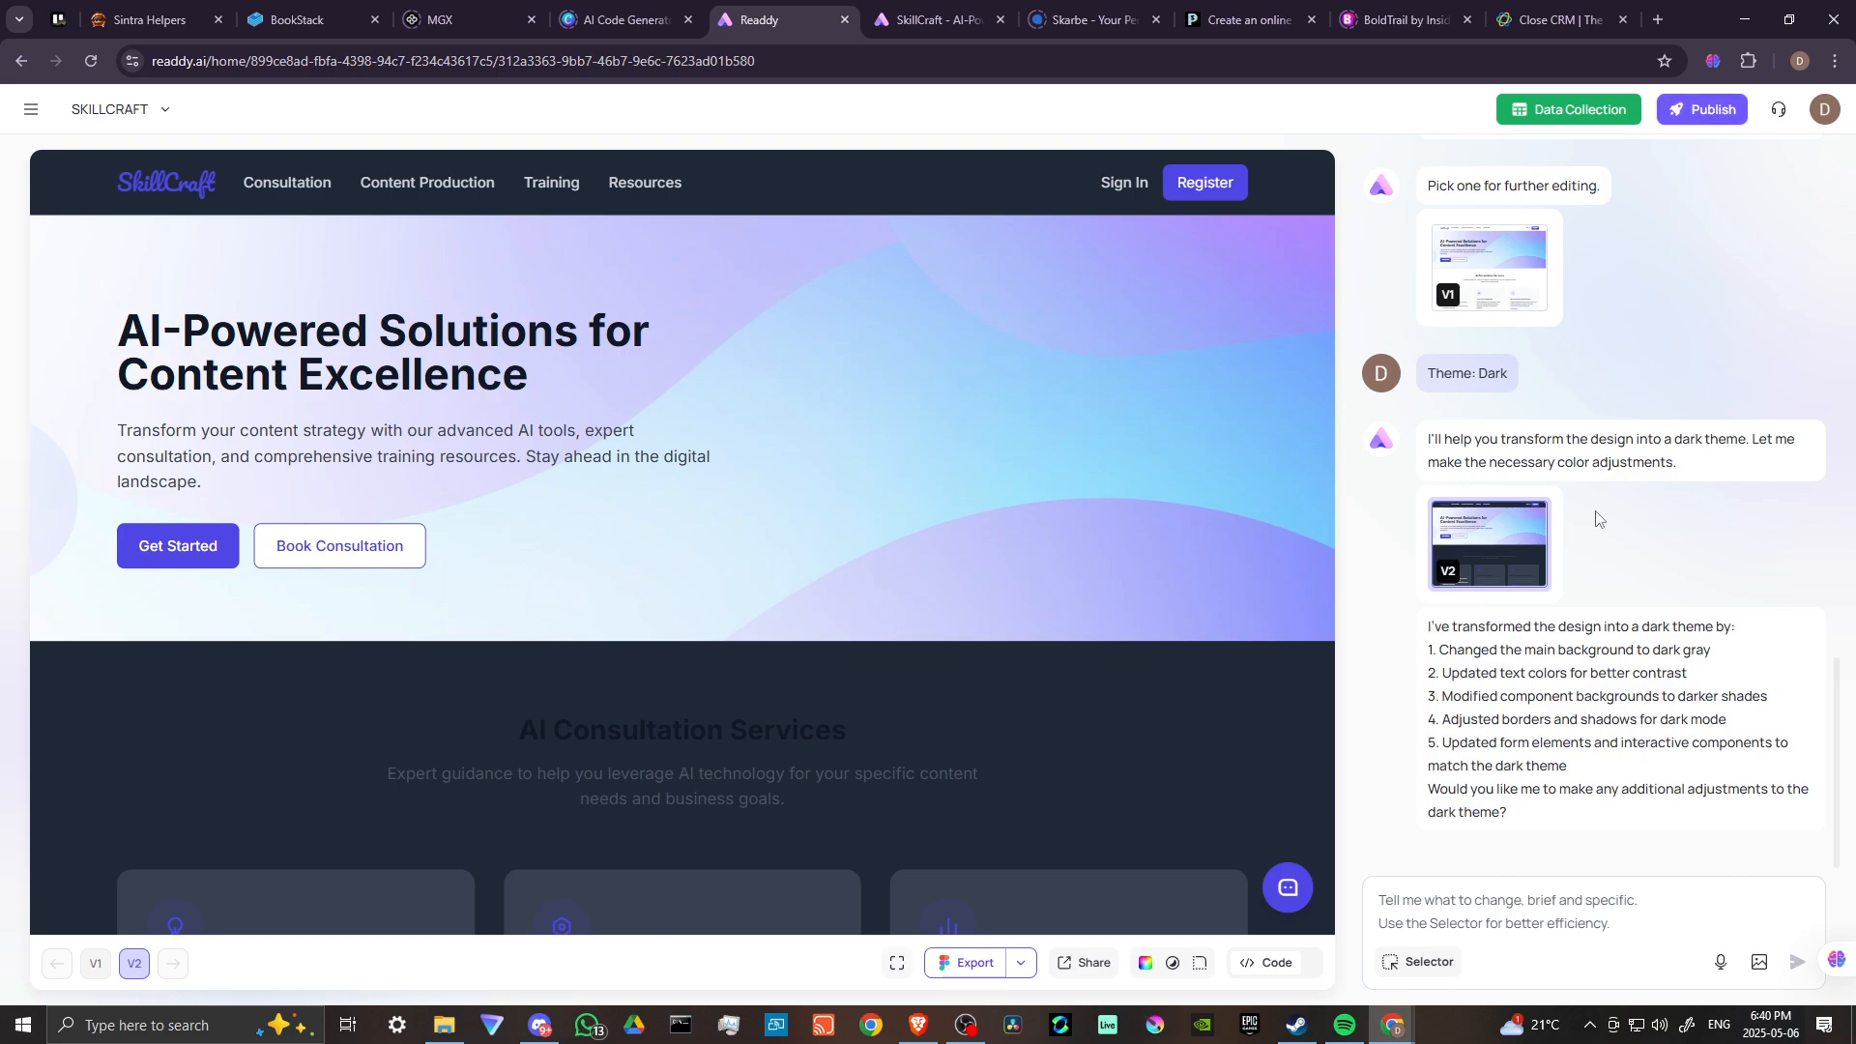